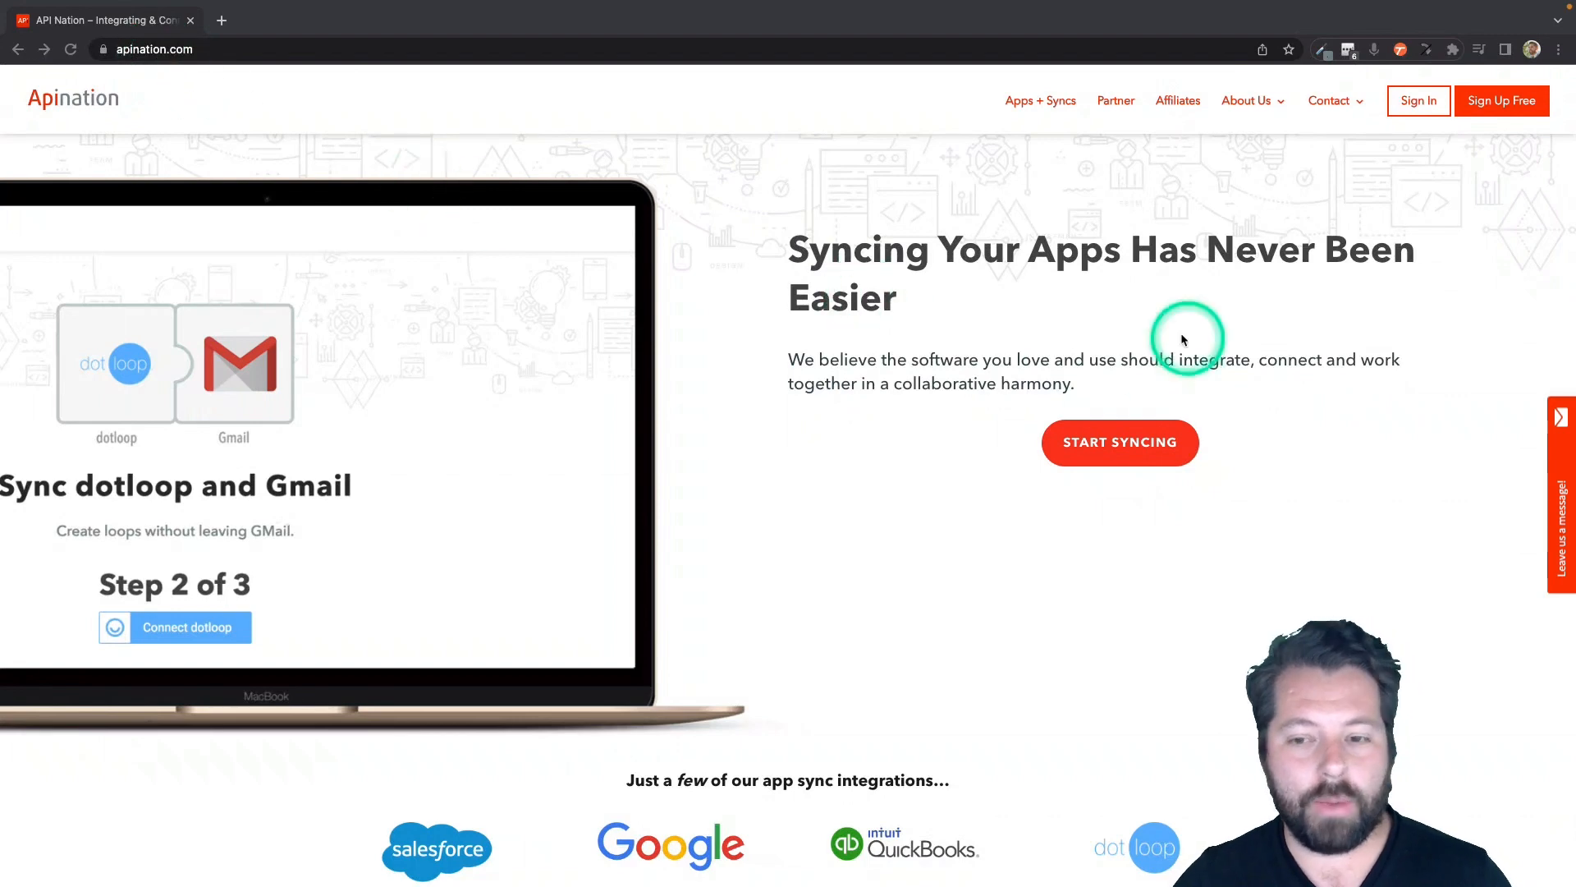
# Start syncing from apination.com and browse the 124-app catalogue down toward kvCORE
pyautogui.click(1118, 441)
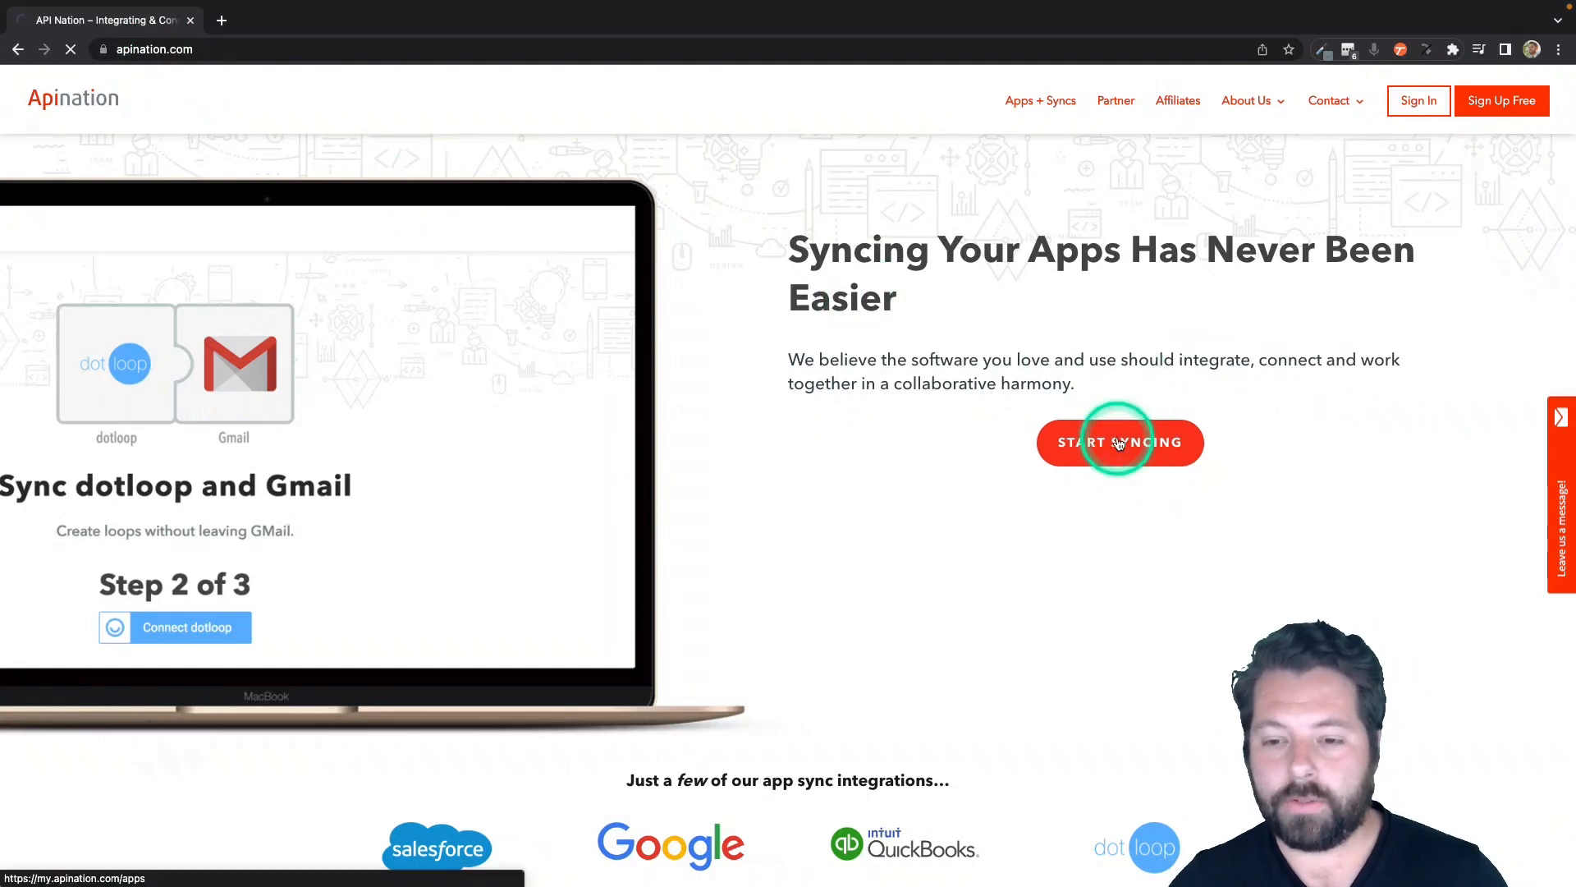
pyautogui.click(1118, 441)
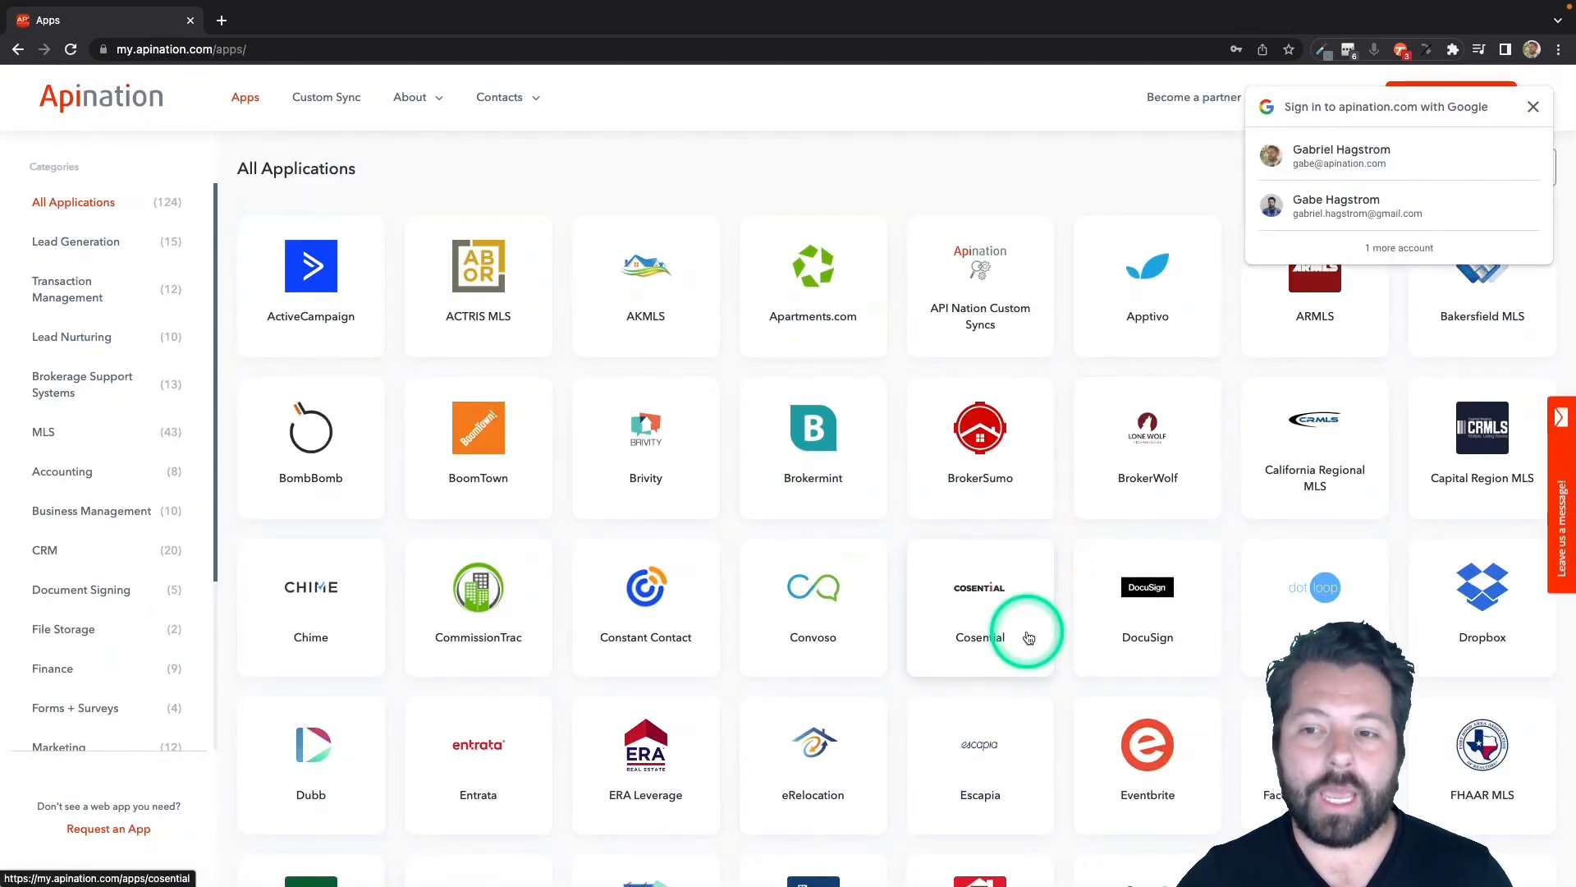
pyautogui.scroll(-3)
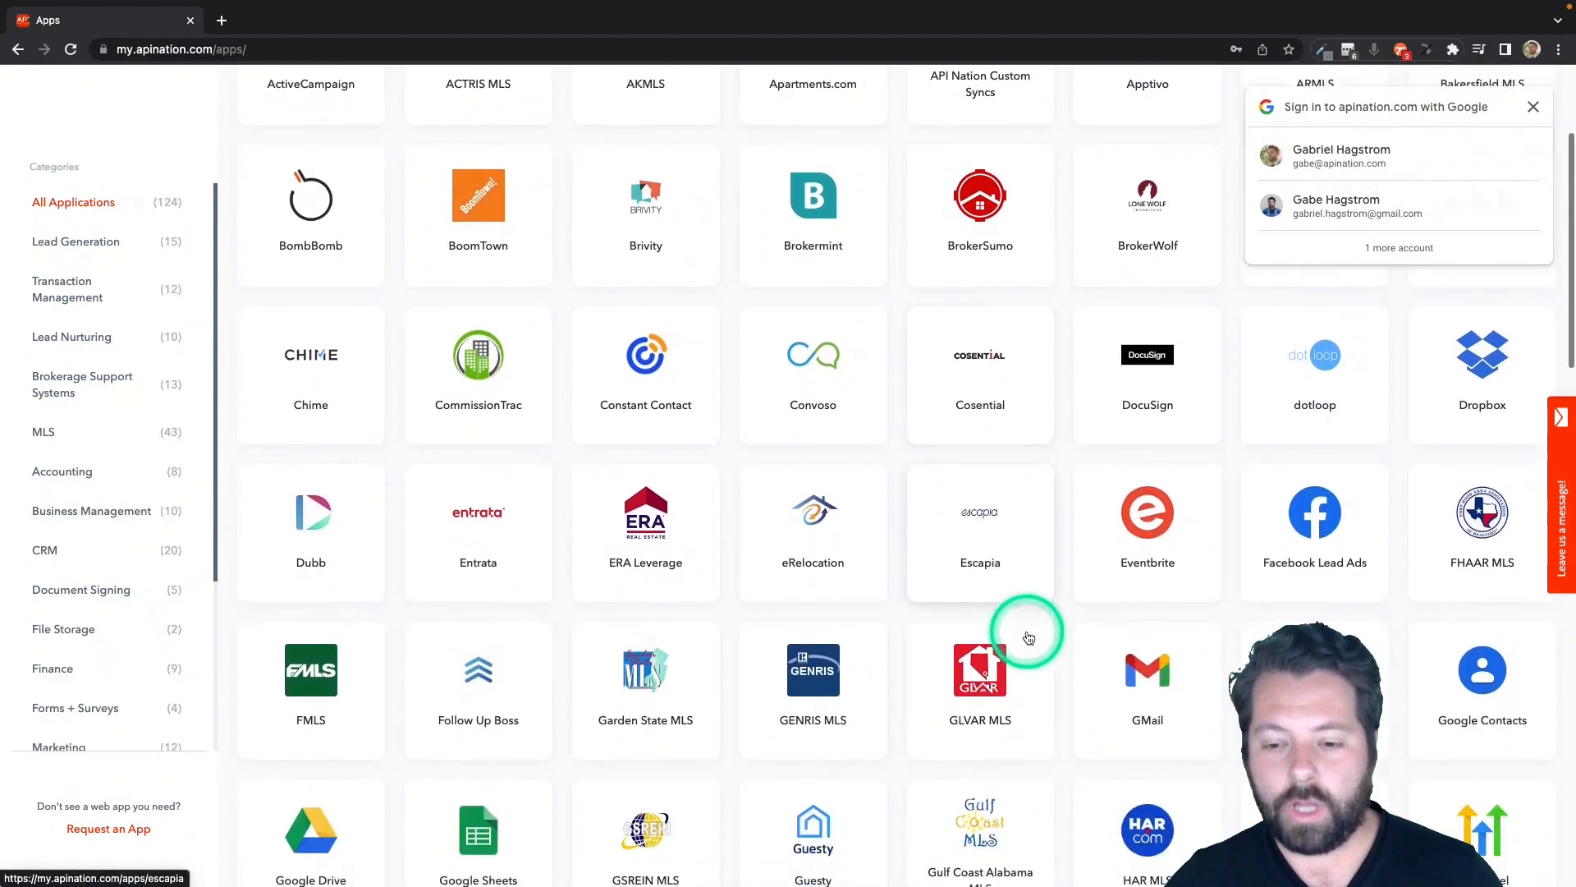
pyautogui.scroll(-3)
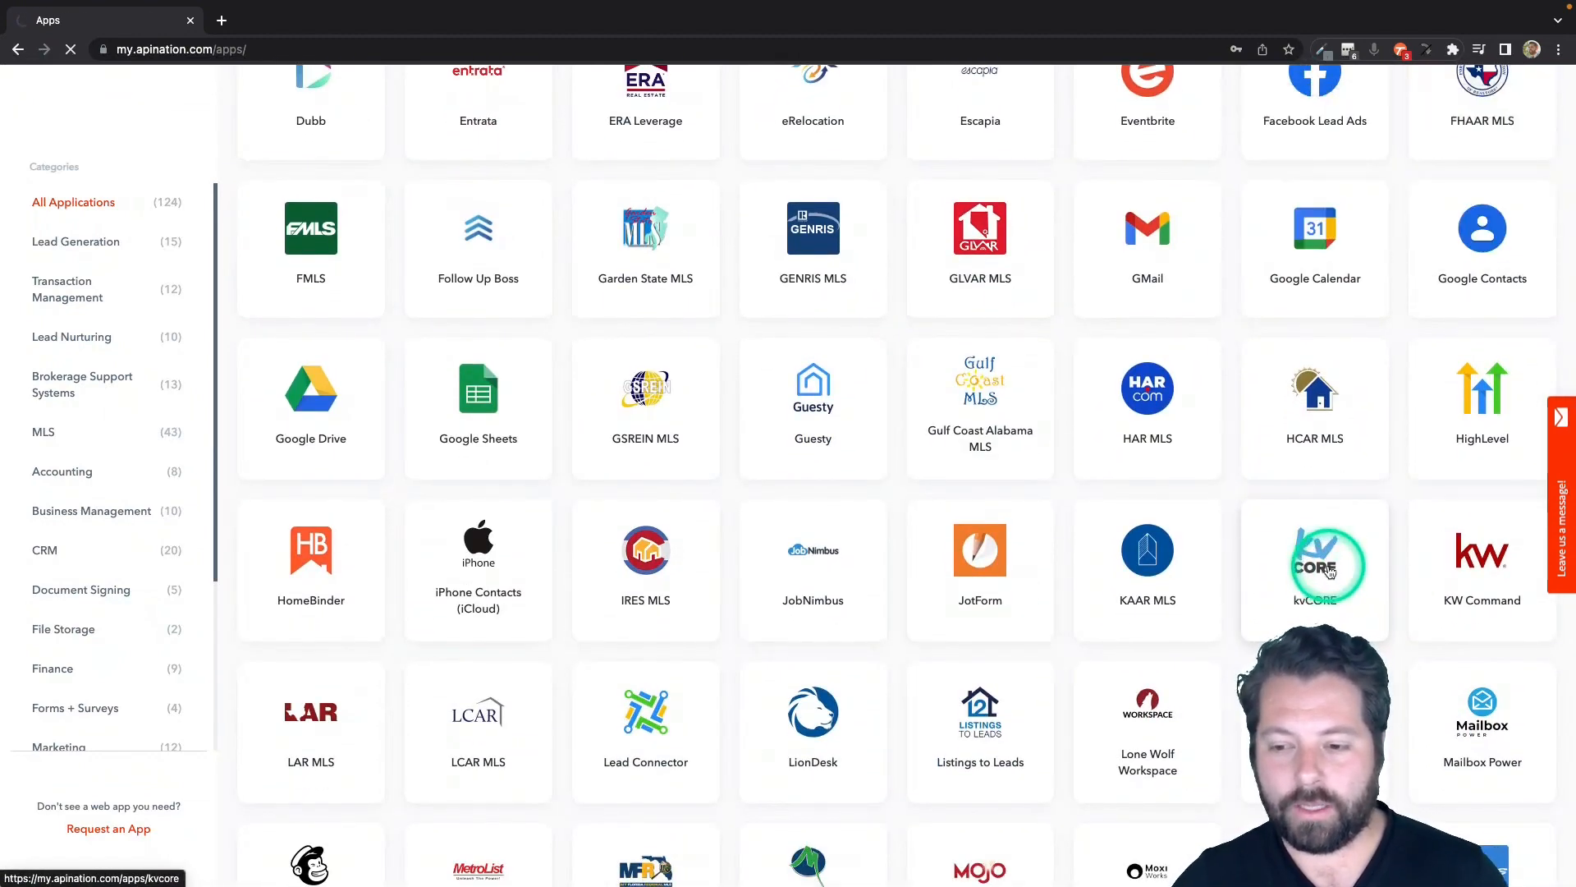
# Choose kvCORE, then pick iPhone Contacts (iCloud) as its sync partner
pyautogui.click(1314, 550)
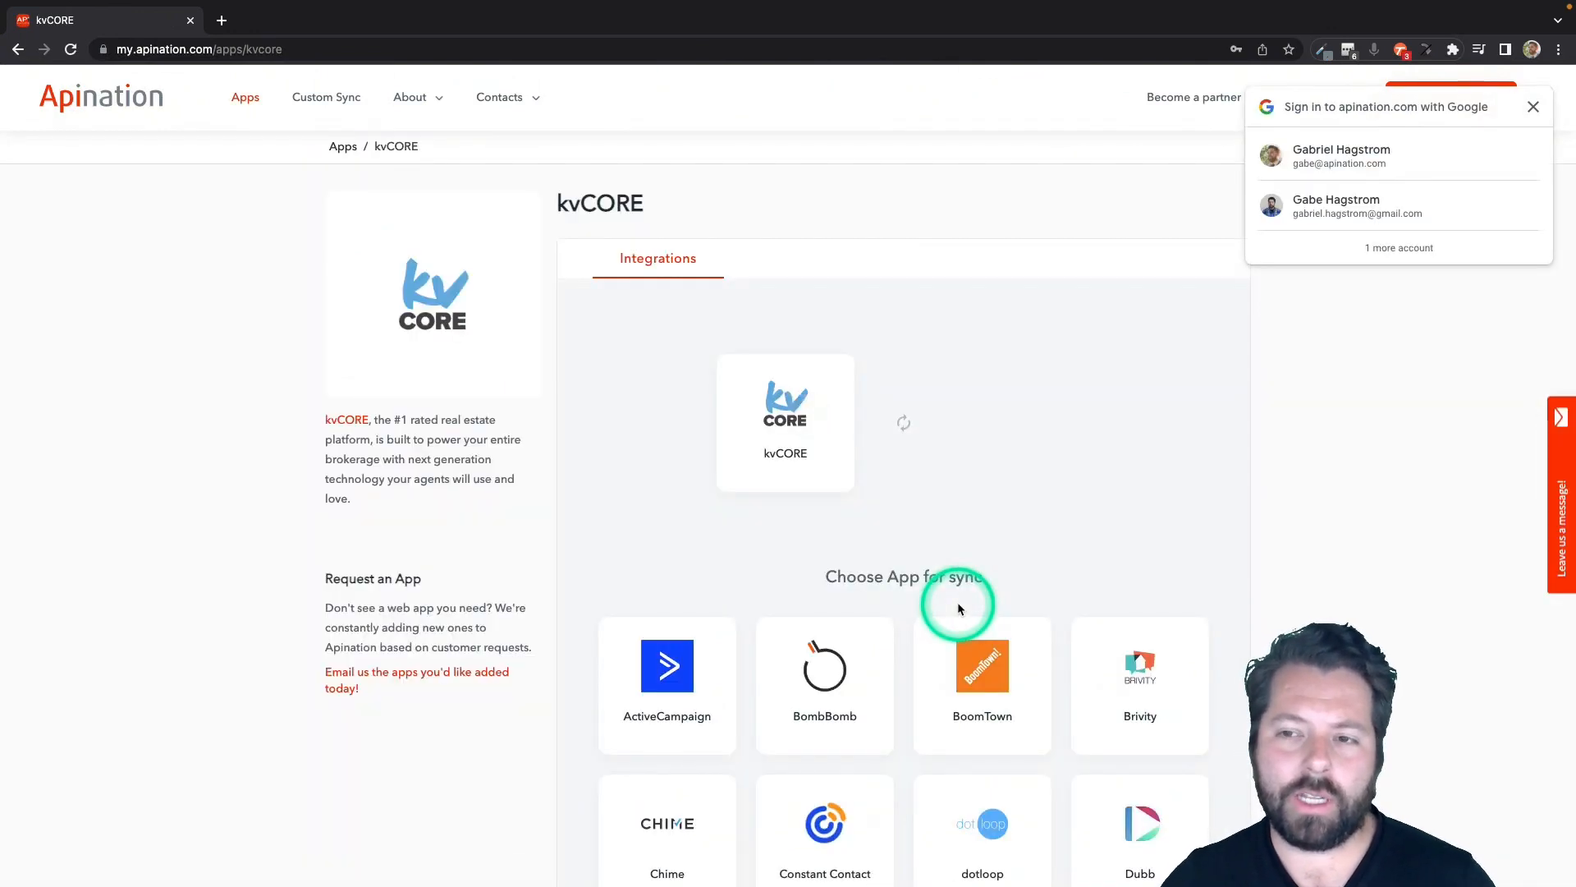
pyautogui.scroll(-3)
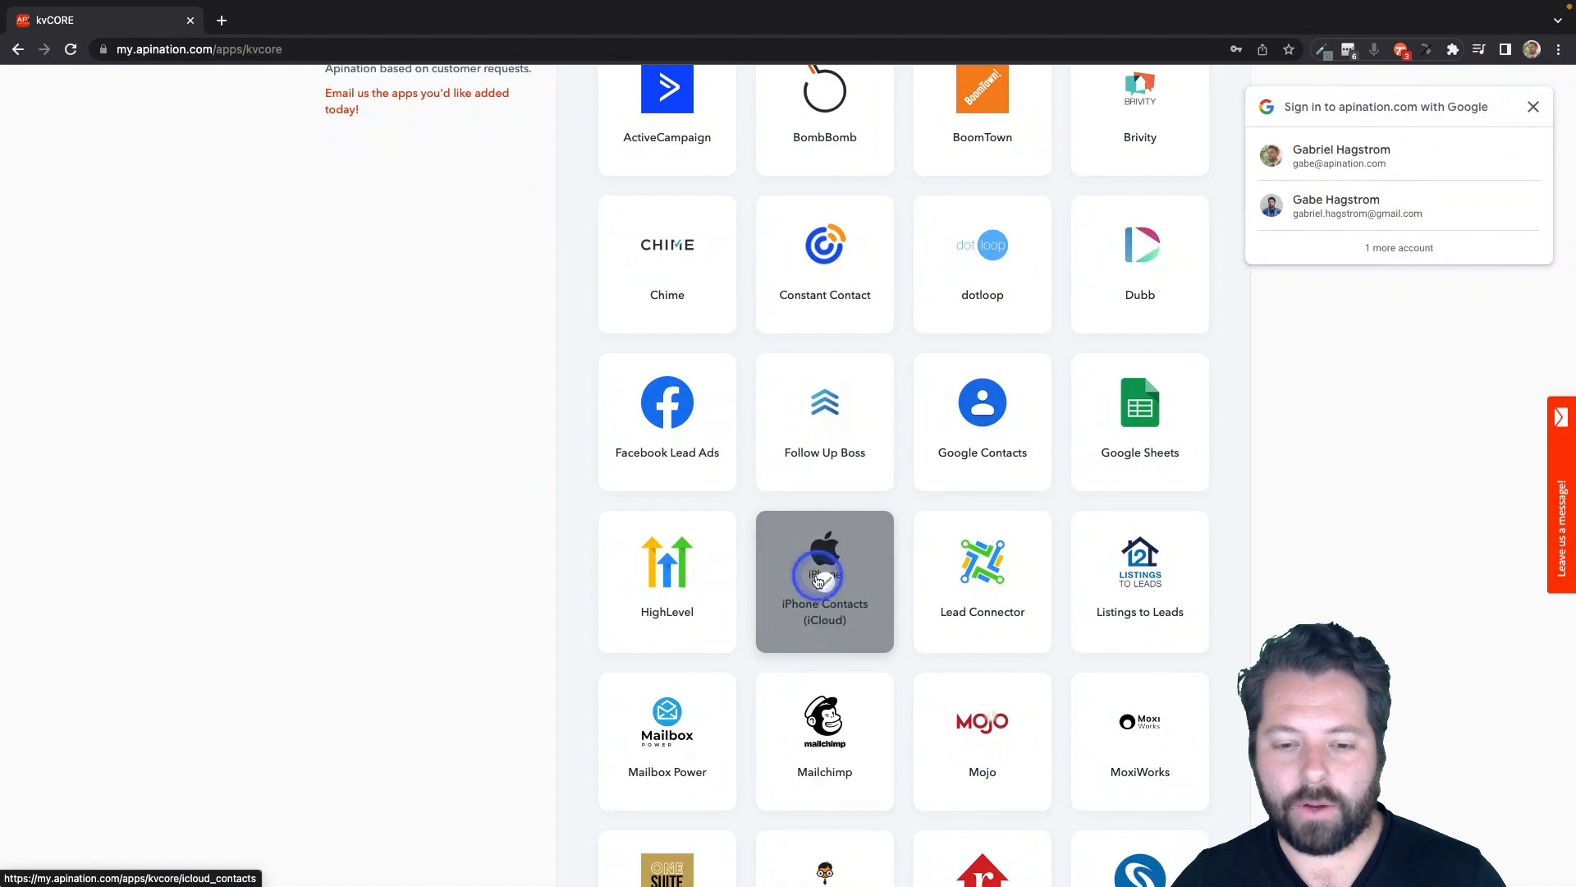
pyautogui.click(822, 581)
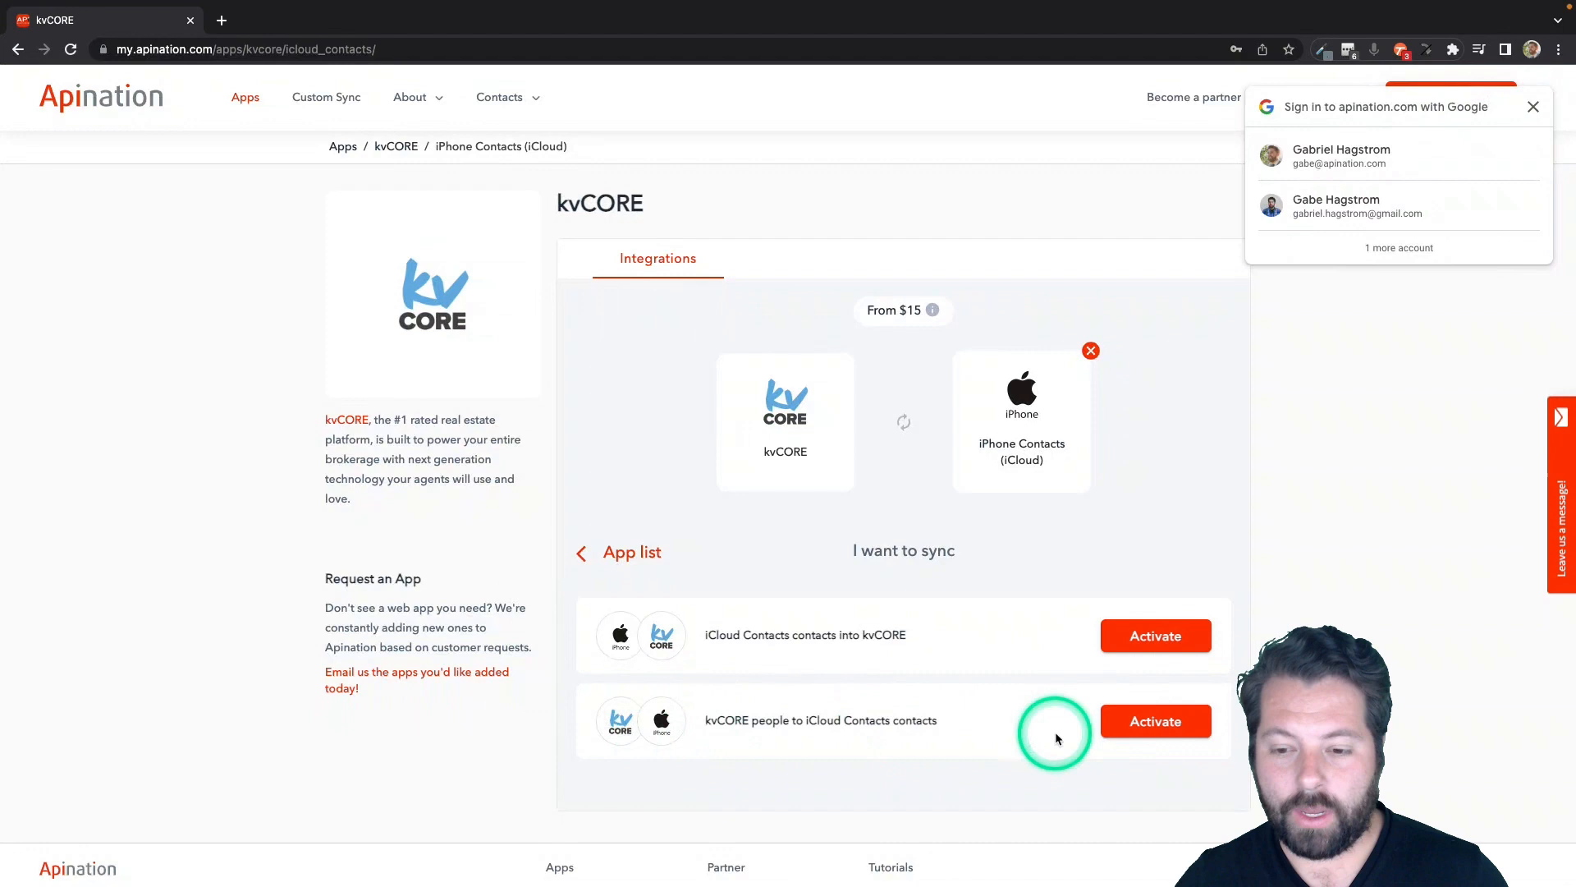
# Activate 'kvCORE people to iCloud Contacts contacts' and sign in to API Nation with the Google account
pyautogui.click(1154, 721)
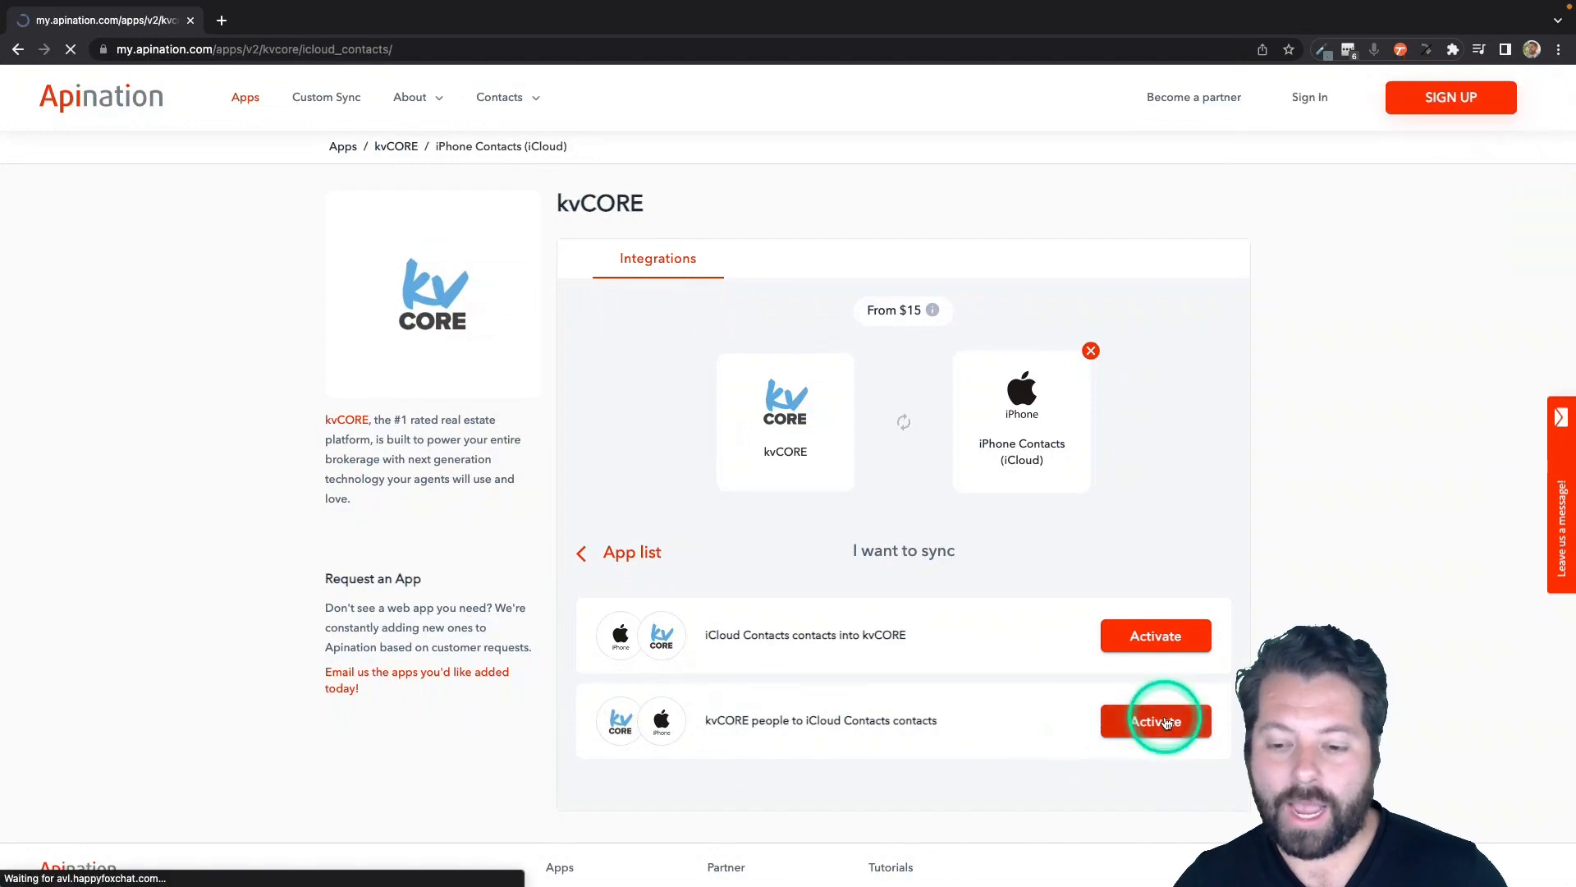
pyautogui.click(1154, 719)
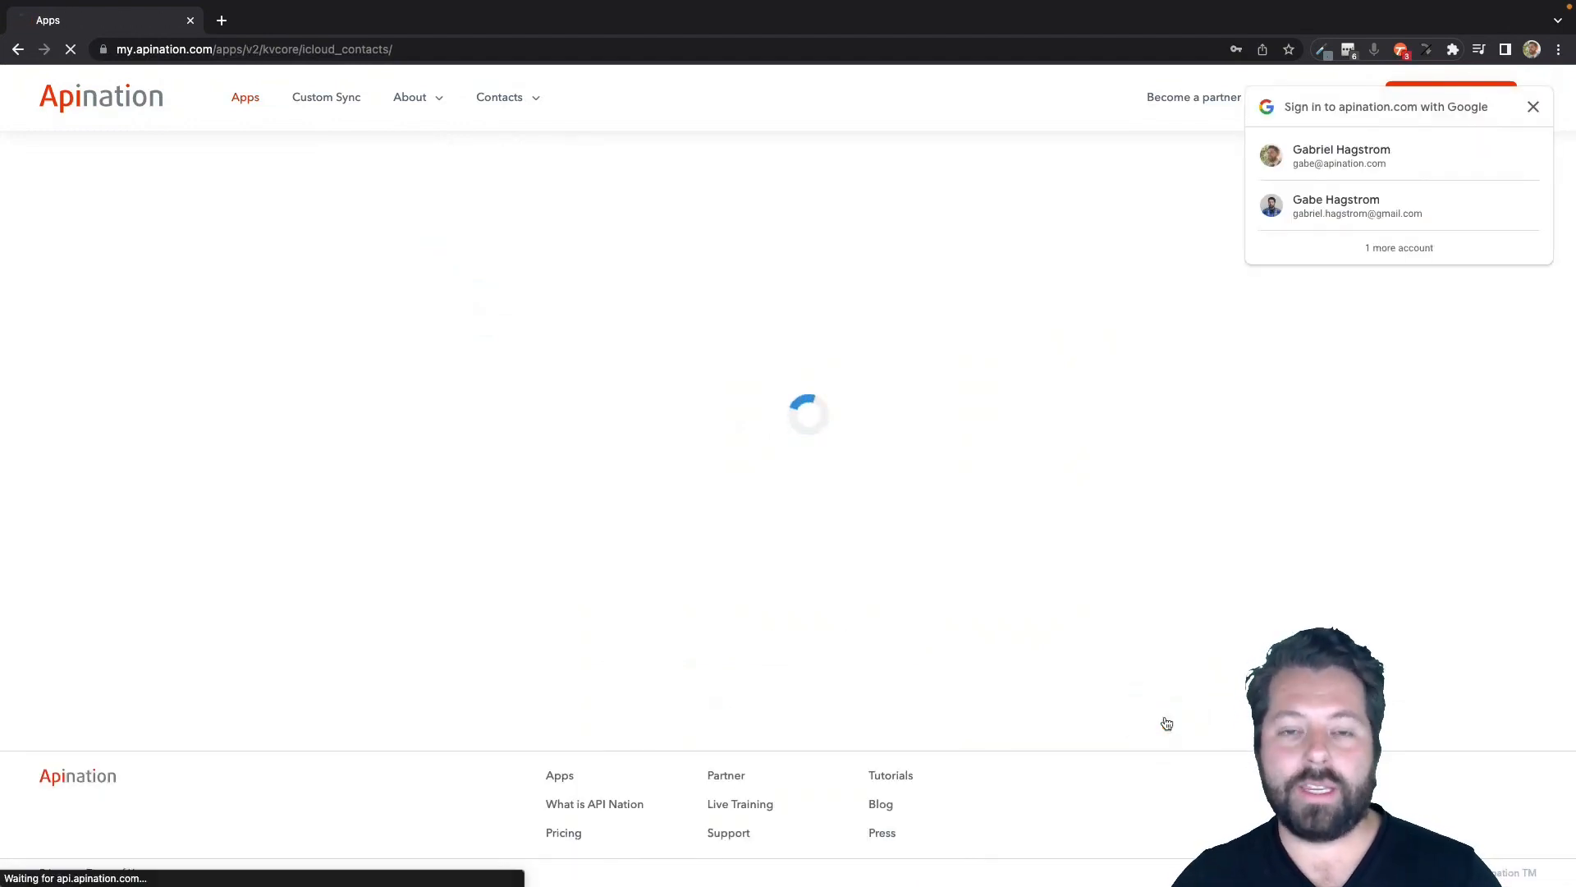
pyautogui.click(1532, 107)
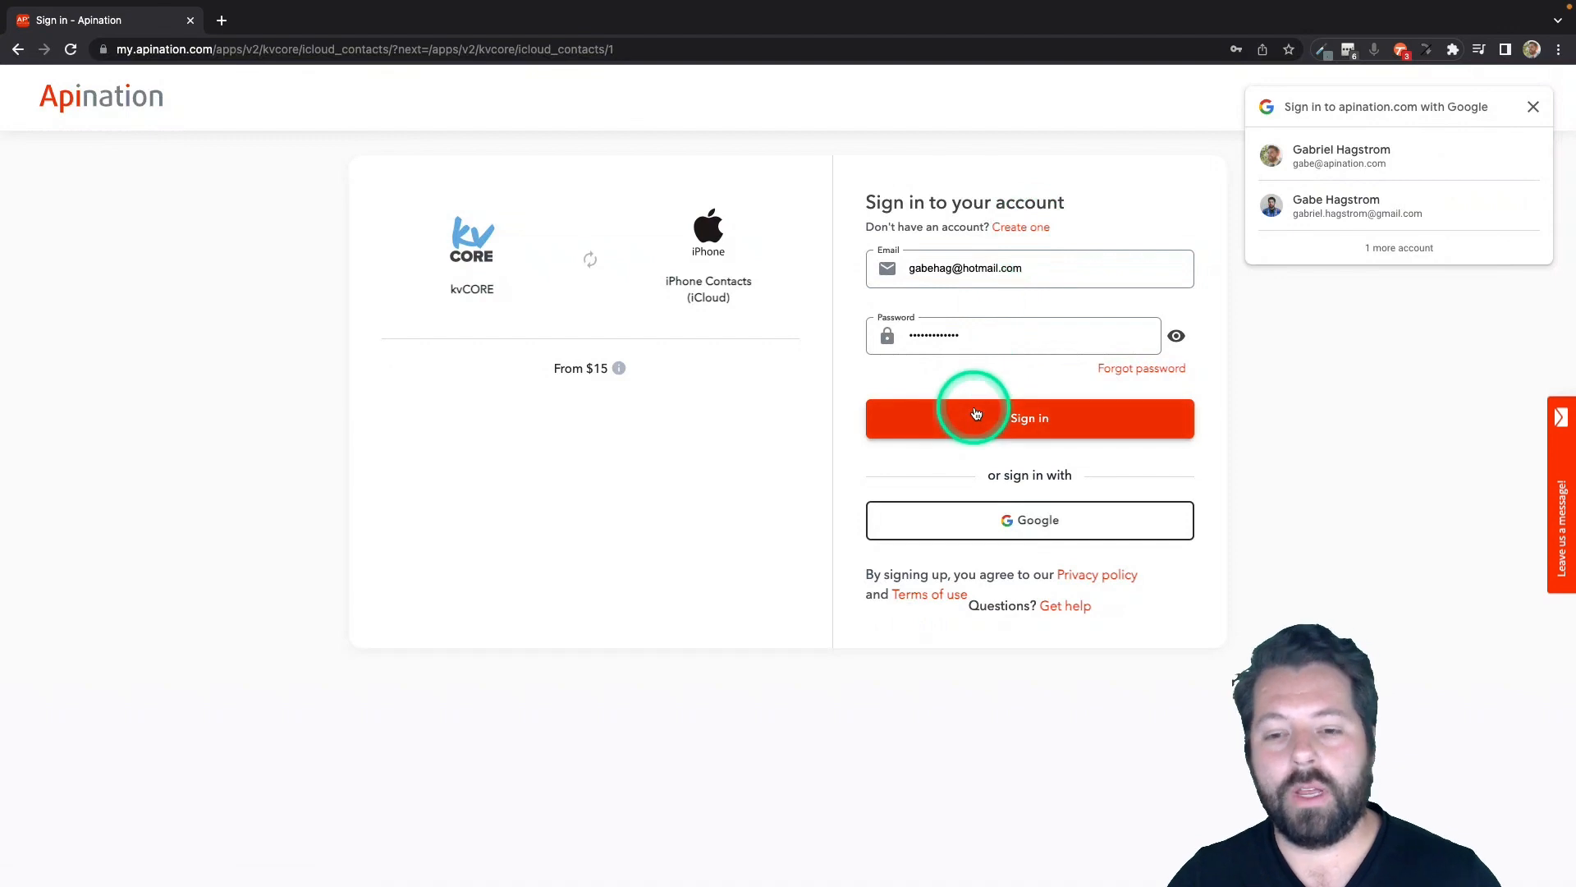
pyautogui.click(1029, 520)
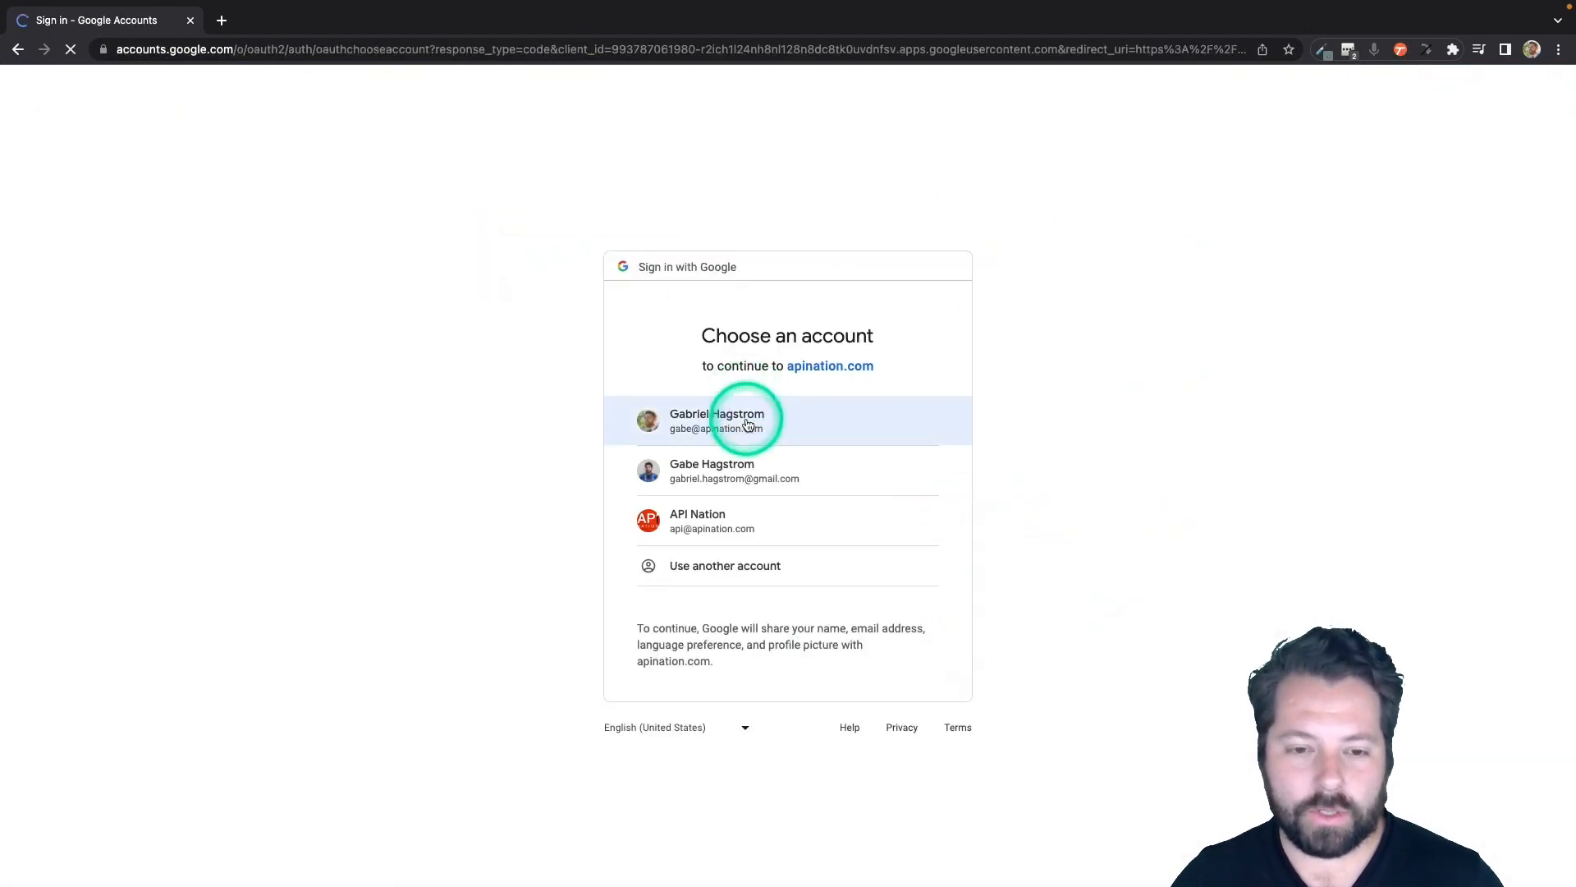
pyautogui.click(718, 421)
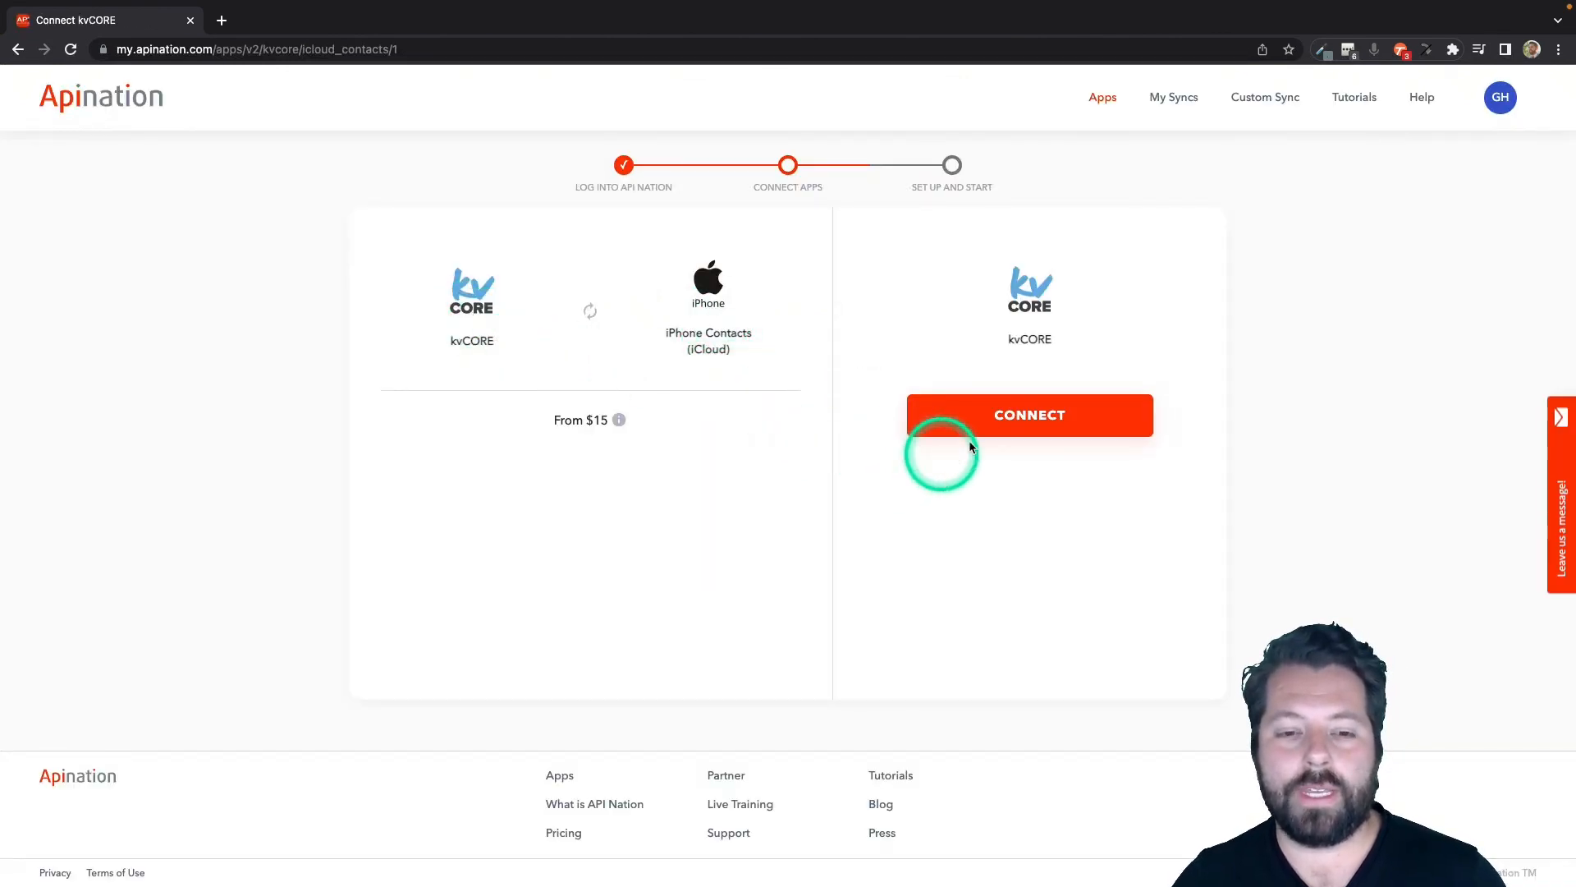
# Connect kvCORE: log in on the kvCORE Dashboard and authorize API Nation's access
pyautogui.click(1028, 414)
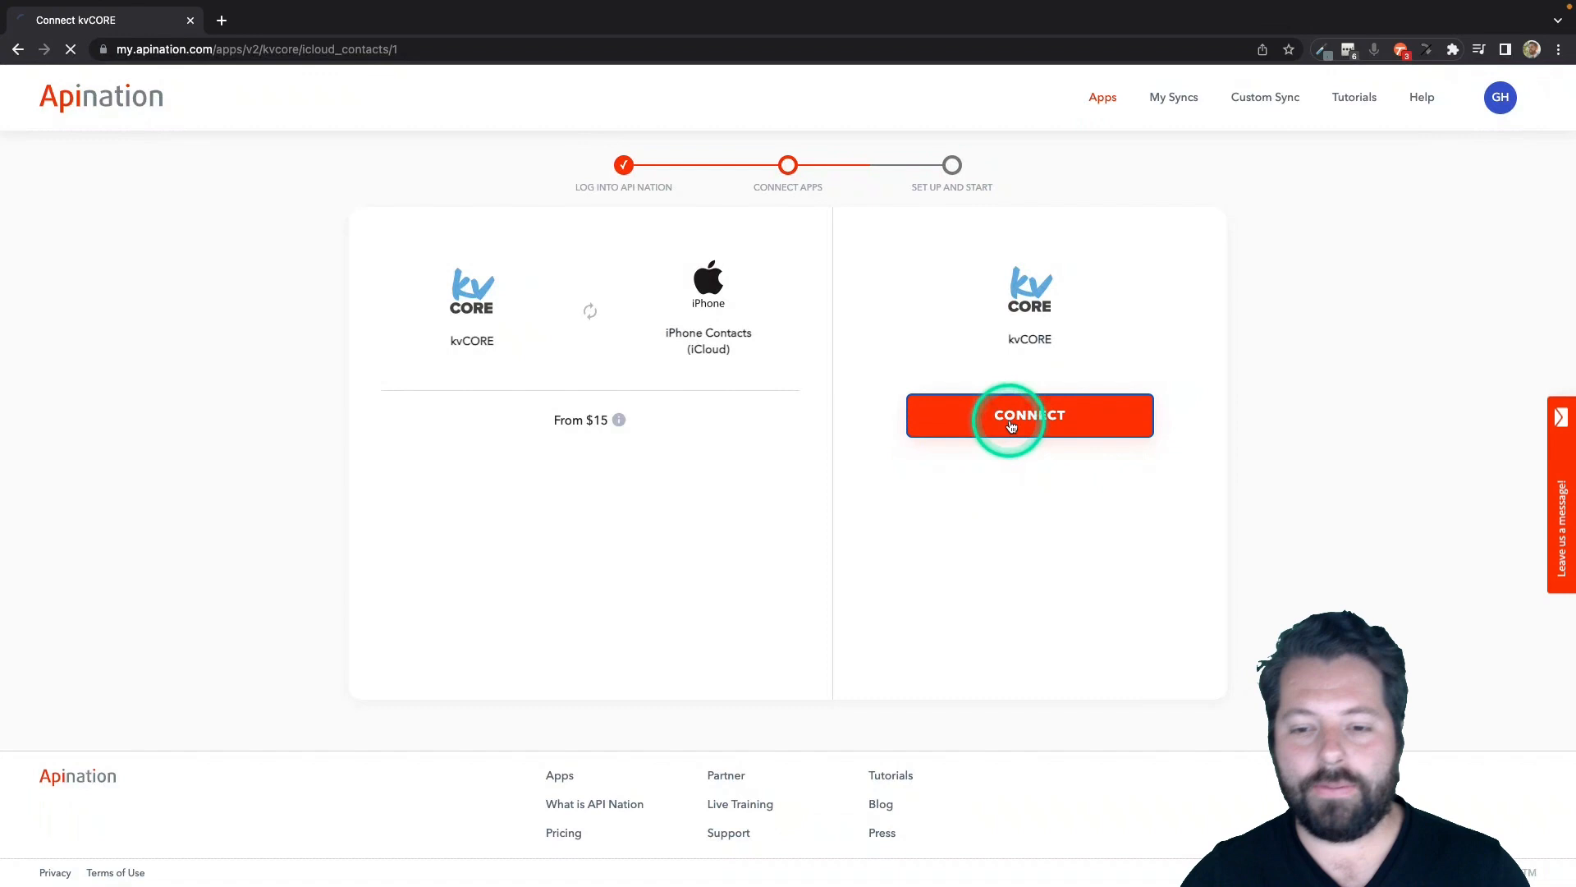
pyautogui.click(1028, 415)
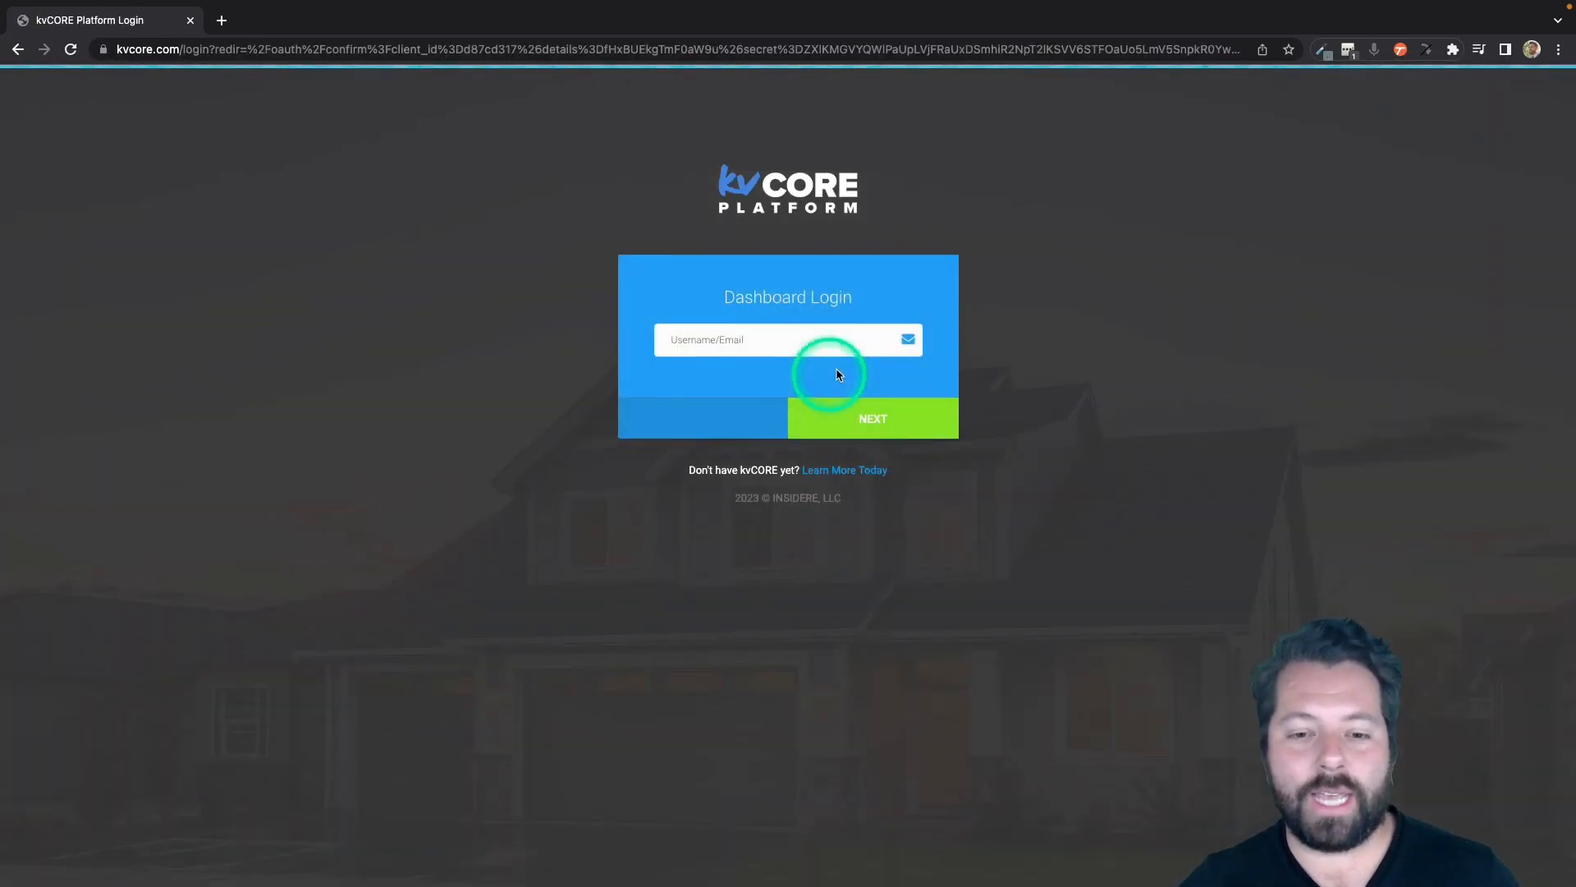
pyautogui.click(872, 419)
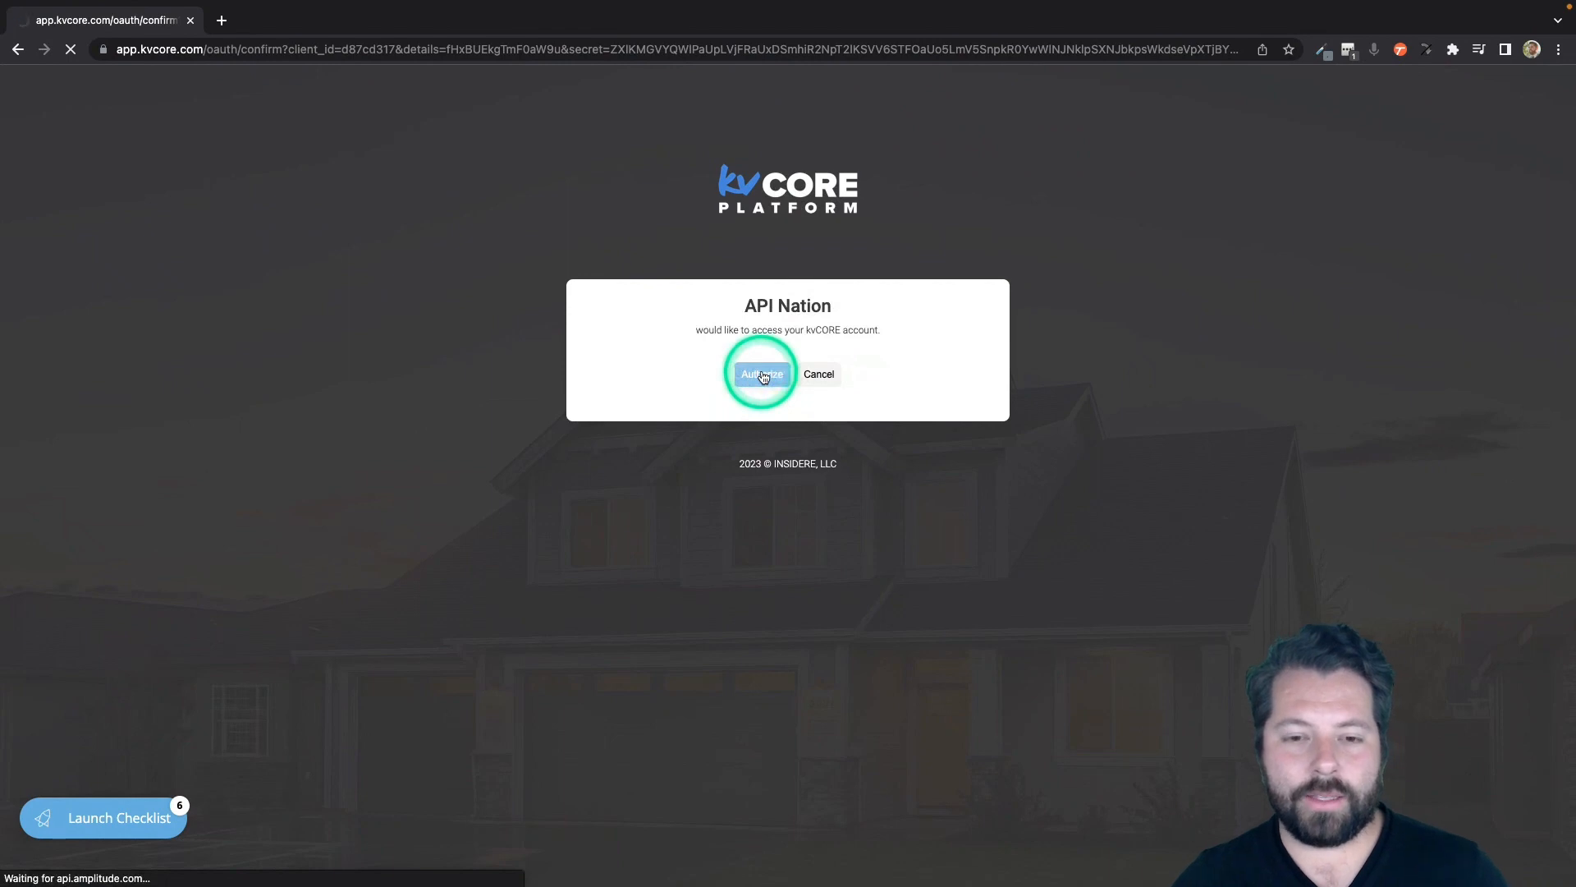
pyautogui.click(760, 374)
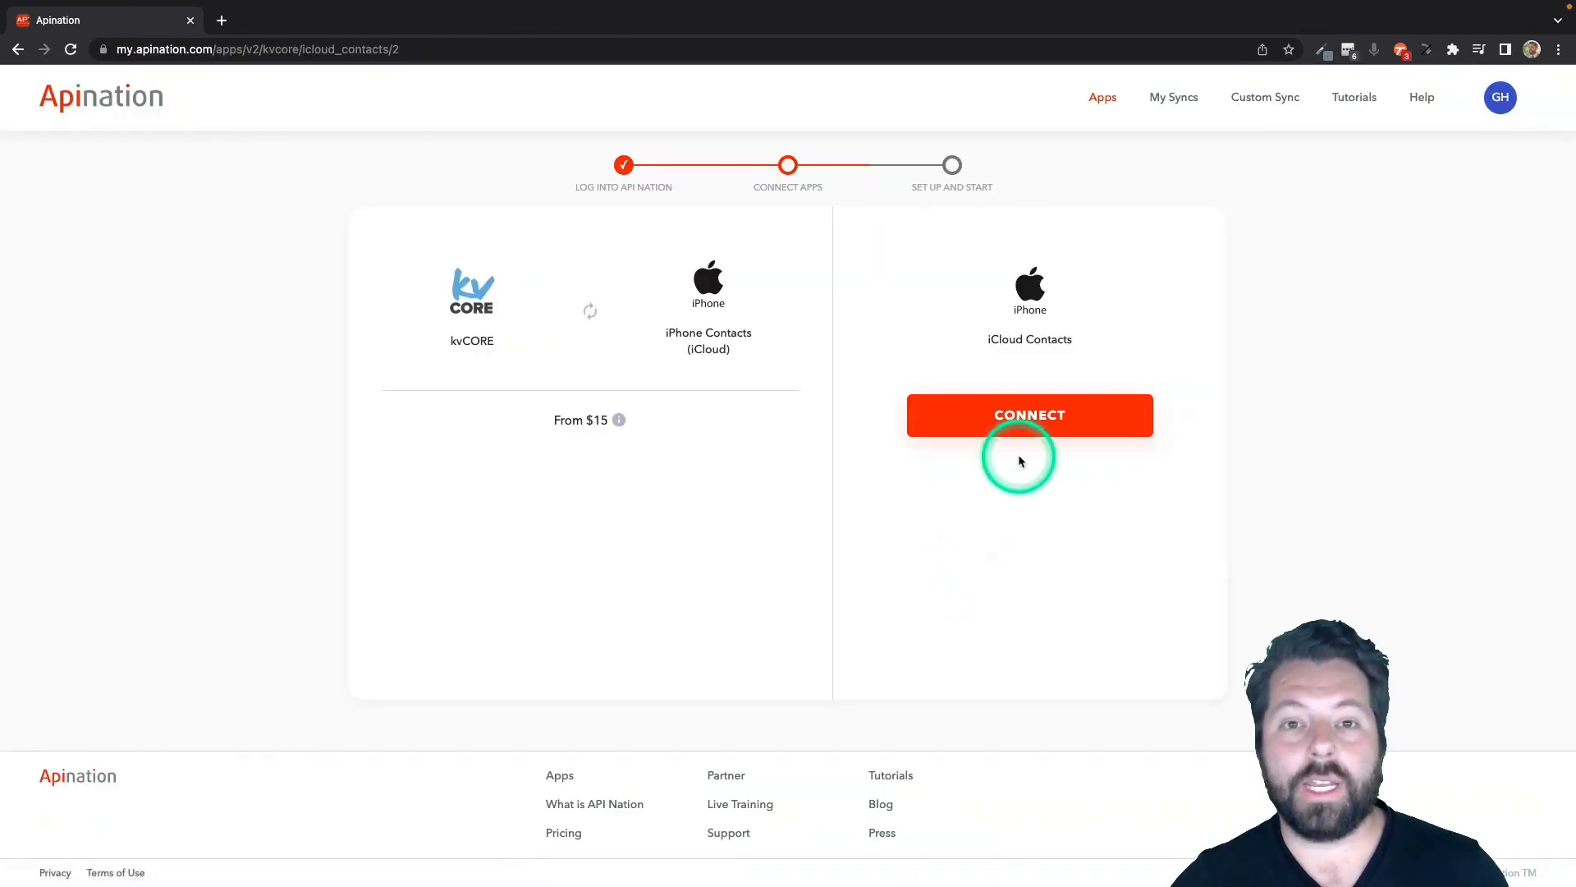
# Start the iCloud Contacts connection with the Apple ID entered, leaving the password field empty
pyautogui.click(1028, 414)
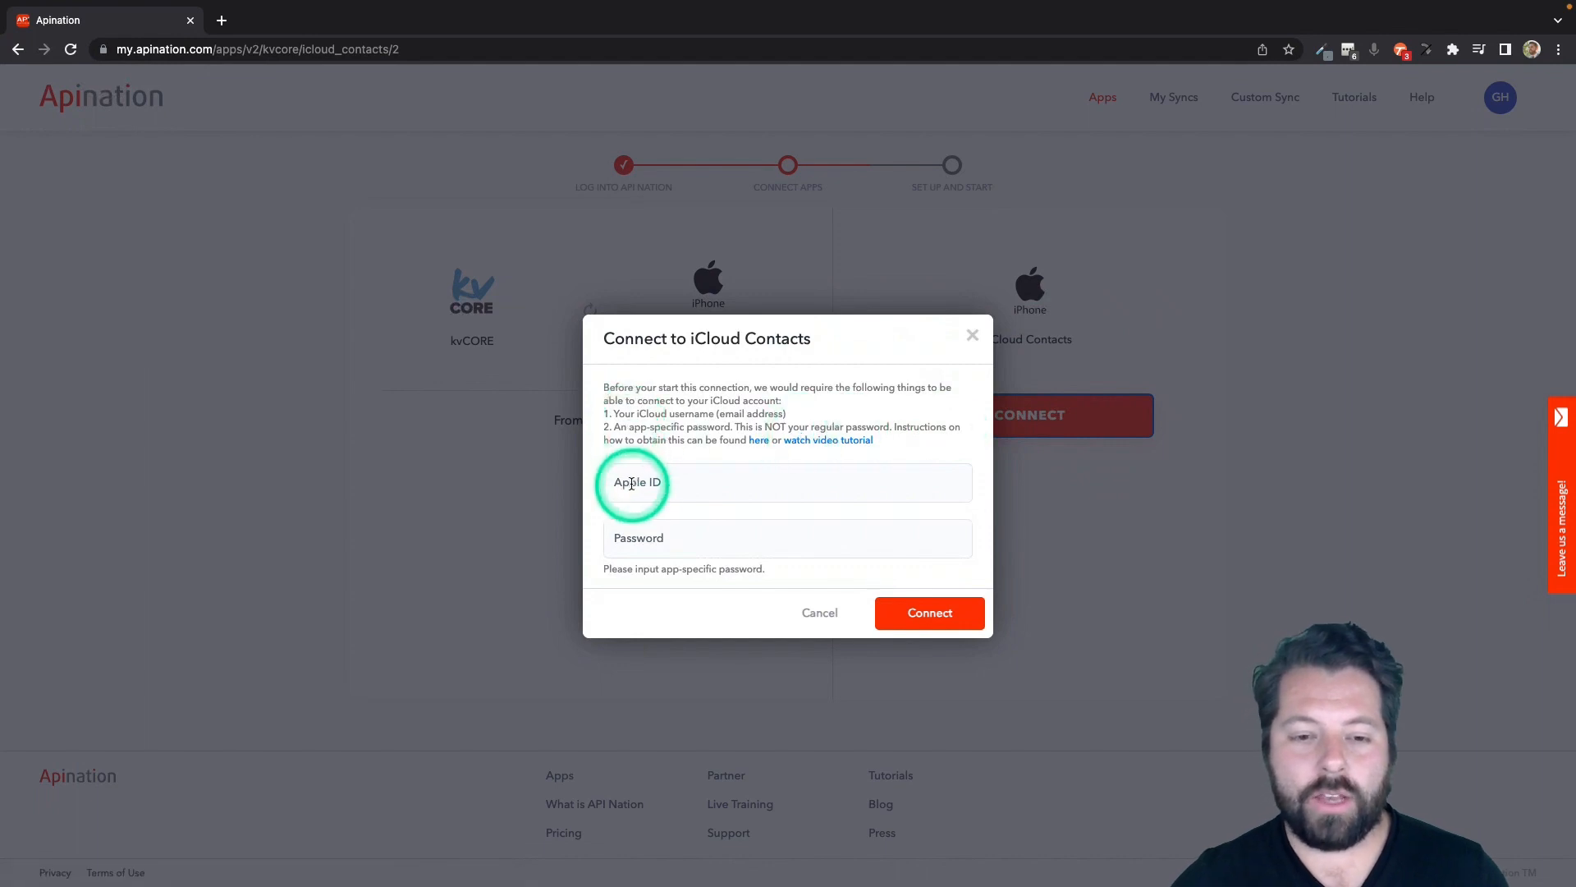
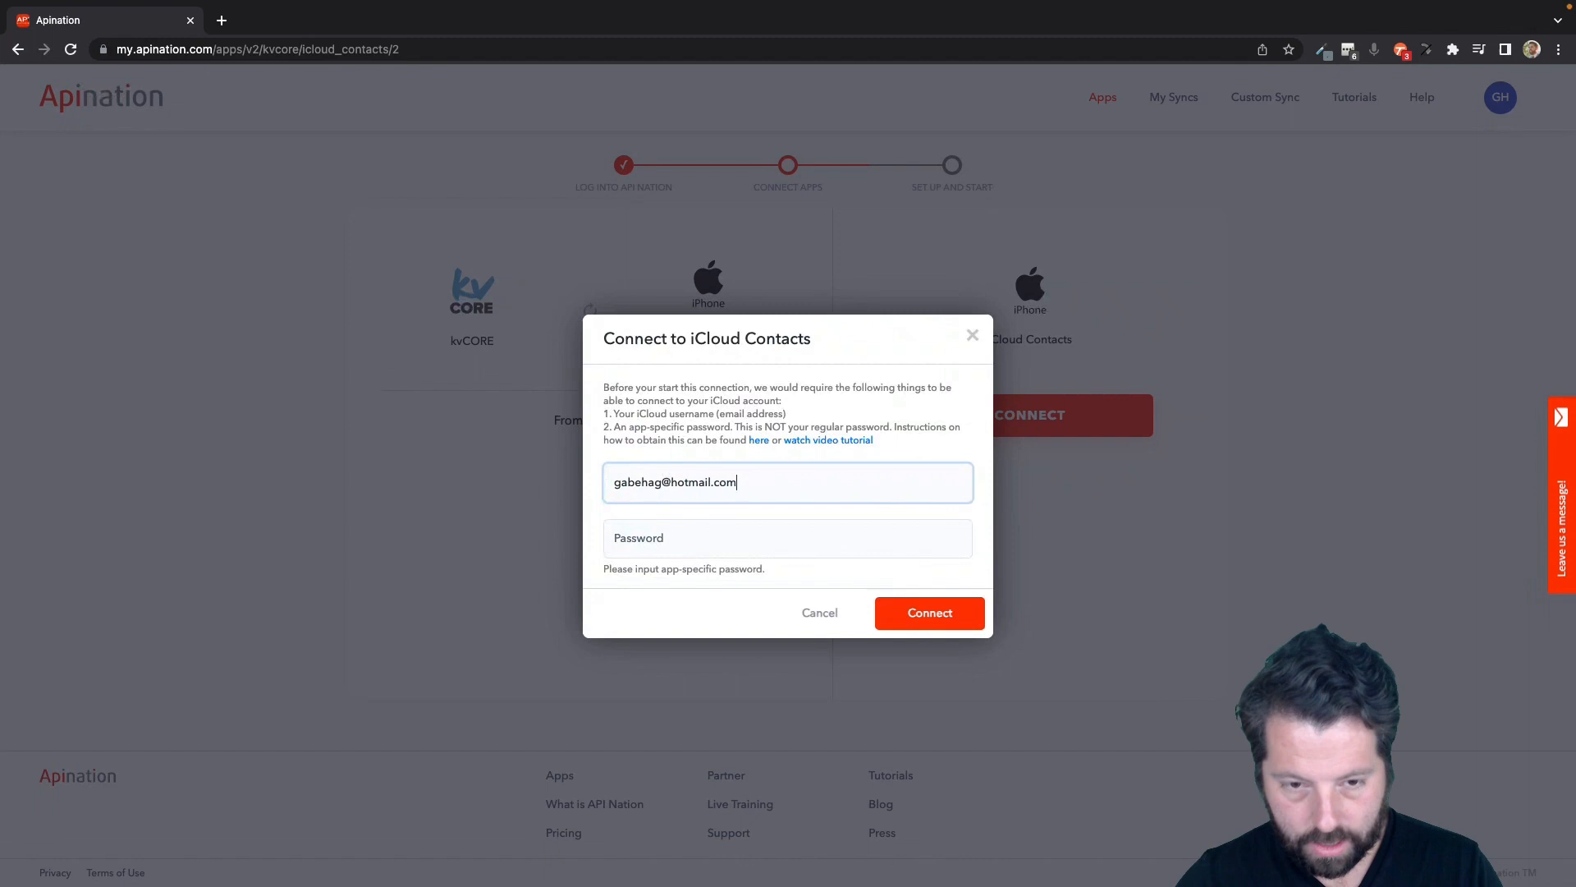
pyautogui.click(640, 543)
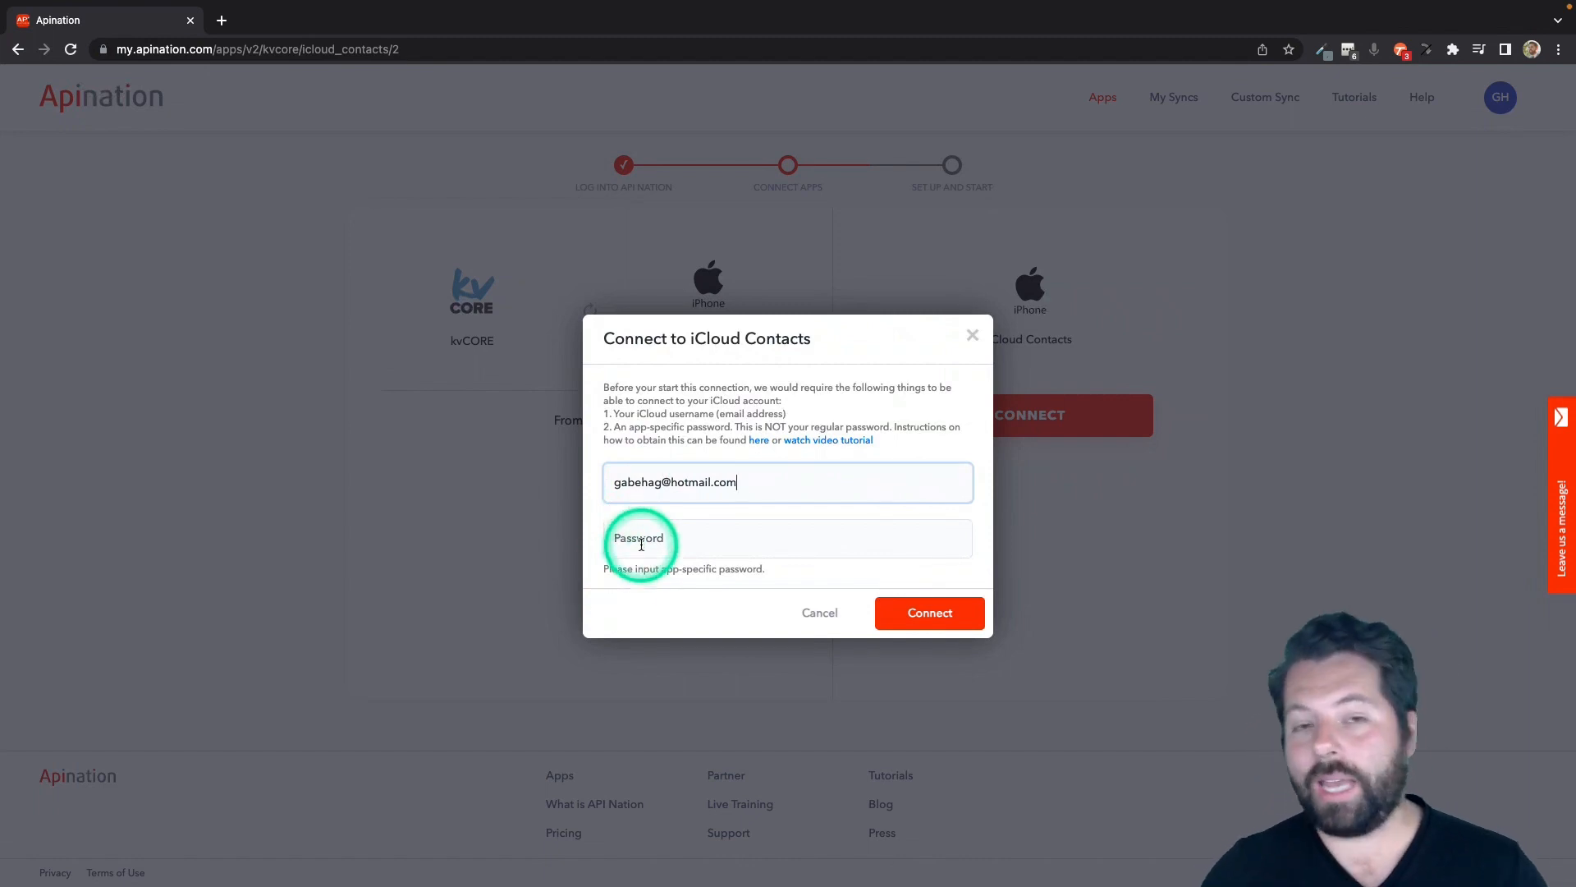
pyautogui.click(927, 613)
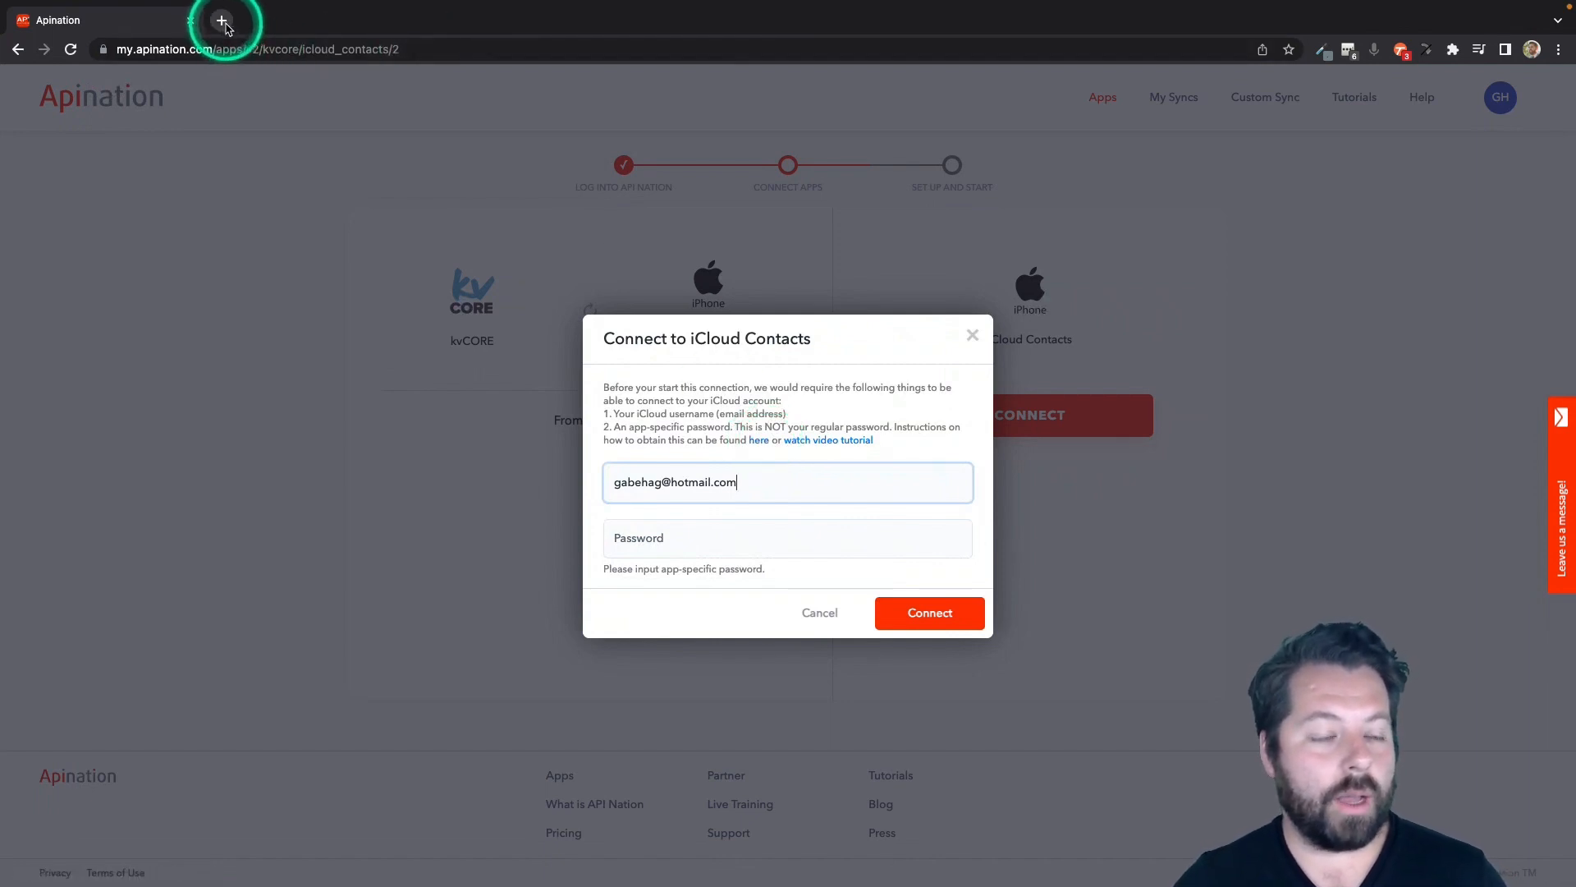
# Sign in at appleid.apple.com in a new tab using the Apple ID and saved password
pyautogui.click(222, 20)
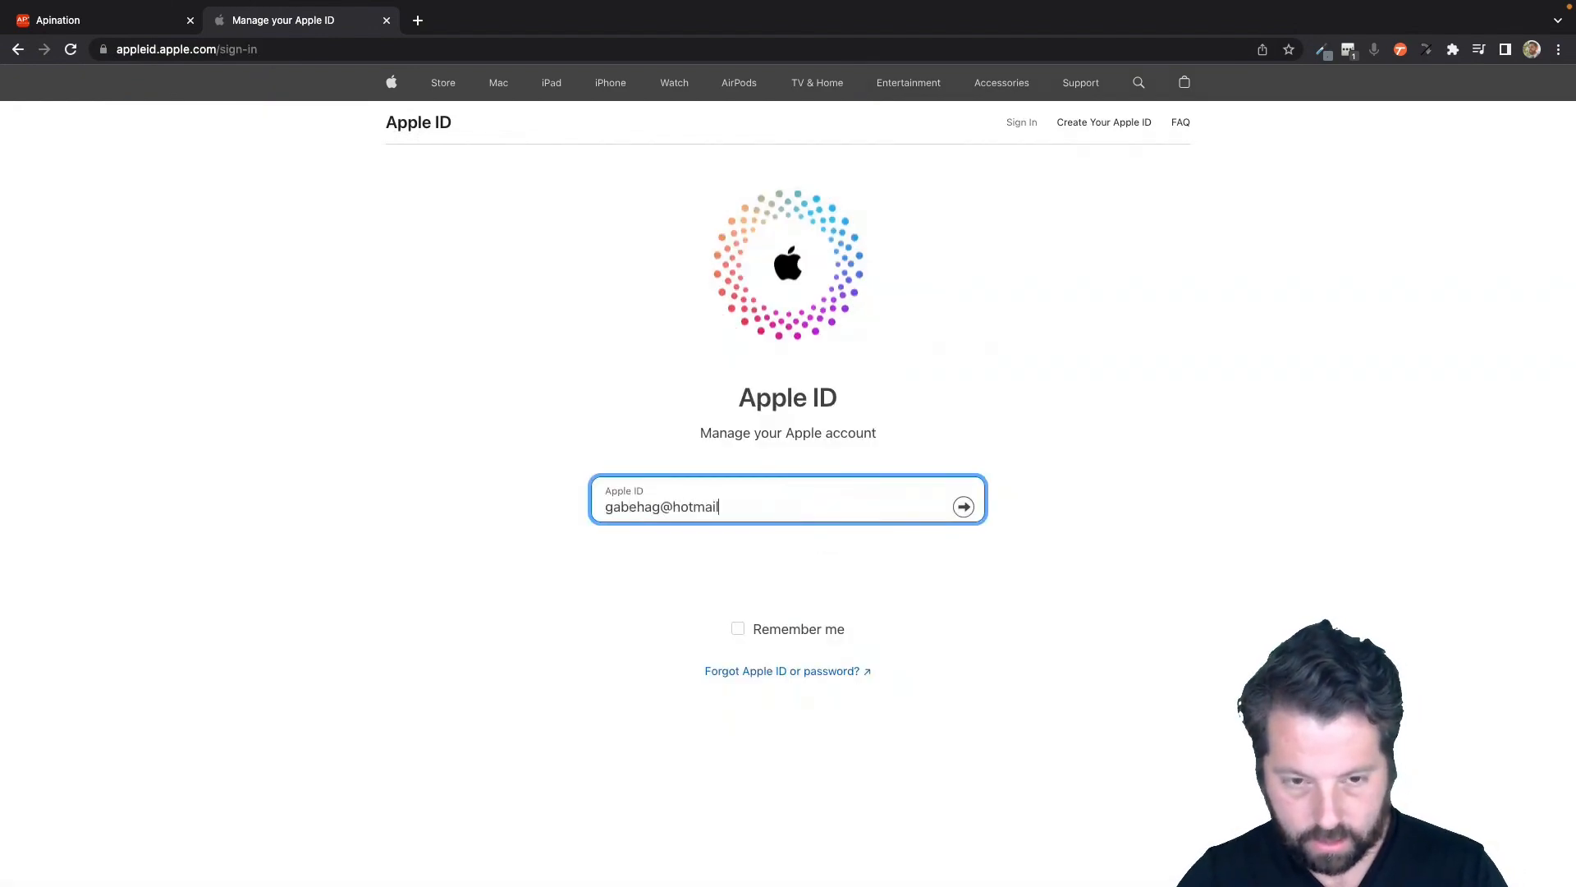
pyautogui.write('.com')
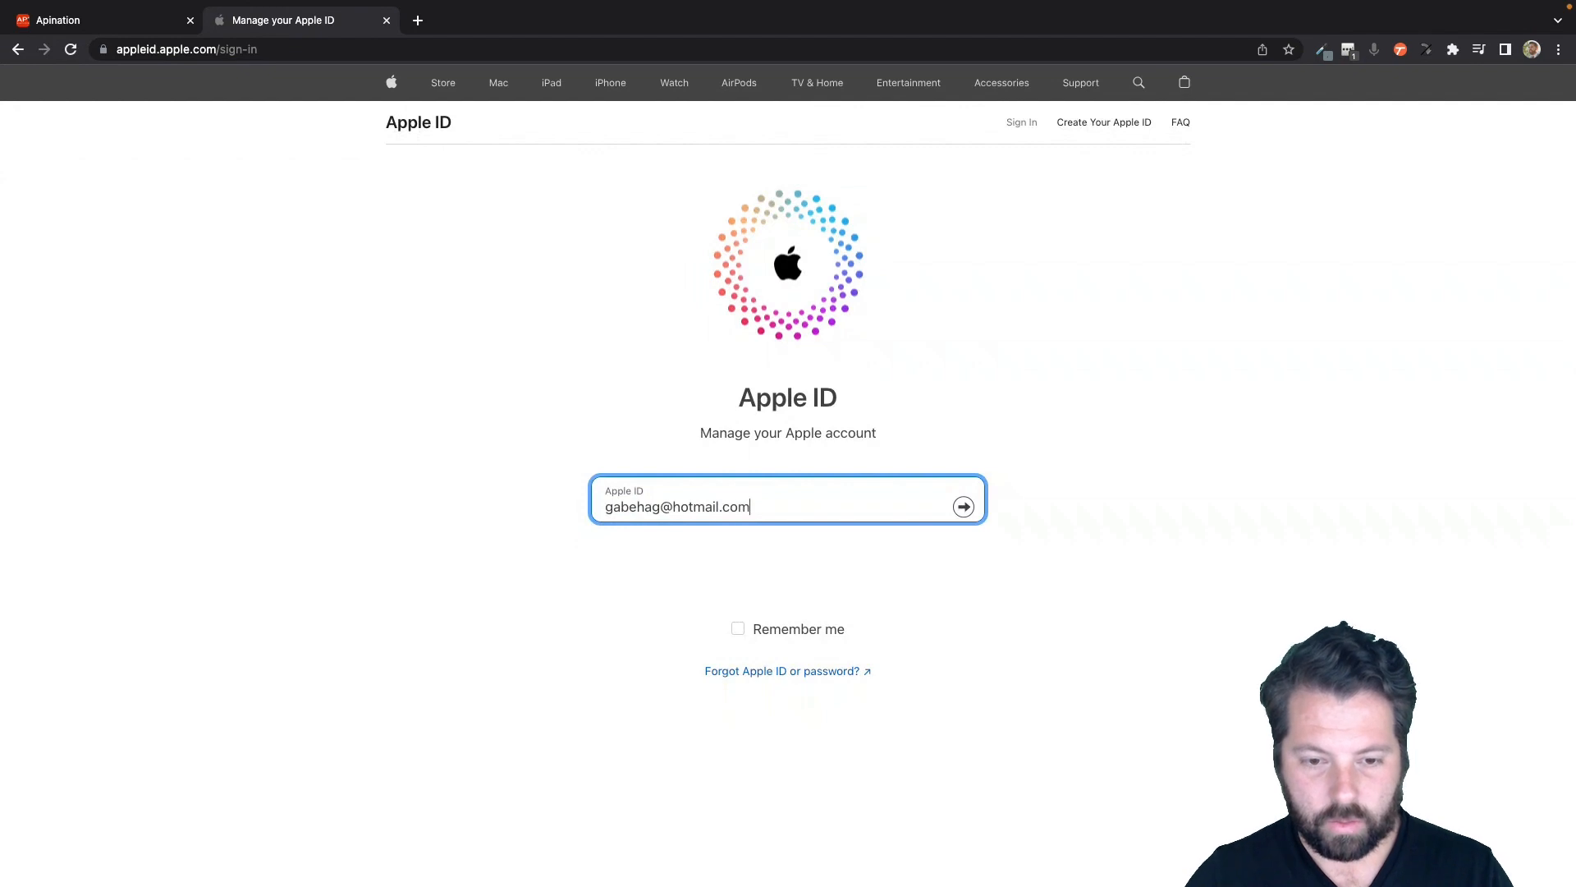
pyautogui.click(962, 506)
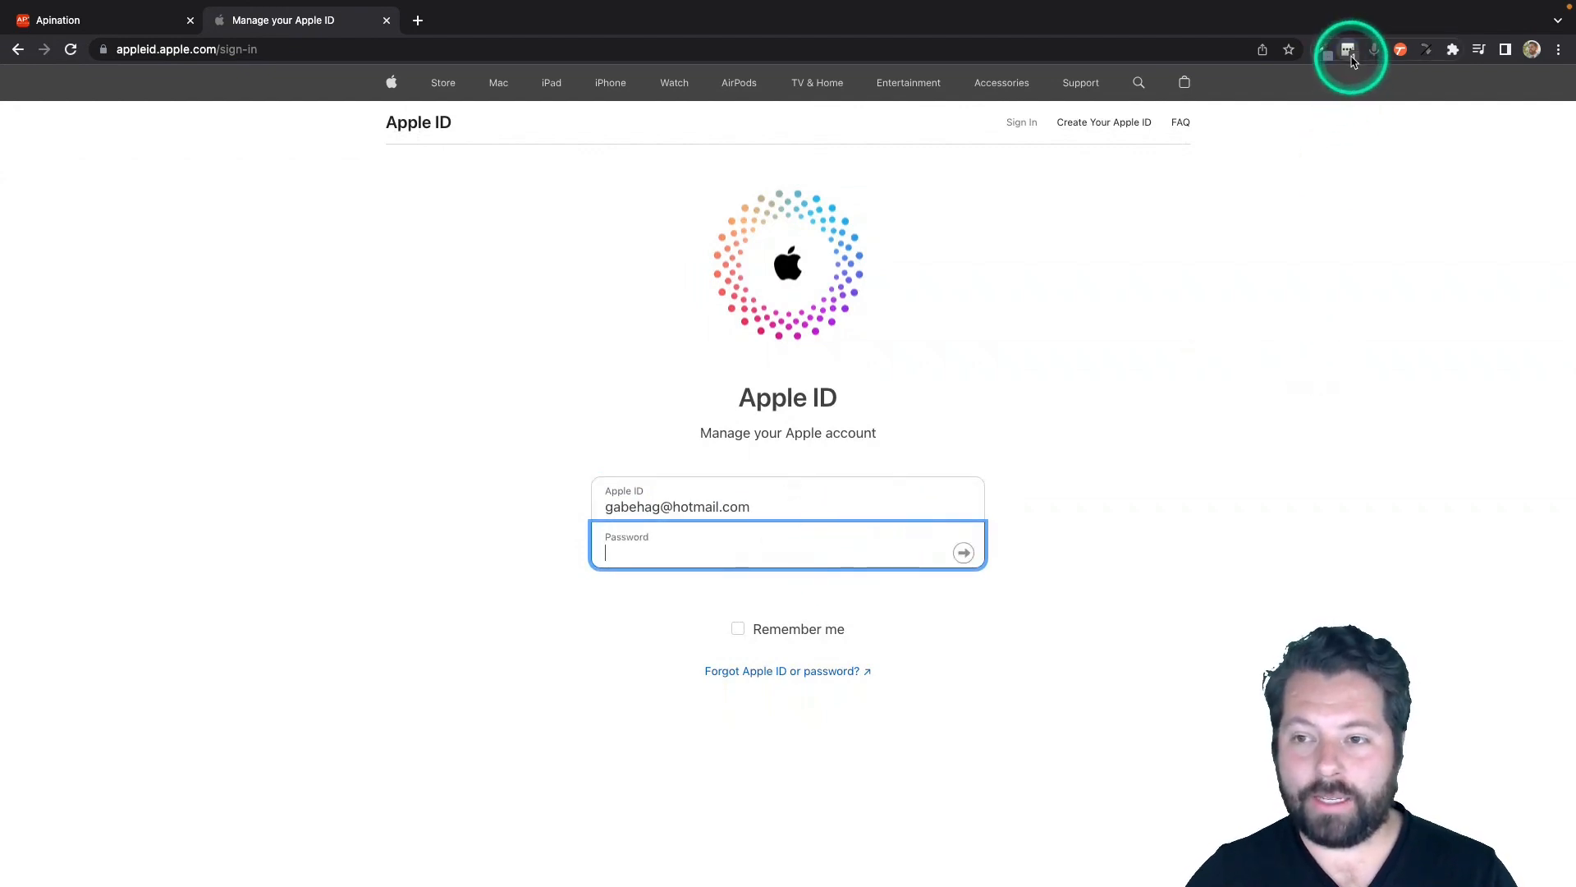
pyautogui.click(1350, 49)
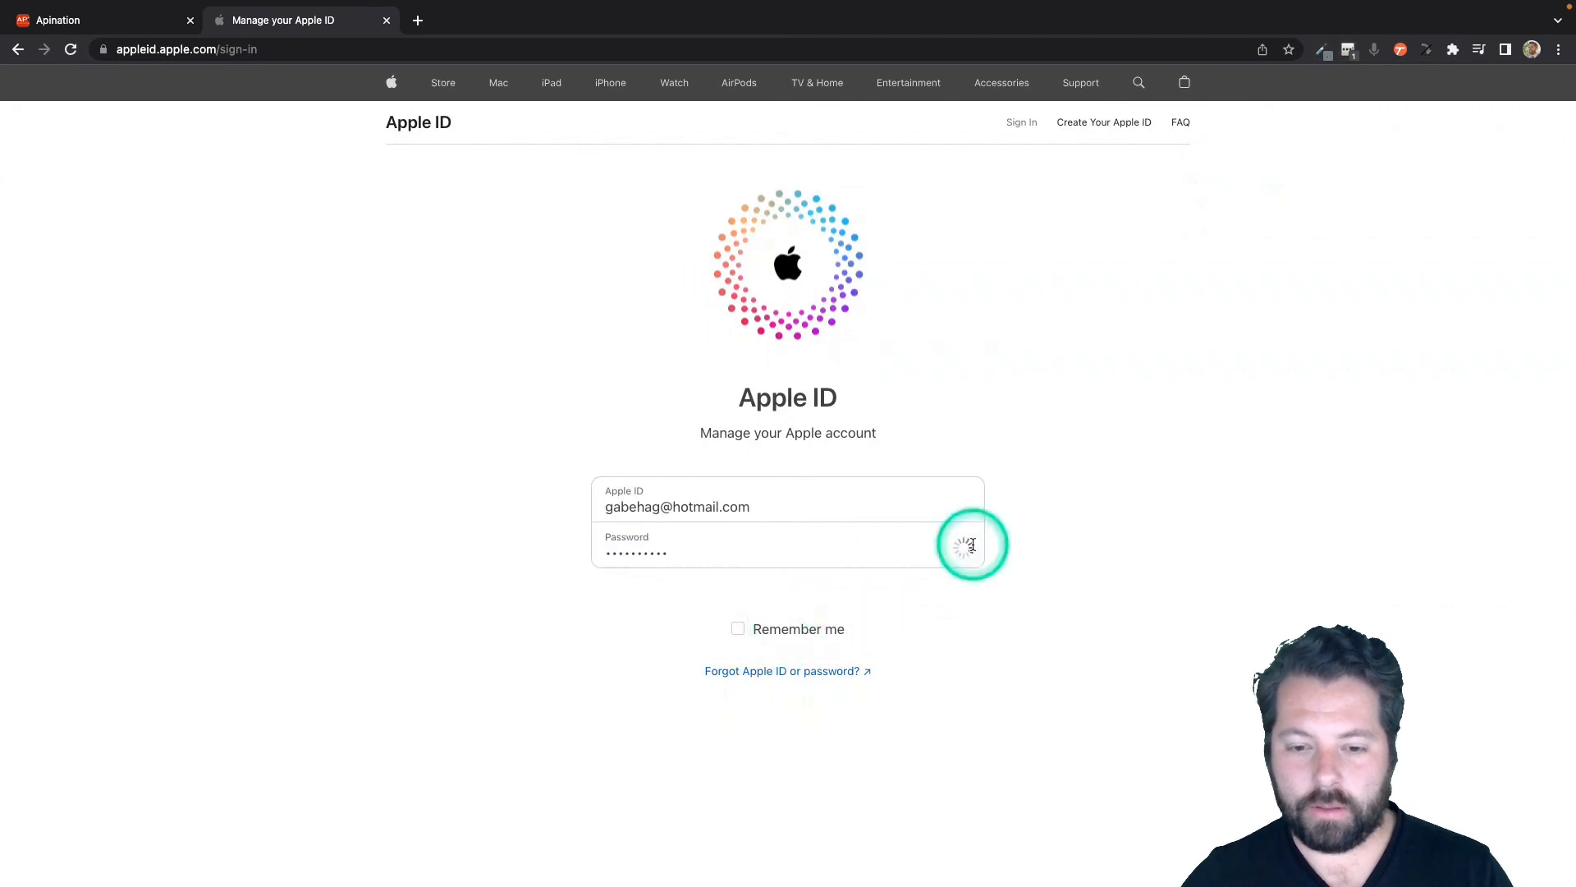
pyautogui.click(970, 543)
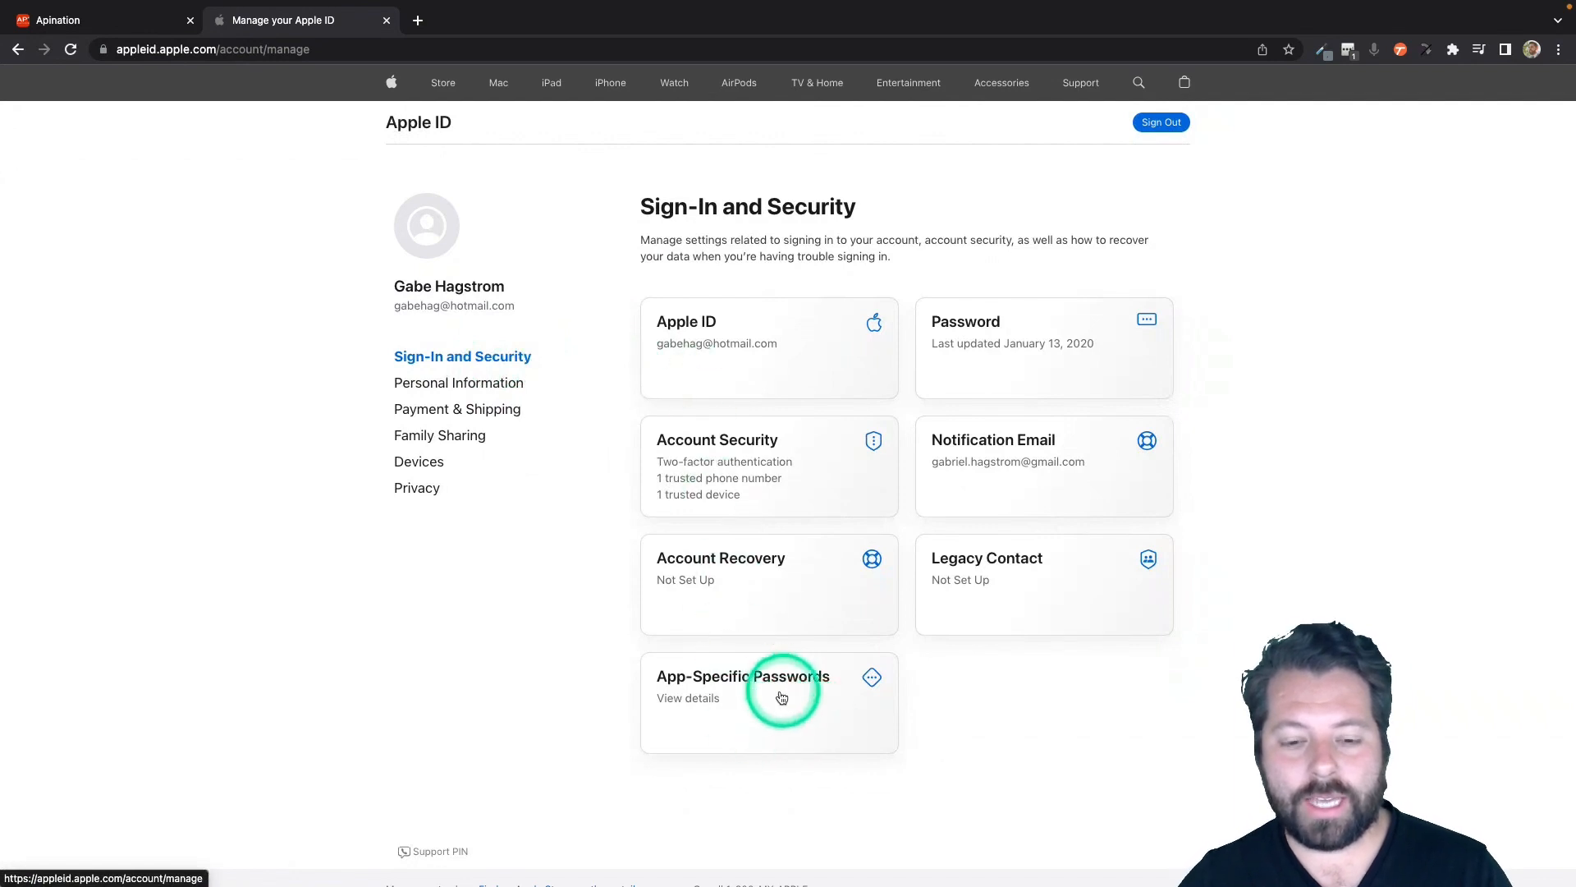
# Generate a new app-specific password named 'kvC' under App-Specific Passwords, confirming the account password
pyautogui.click(742, 693)
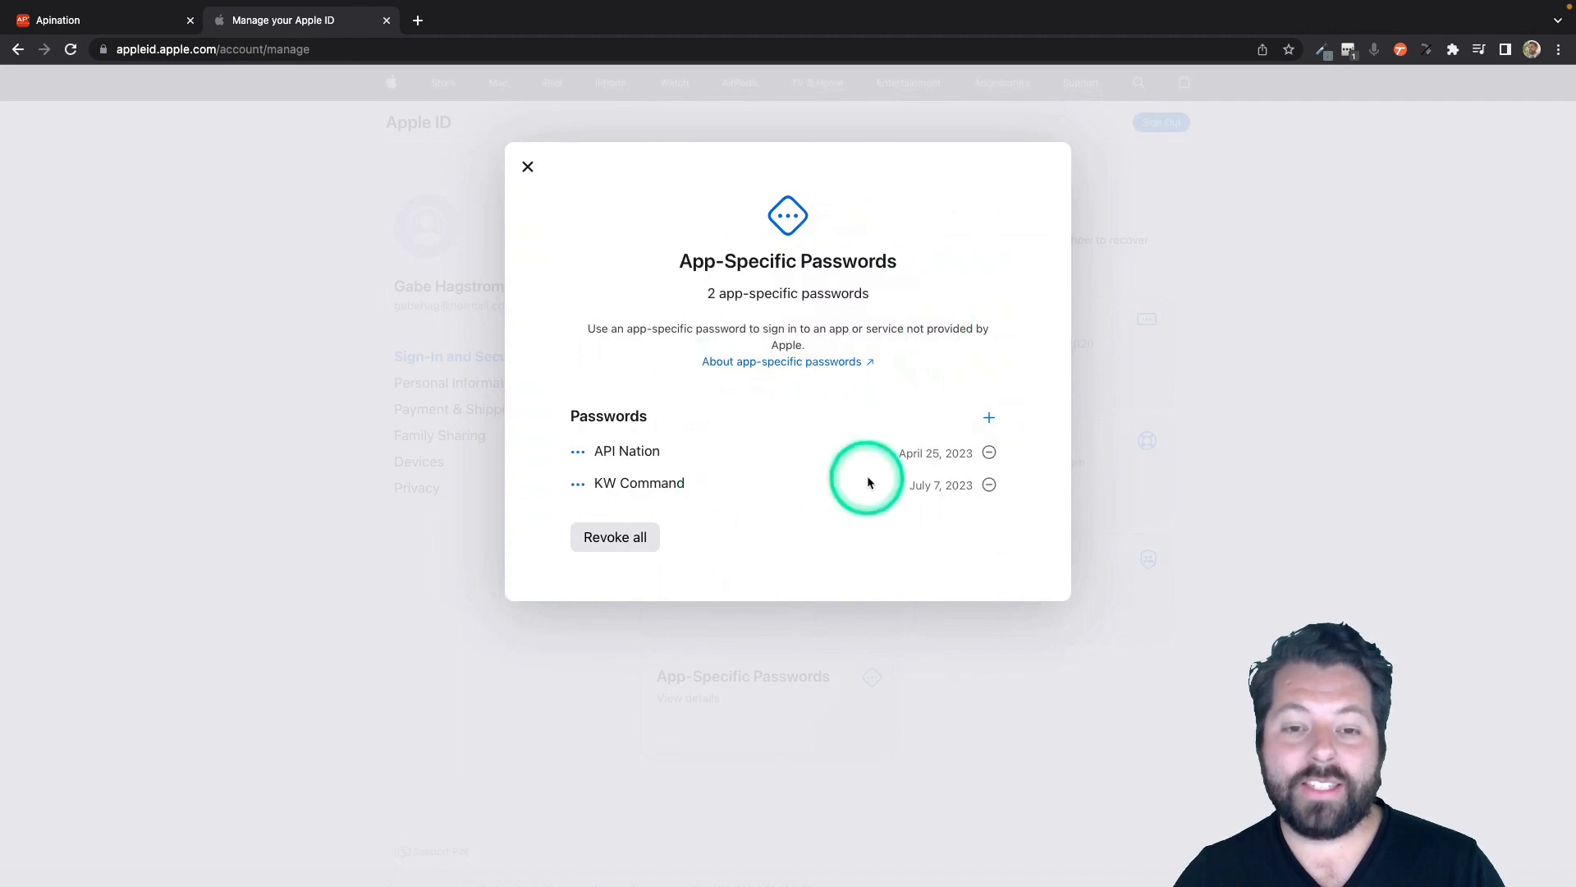
pyautogui.moveTo(805, 391)
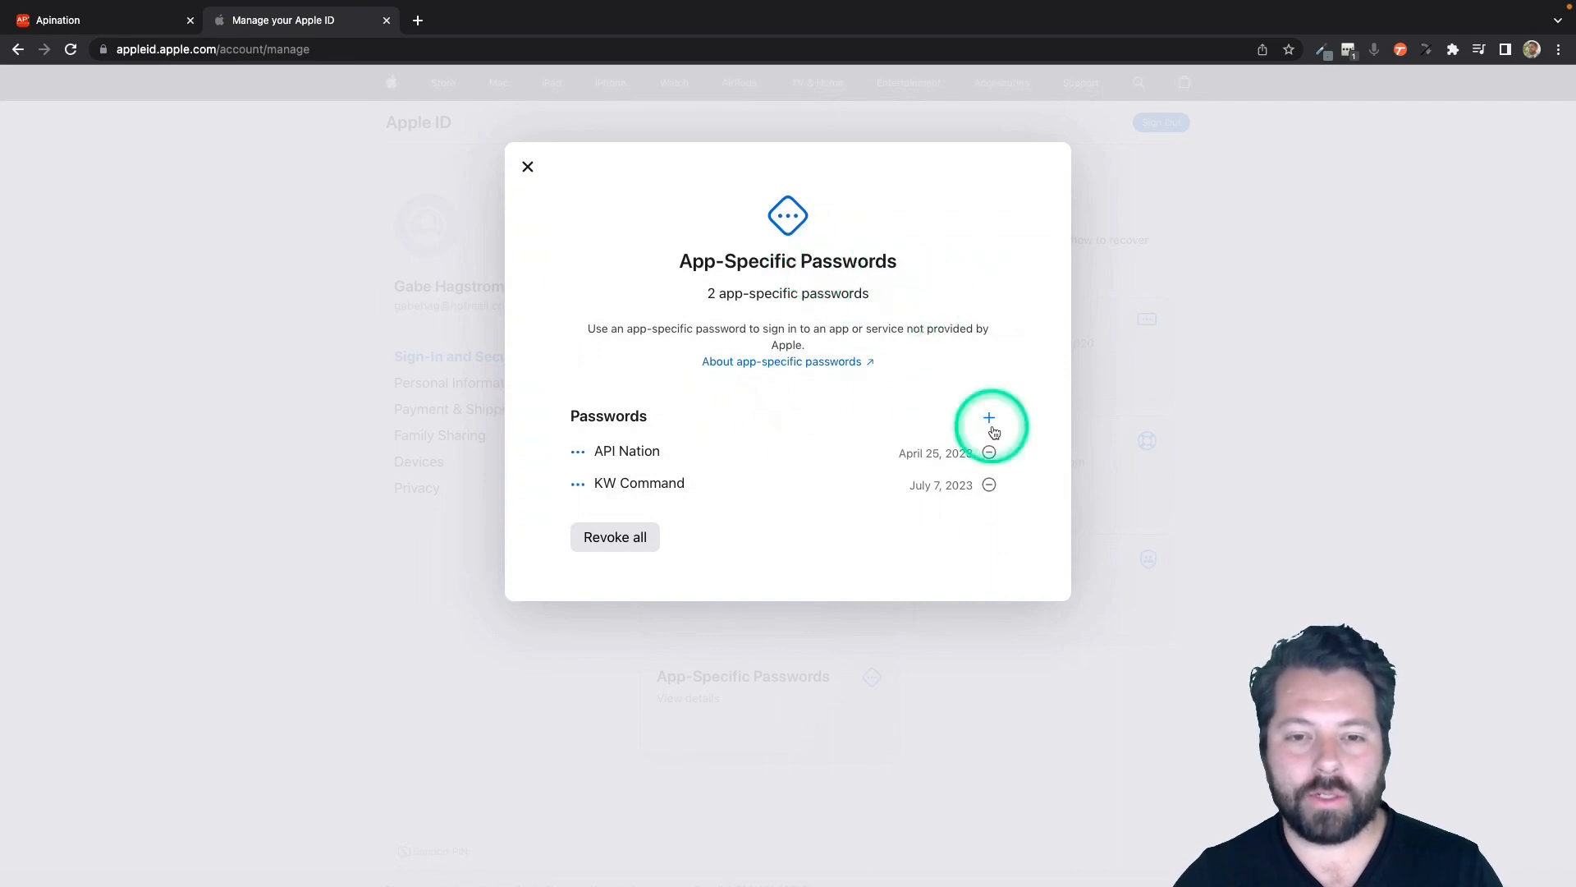
pyautogui.click(988, 418)
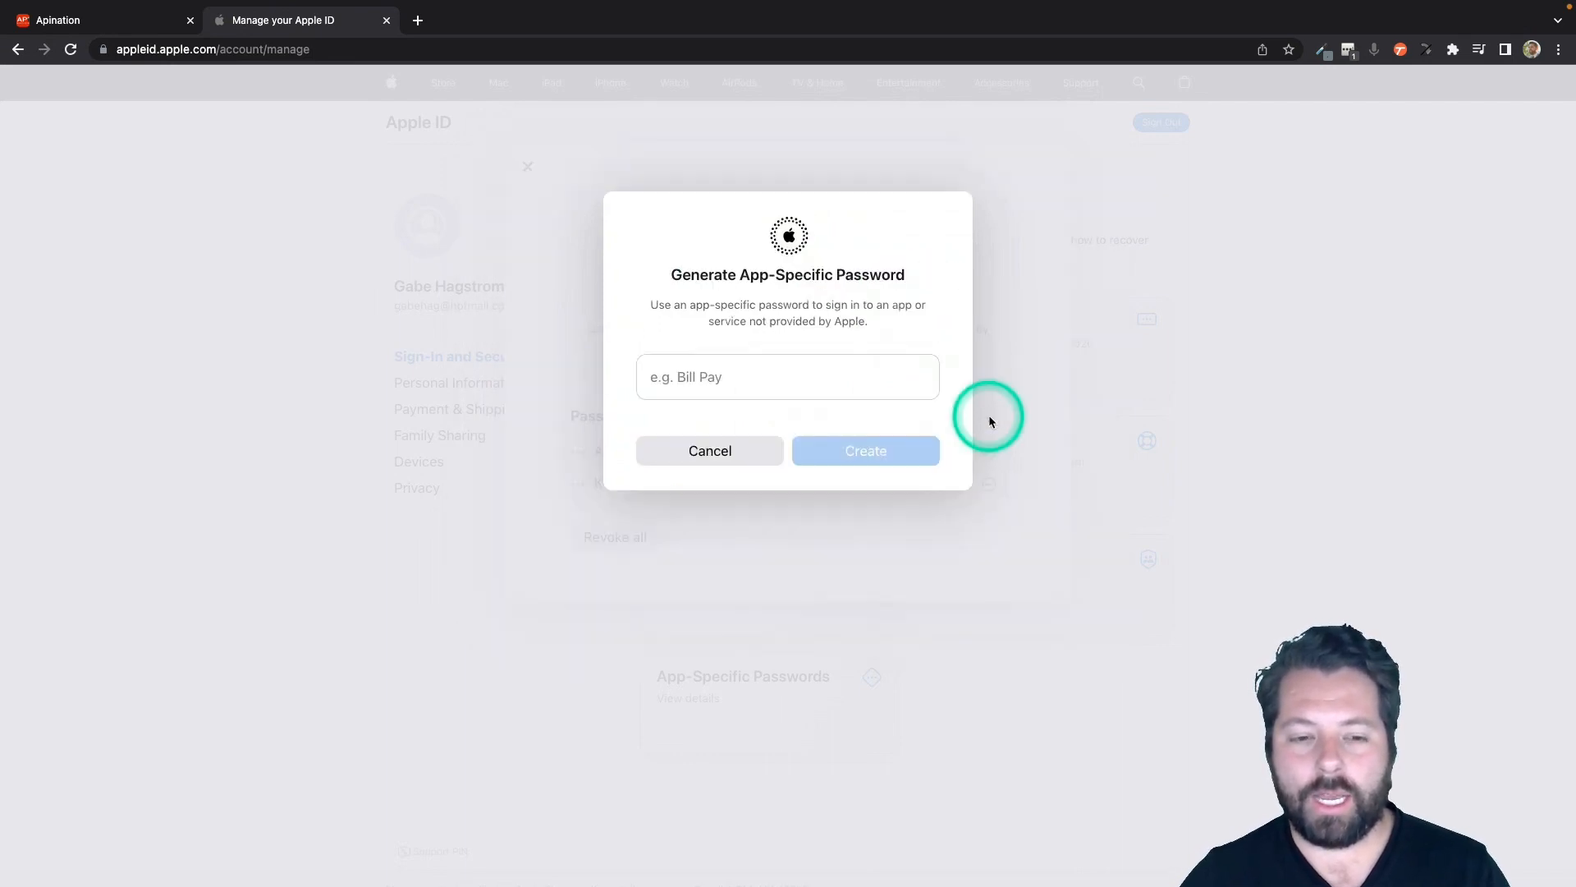
pyautogui.click(786, 378)
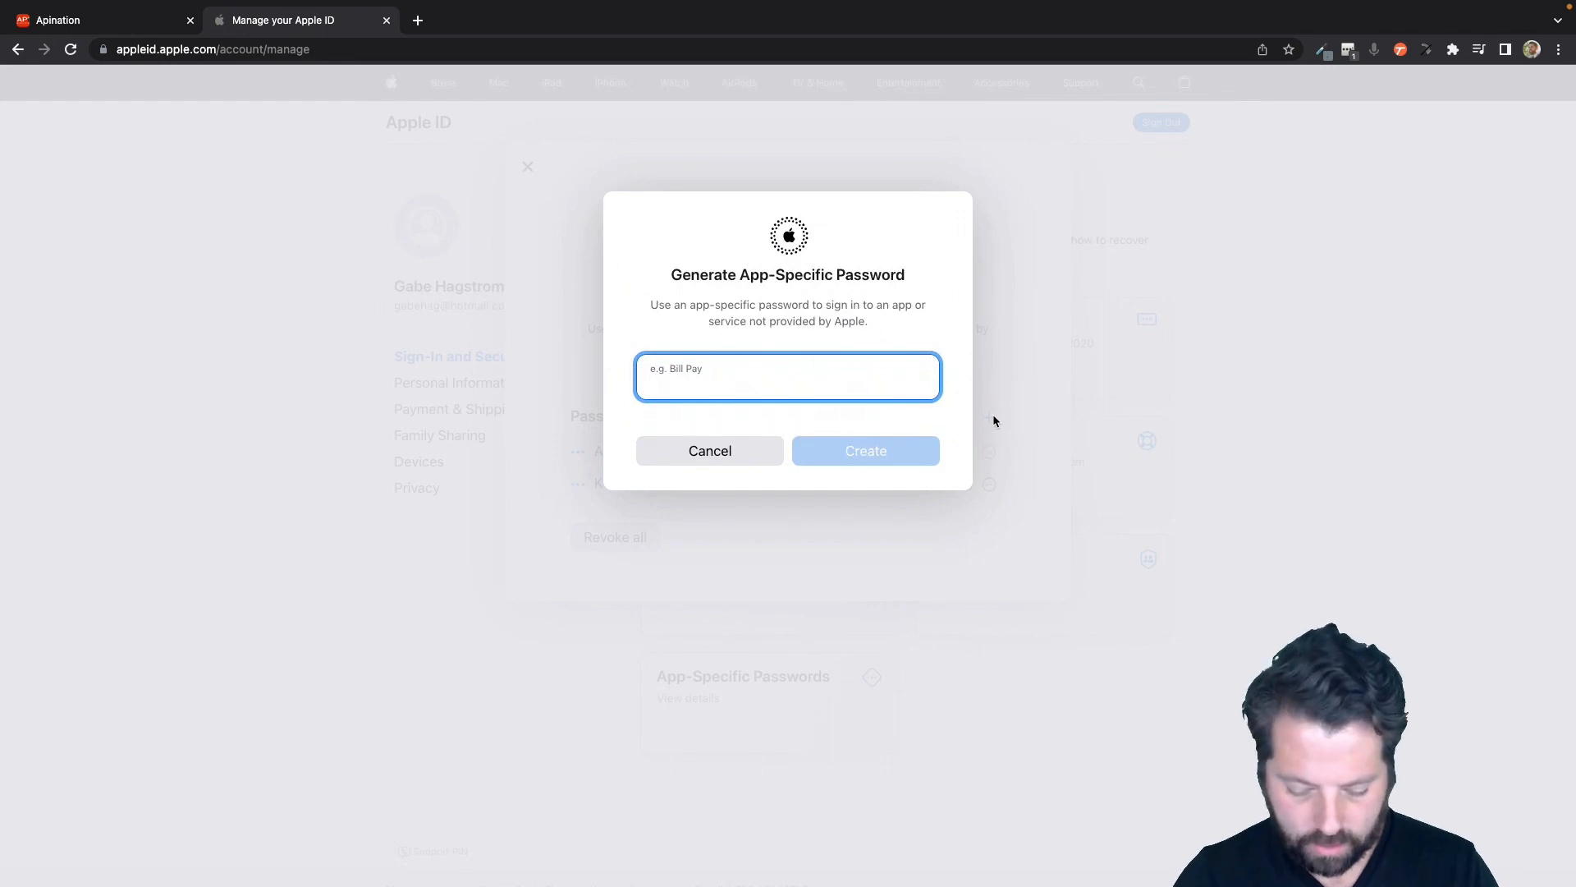
pyautogui.write('kvC')
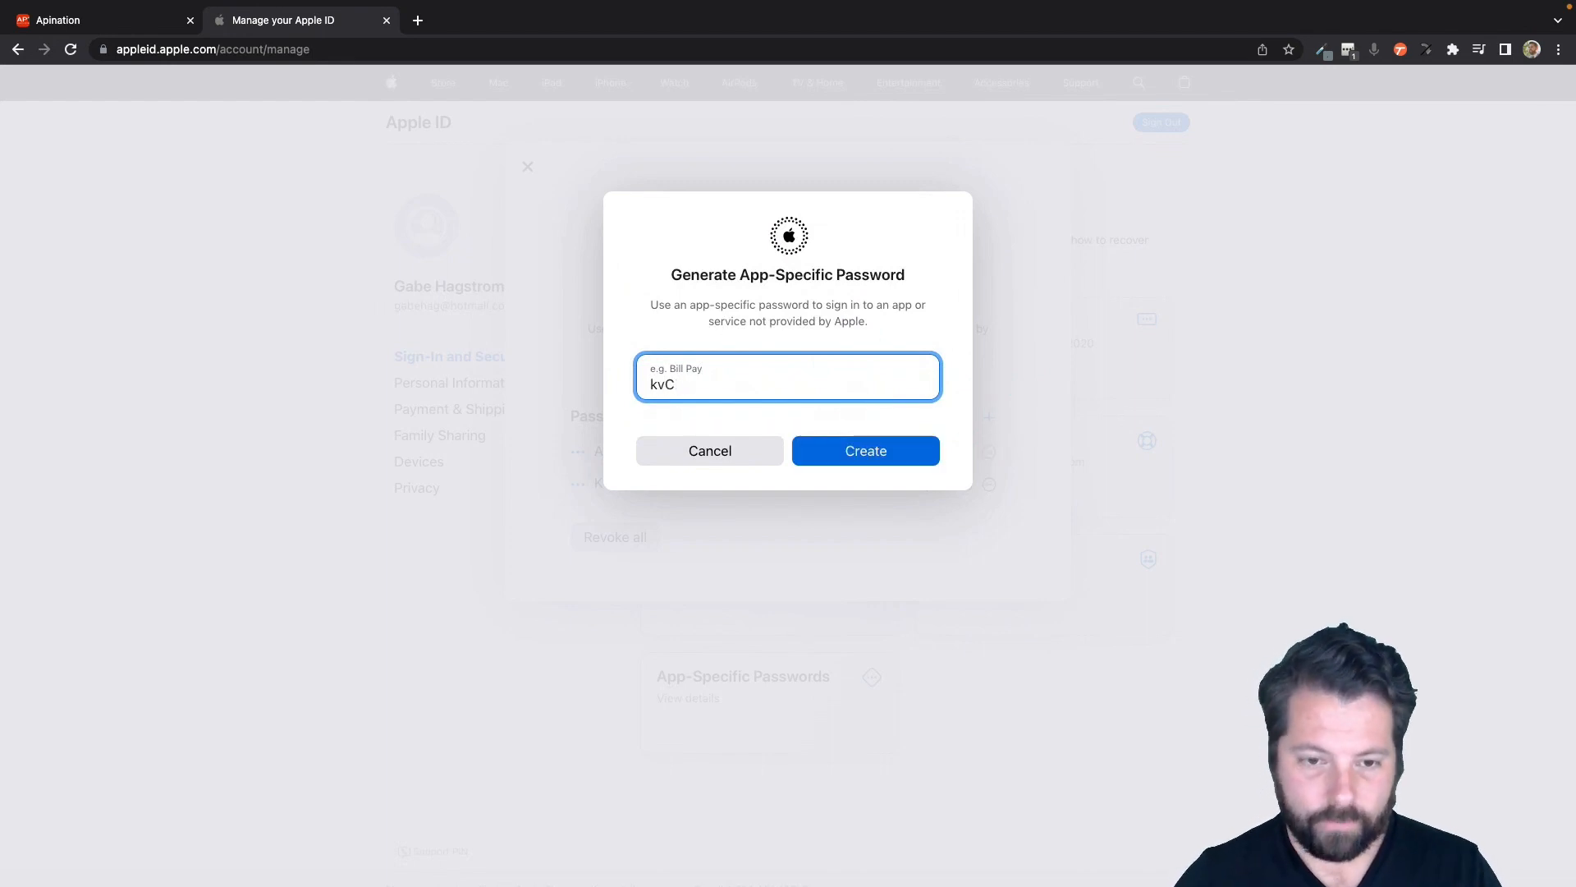
pyautogui.click(865, 450)
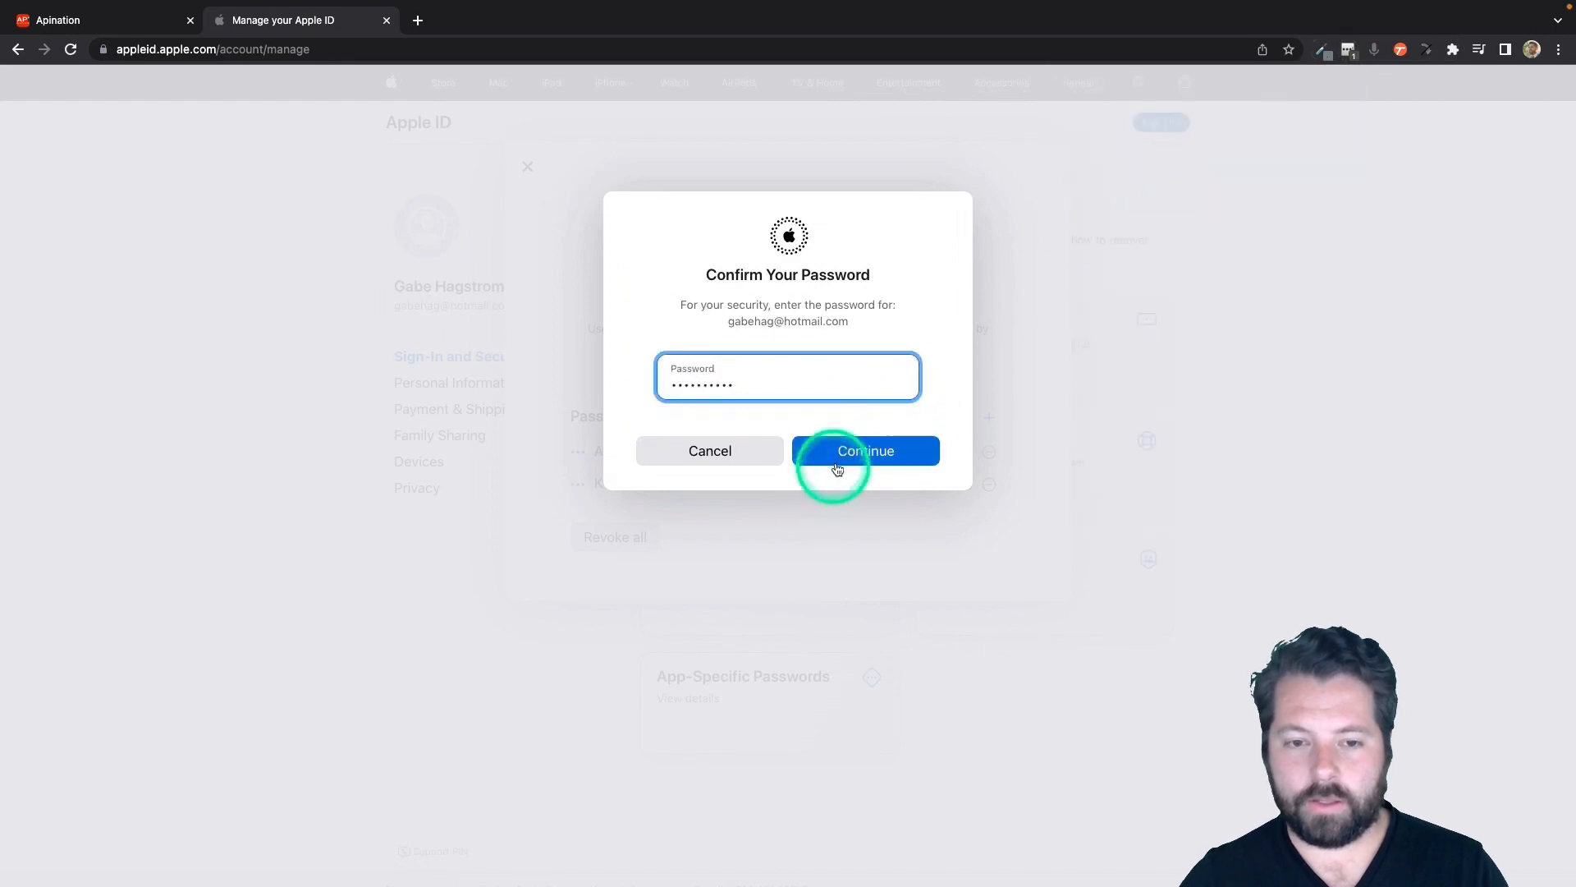
pyautogui.click(865, 450)
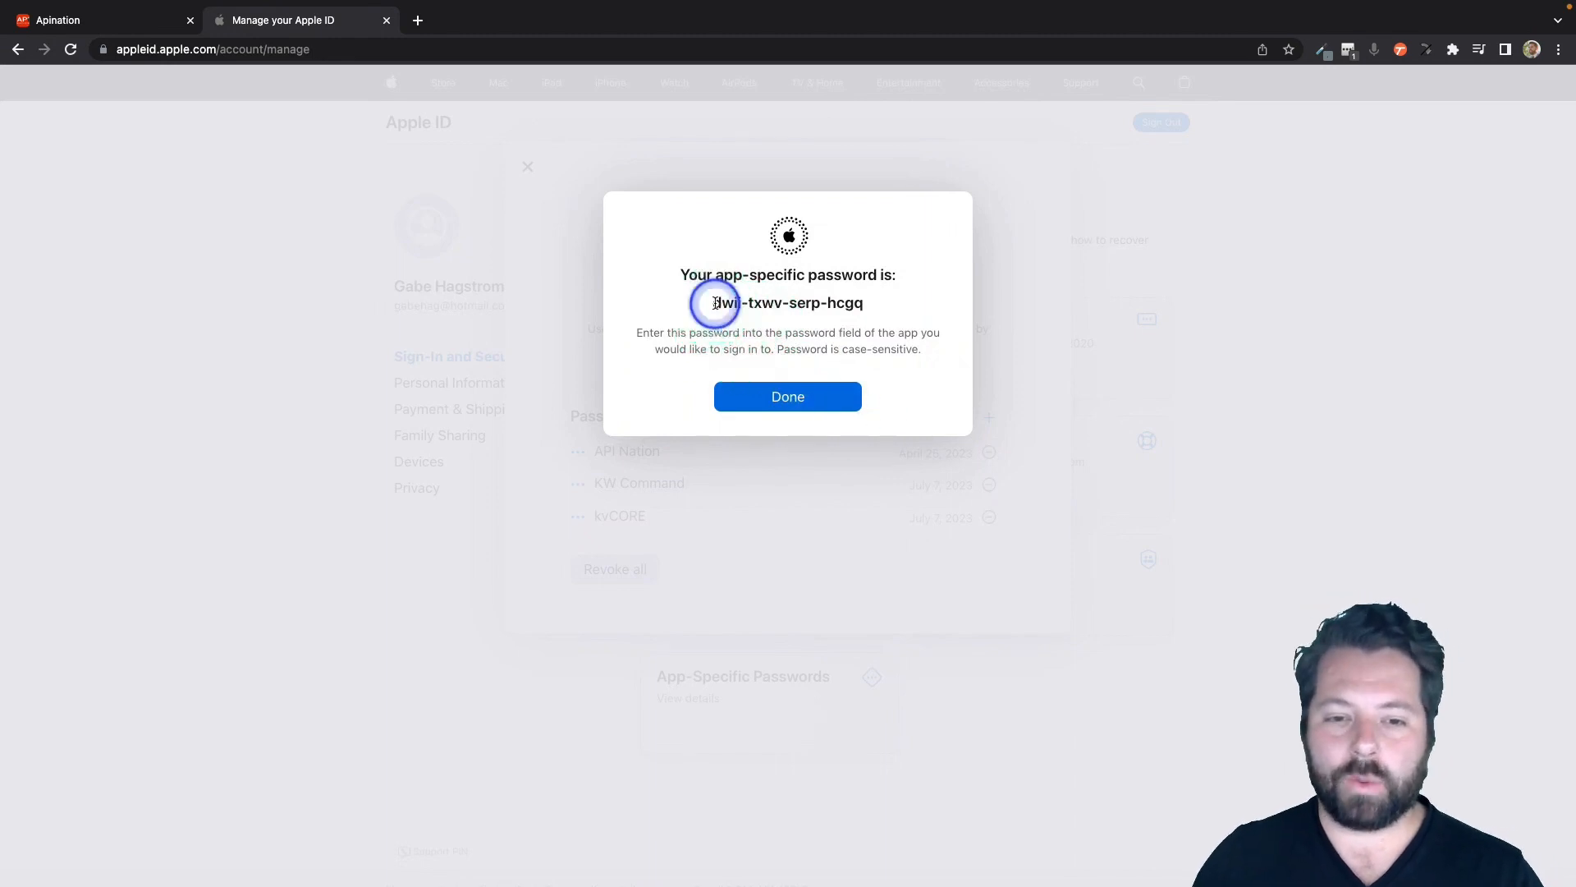
# Copy the generated password, paste it into API Nation's iCloud Contacts form and connect
pyautogui.doubleClick(786, 302)
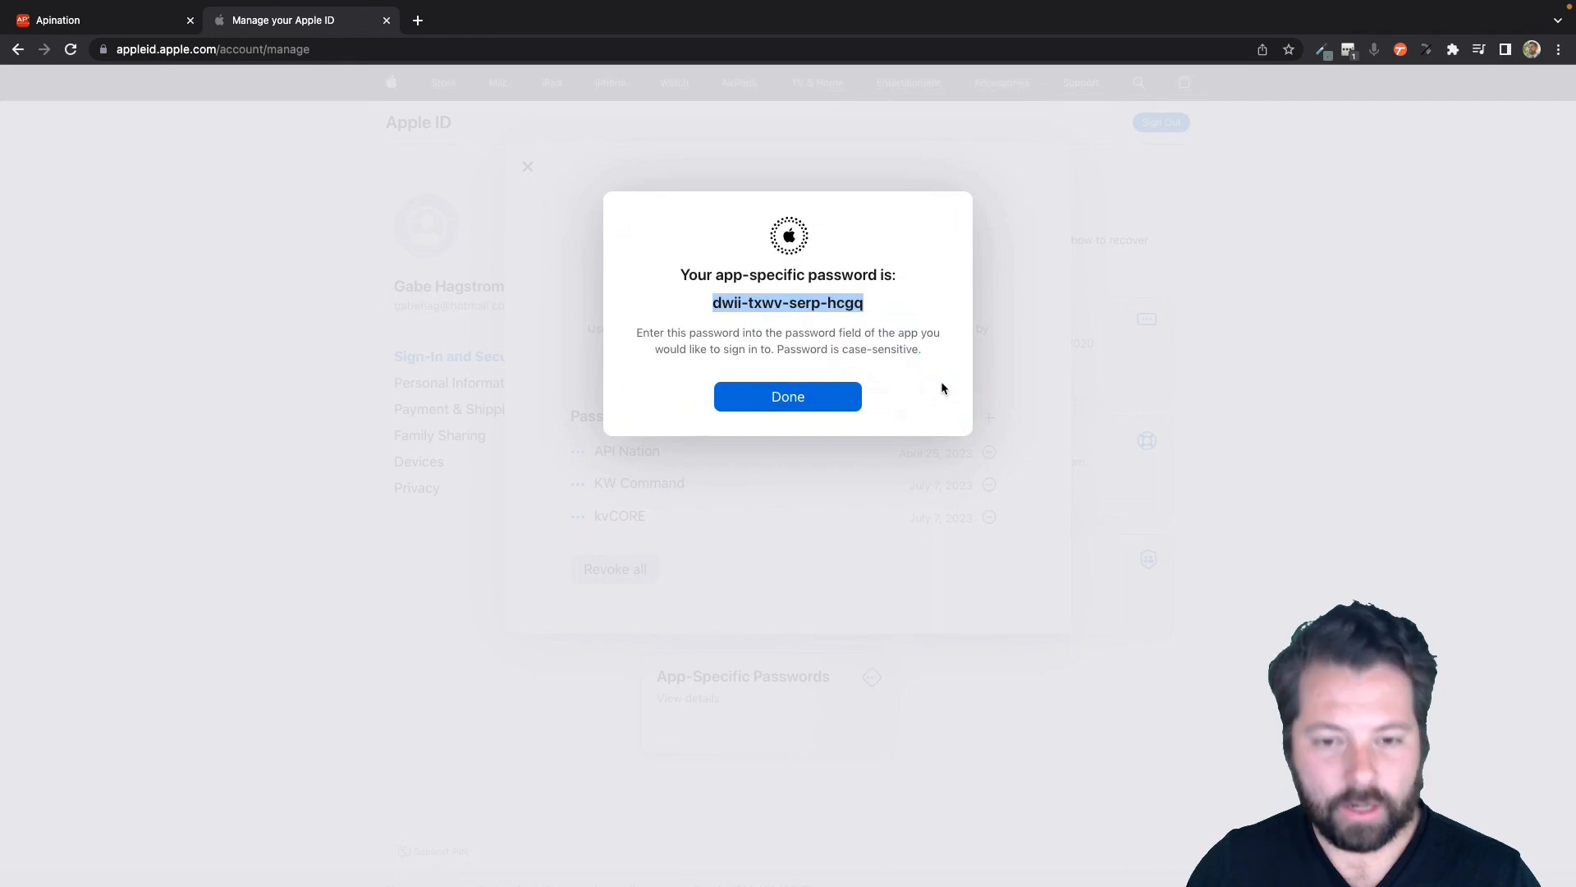
pyautogui.click(786, 396)
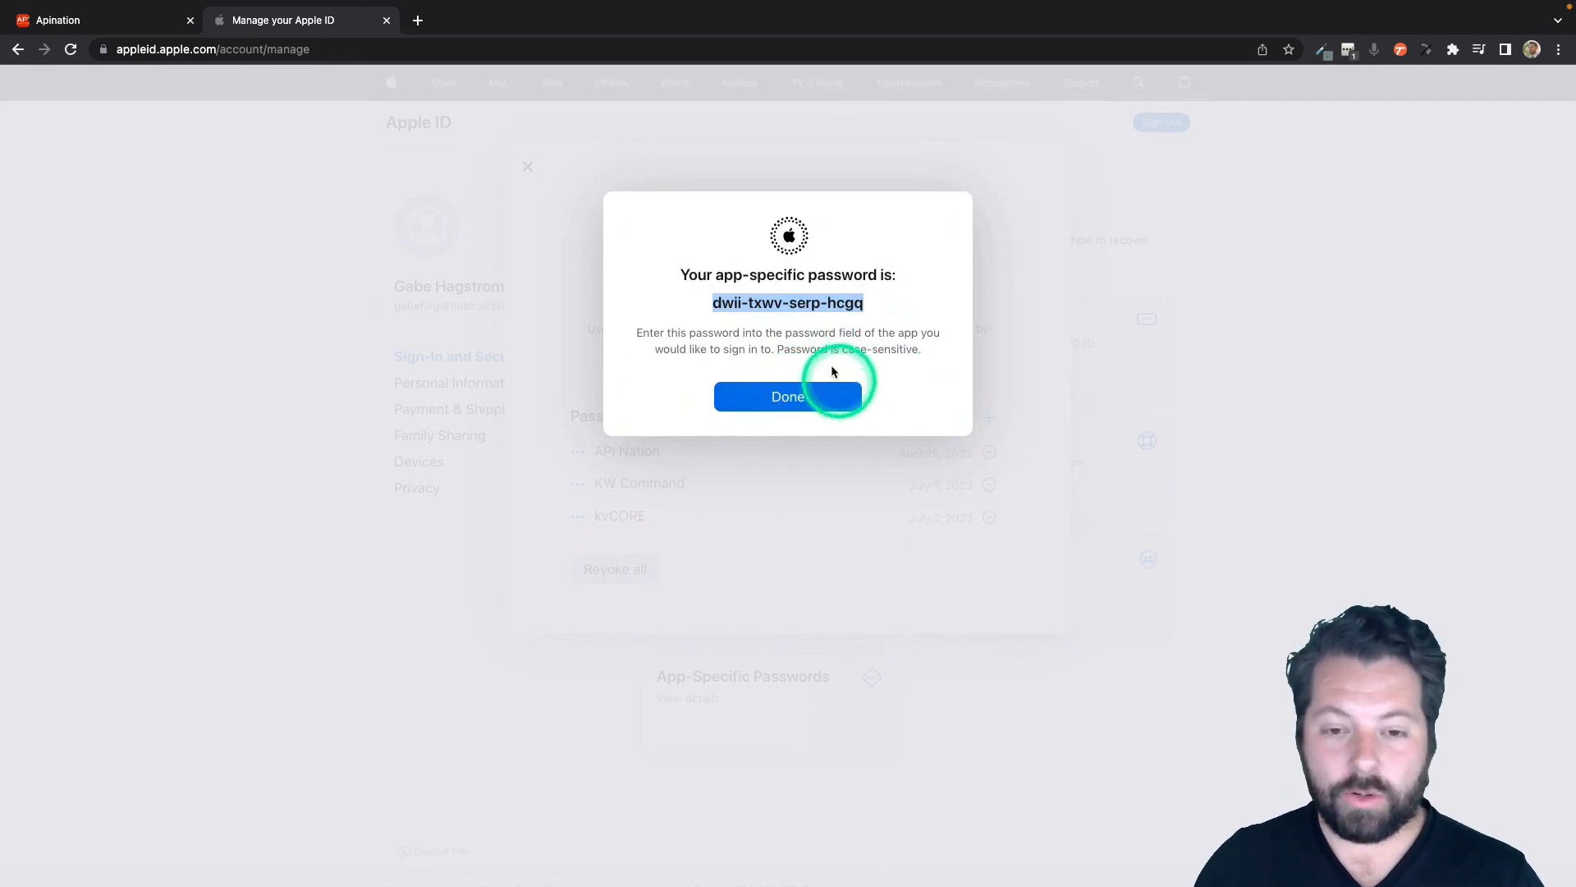
pyautogui.moveTo(719, 364)
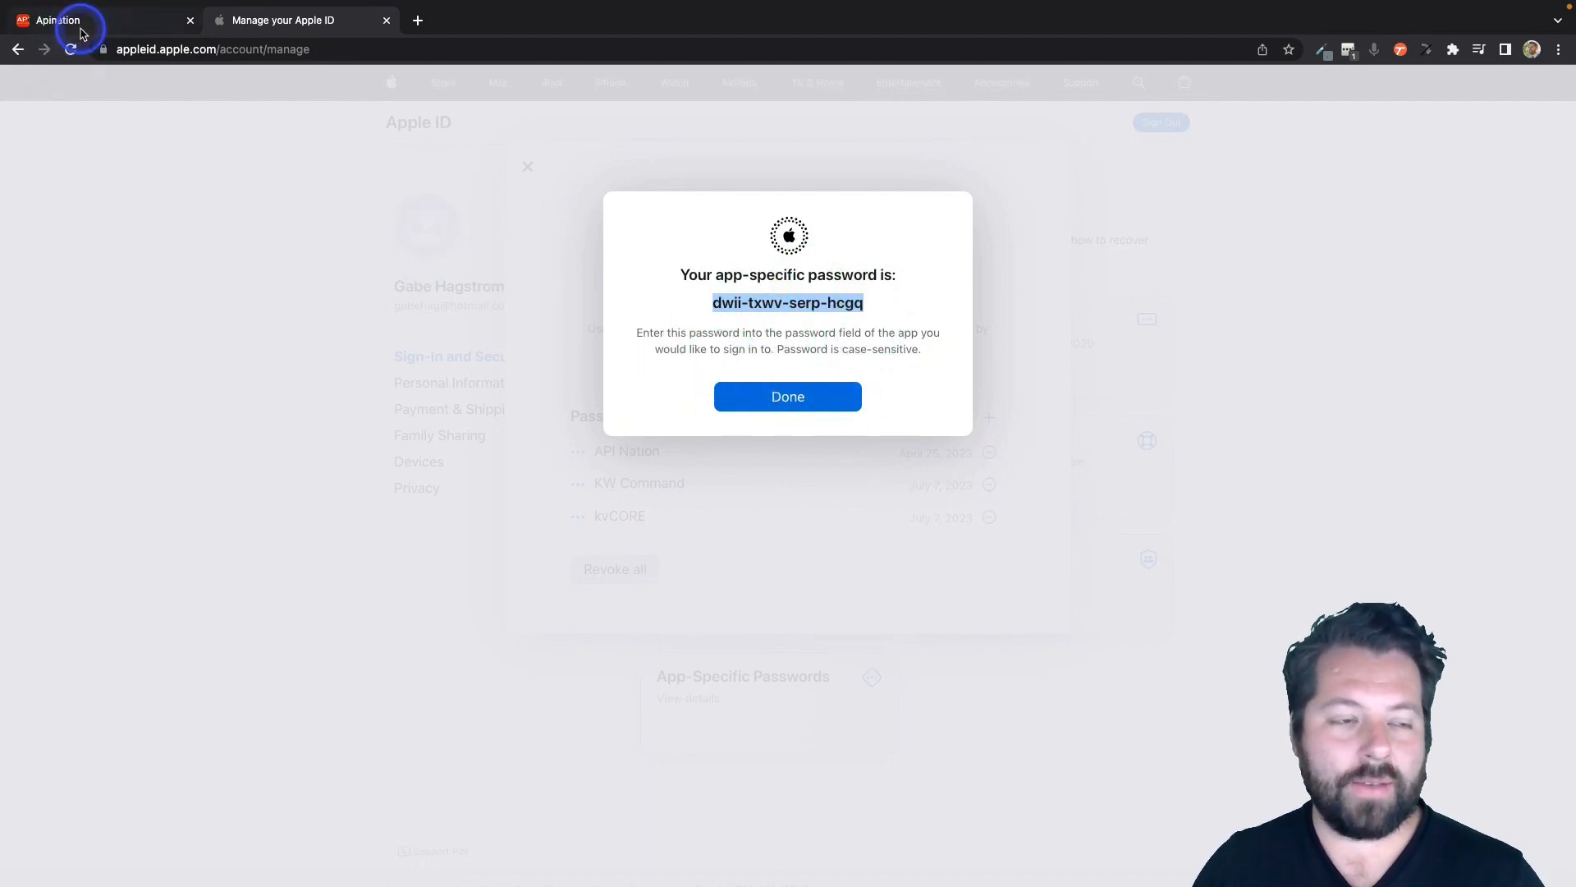
pyautogui.click(58, 20)
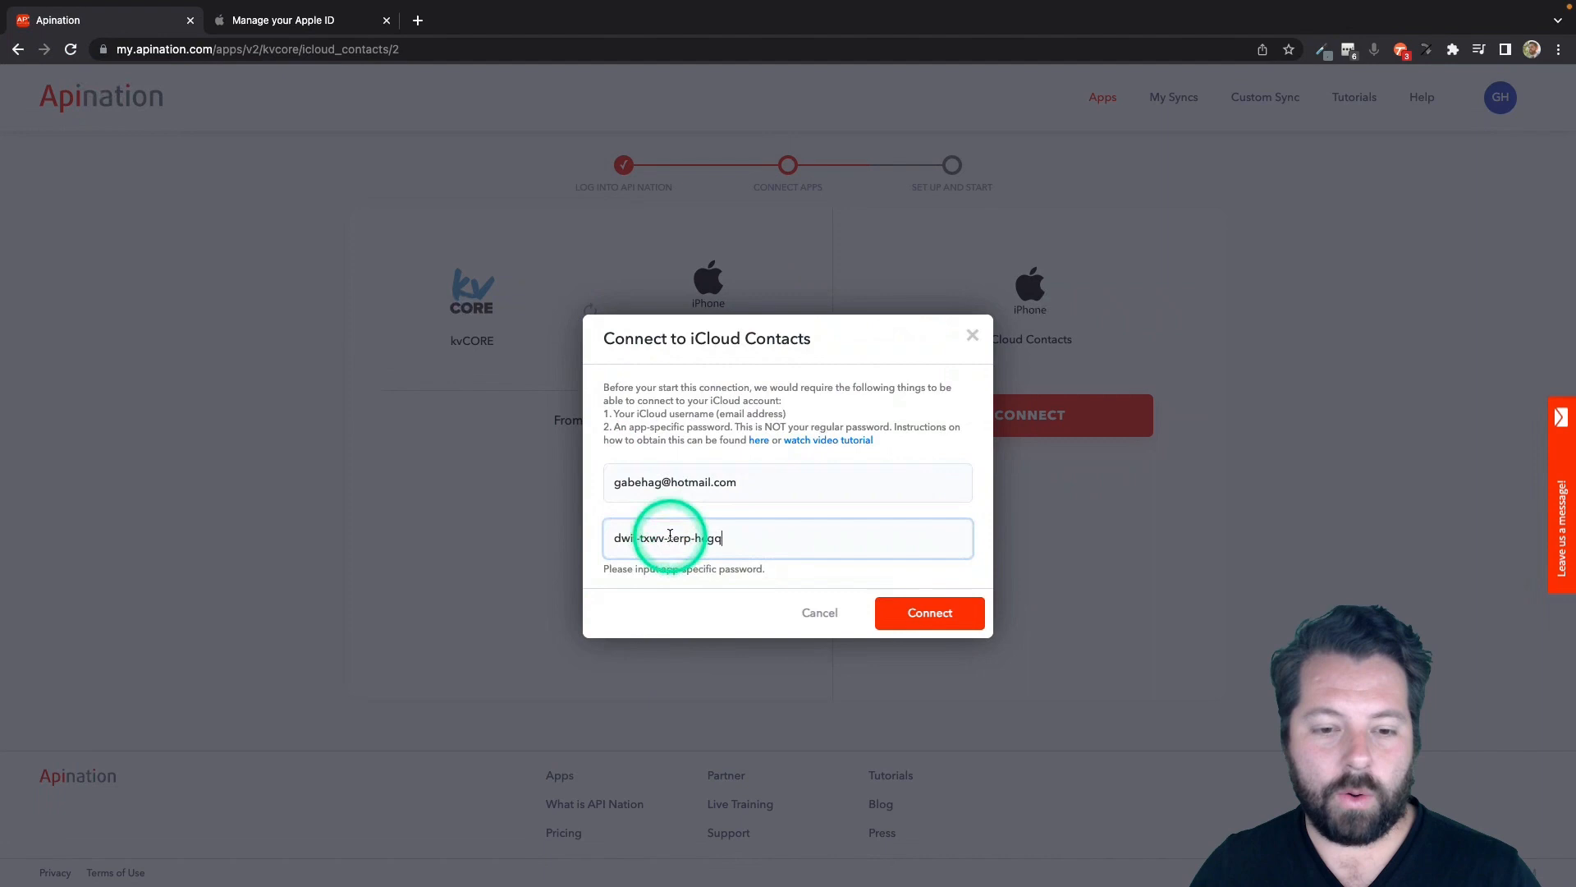
pyautogui.click(929, 612)
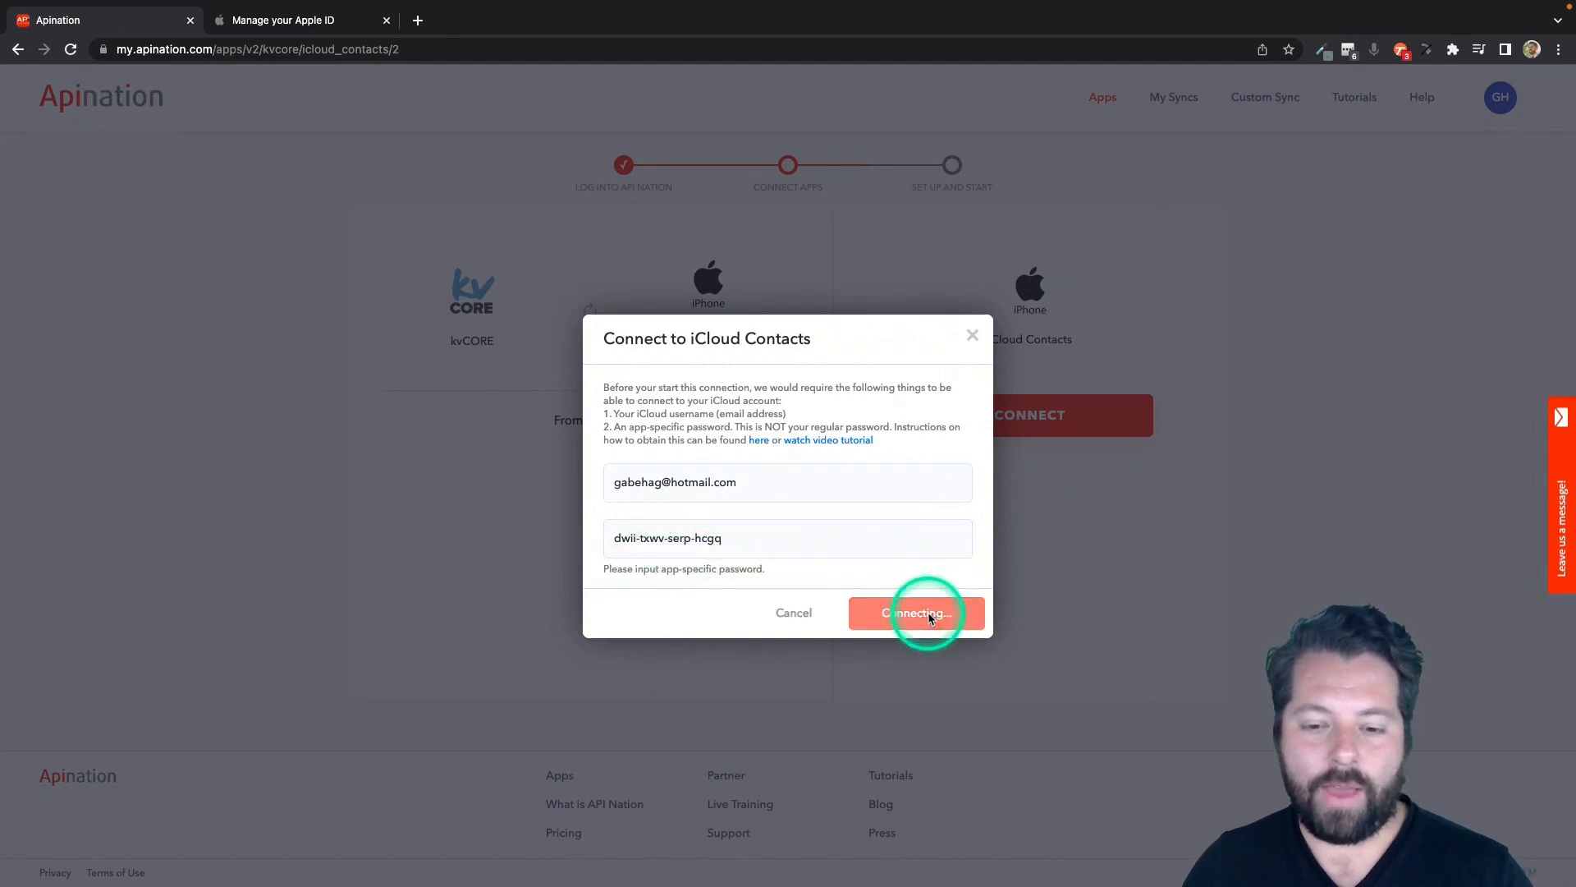
pyautogui.click(293, 20)
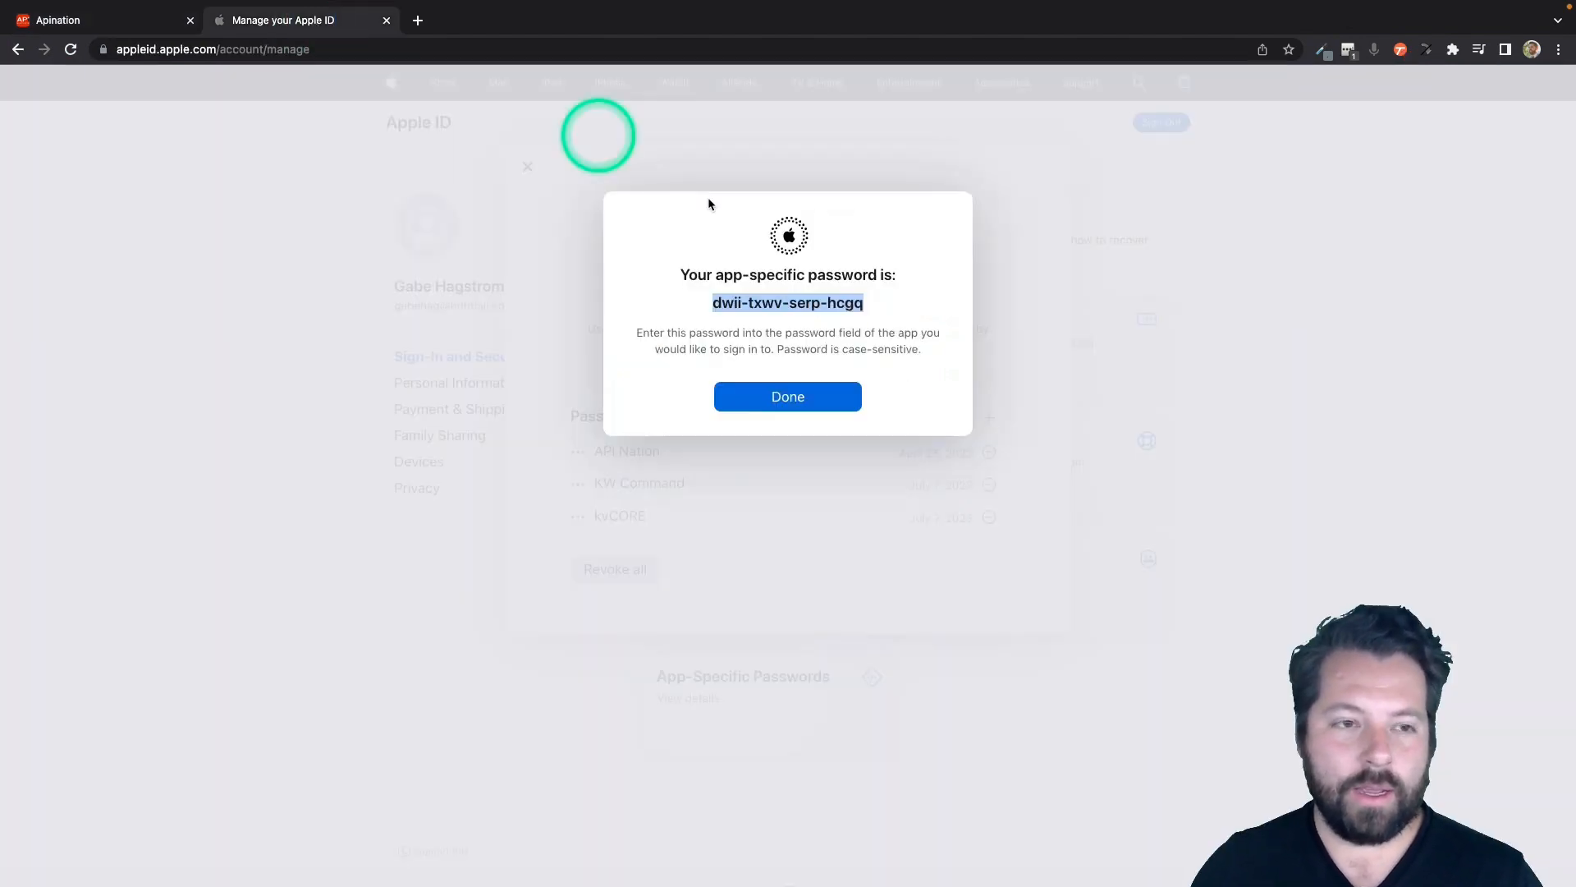
# Close the Apple password message, return to the sync review and leave 'Sync all contacts on first run' off
pyautogui.click(787, 396)
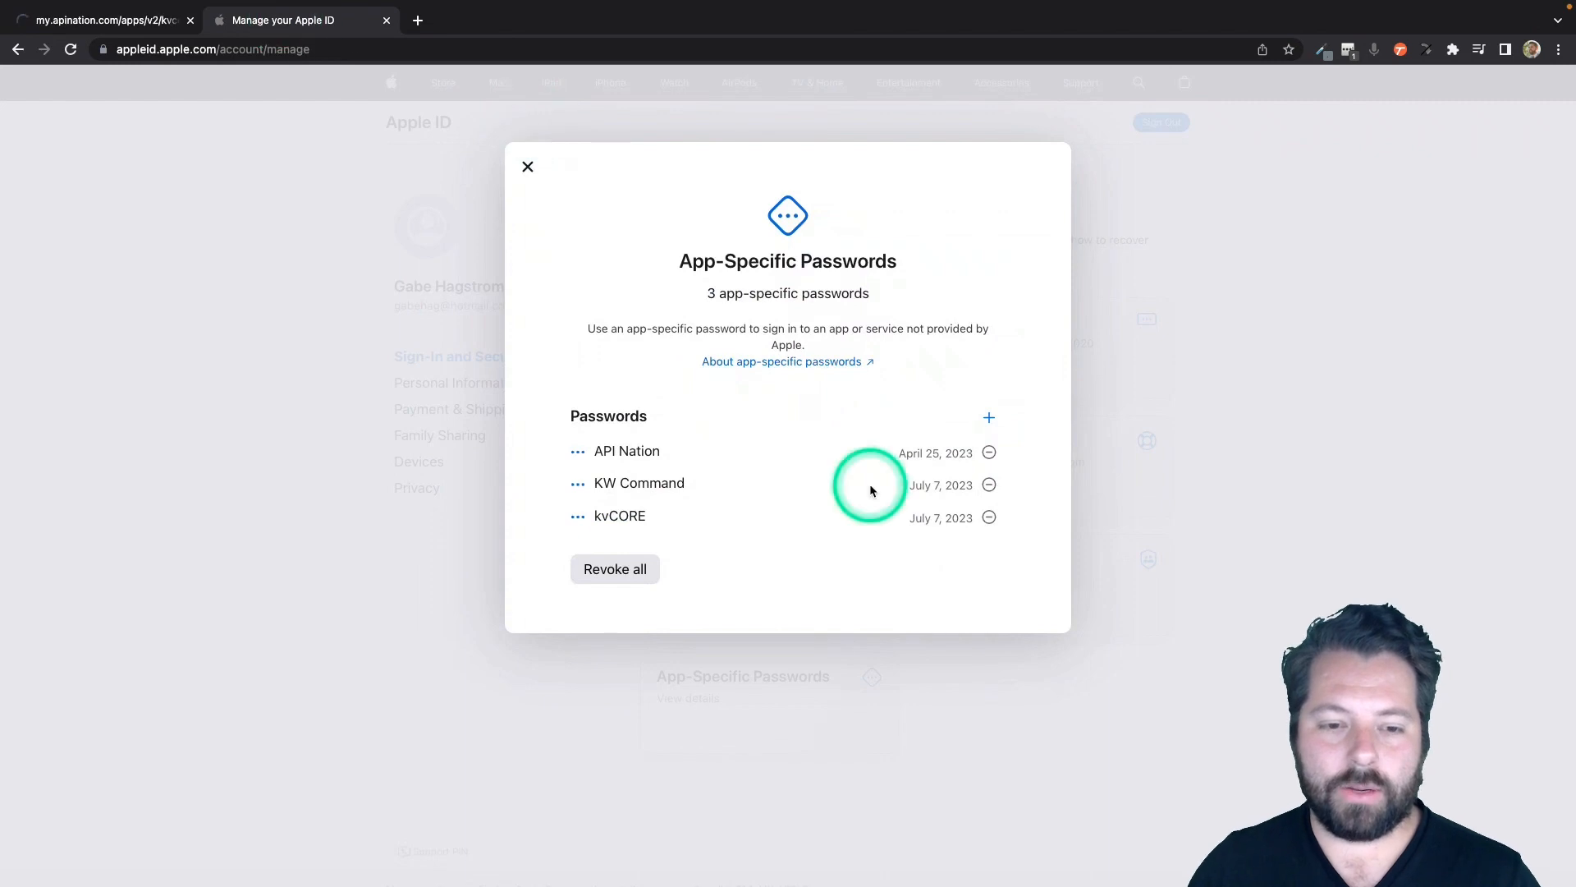
pyautogui.doubleClick(619, 515)
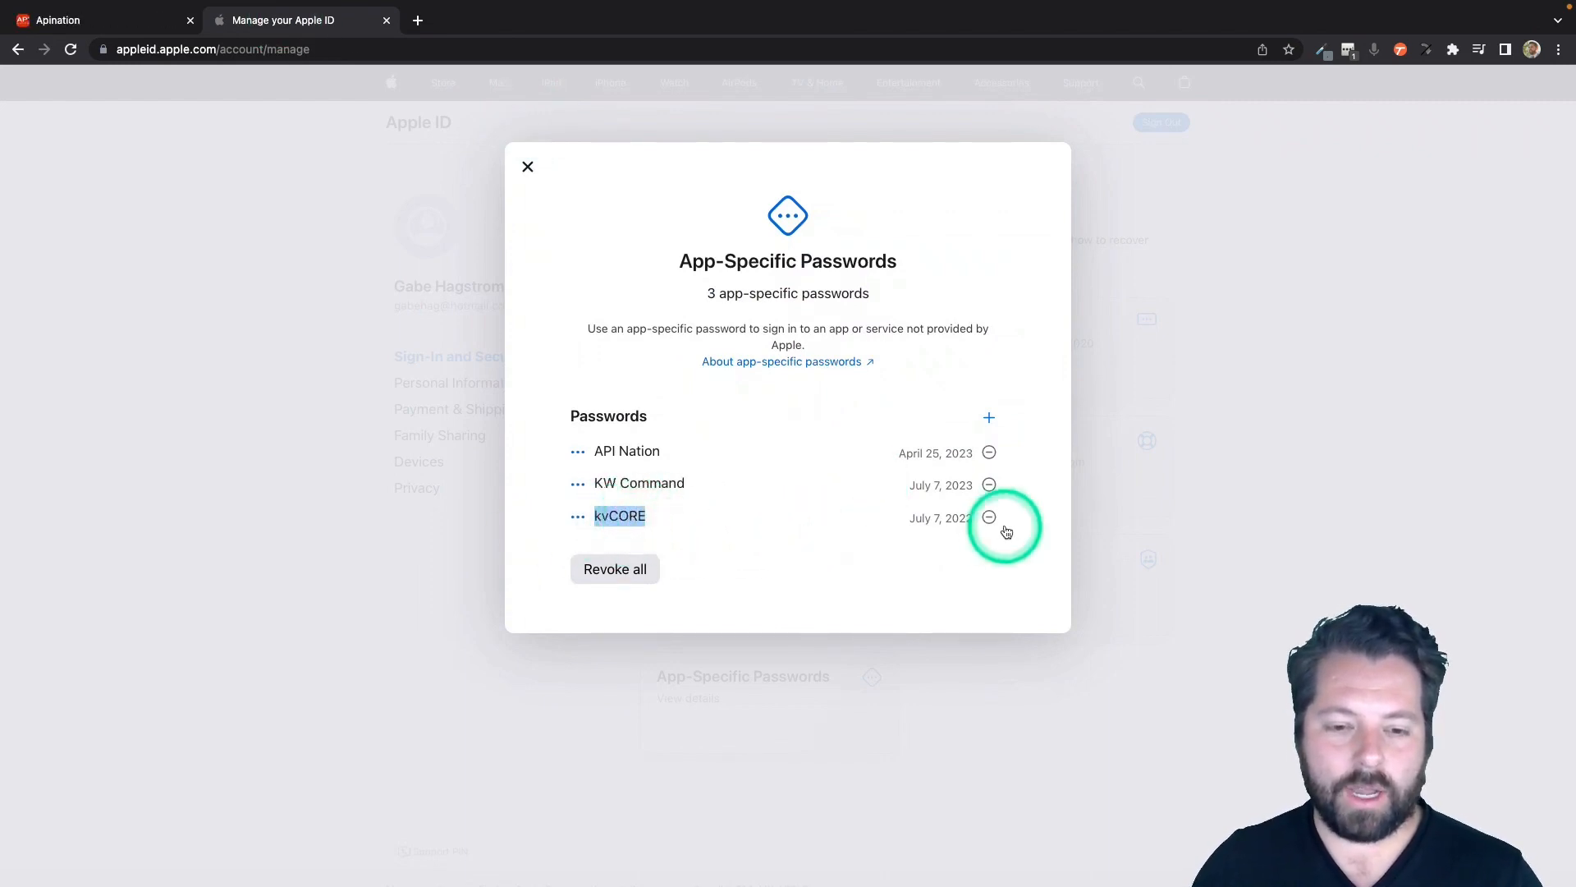
pyautogui.moveTo(131, 25)
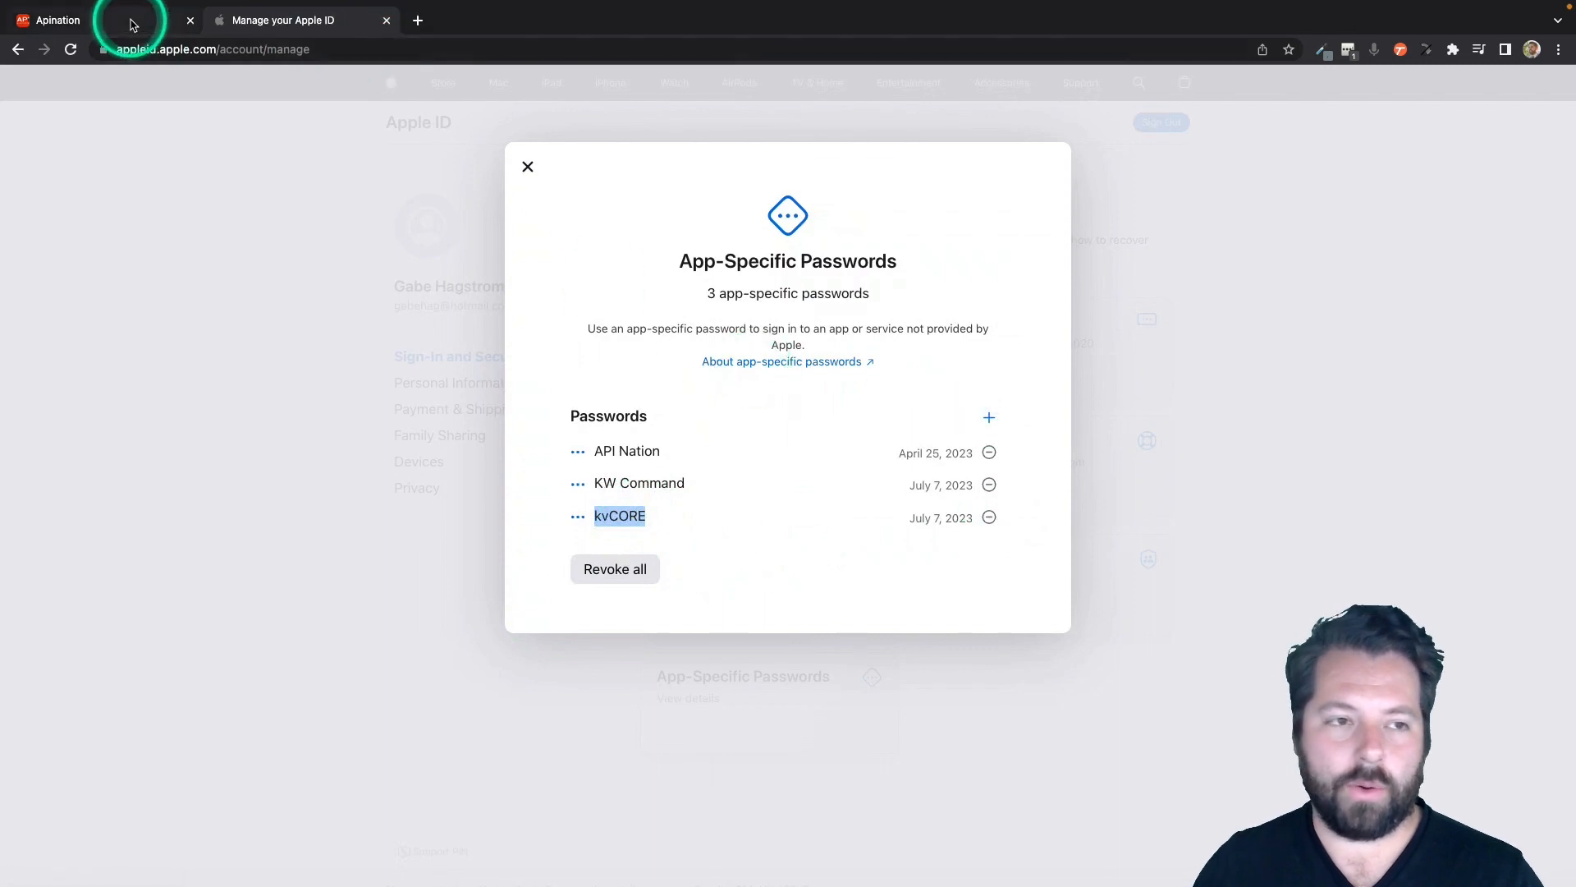
pyautogui.click(100, 20)
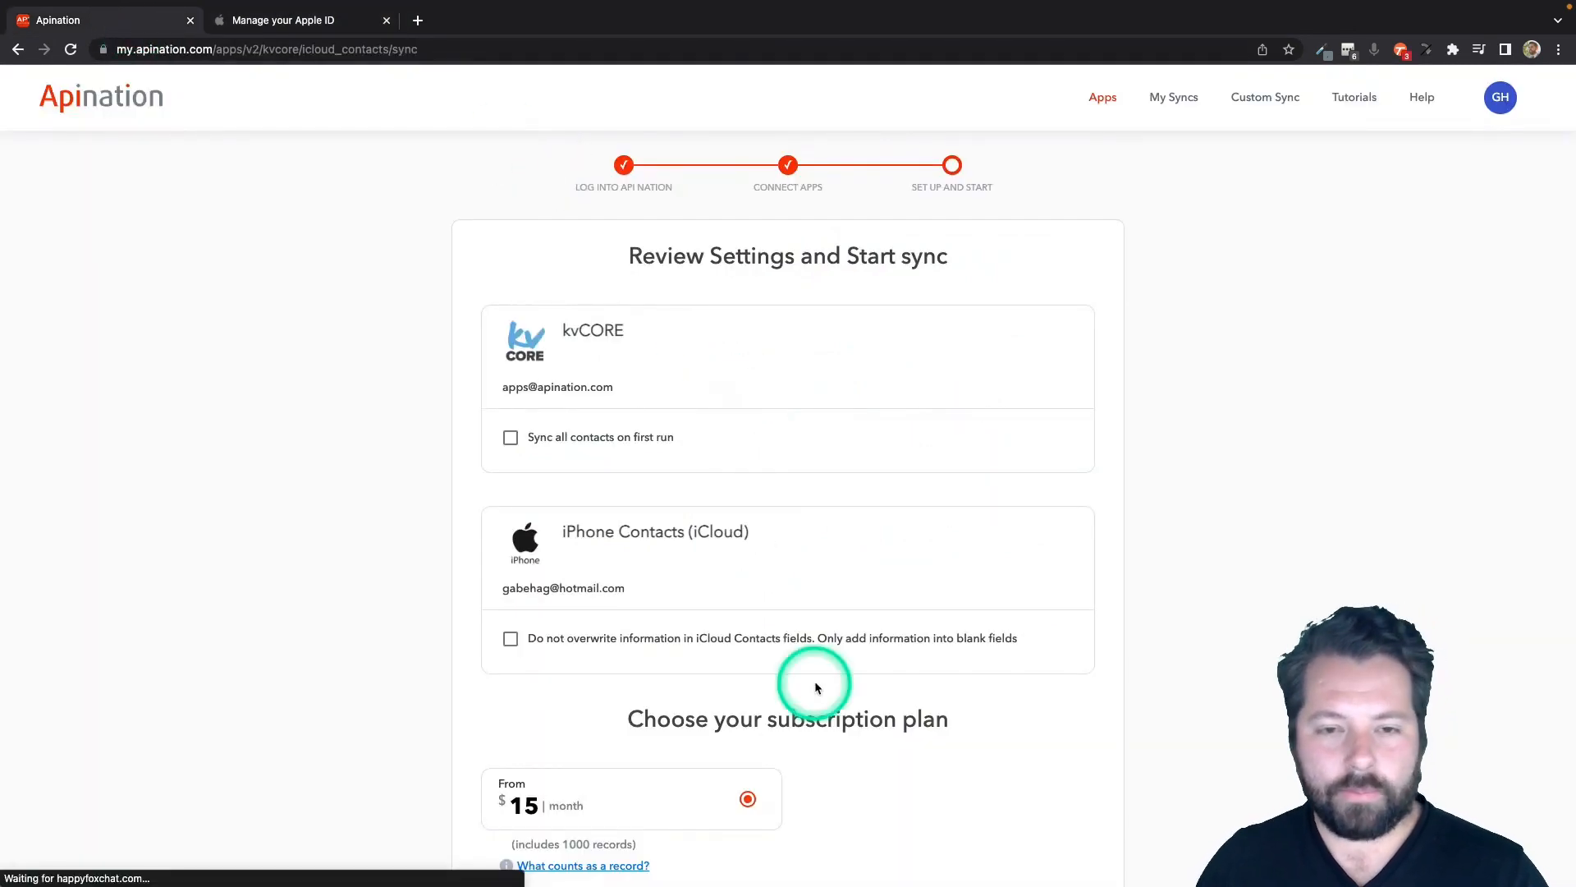
pyautogui.scroll(-3)
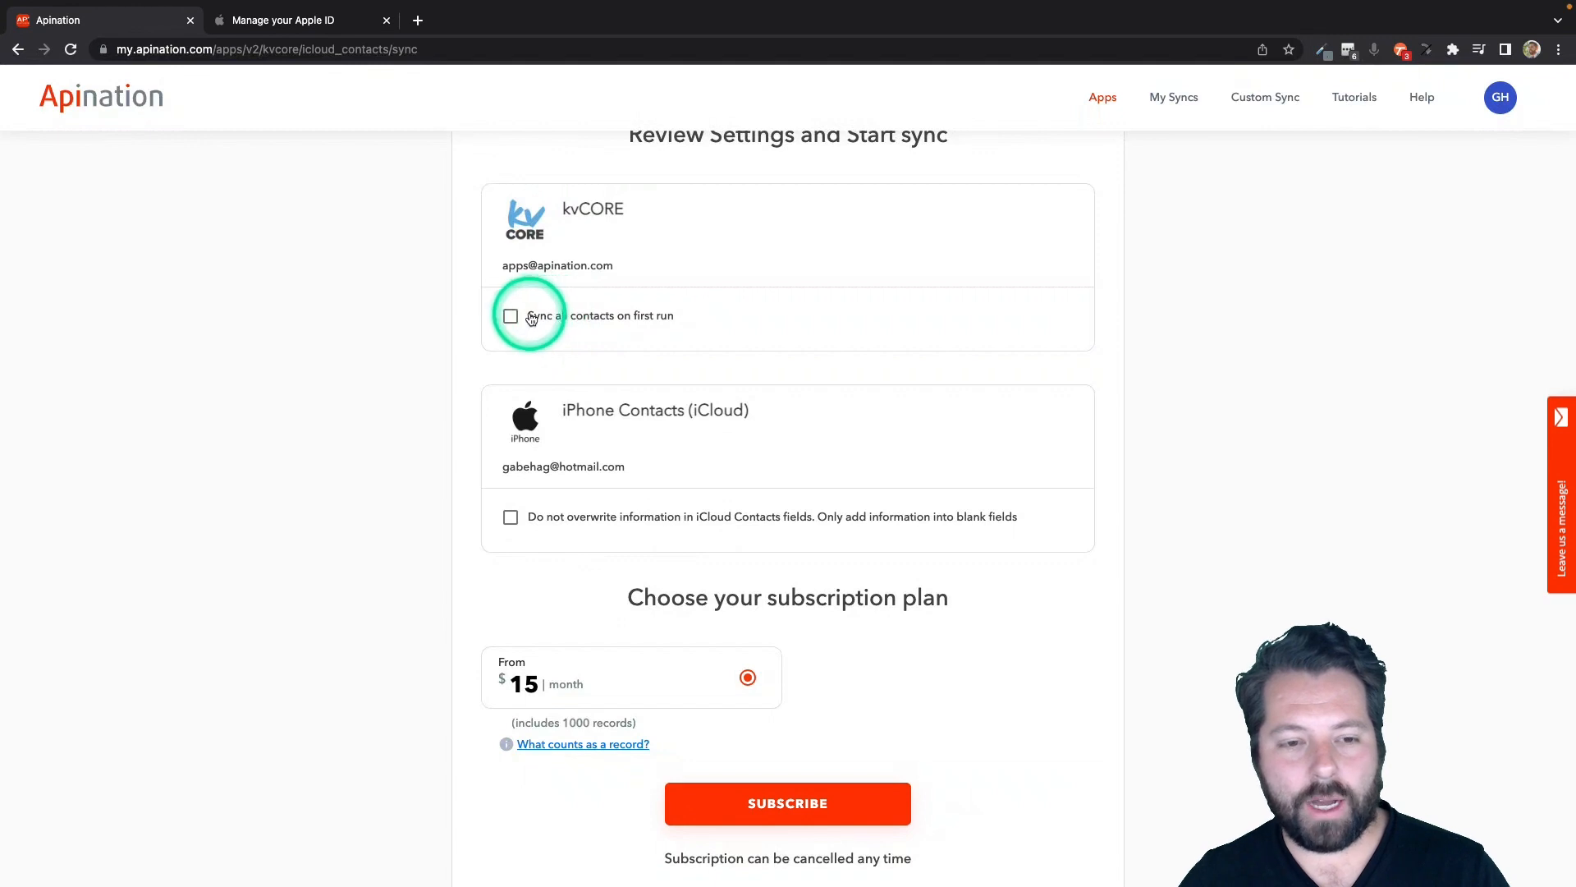
pyautogui.click(511, 315)
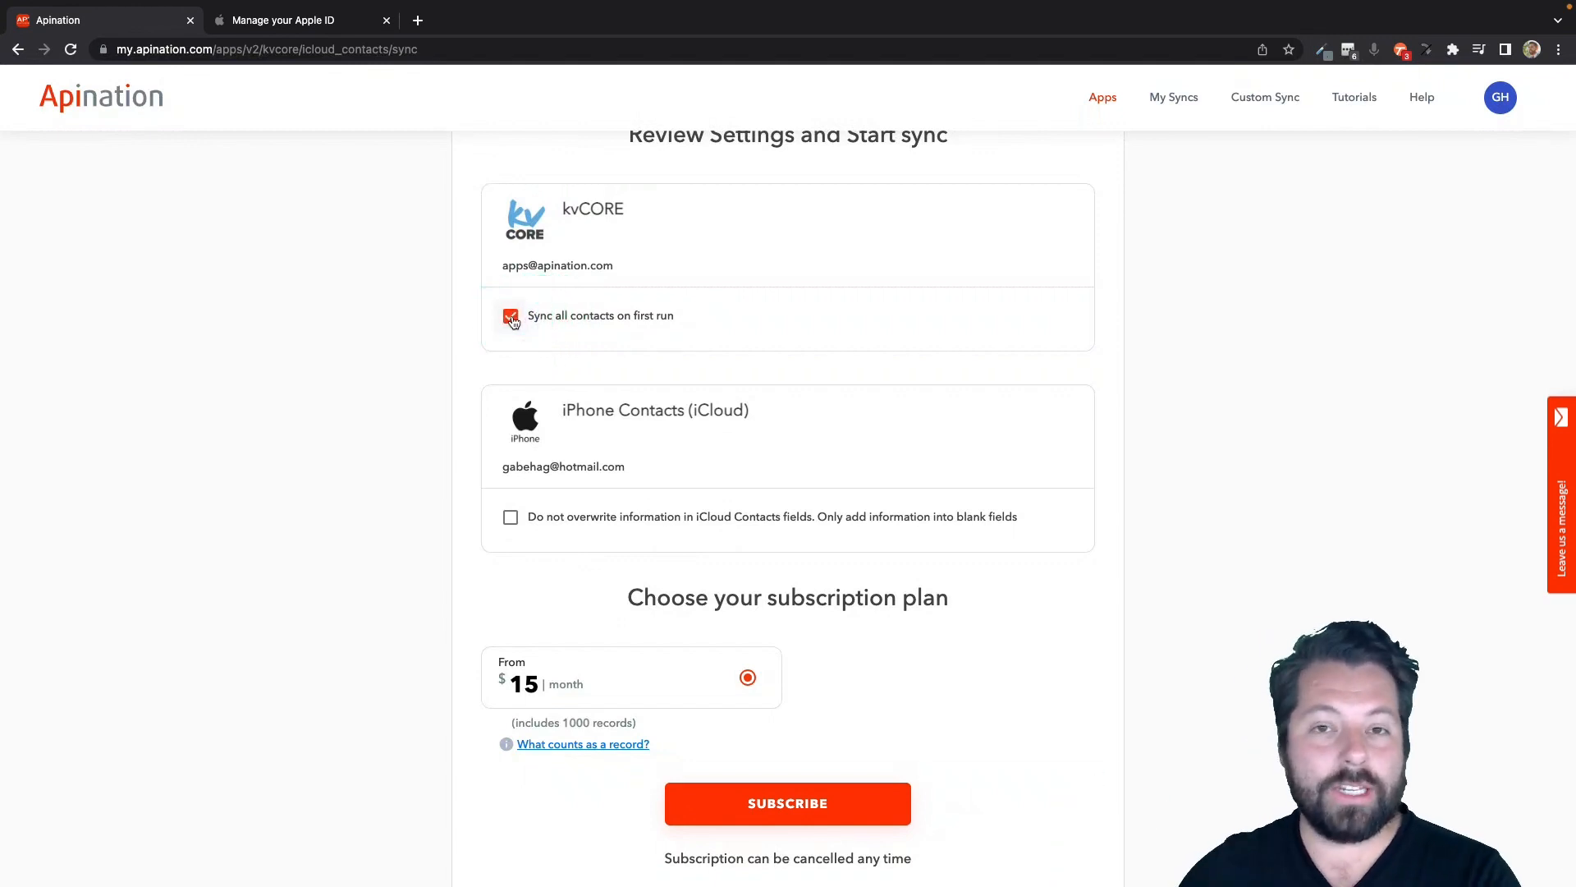
pyautogui.click(511, 316)
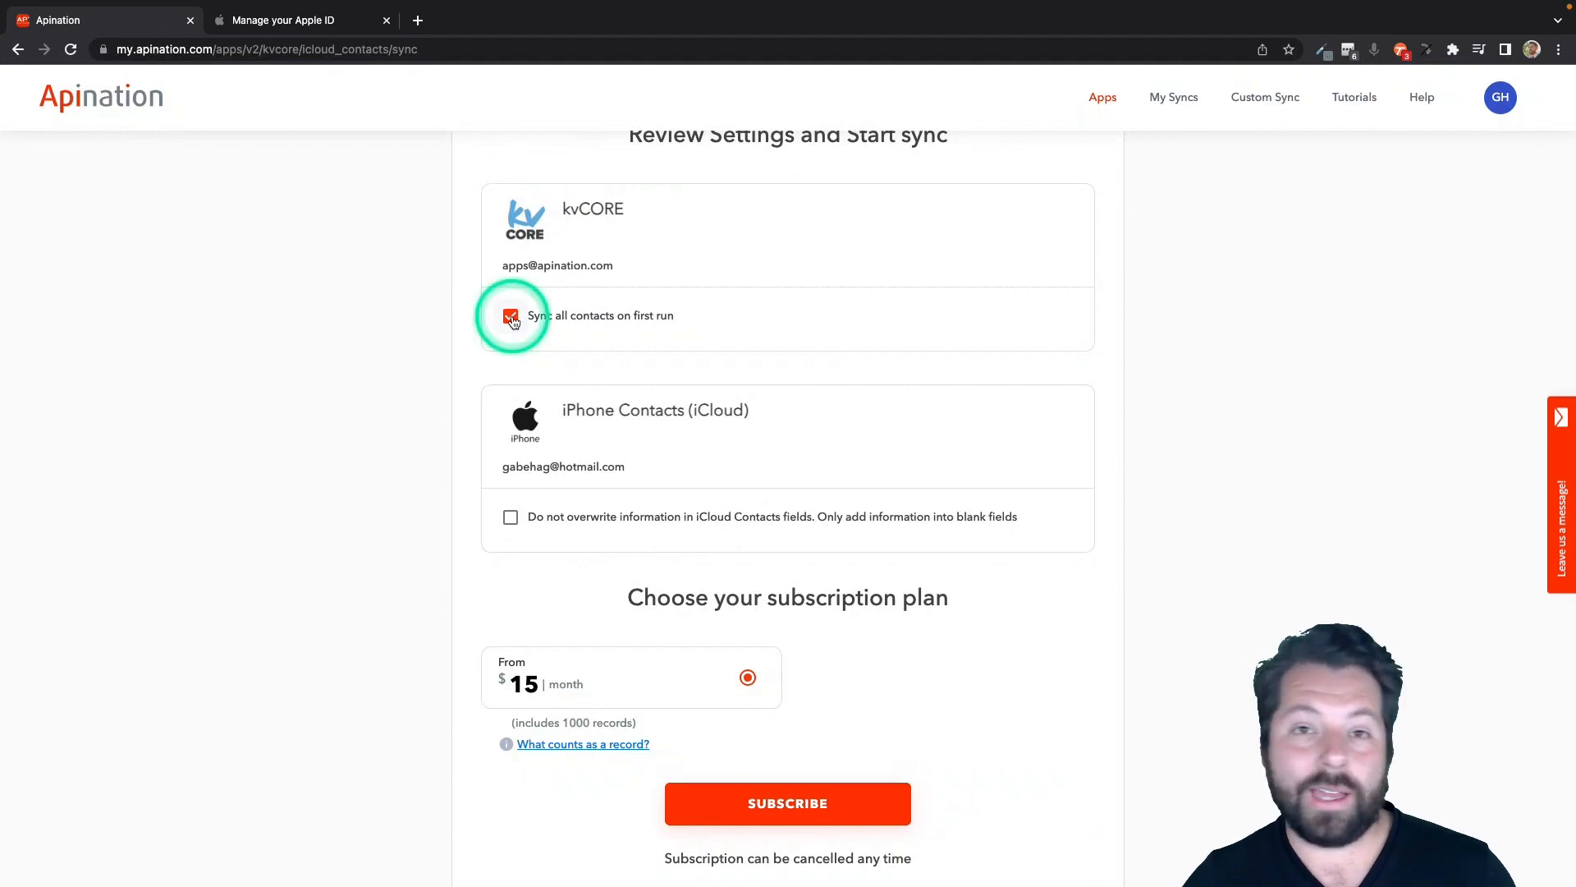
pyautogui.click(511, 316)
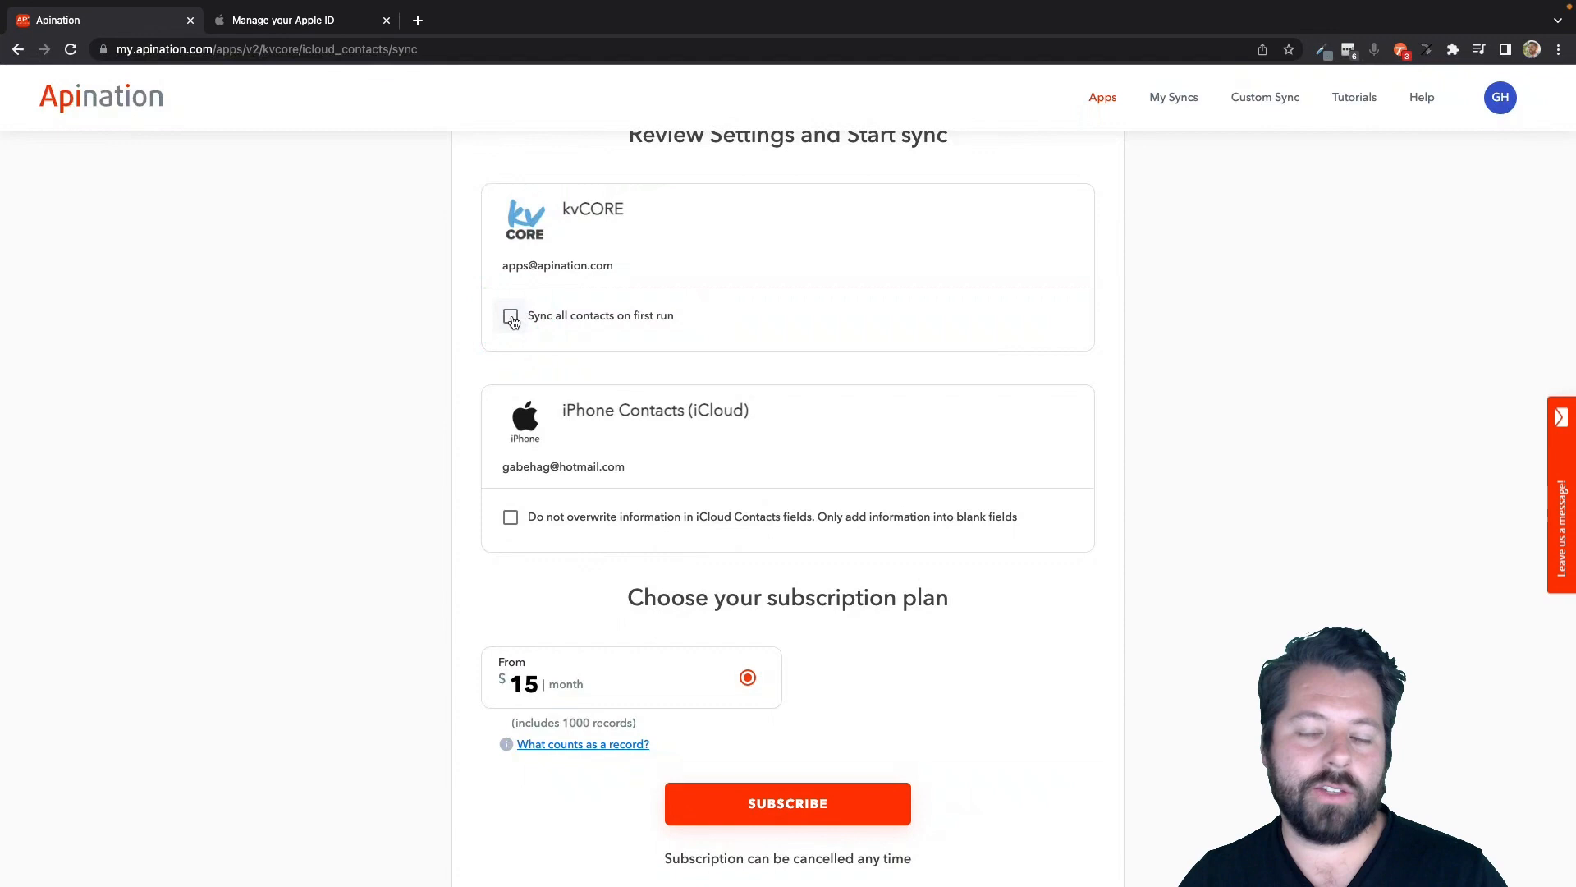
# Enable 'Do not overwrite information' for iCloud Contacts fields and subscribe to the sync plan
pyautogui.scroll(-3)
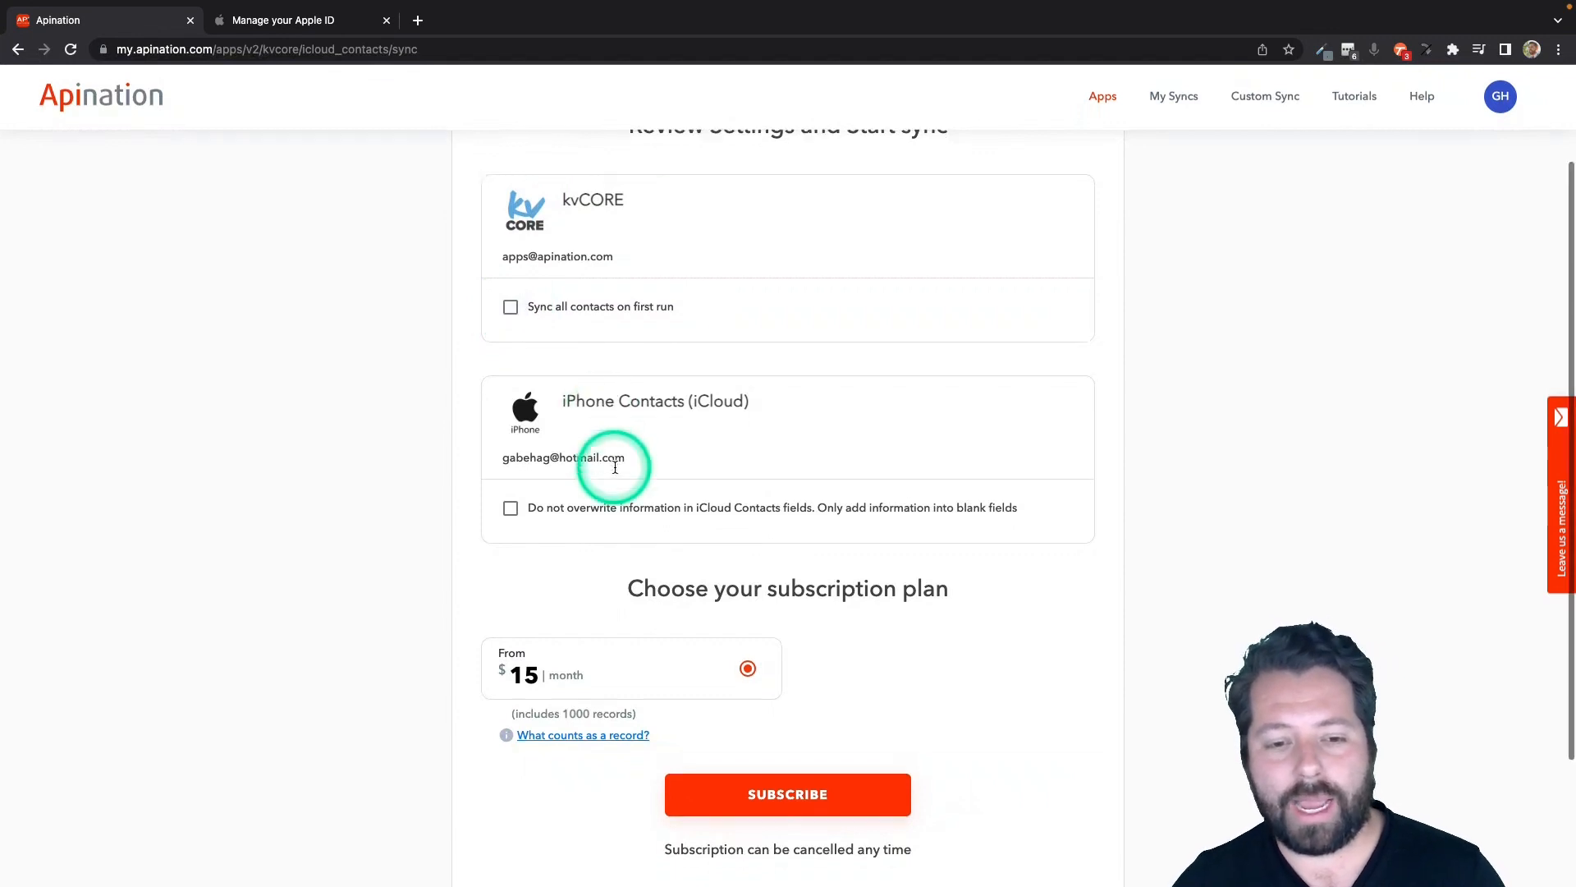
pyautogui.scroll(-3)
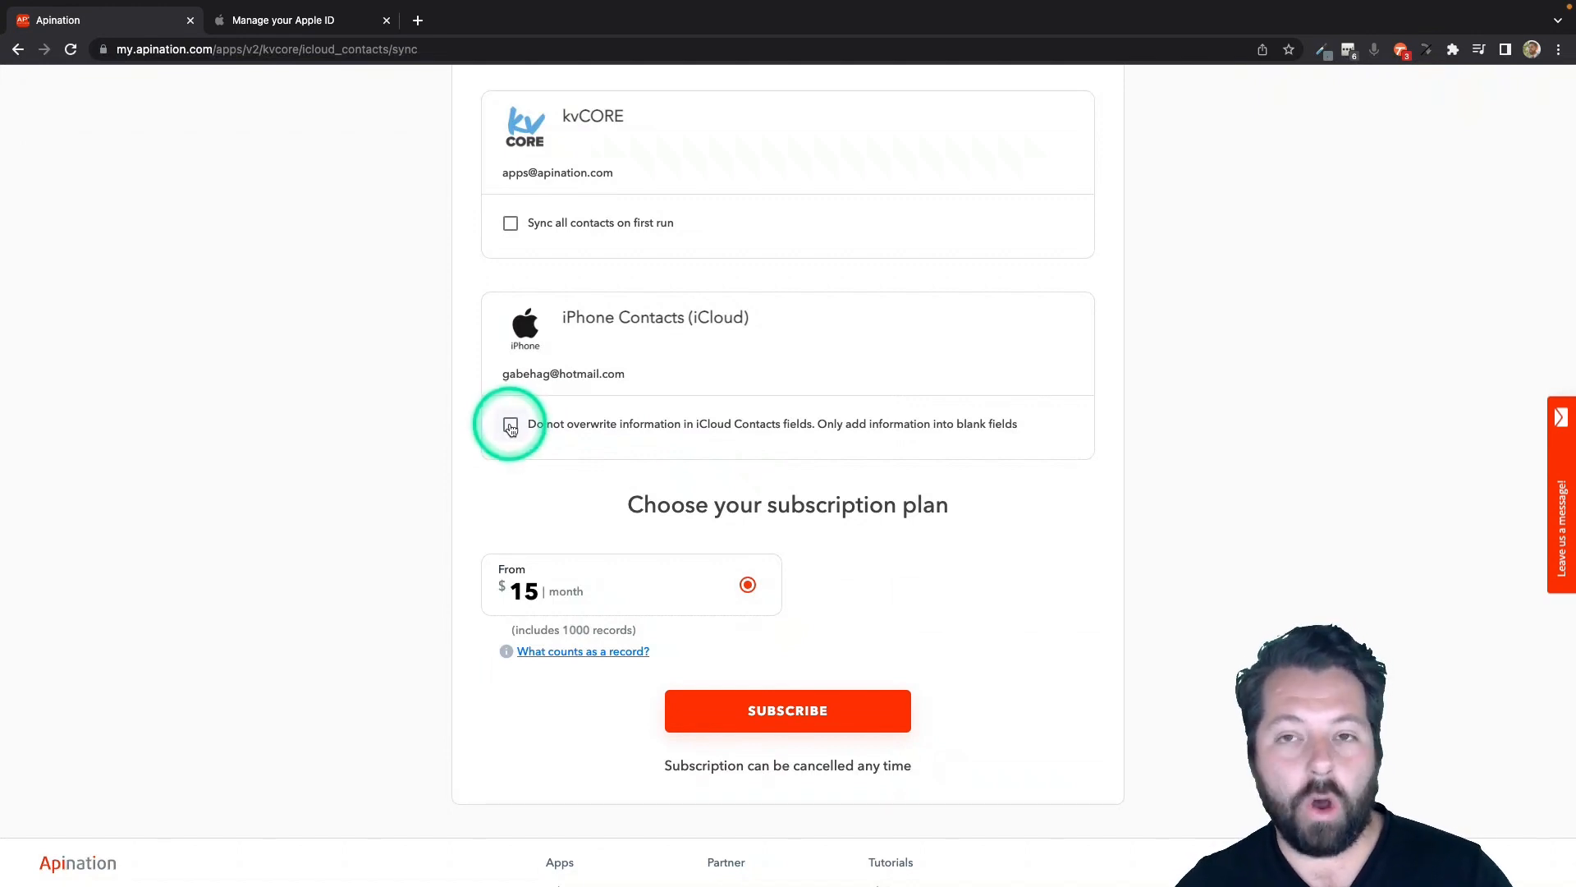
pyautogui.click(509, 424)
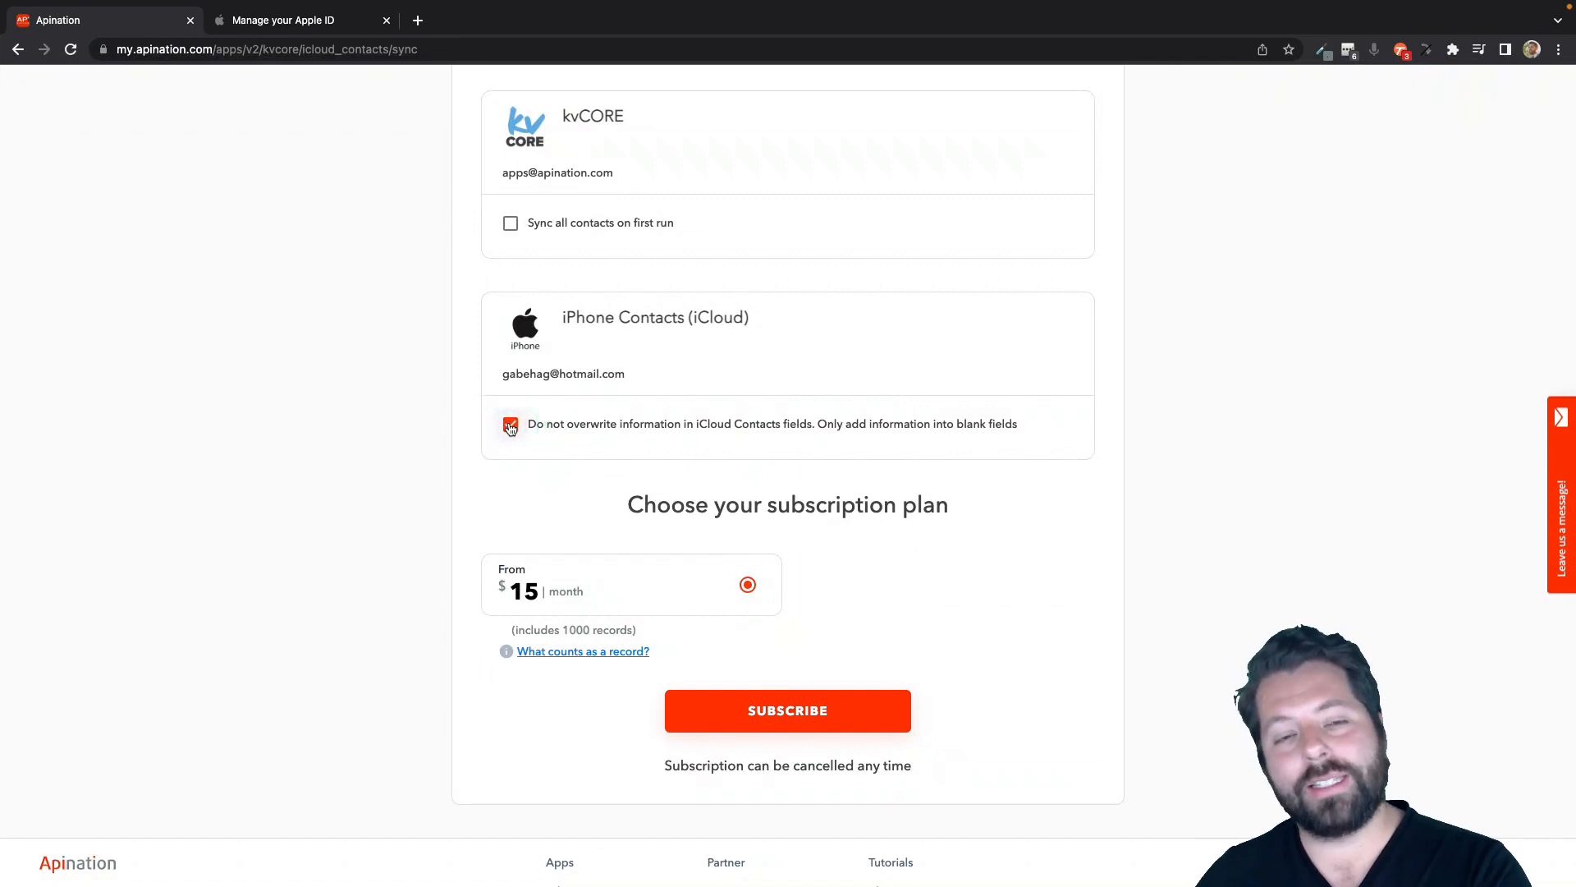
pyautogui.click(509, 423)
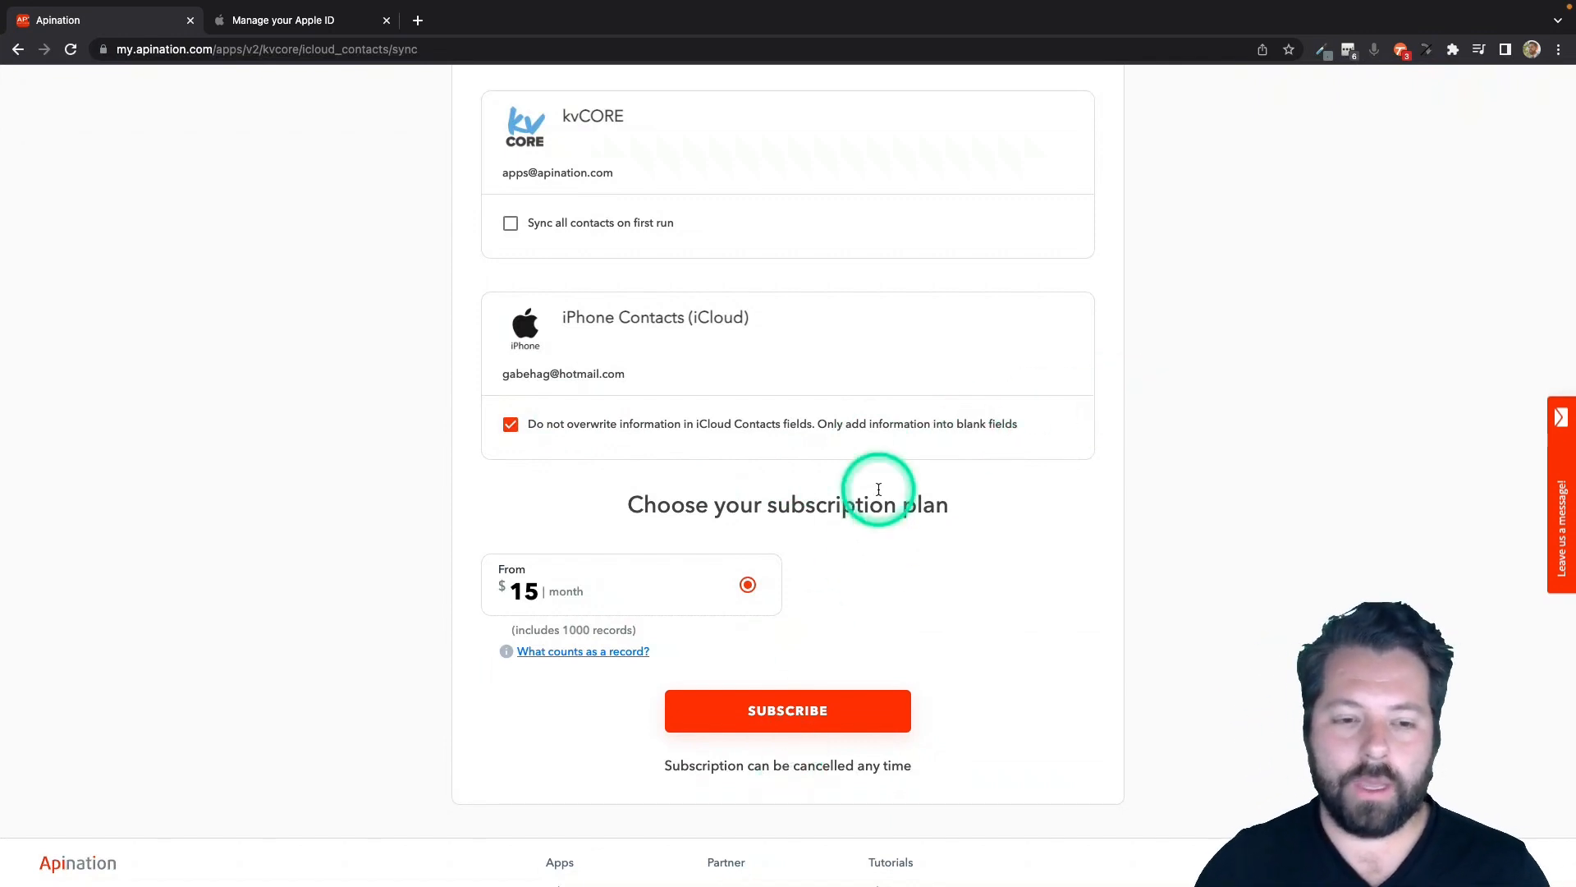
pyautogui.click(787, 711)
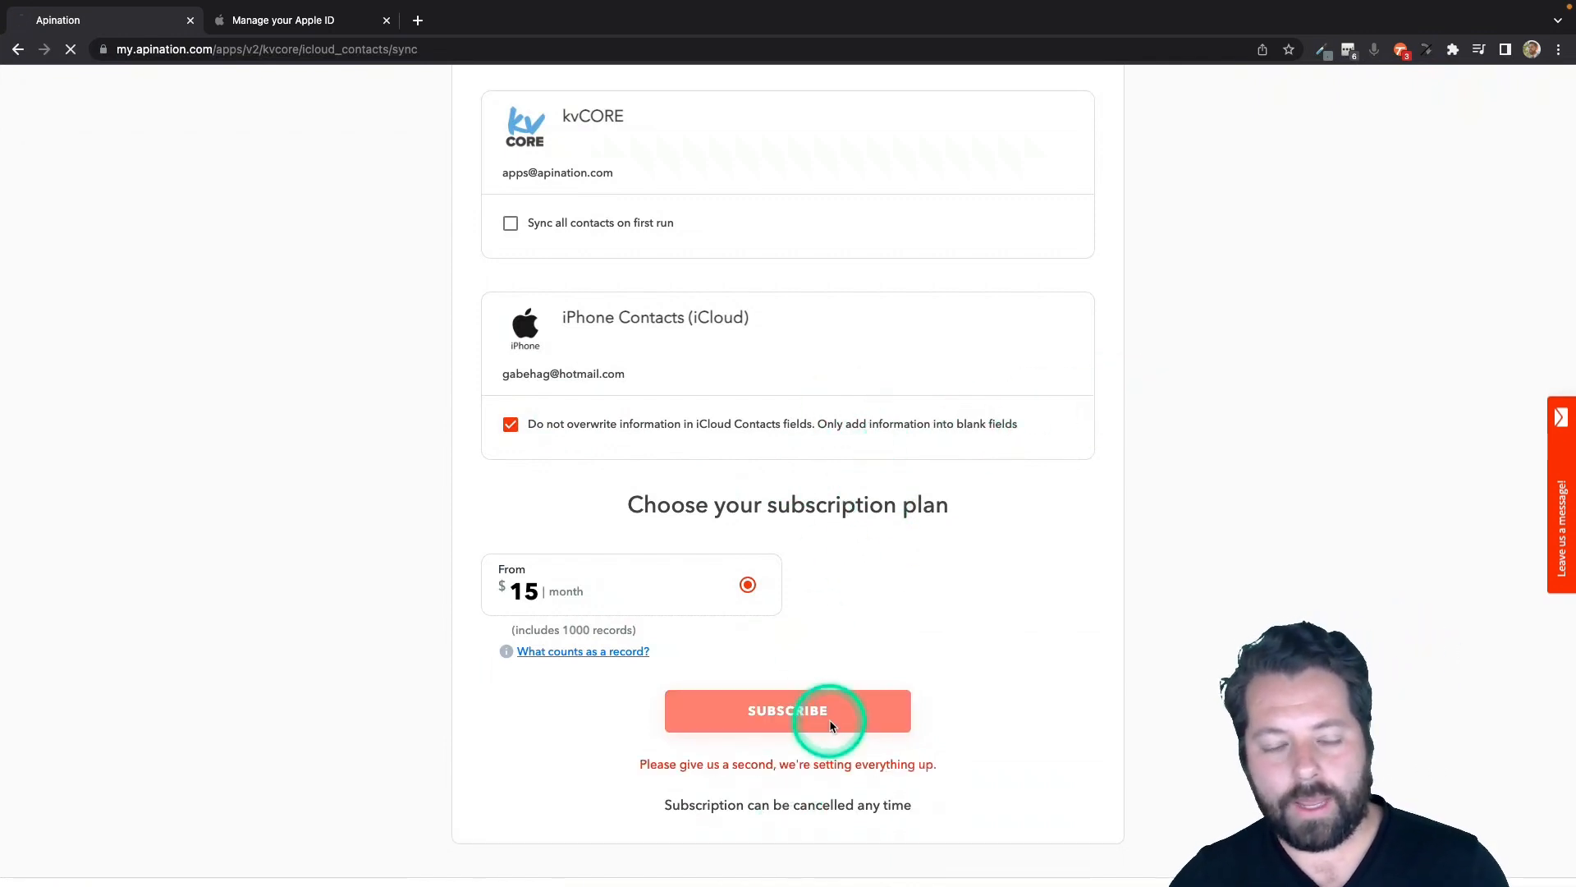
pyautogui.click(786, 709)
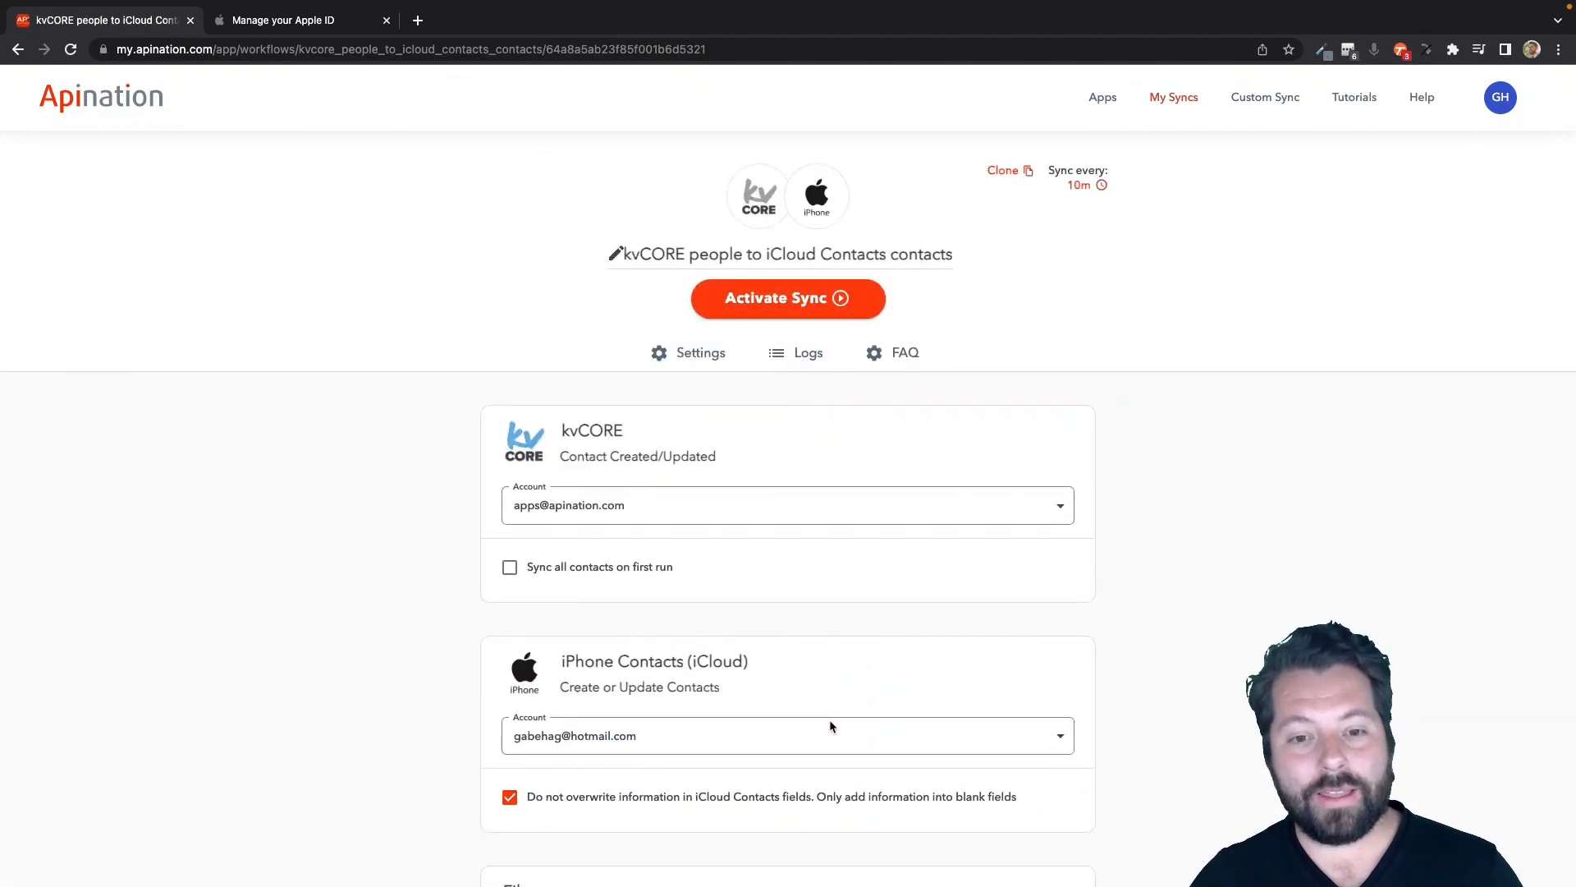
# Scroll to the sync's Filter section and choose the kvCORE Tags field to filter on
pyautogui.scroll(-3)
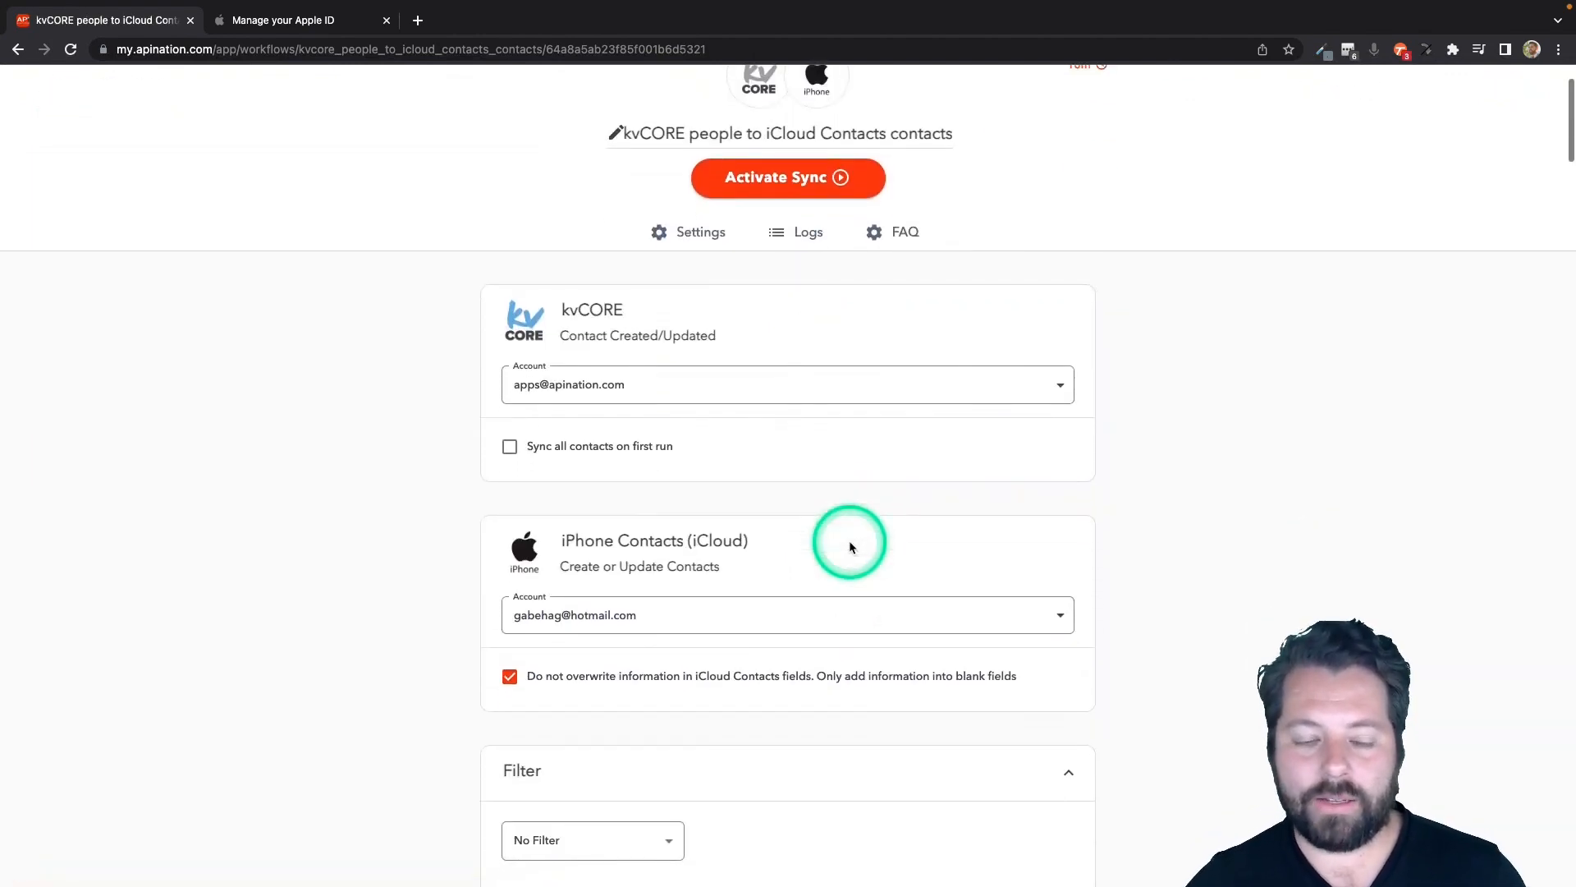
pyautogui.scroll(-3)
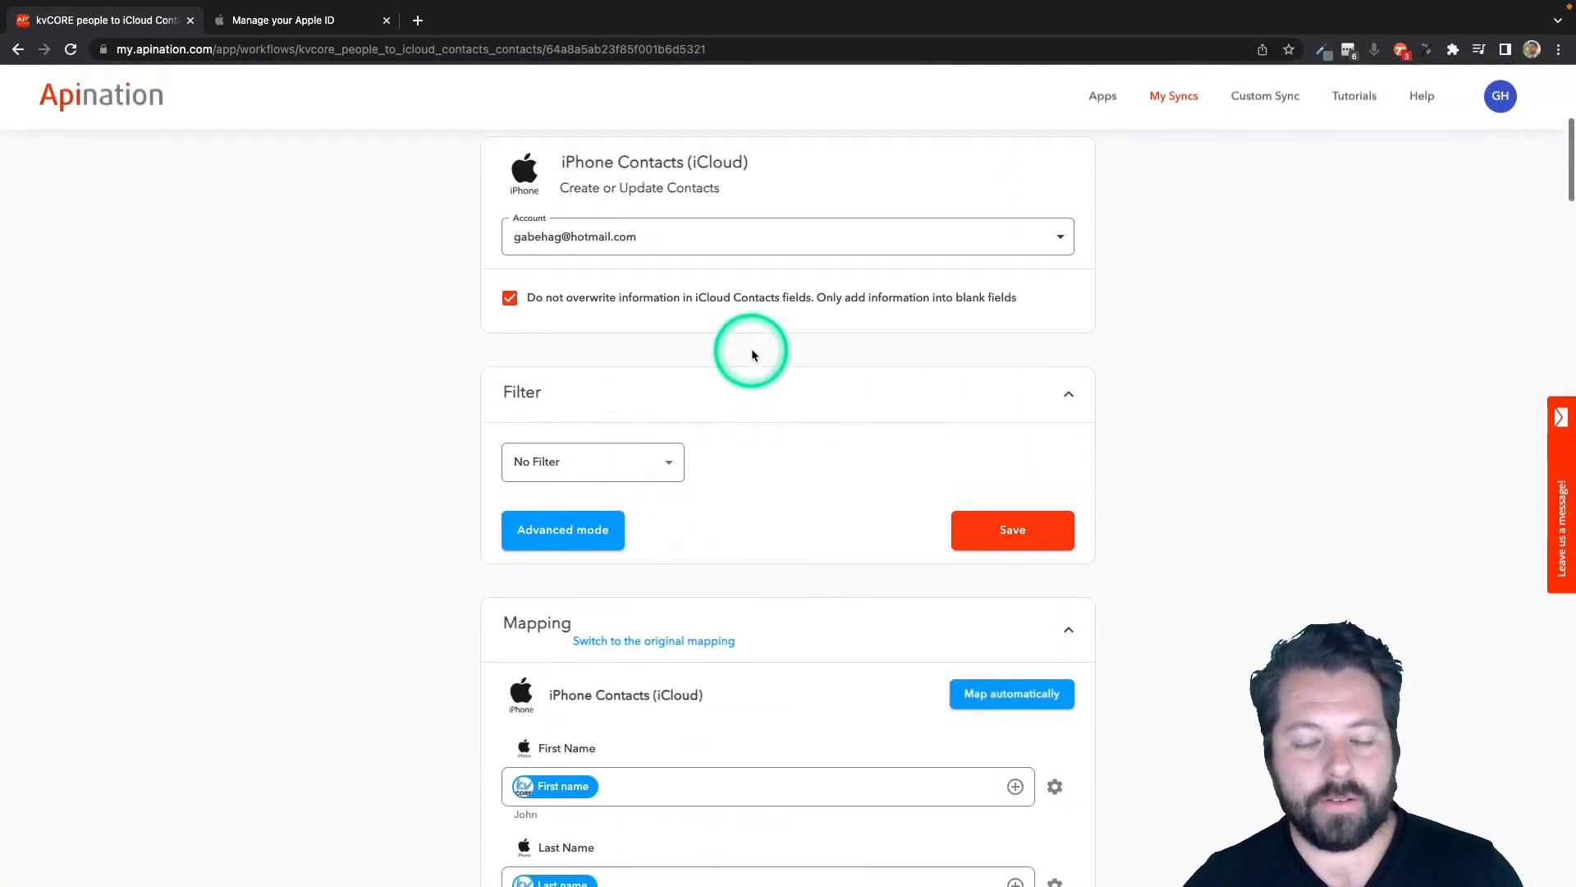
pyautogui.scroll(-3)
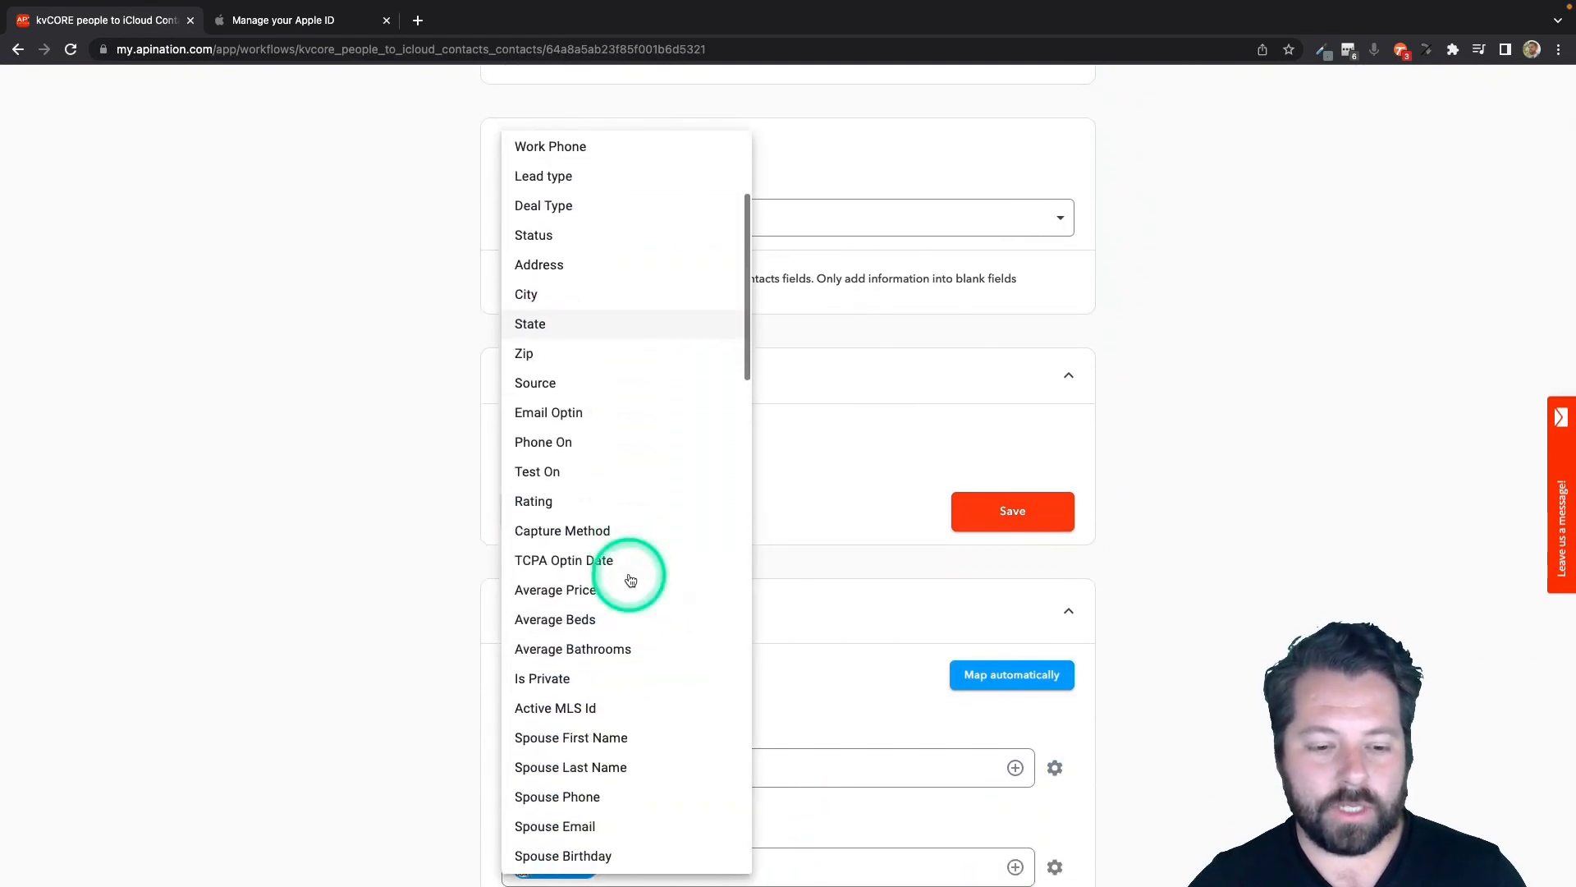
pyautogui.scroll(-3)
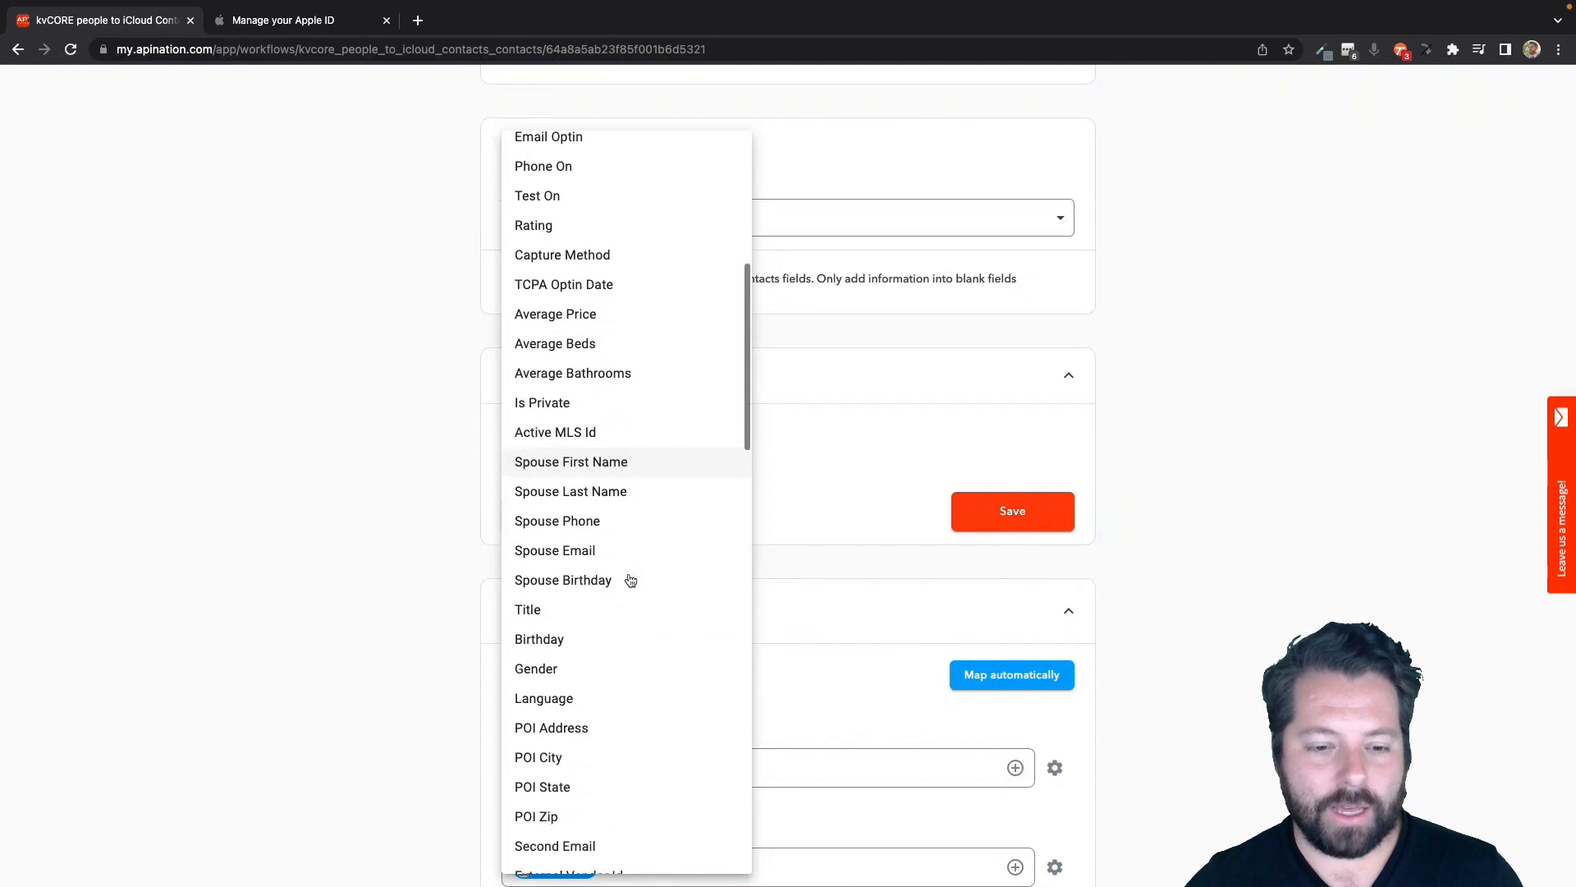
pyautogui.scroll(-3)
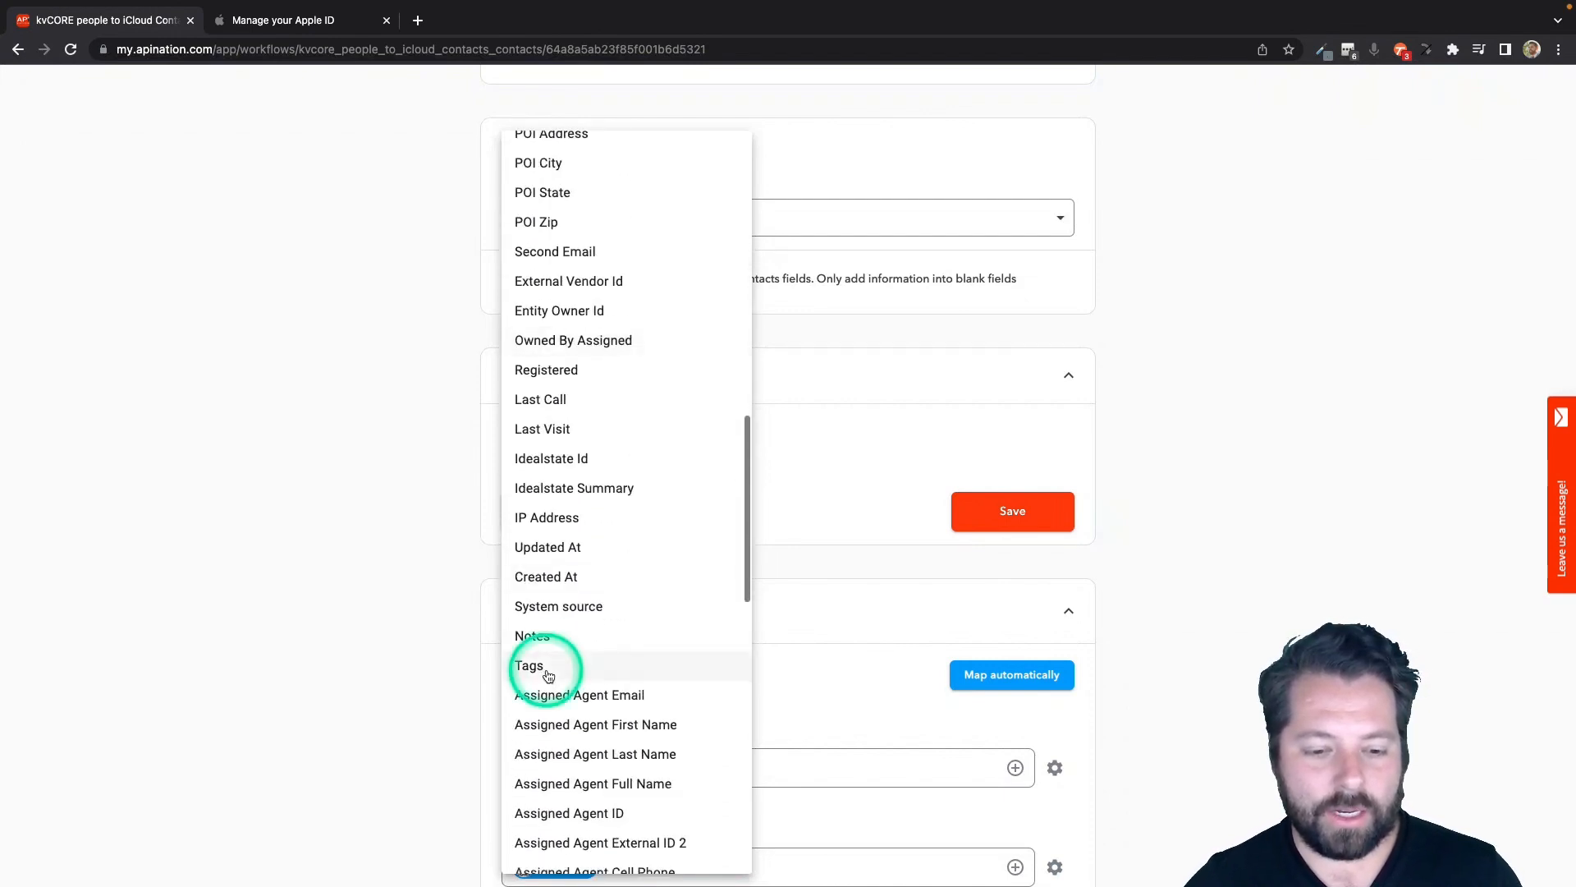
pyautogui.click(529, 665)
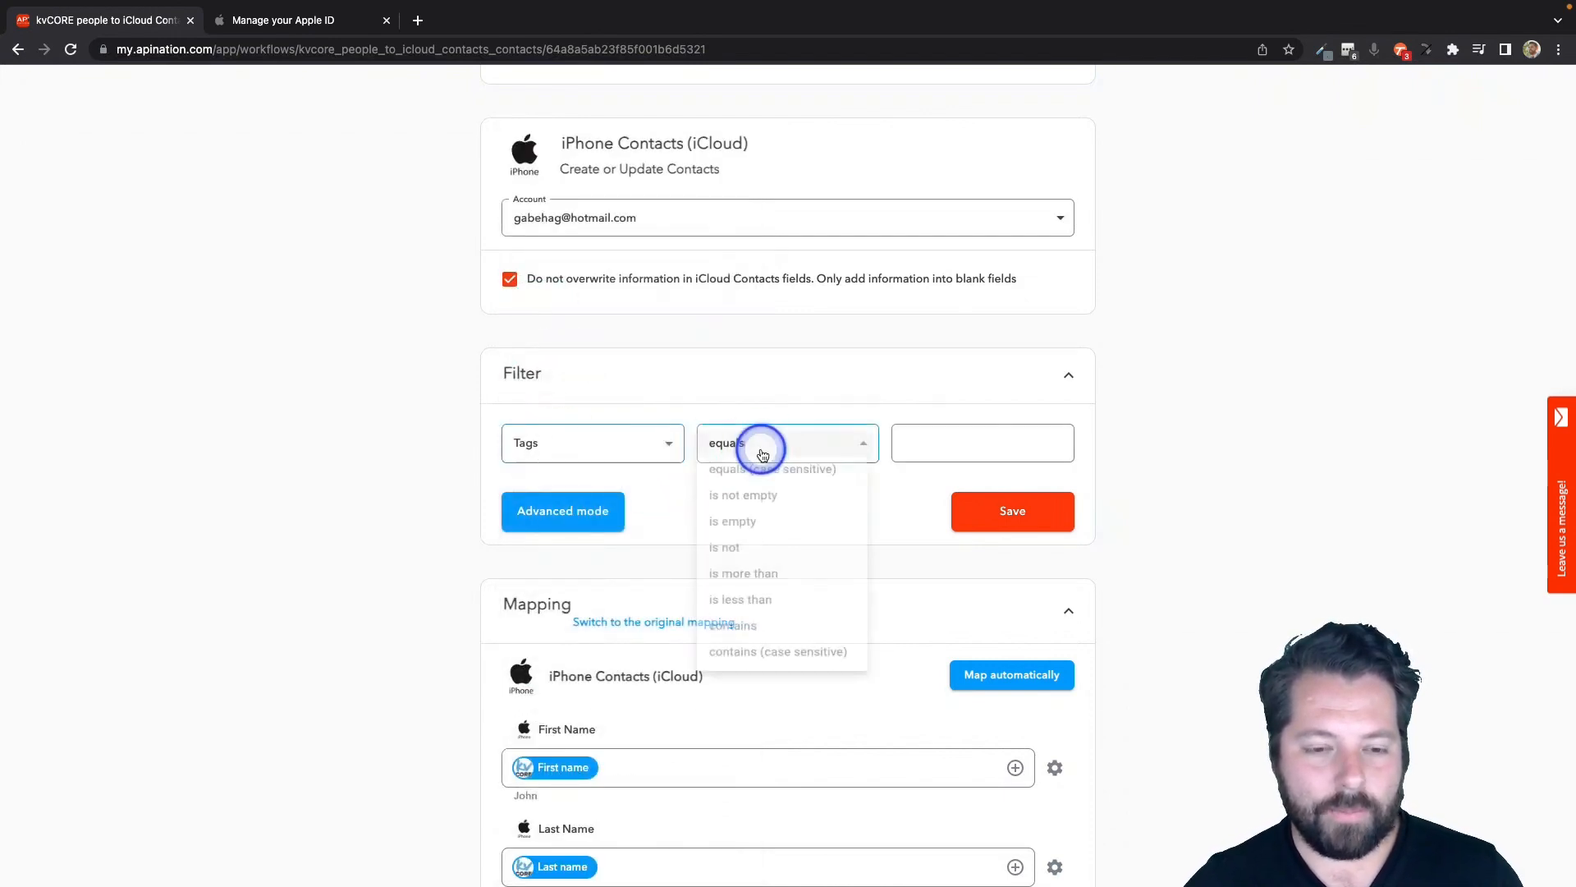
# Save a case-sensitive Tags contains 'iphone' rule and start a second filter rule
pyautogui.click(778, 650)
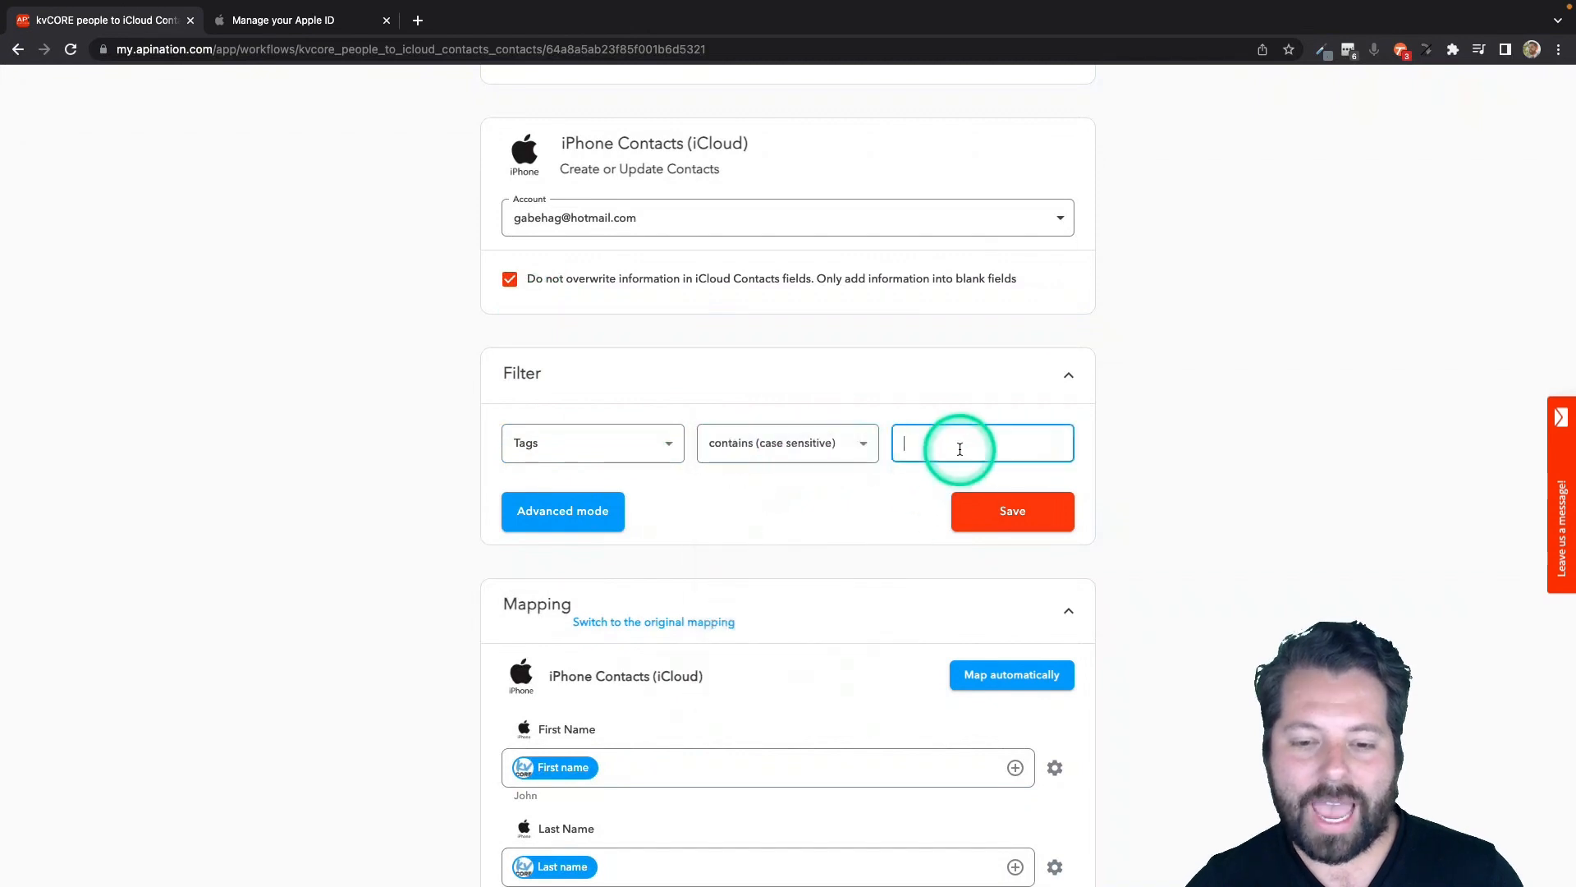
pyautogui.write('iphone')
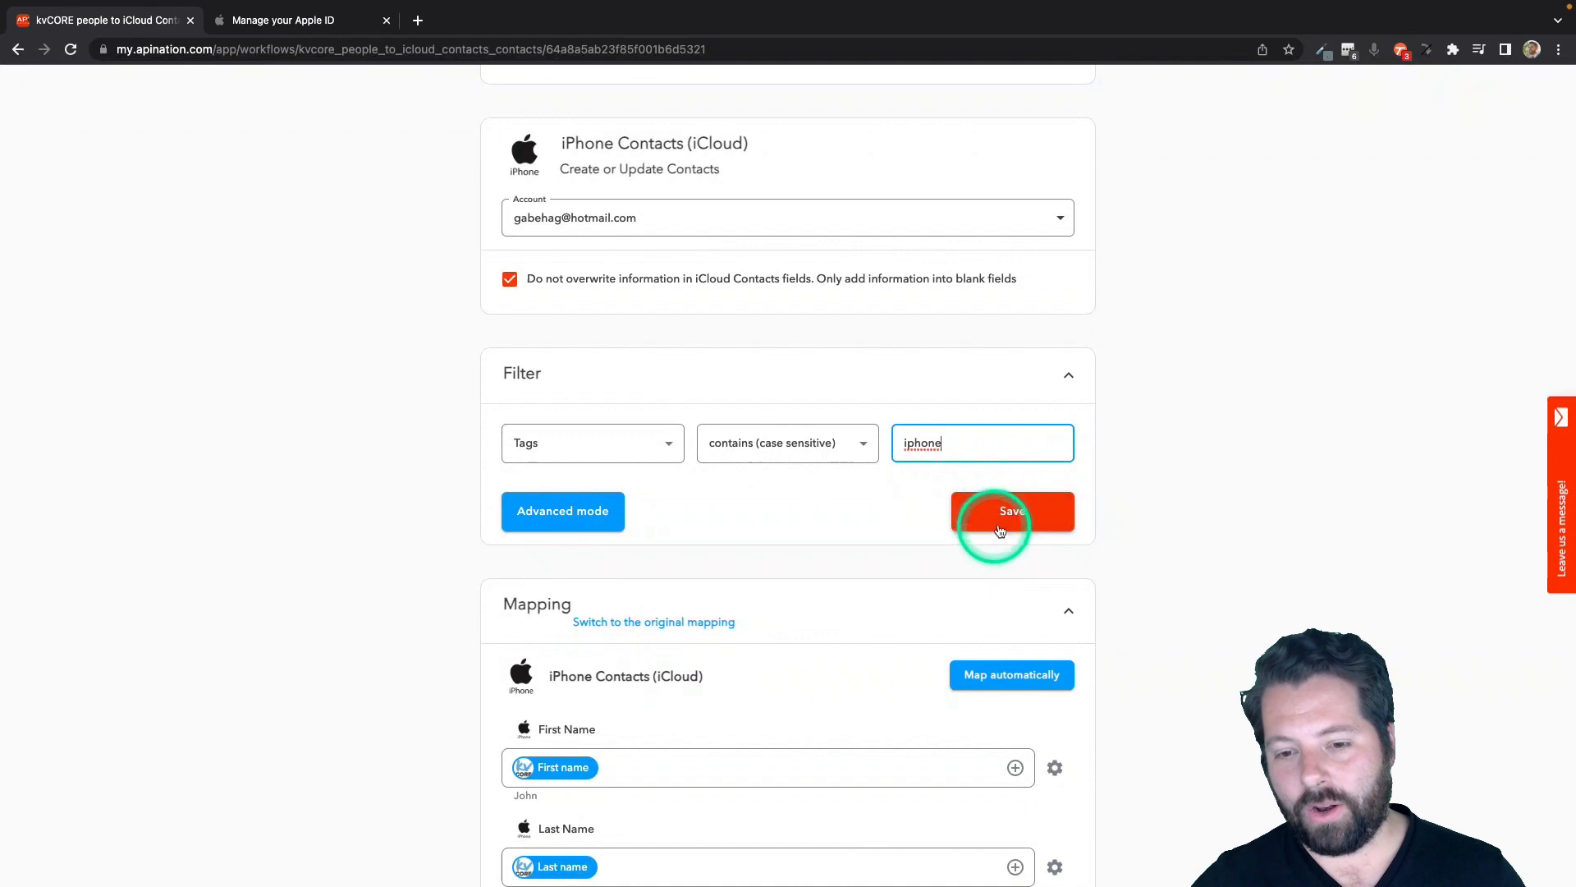
pyautogui.click(561, 510)
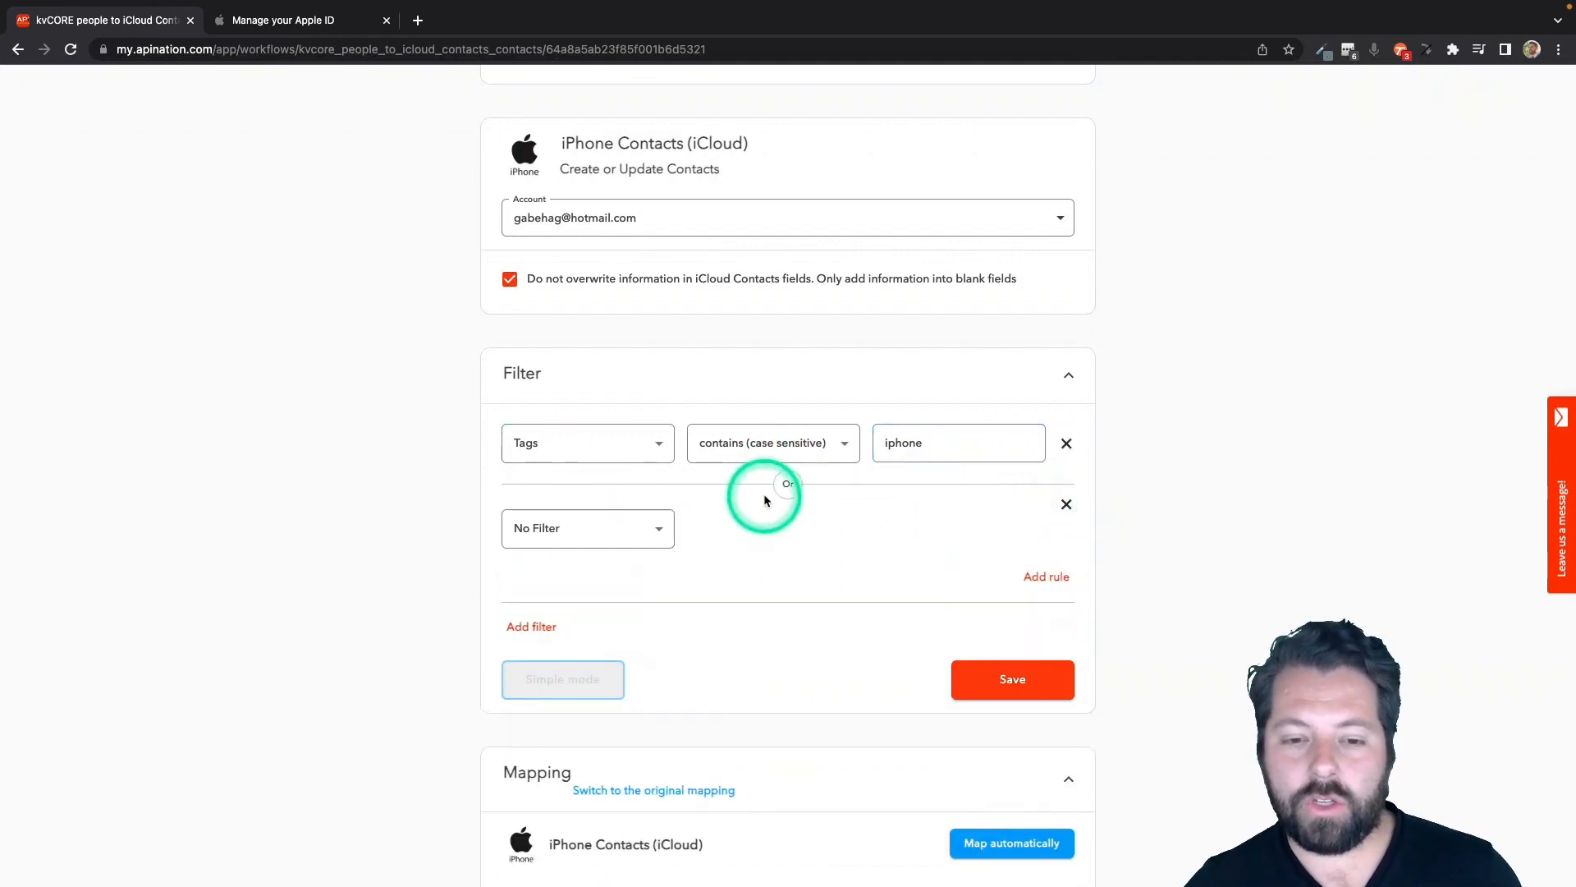
pyautogui.click(587, 527)
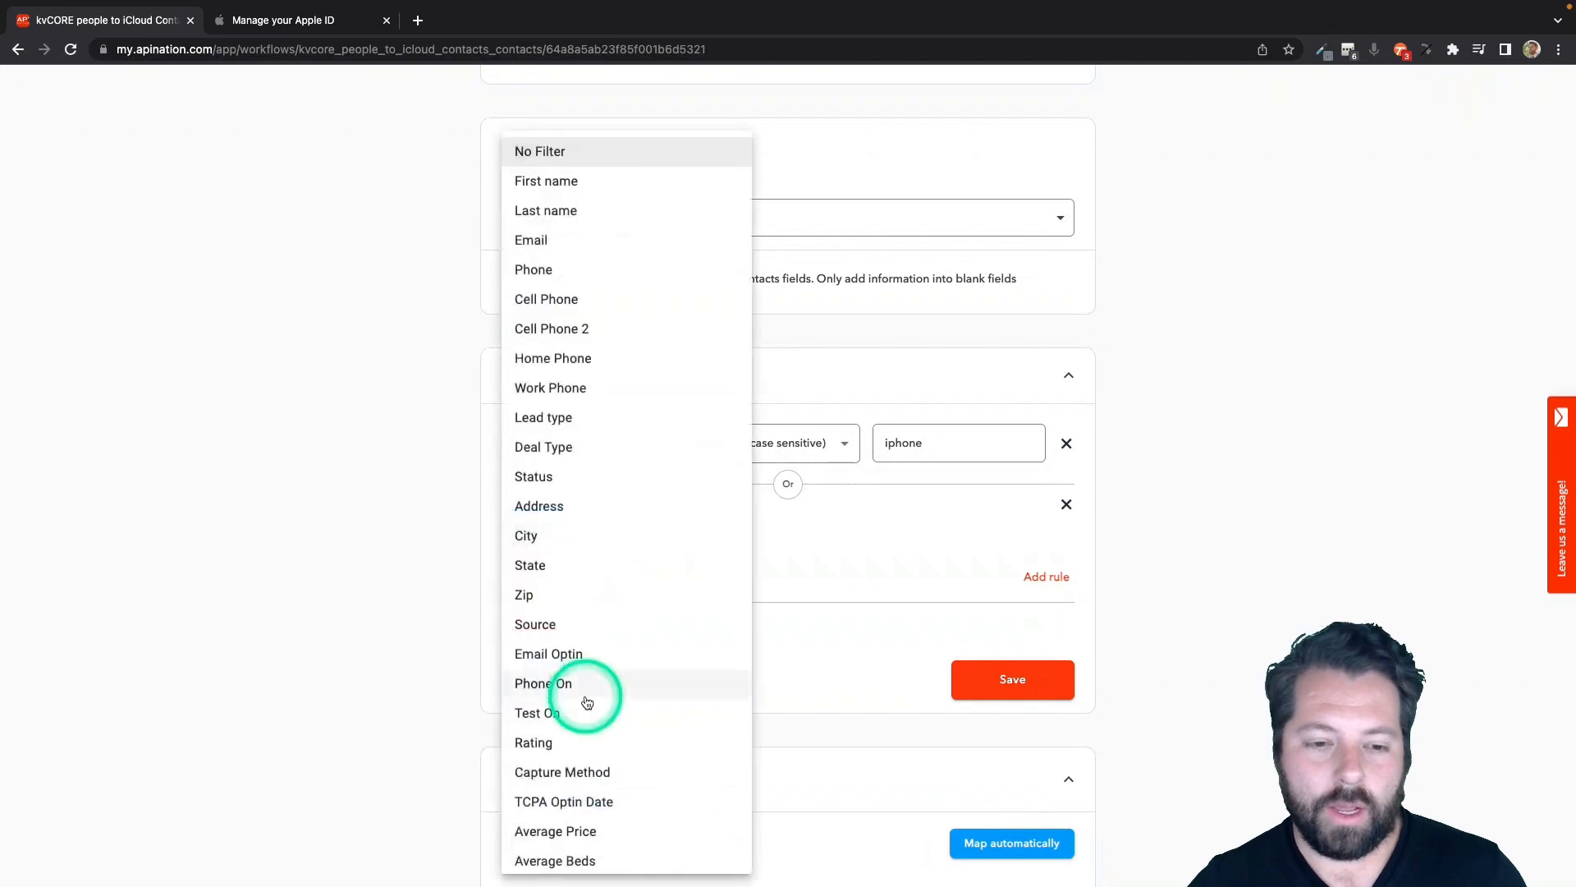
pyautogui.scroll(-3)
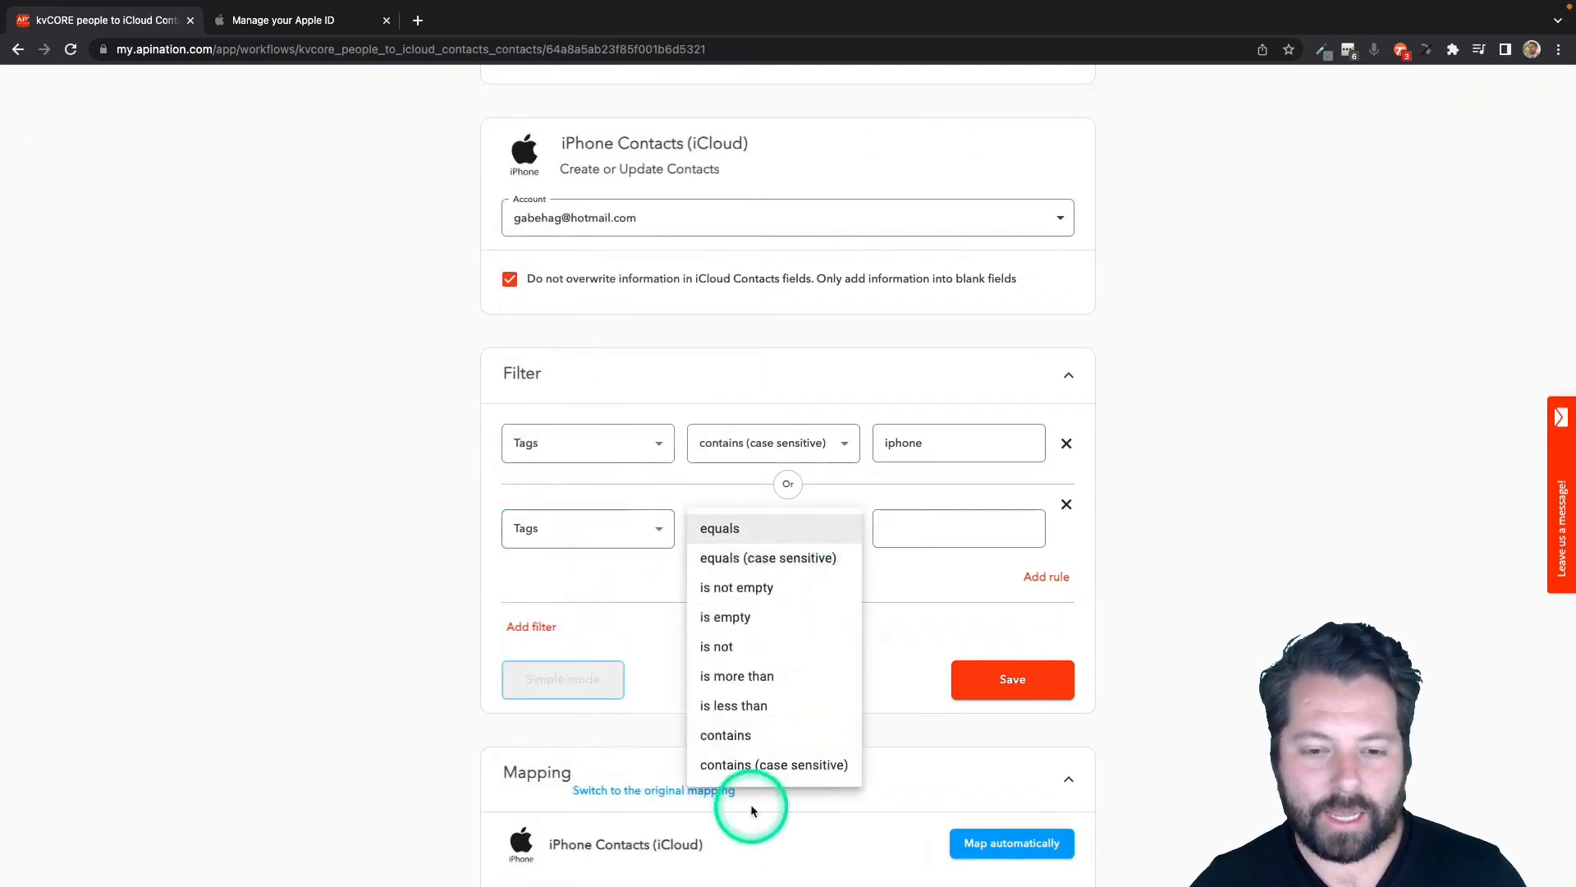
pyautogui.write('h')
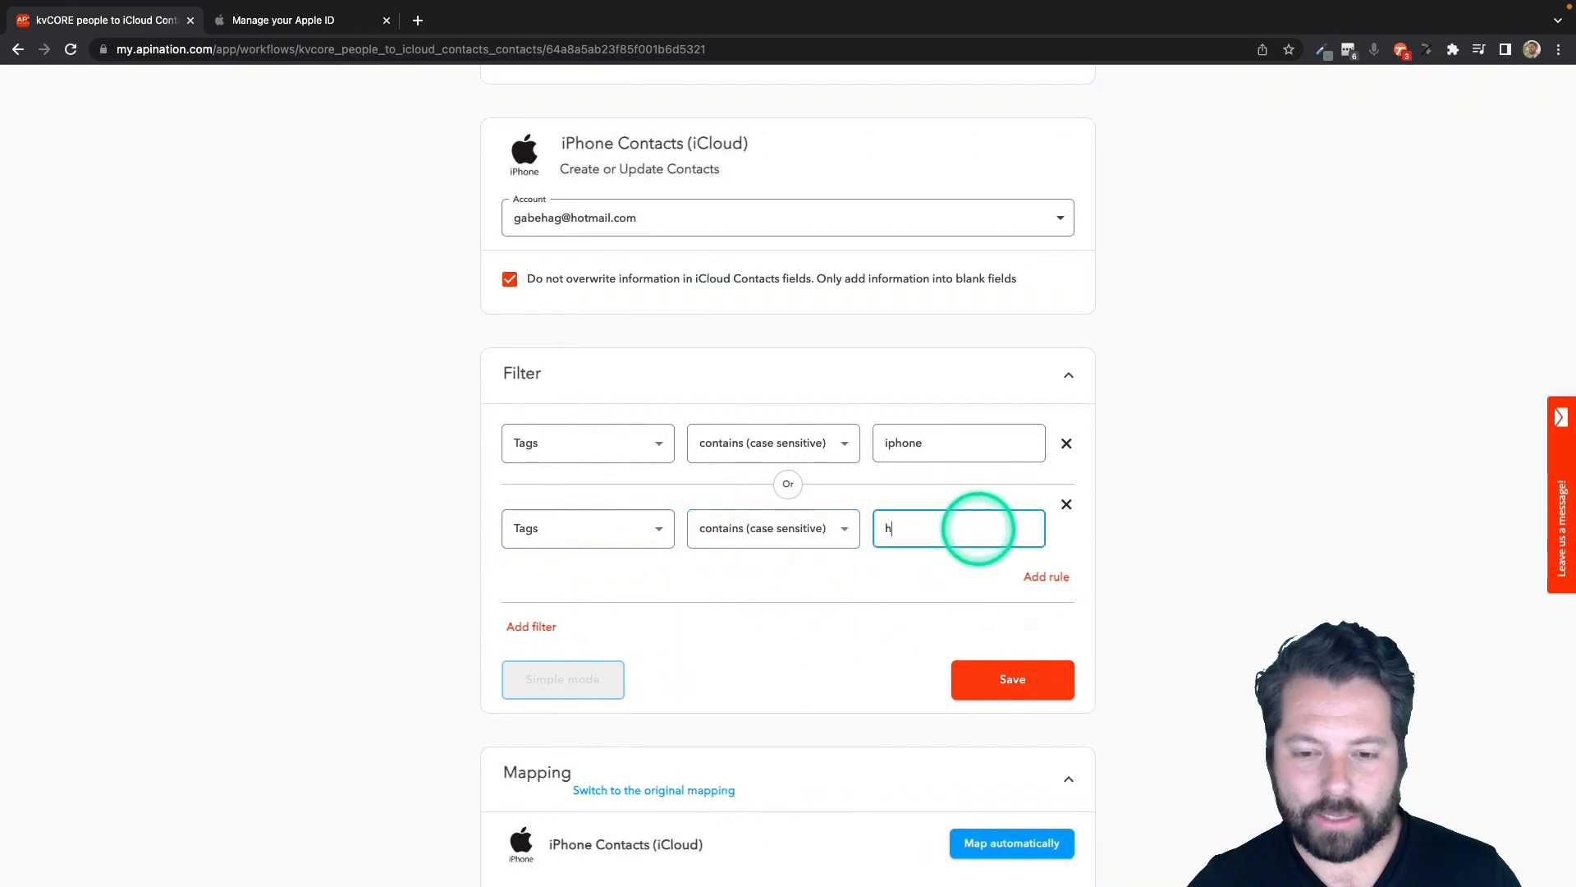
pyautogui.write('ot')
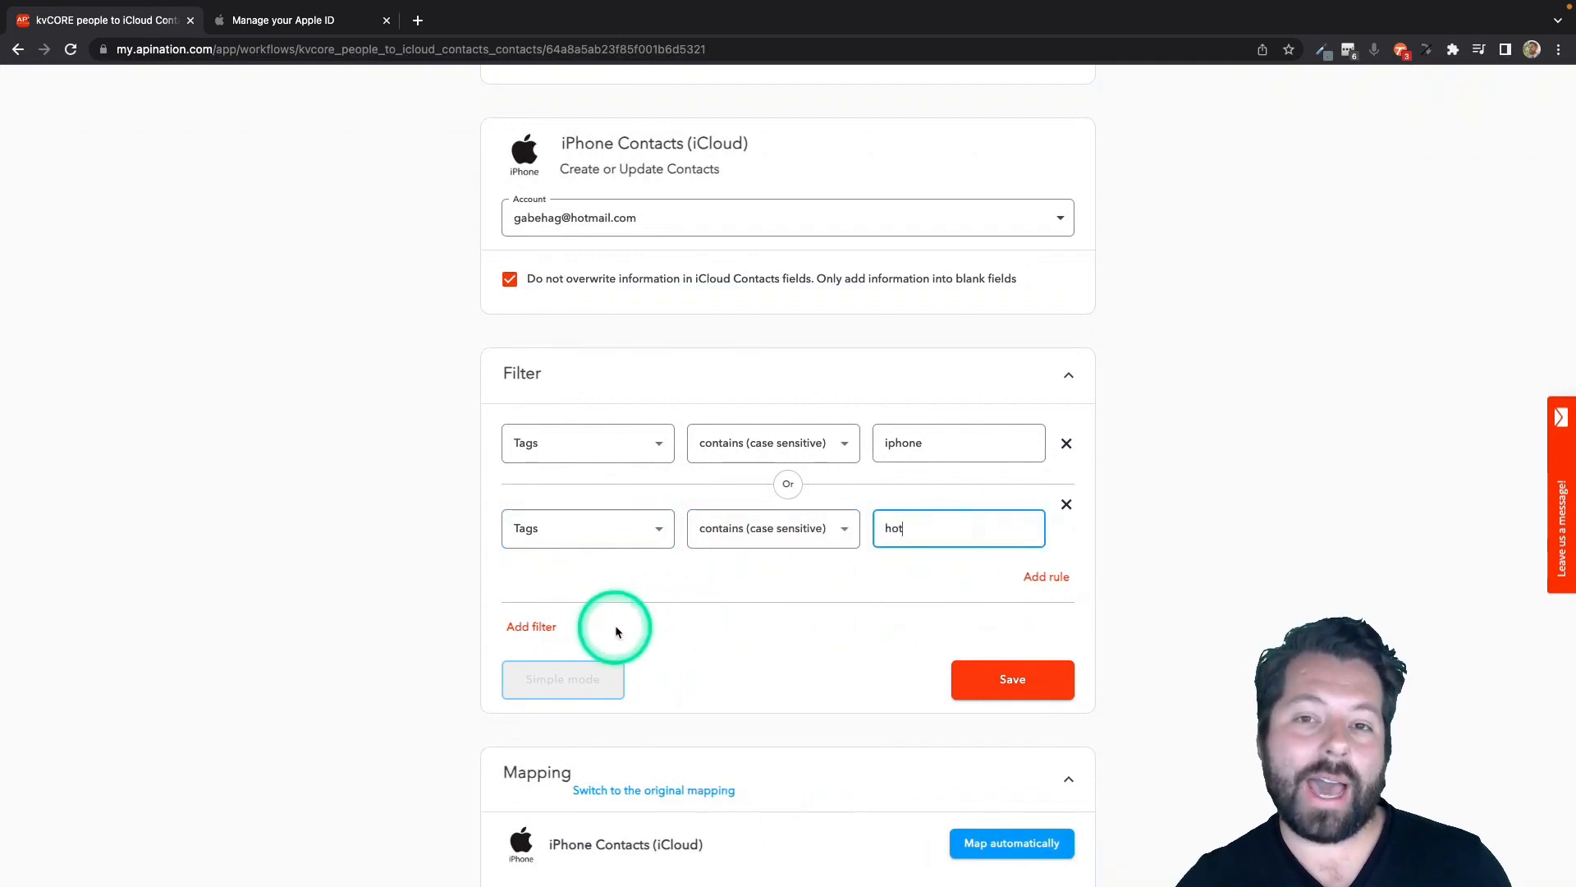
pyautogui.moveTo(934, 571)
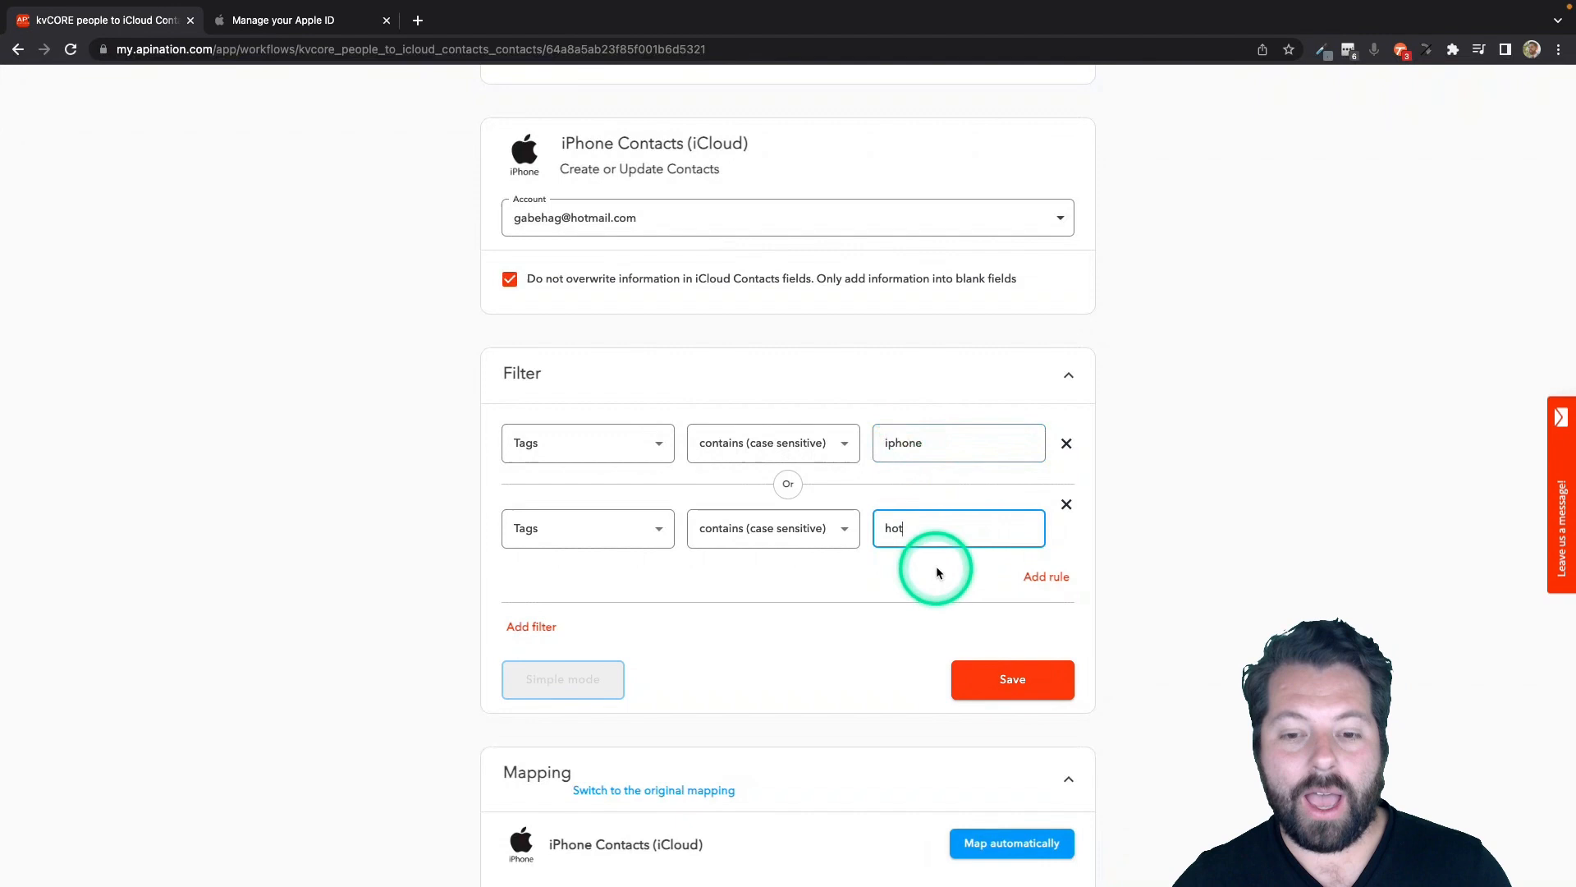
# Add an And condition on Email, then remove the rules so the sync shows No Filter
pyautogui.click(1045, 576)
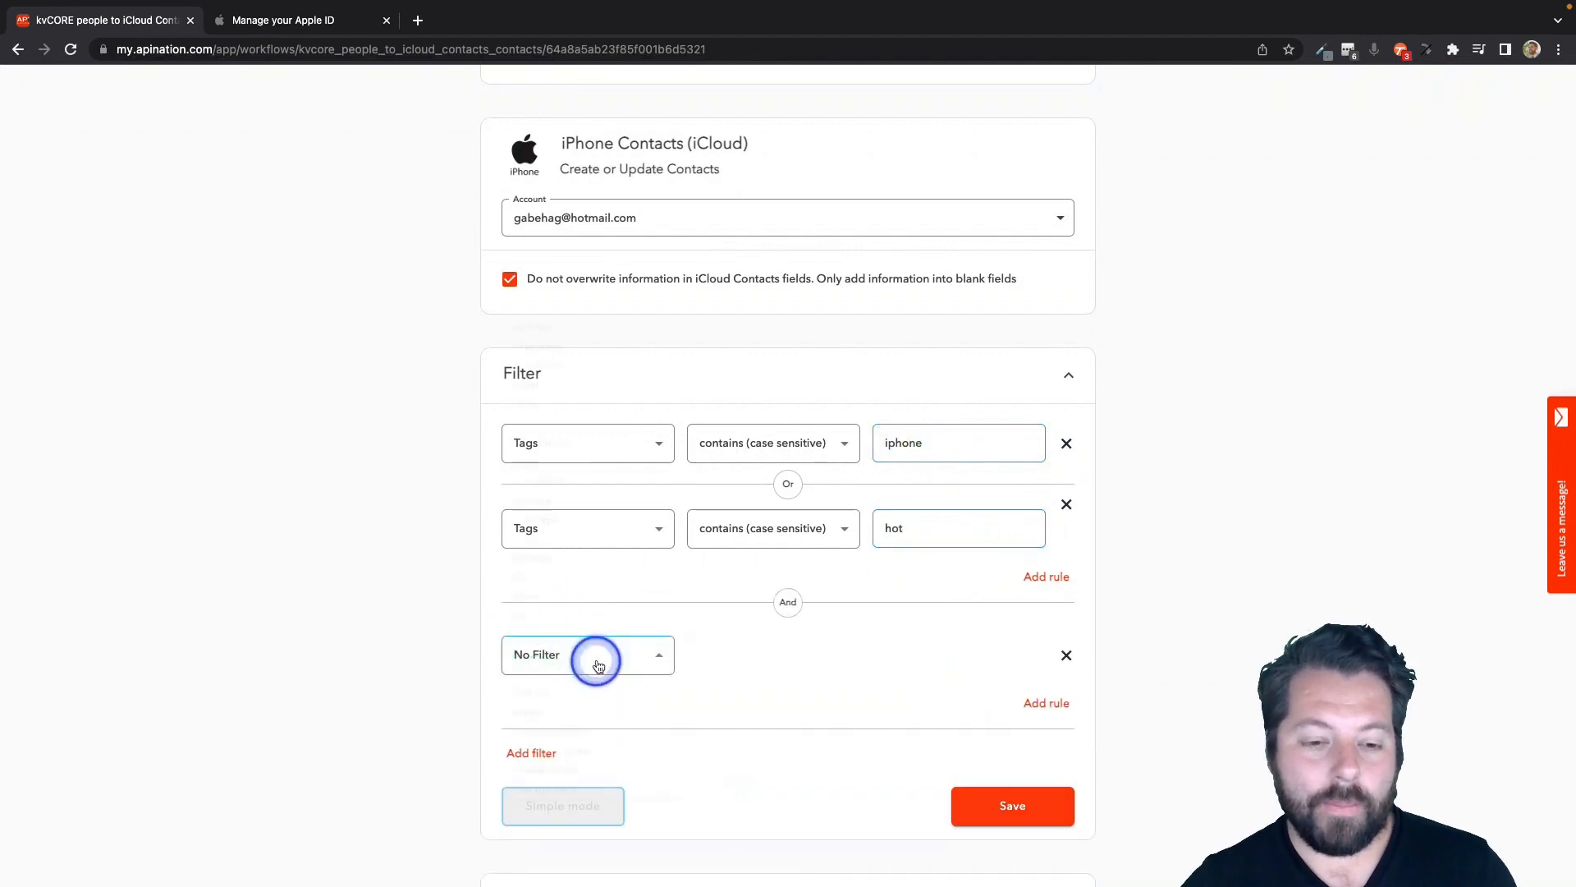
pyautogui.click(588, 655)
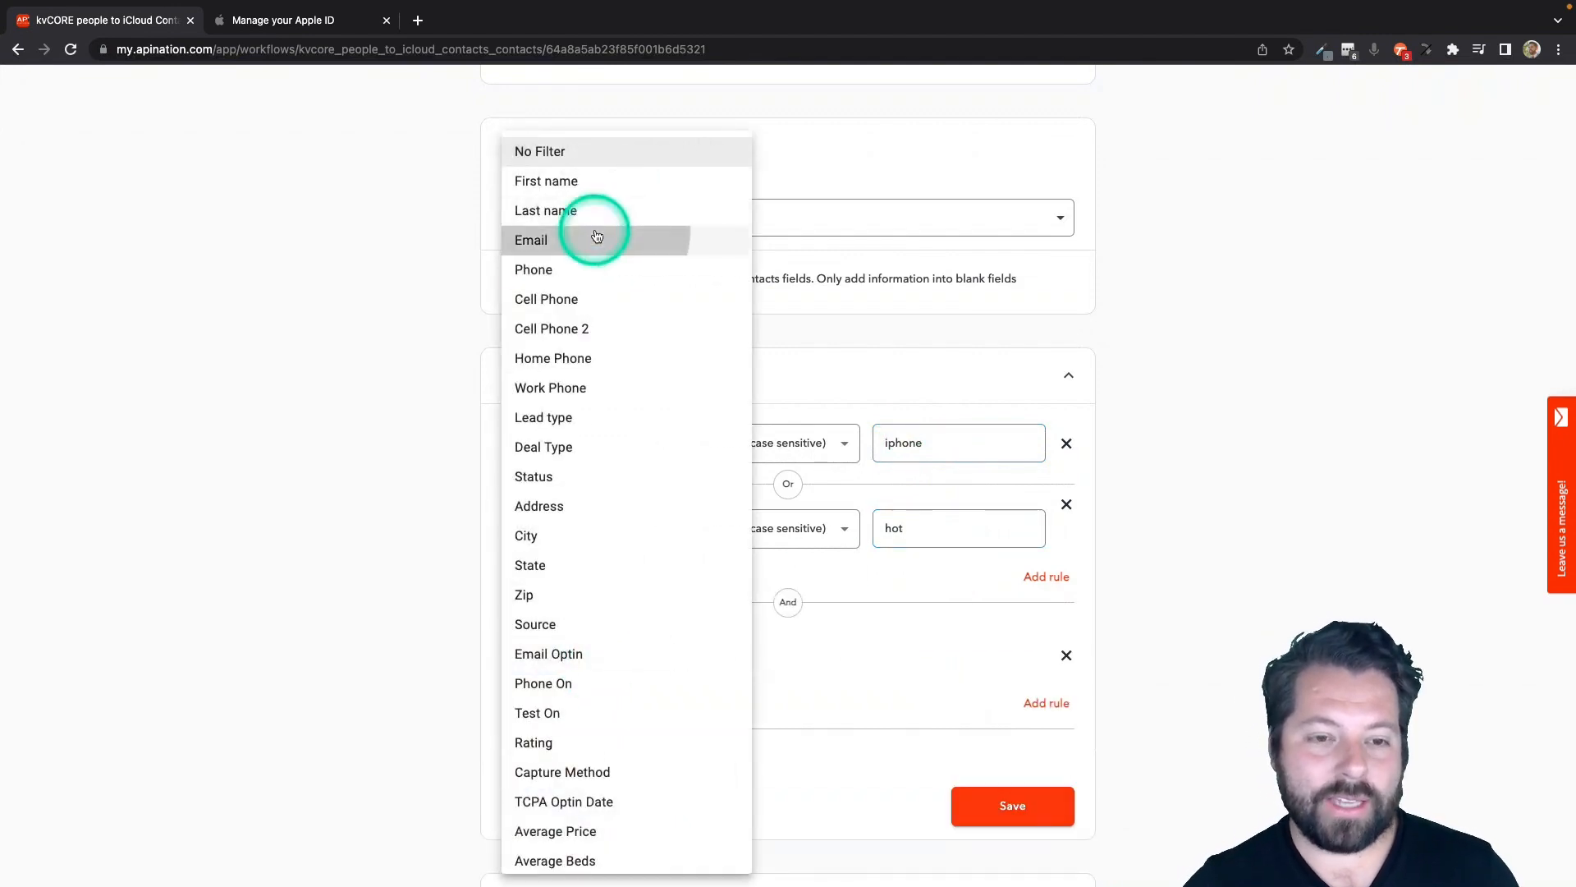
pyautogui.click(531, 240)
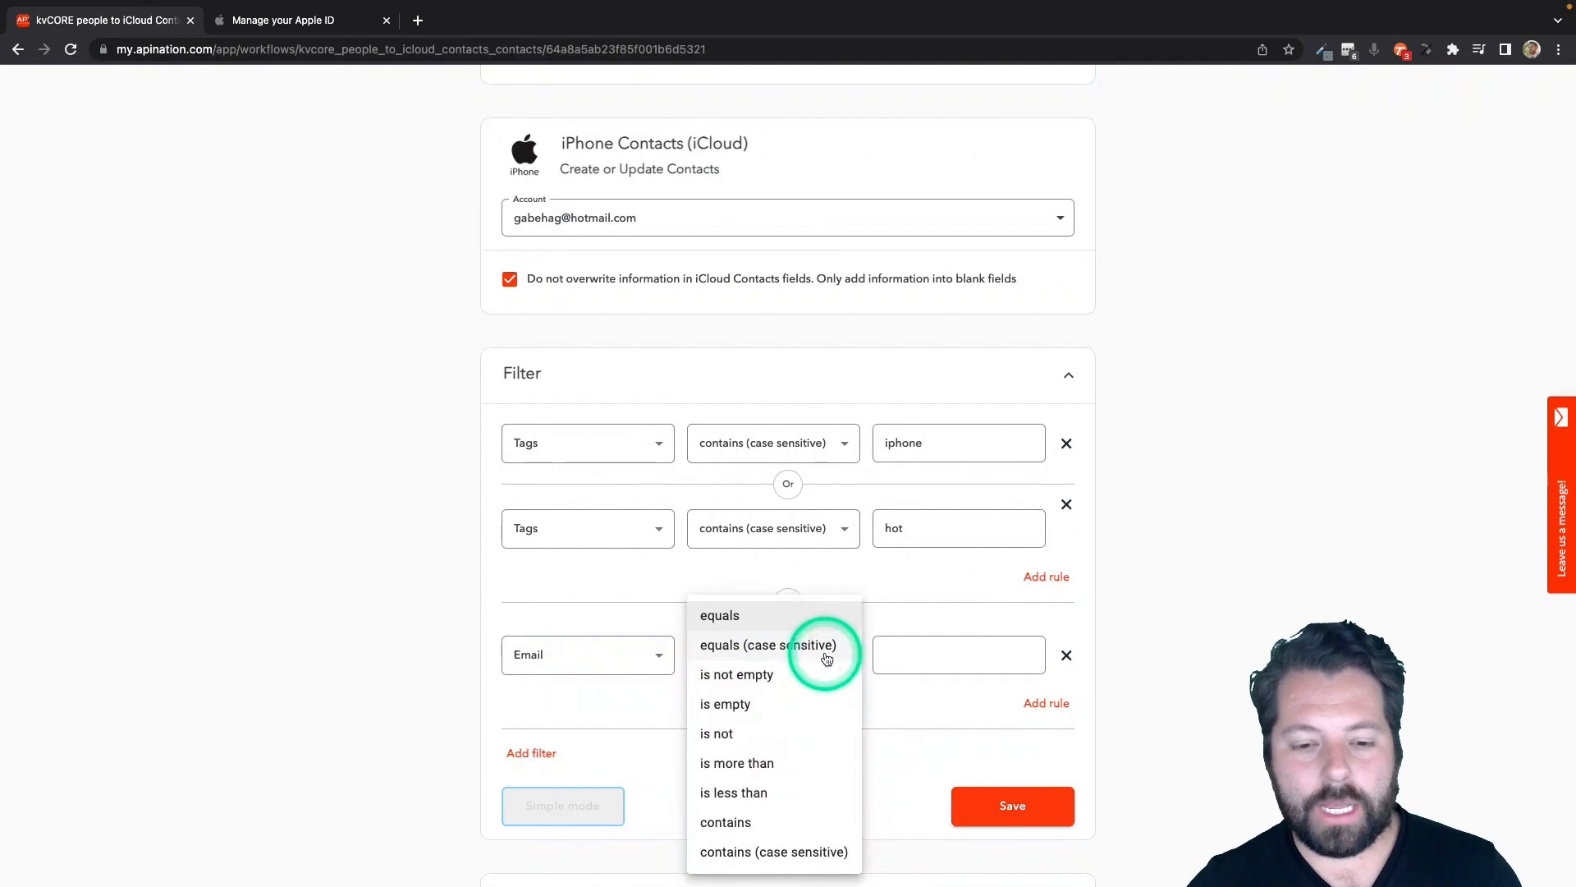
pyautogui.click(737, 673)
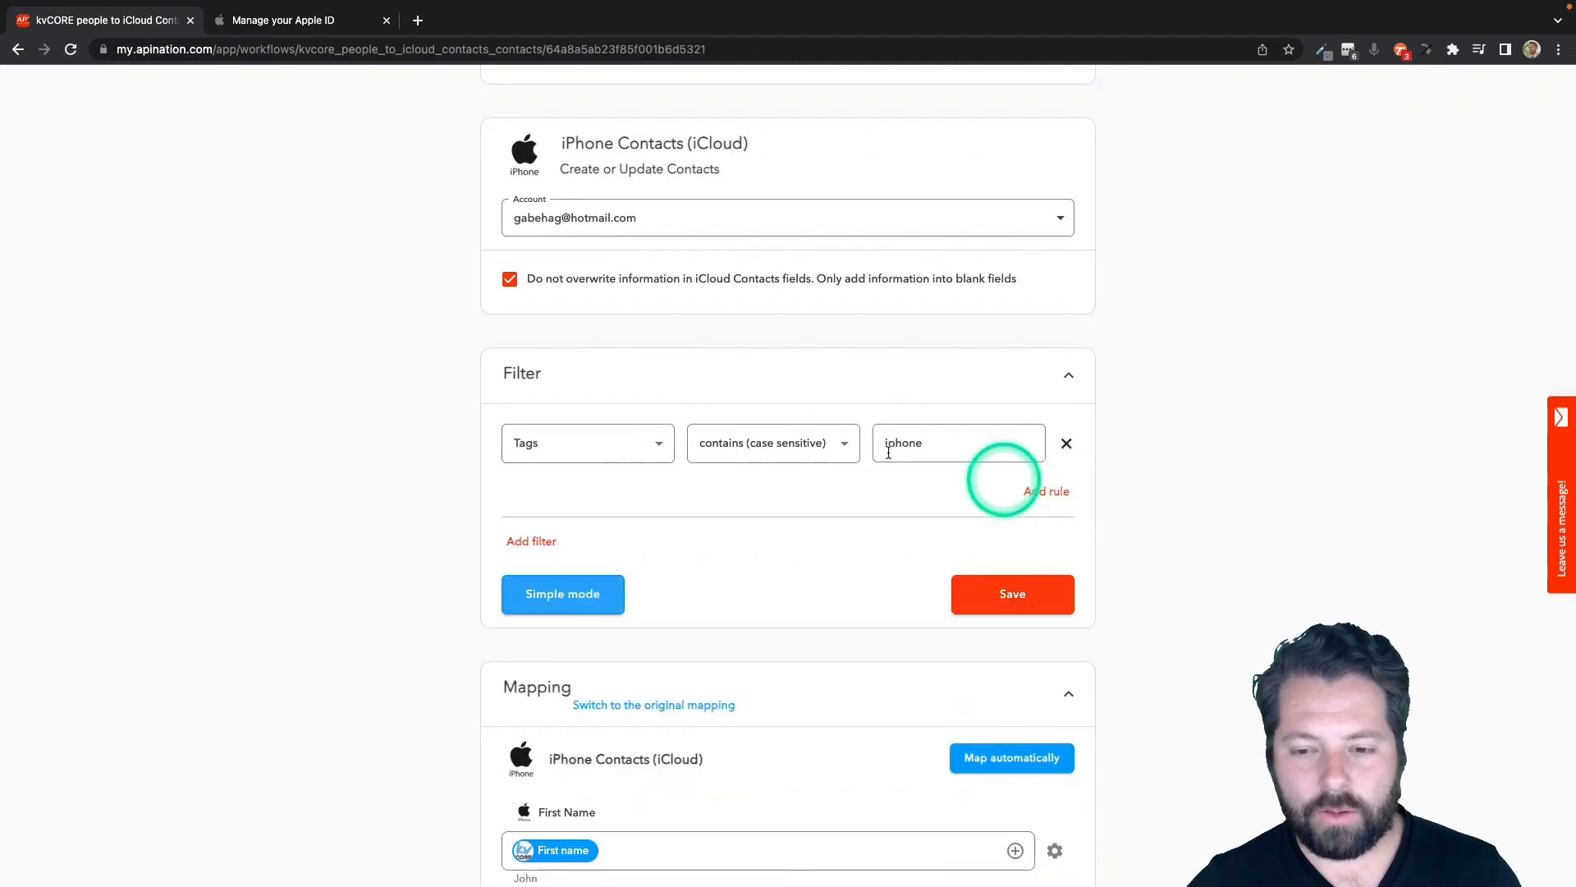
pyautogui.click(588, 442)
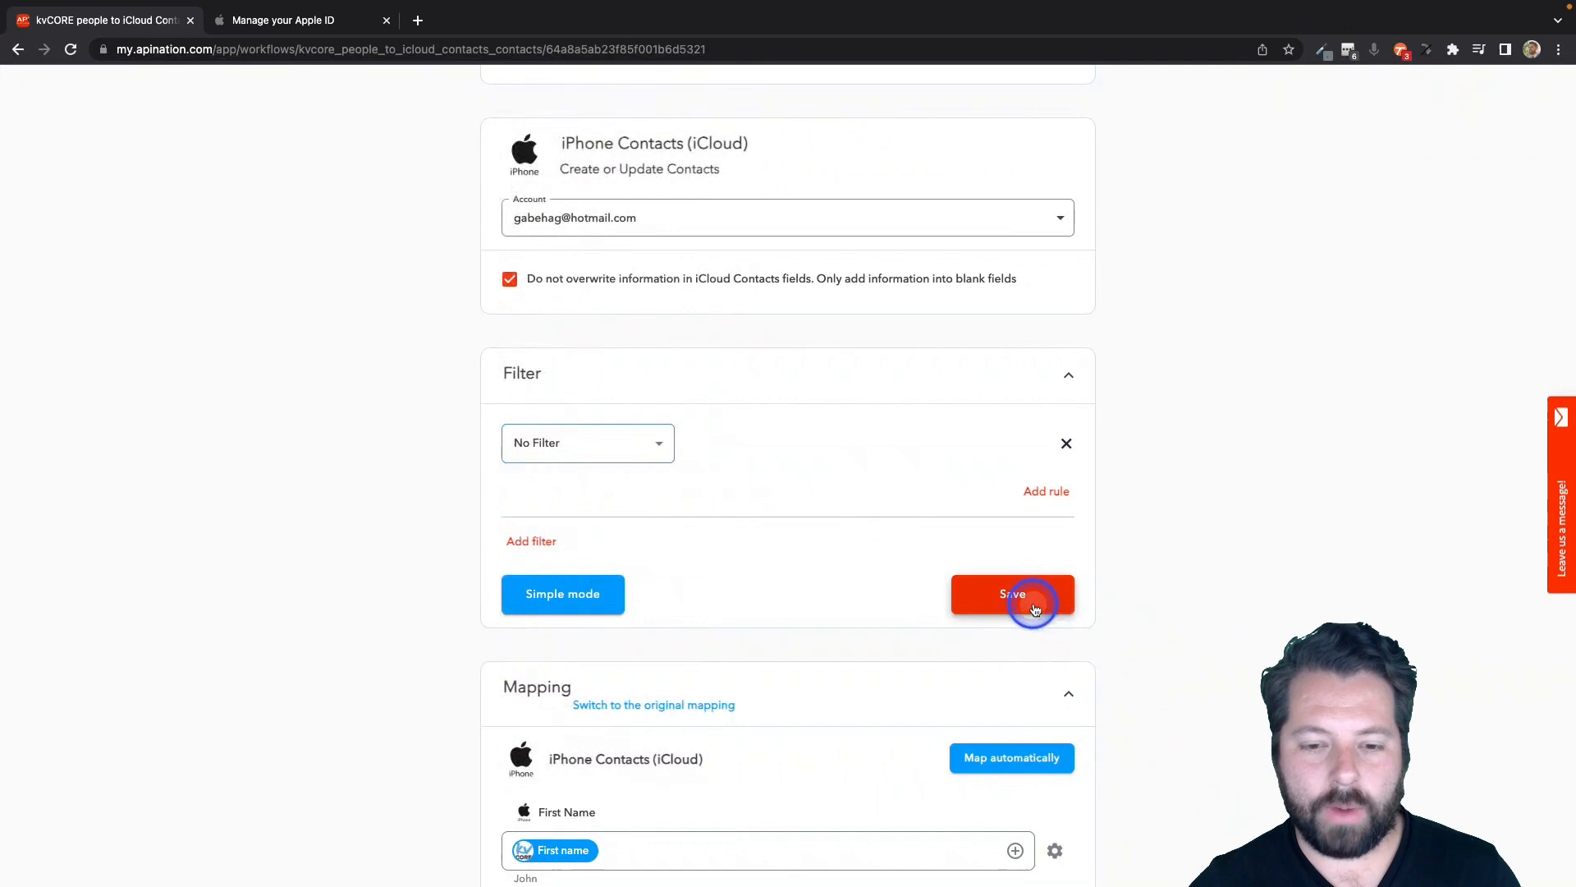
pyautogui.scroll(-3)
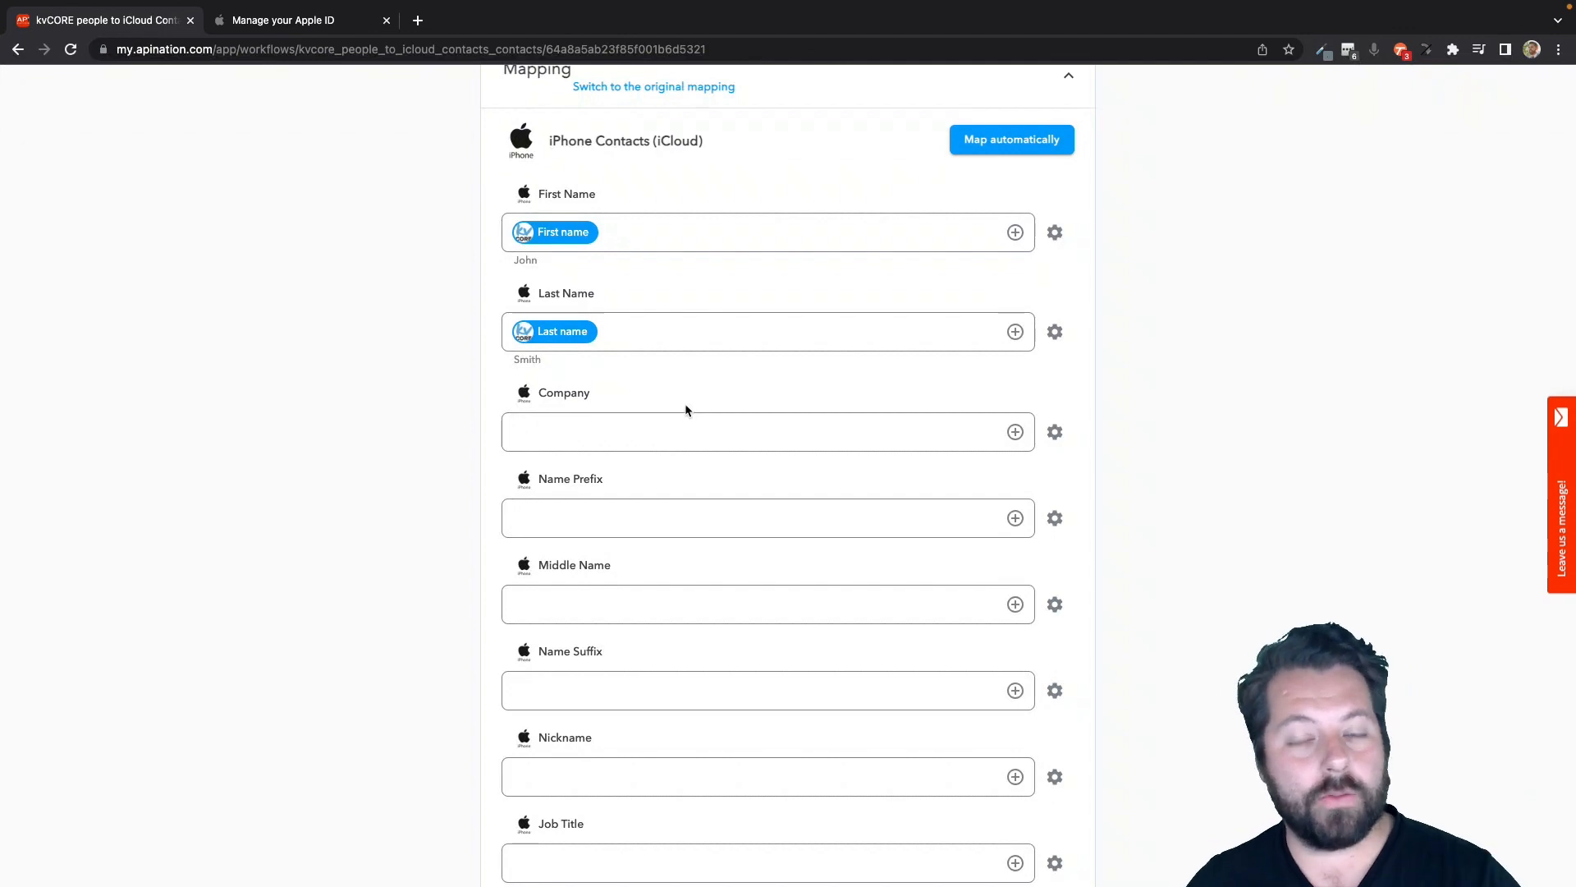
pyautogui.scroll(-3)
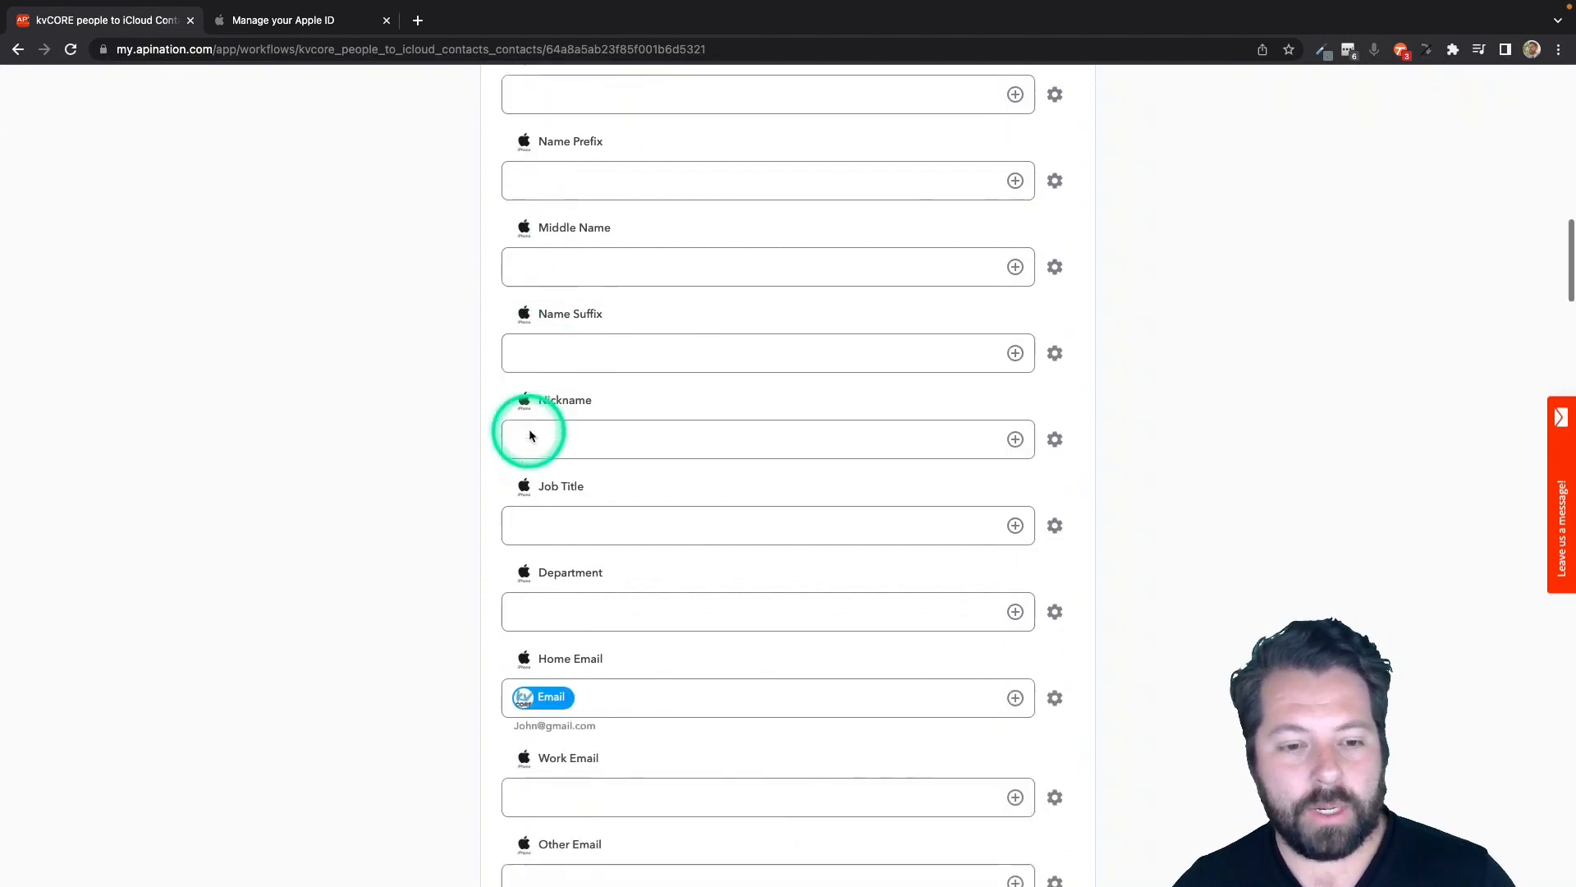
pyautogui.scroll(-3)
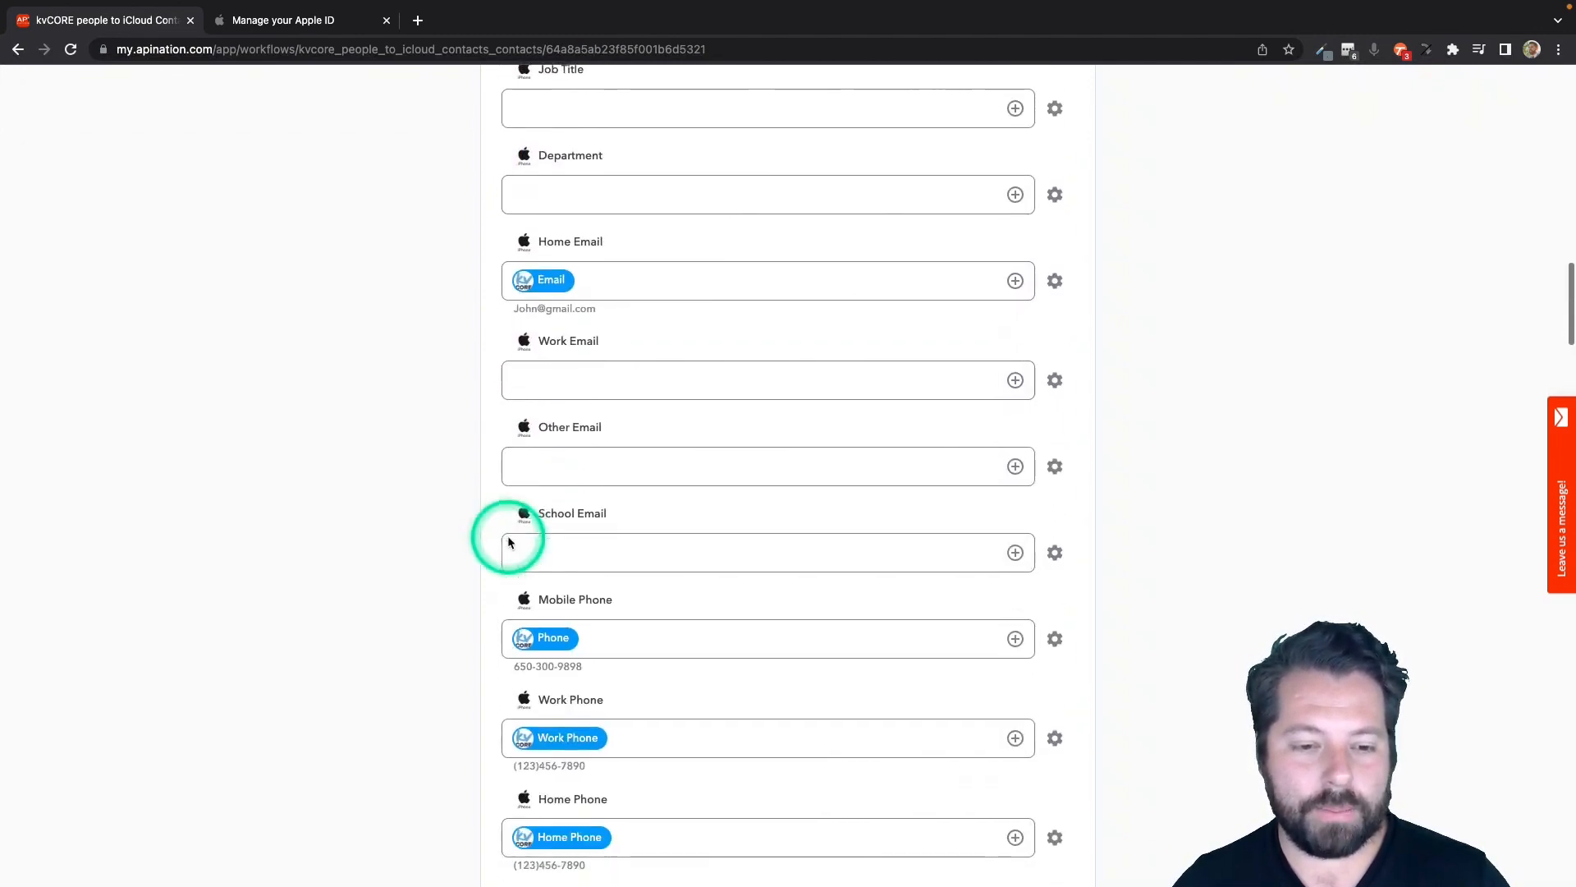
pyautogui.scroll(-3)
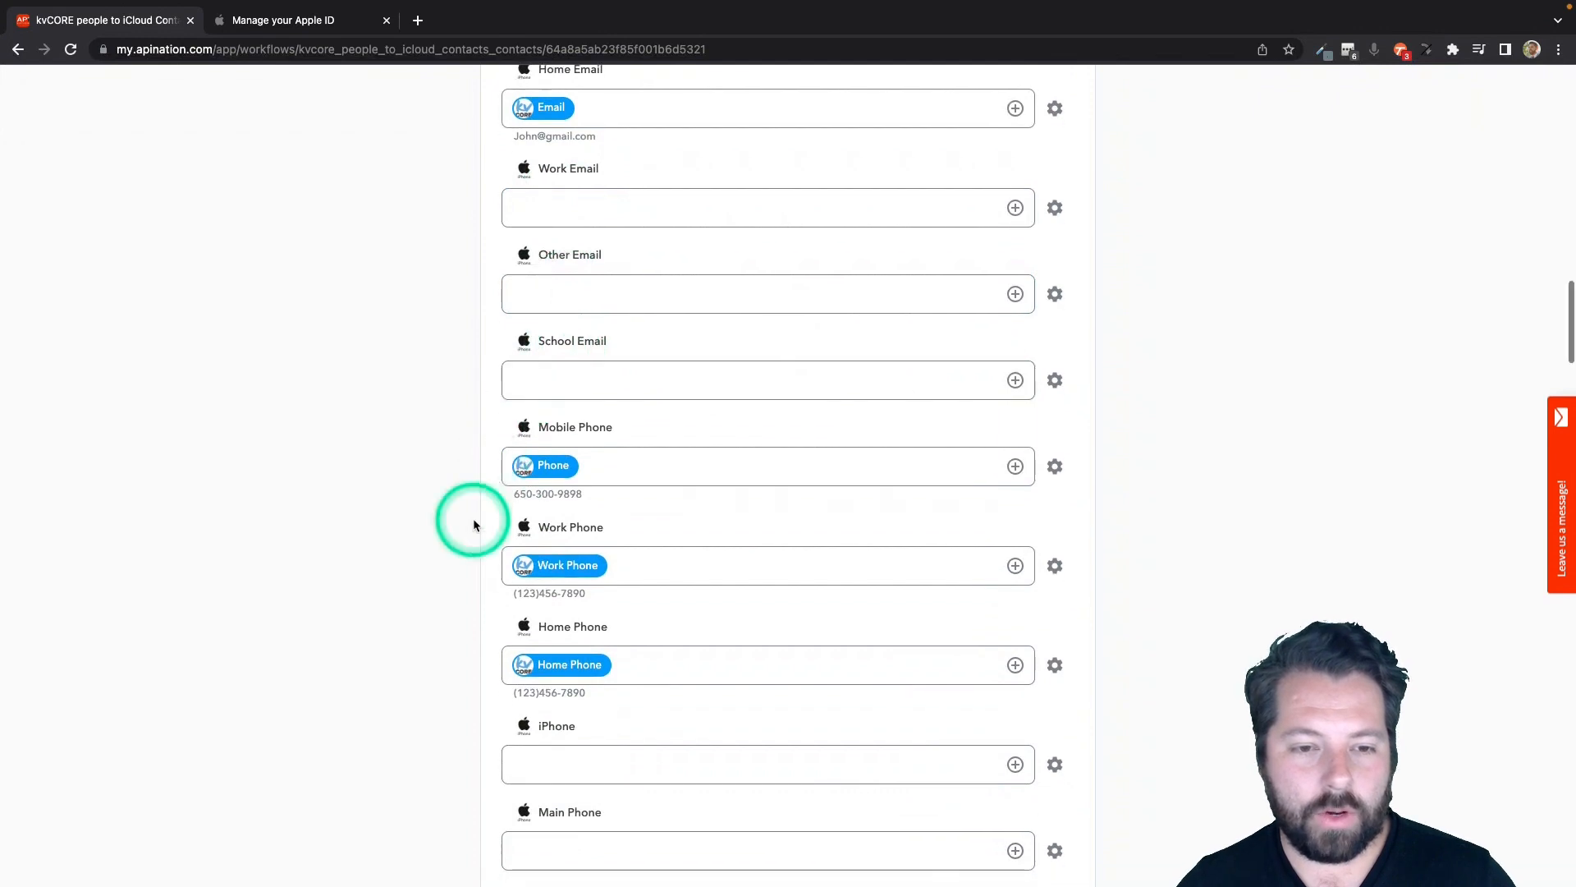
pyautogui.scroll(-3)
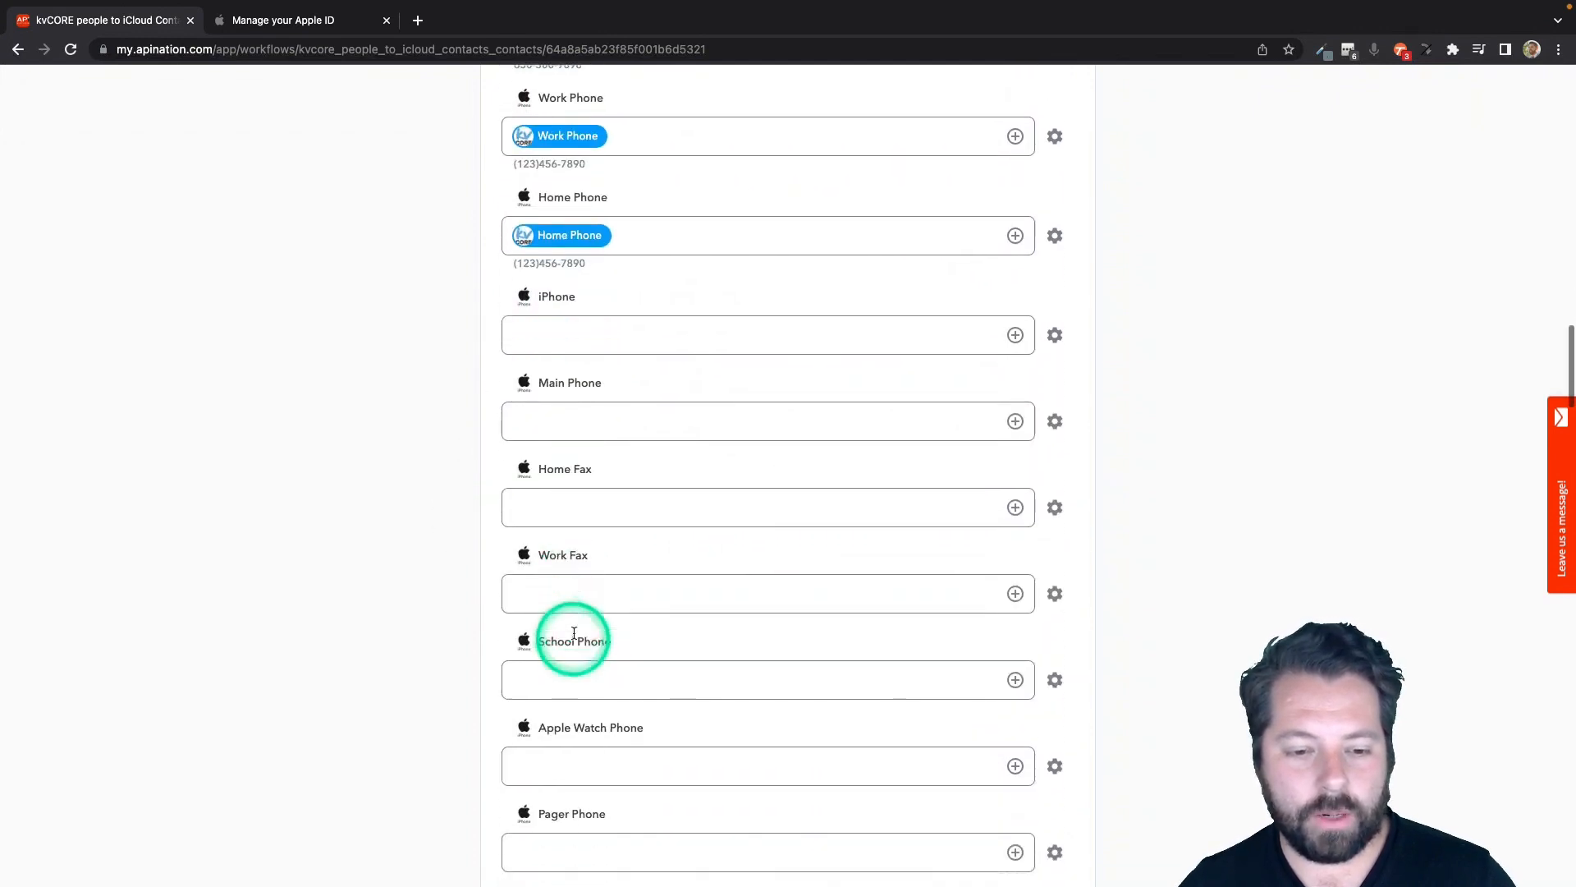
pyautogui.scroll(-3)
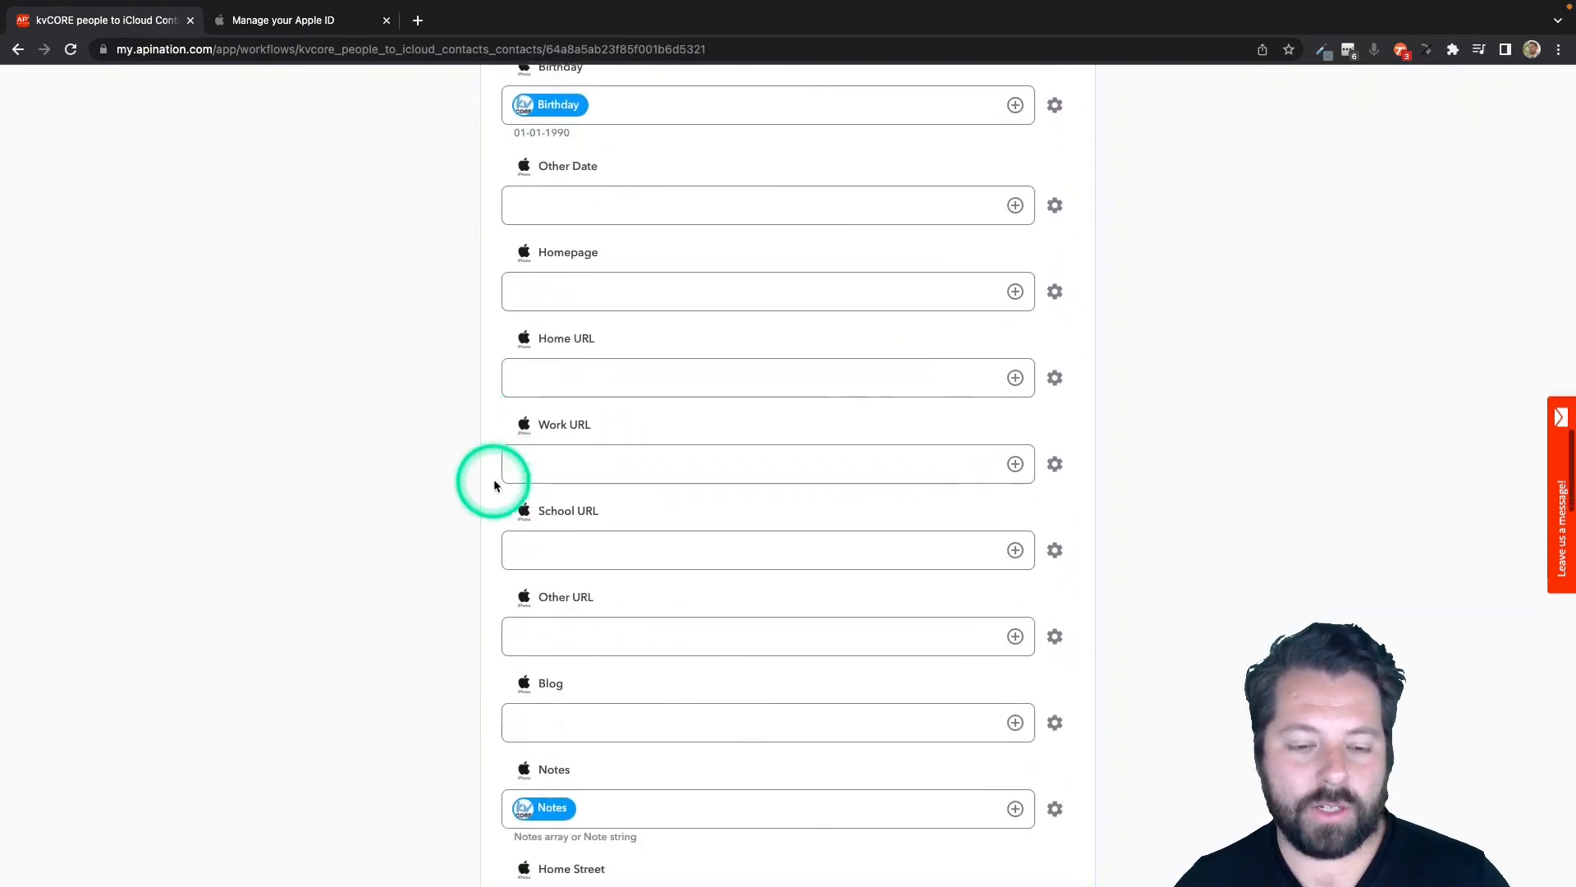
pyautogui.scroll(-3)
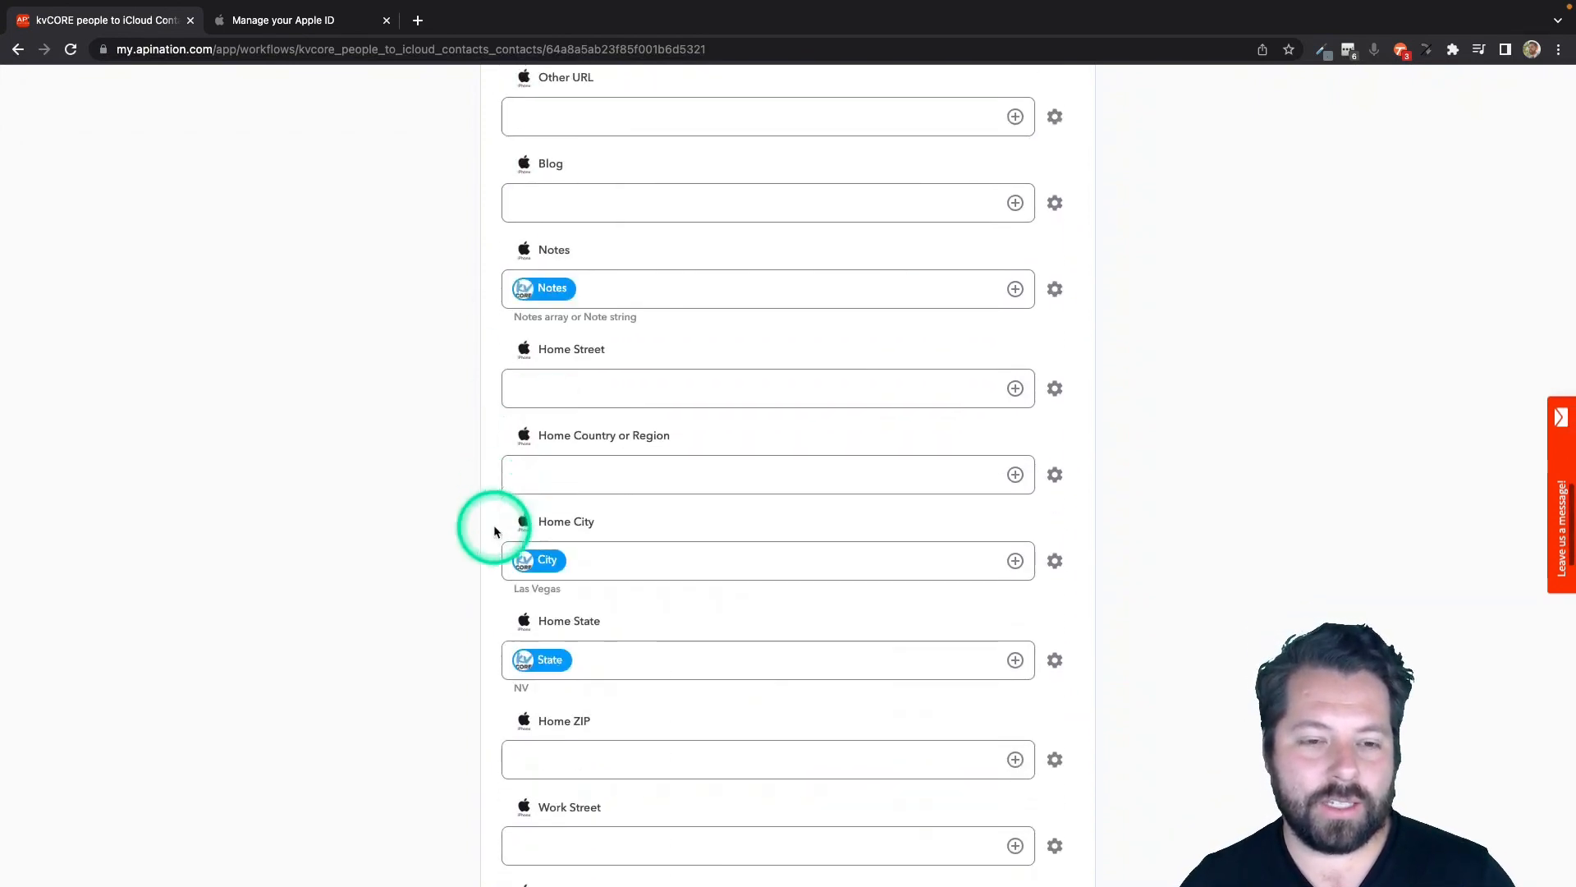
pyautogui.scroll(-3)
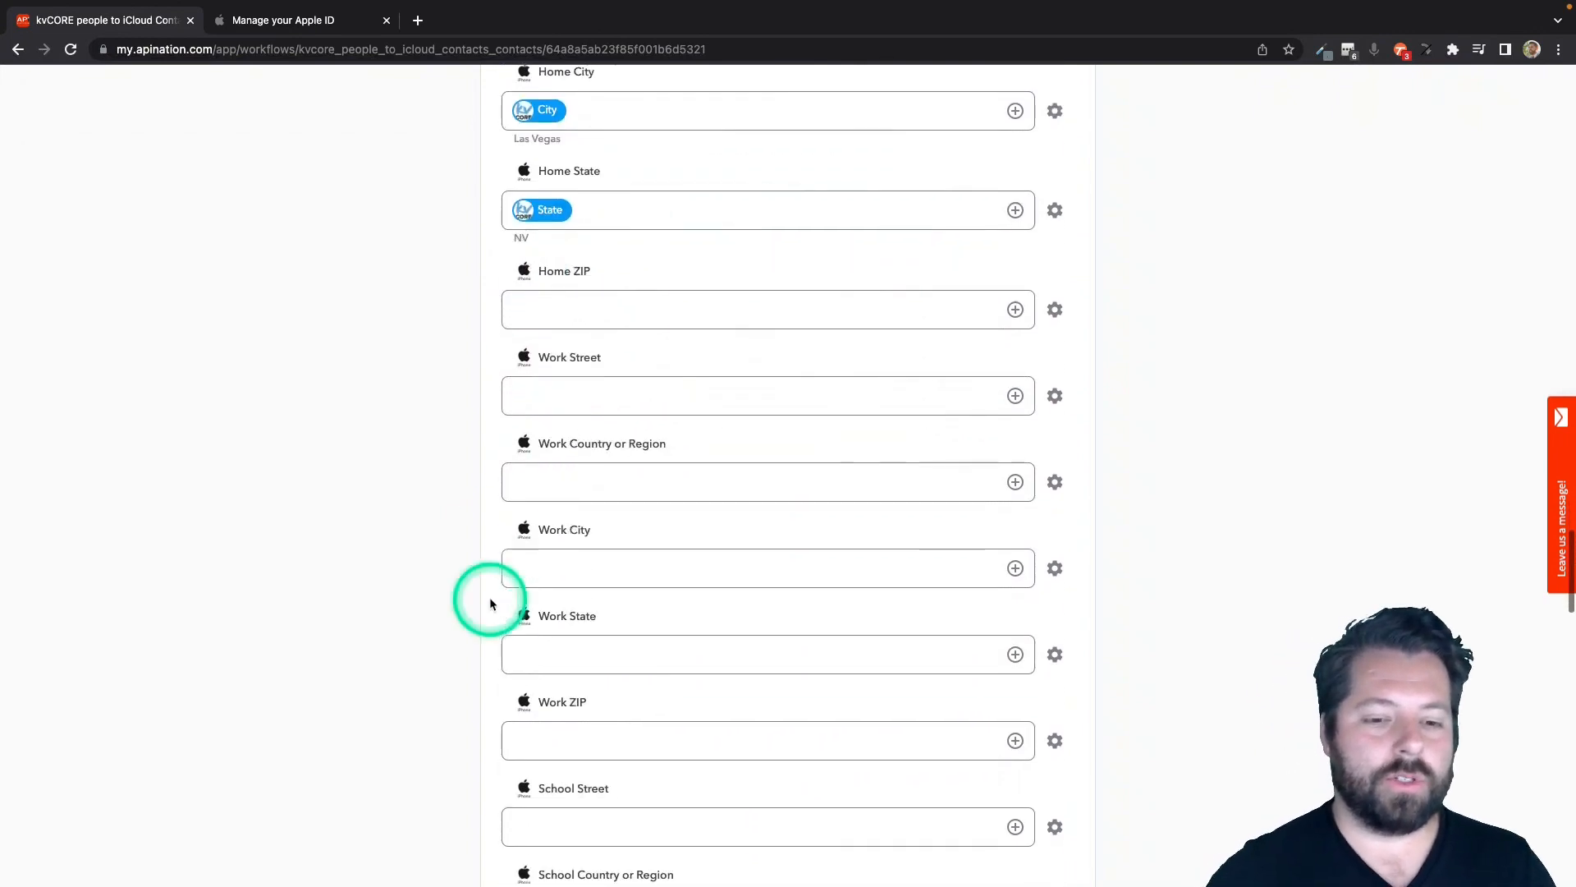
pyautogui.scroll(-3)
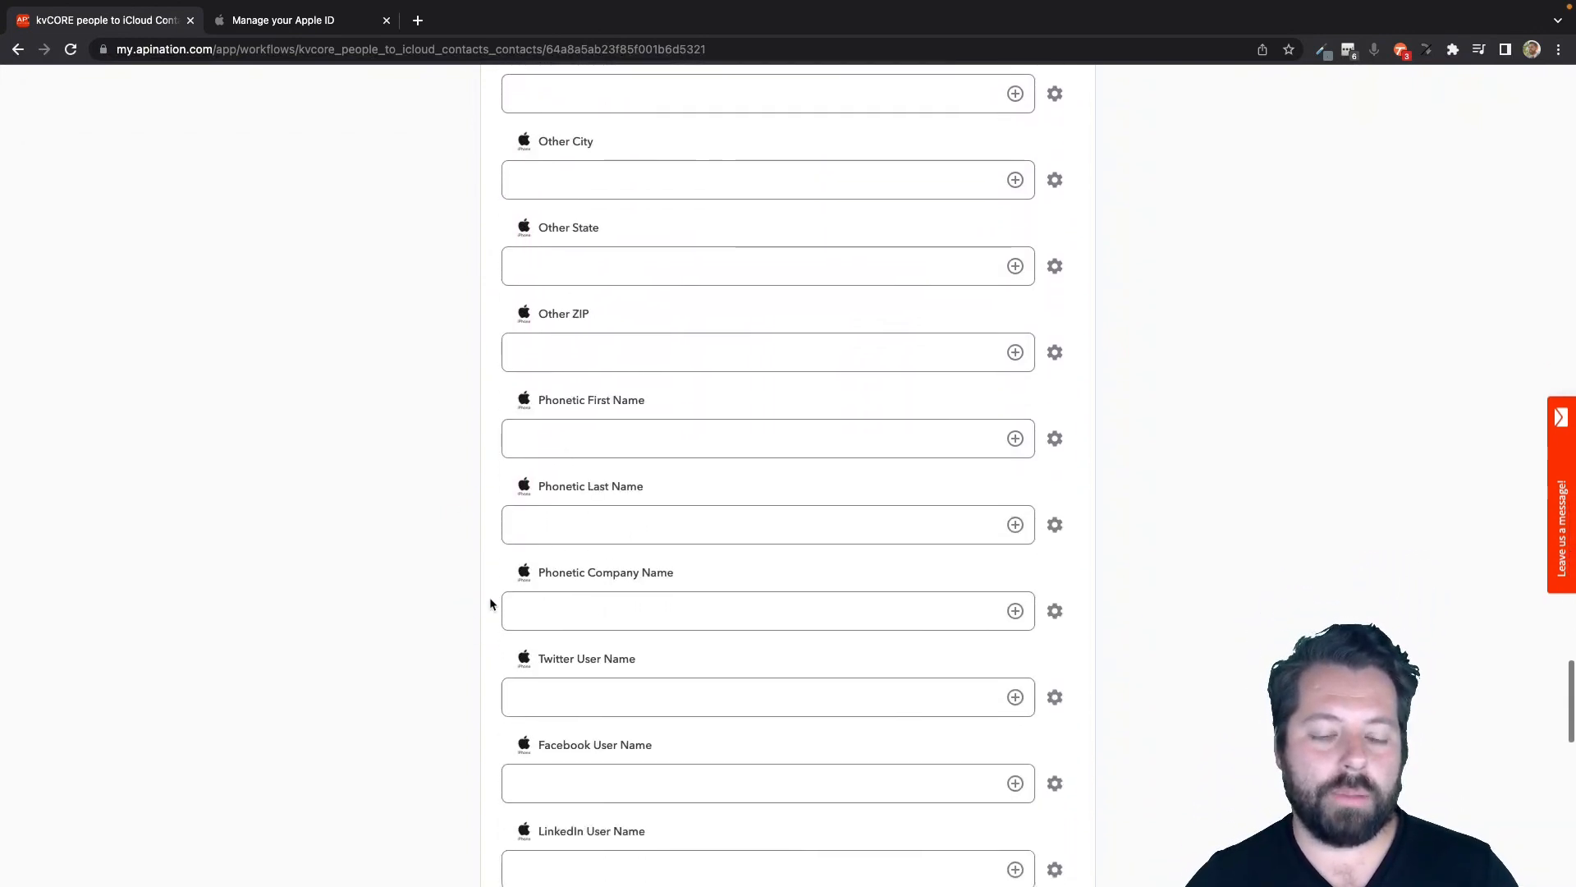
pyautogui.scroll(-3)
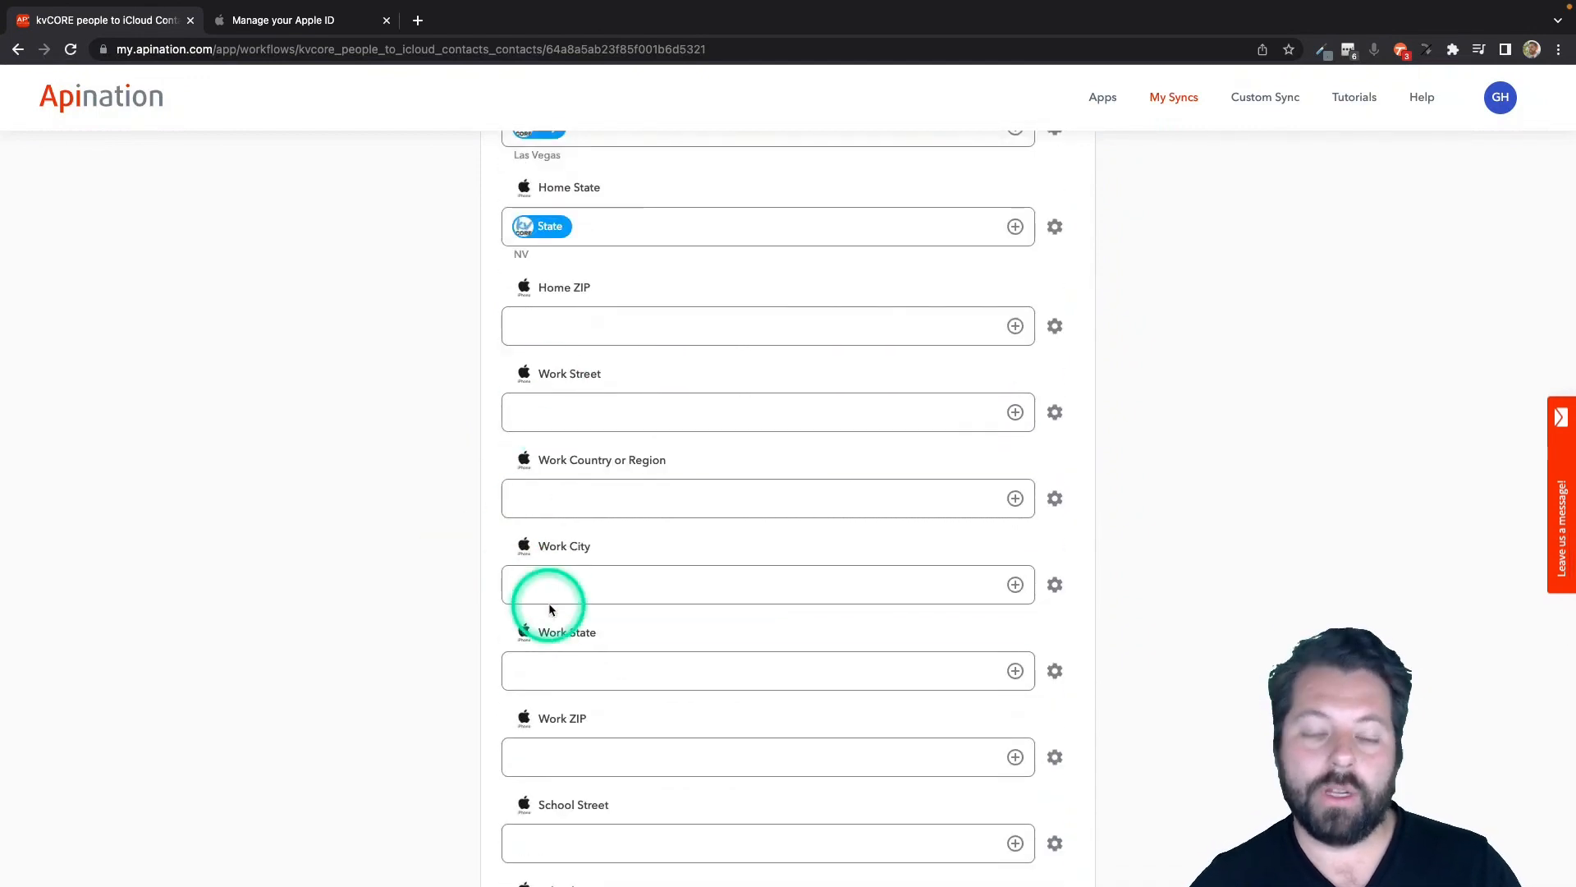
# Add kvCORE Phone, Cell Phone, Cell Phone 2 and Home Phone into the Main Phone mapping
pyautogui.scroll(-3)
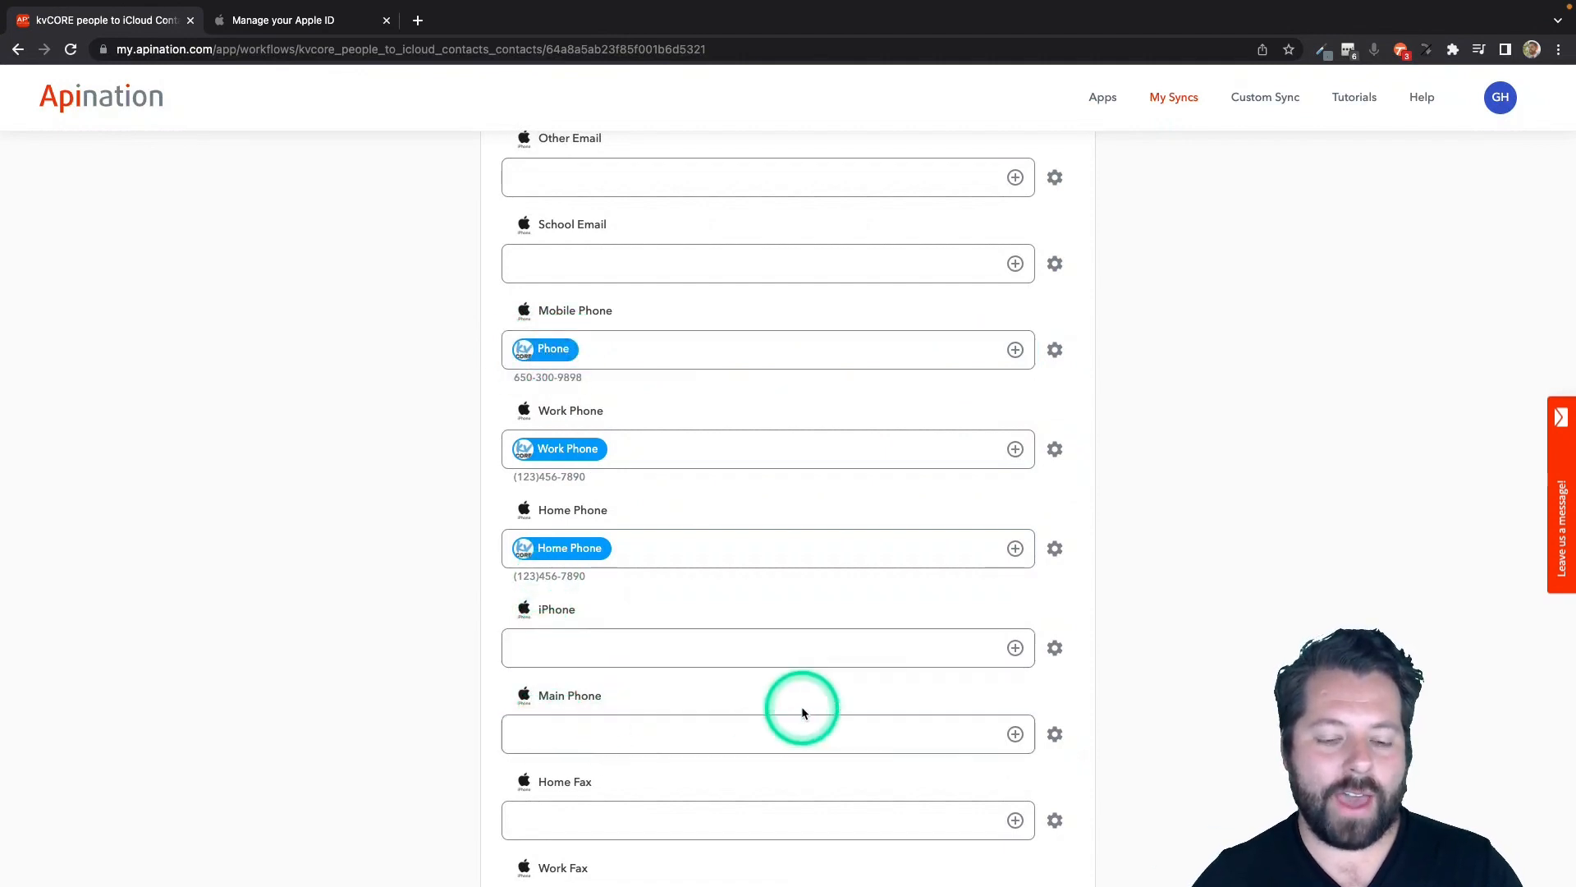
pyautogui.scroll(-3)
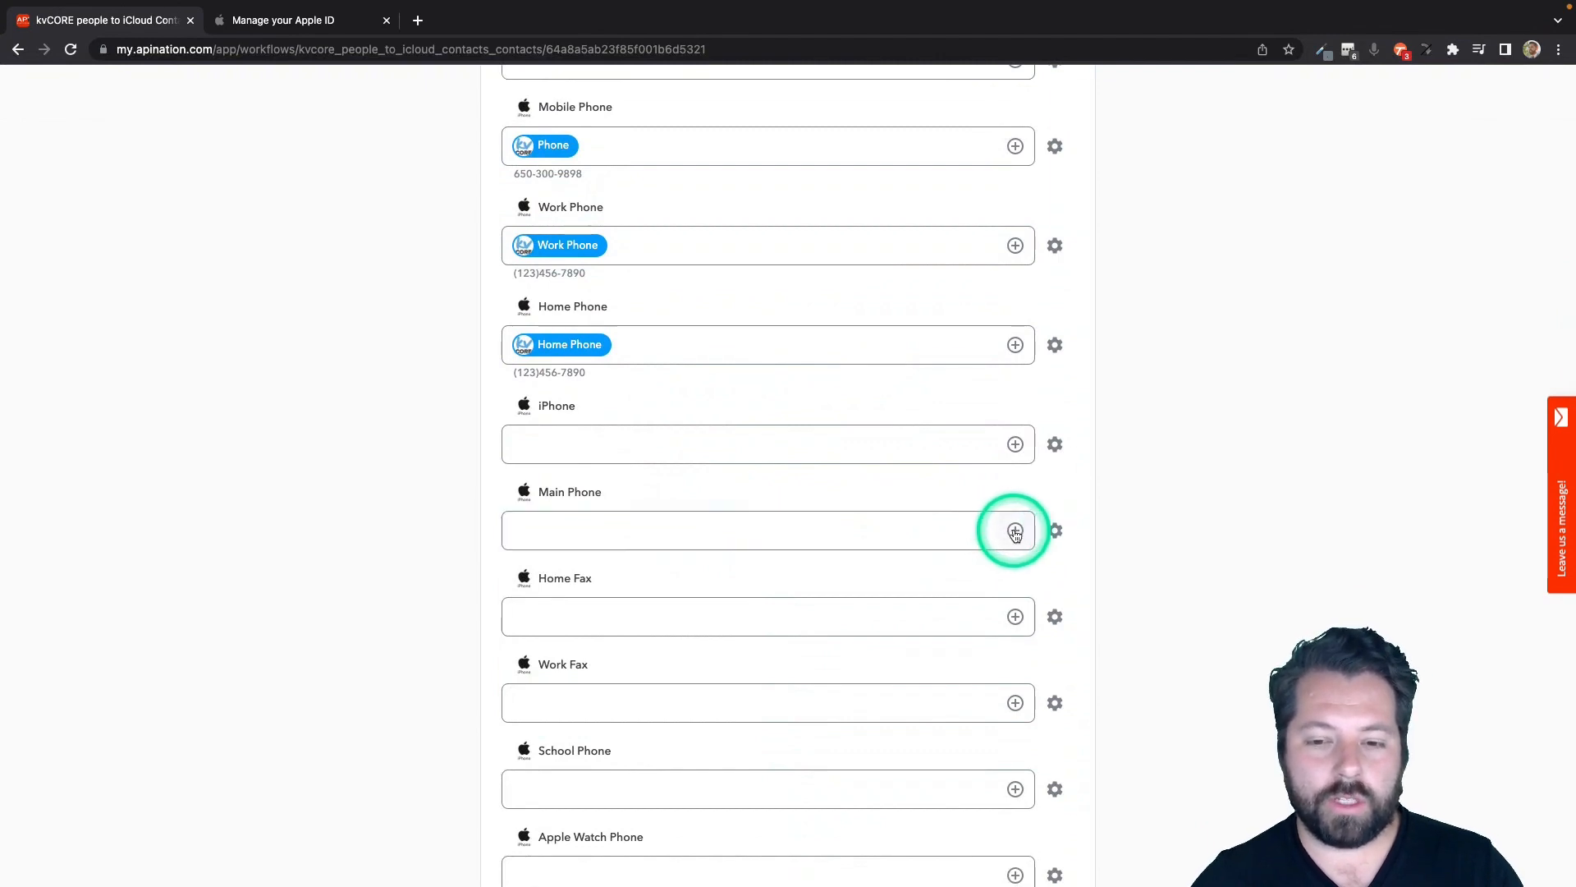
pyautogui.click(1014, 530)
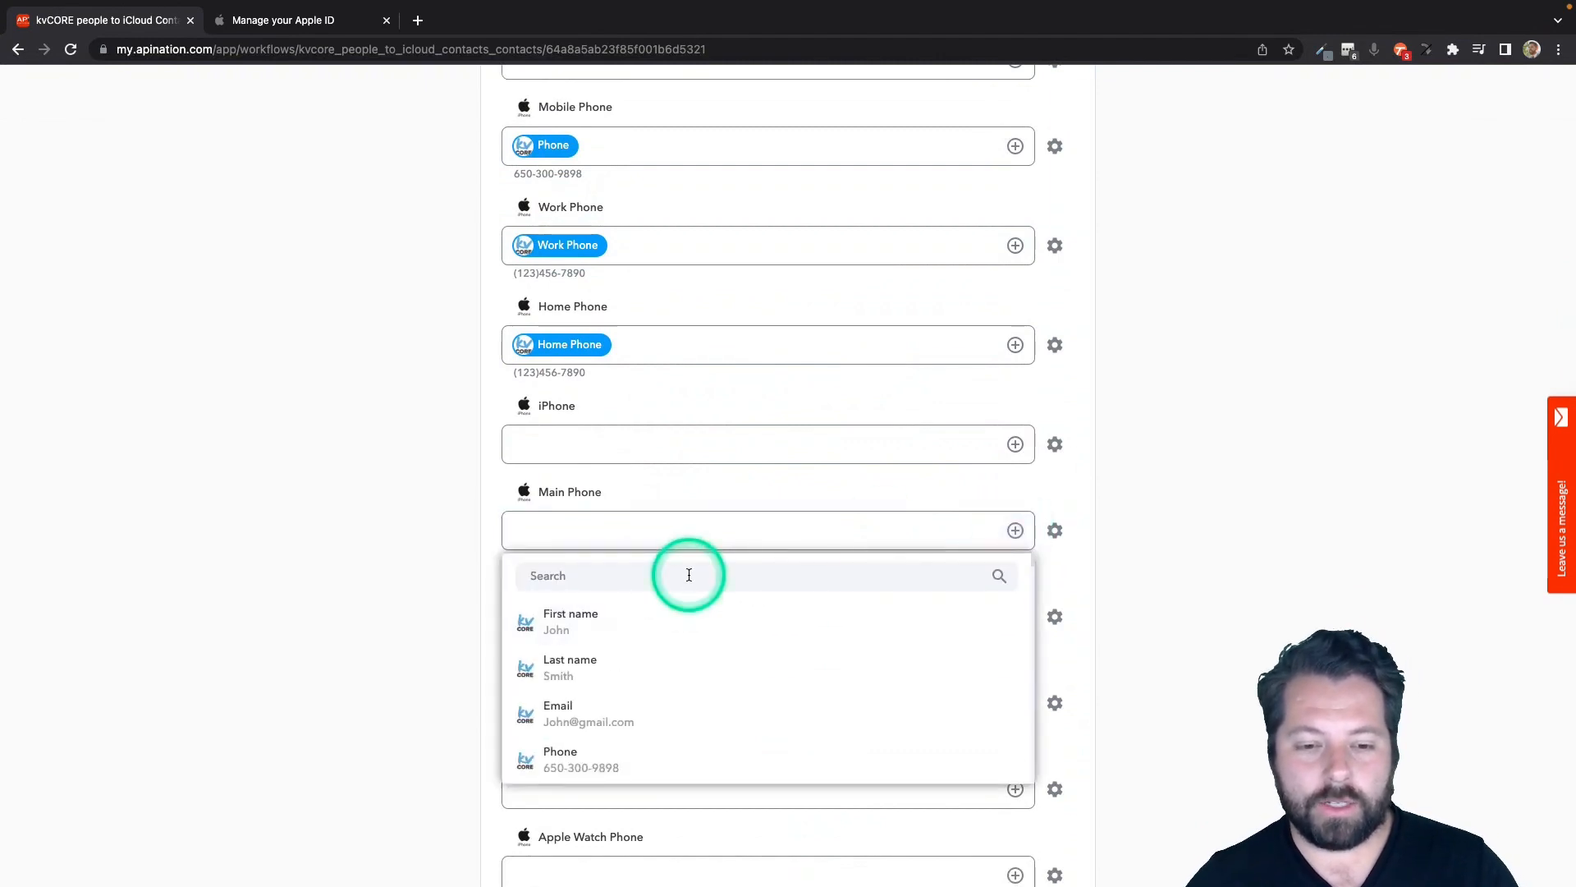
pyautogui.click(560, 751)
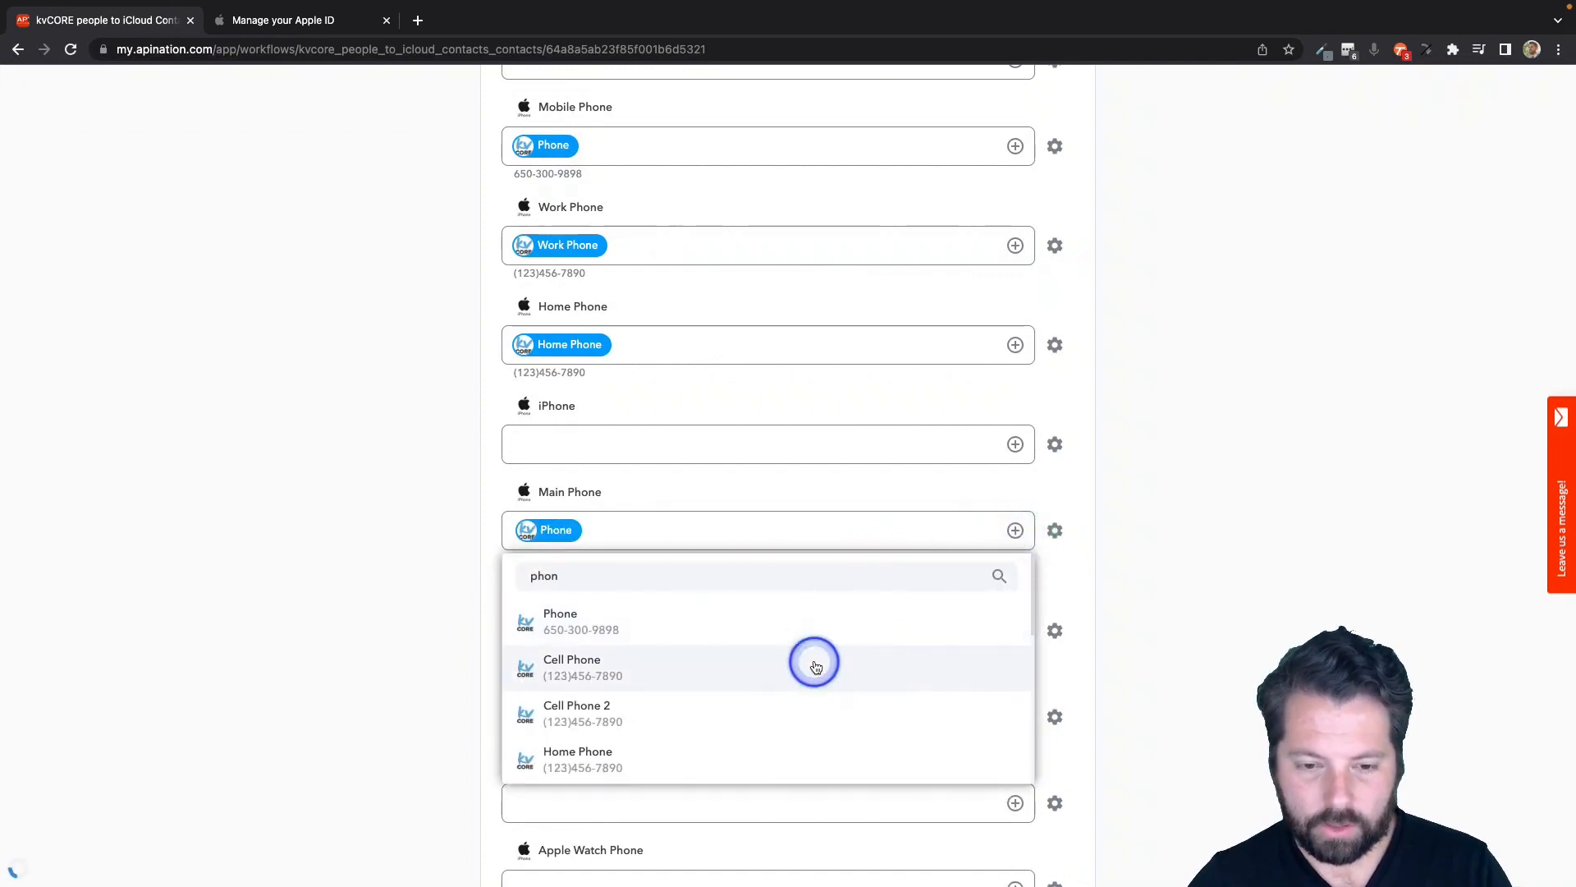
pyautogui.click(583, 667)
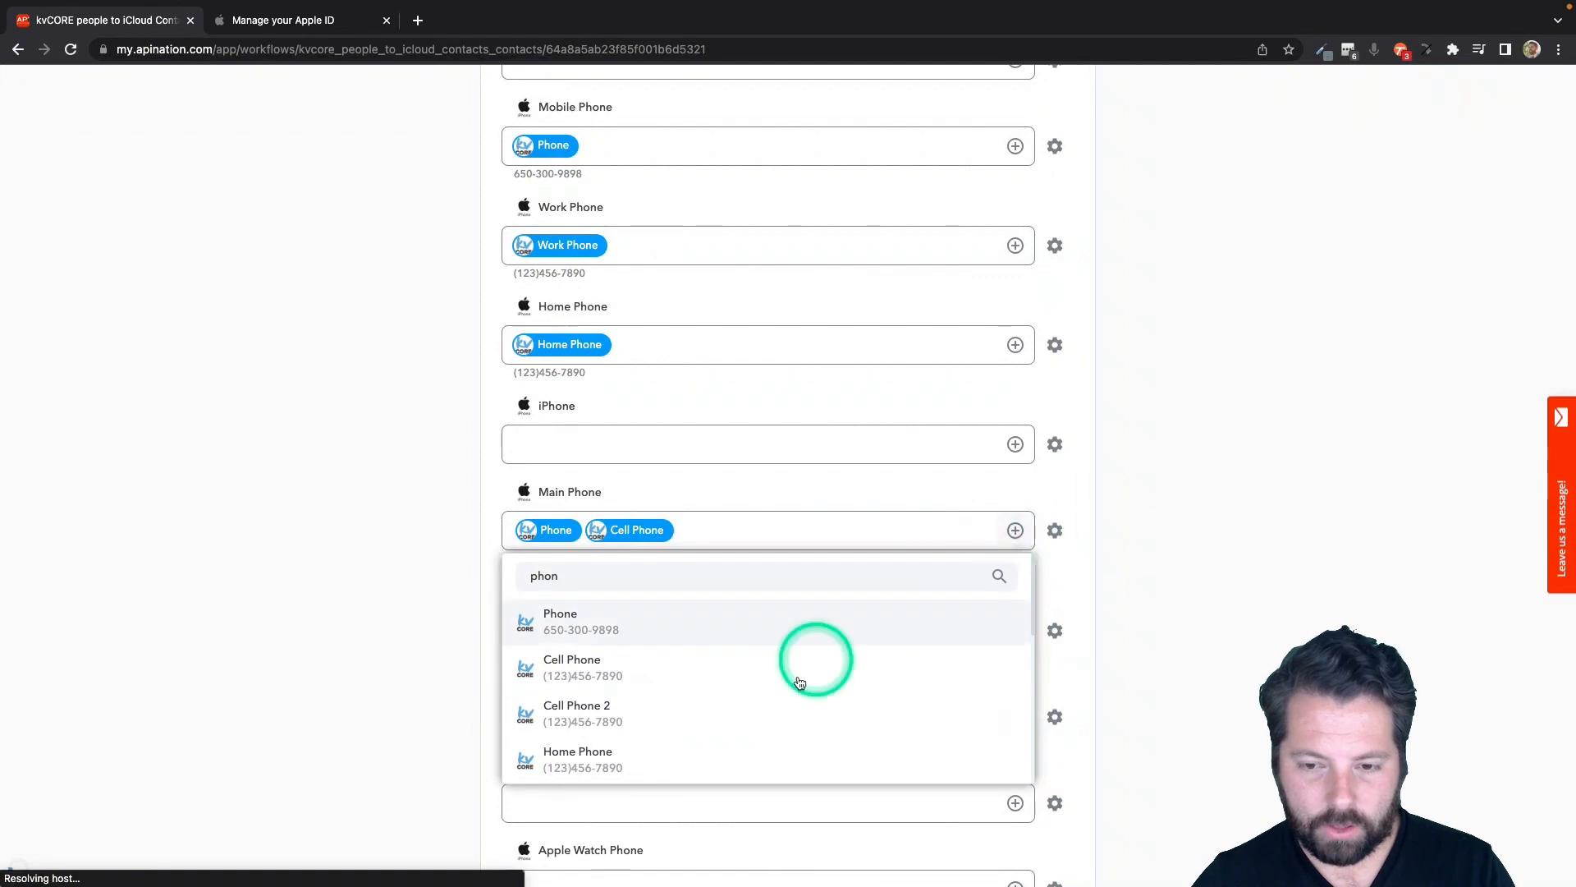
pyautogui.click(576, 711)
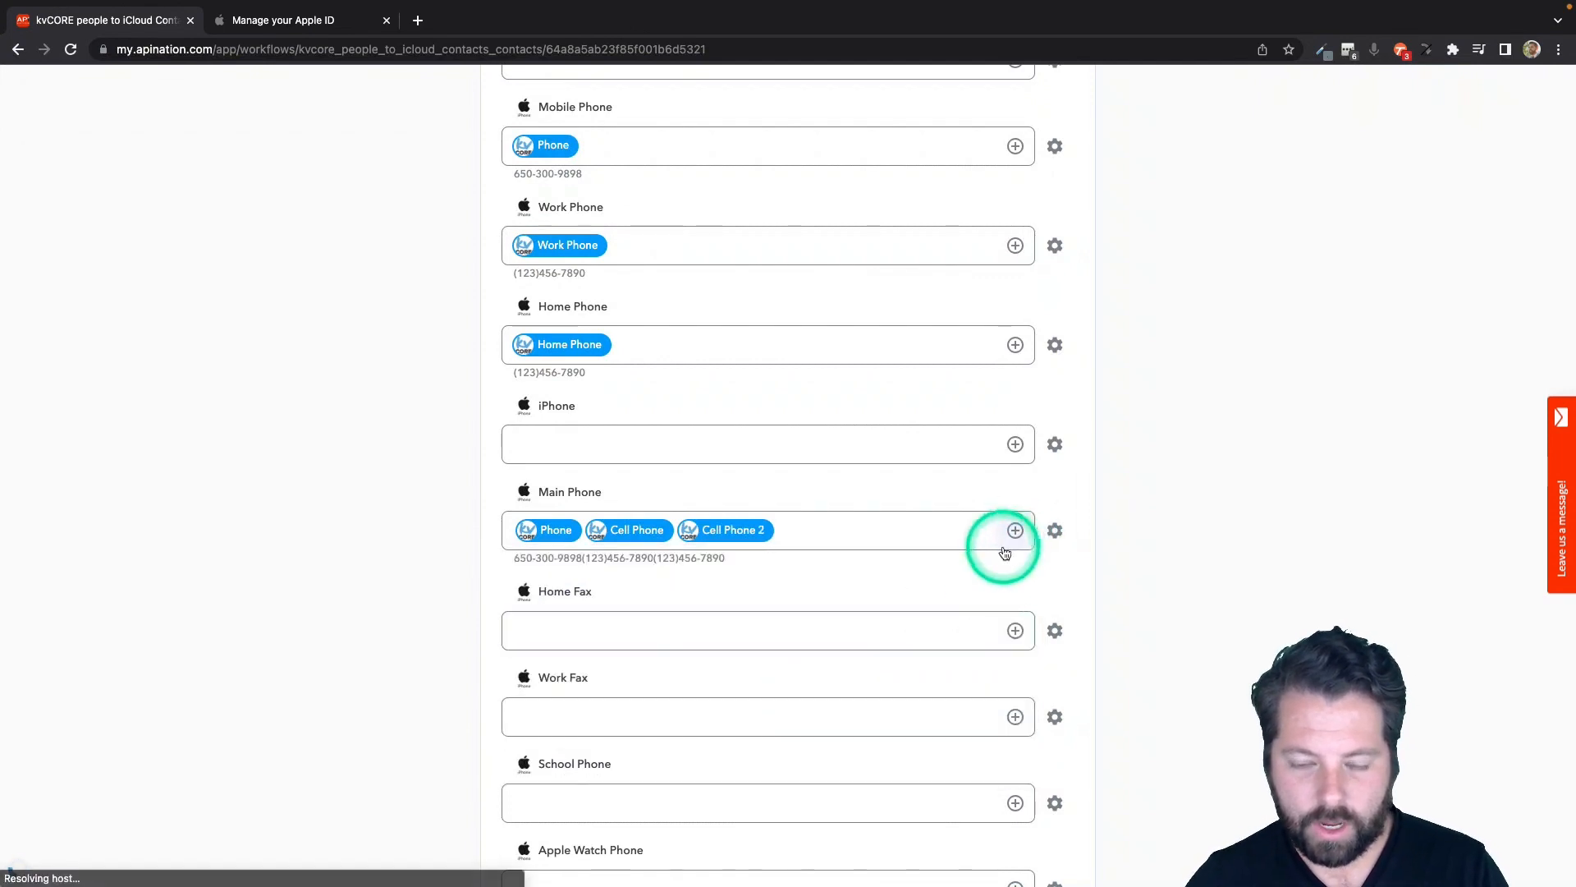
pyautogui.click(1014, 530)
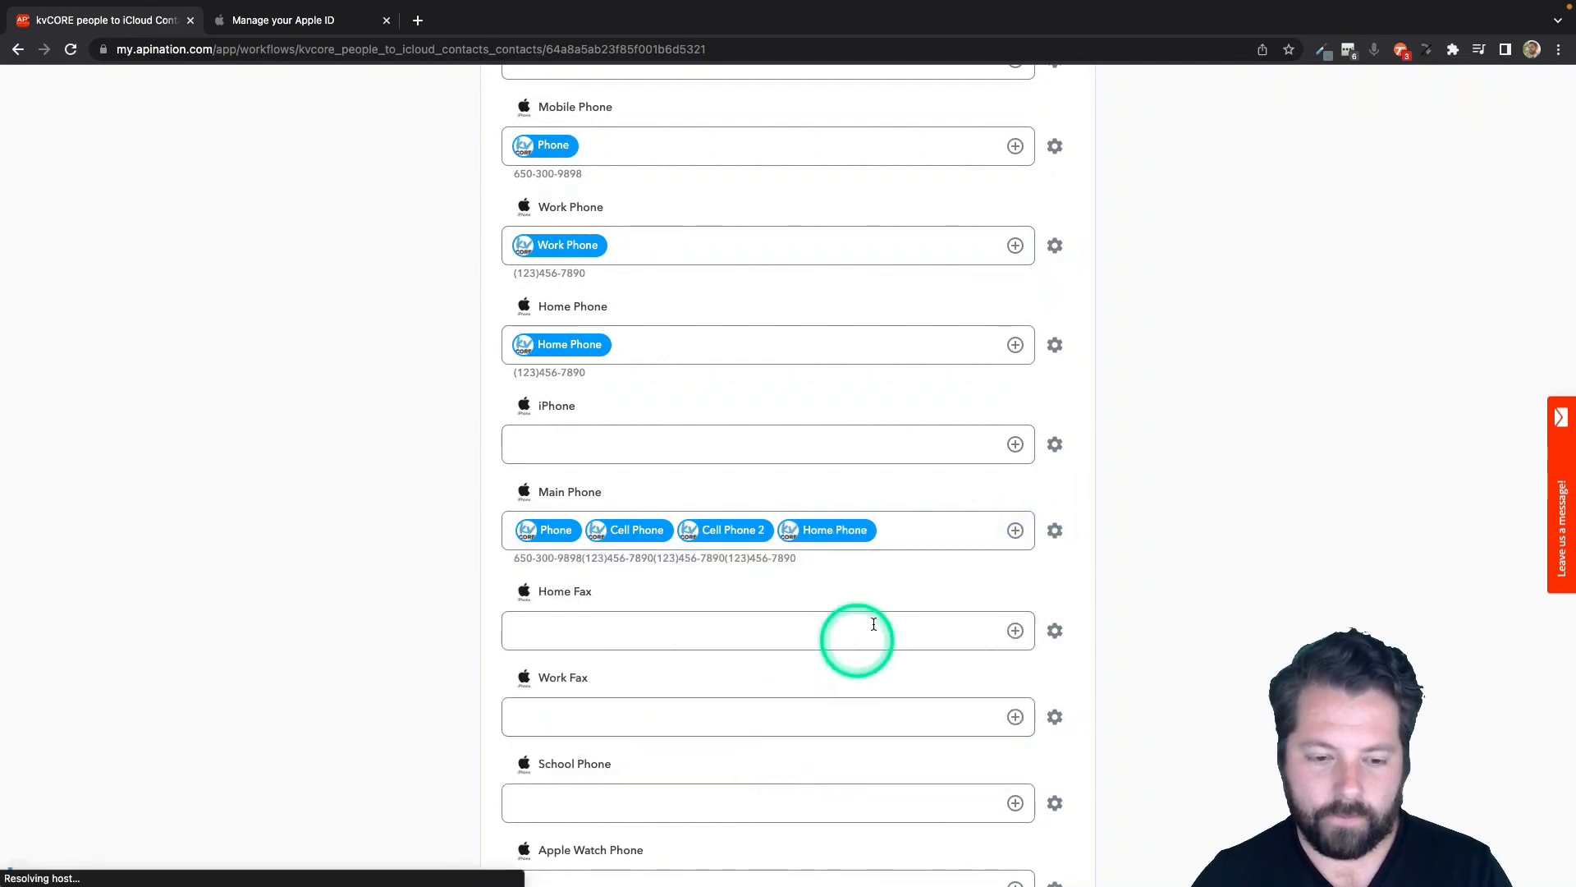
pyautogui.scroll(-3)
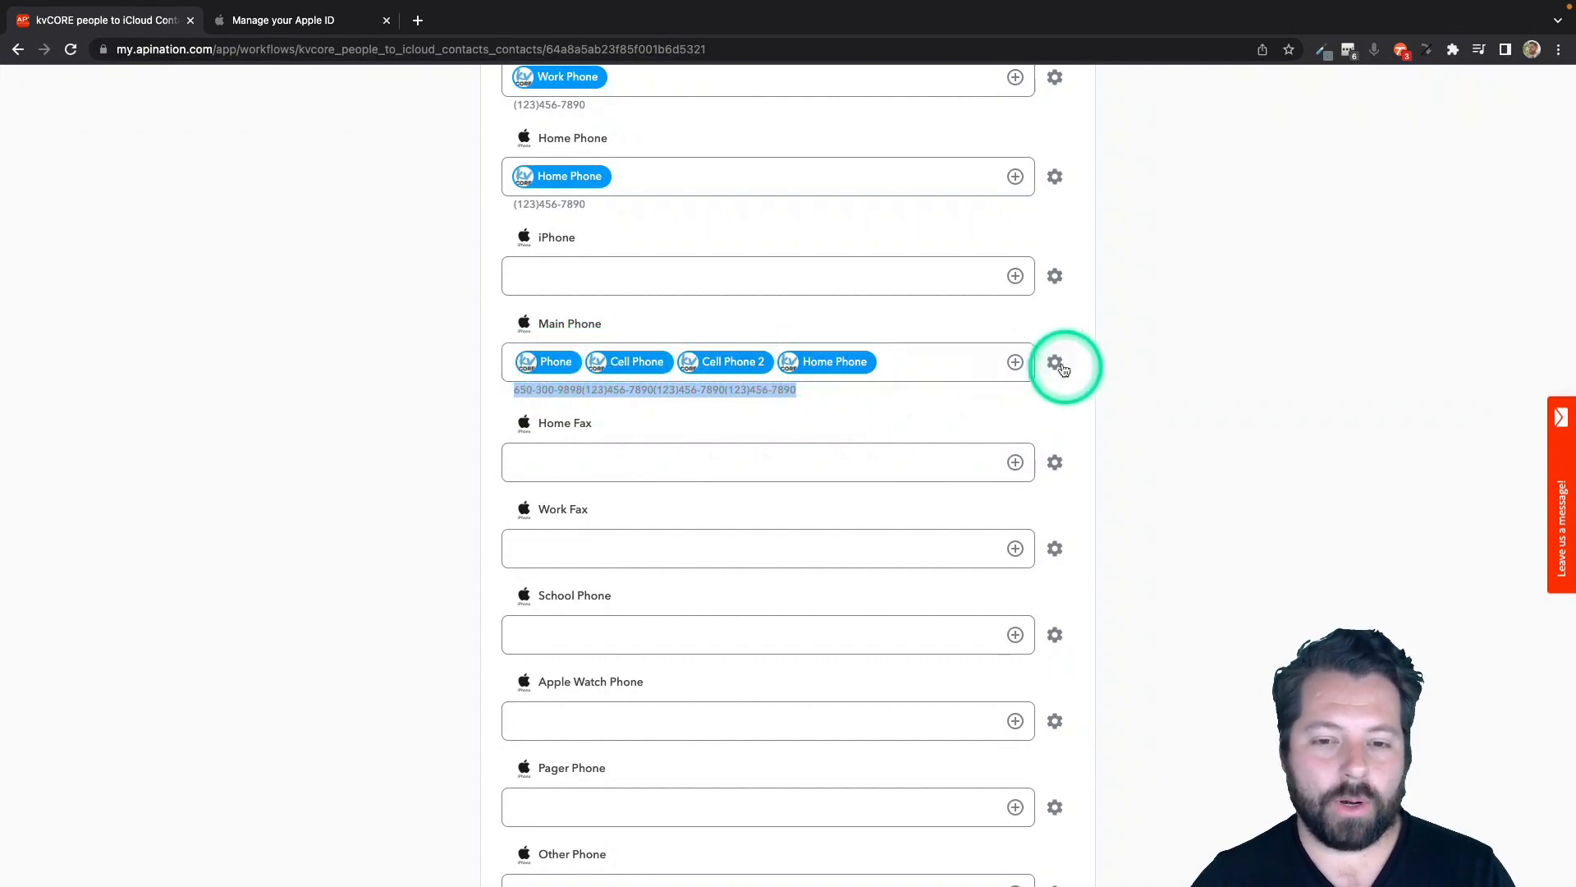
# Set Main Phone to Fields priority: Phone, Cell Phone, Cell Phone 2, Home Phone, first non-empty wins
pyautogui.click(1054, 361)
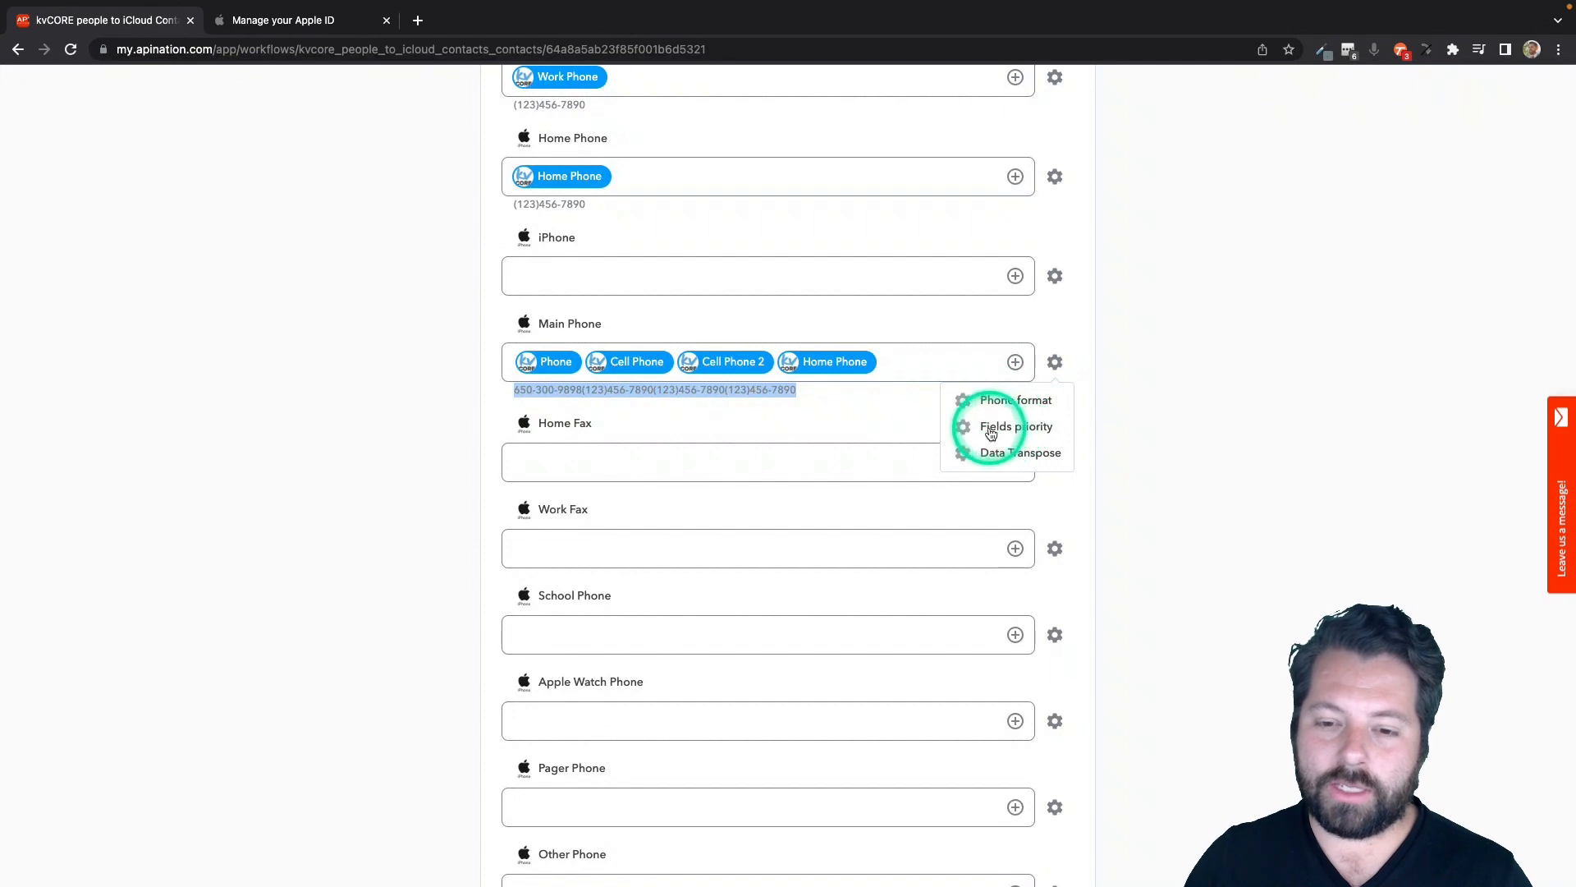
pyautogui.click(1015, 427)
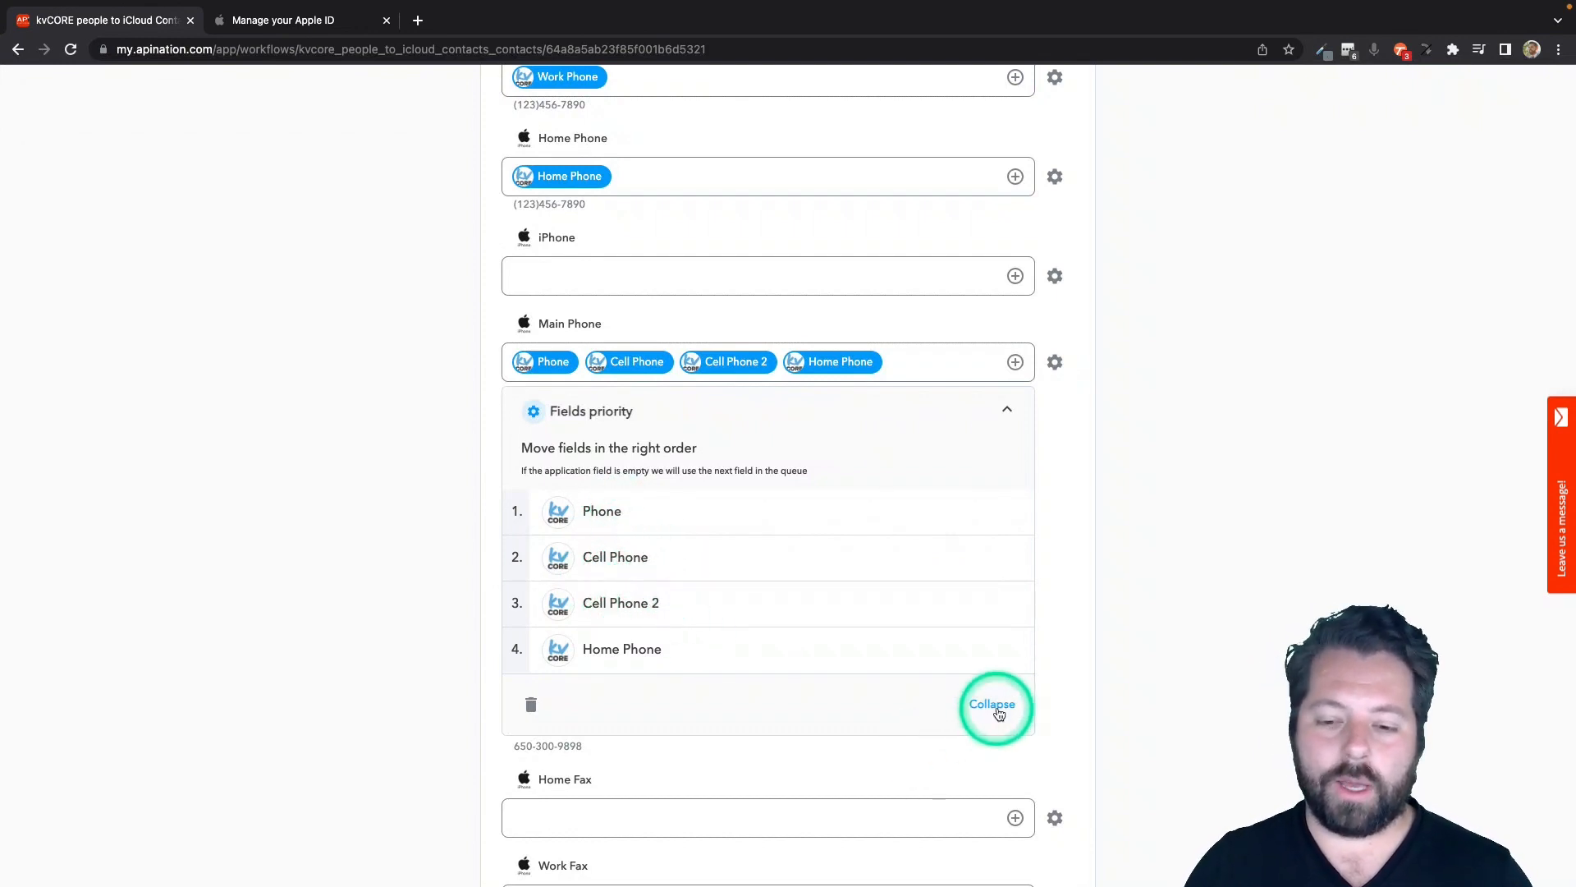
pyautogui.click(991, 705)
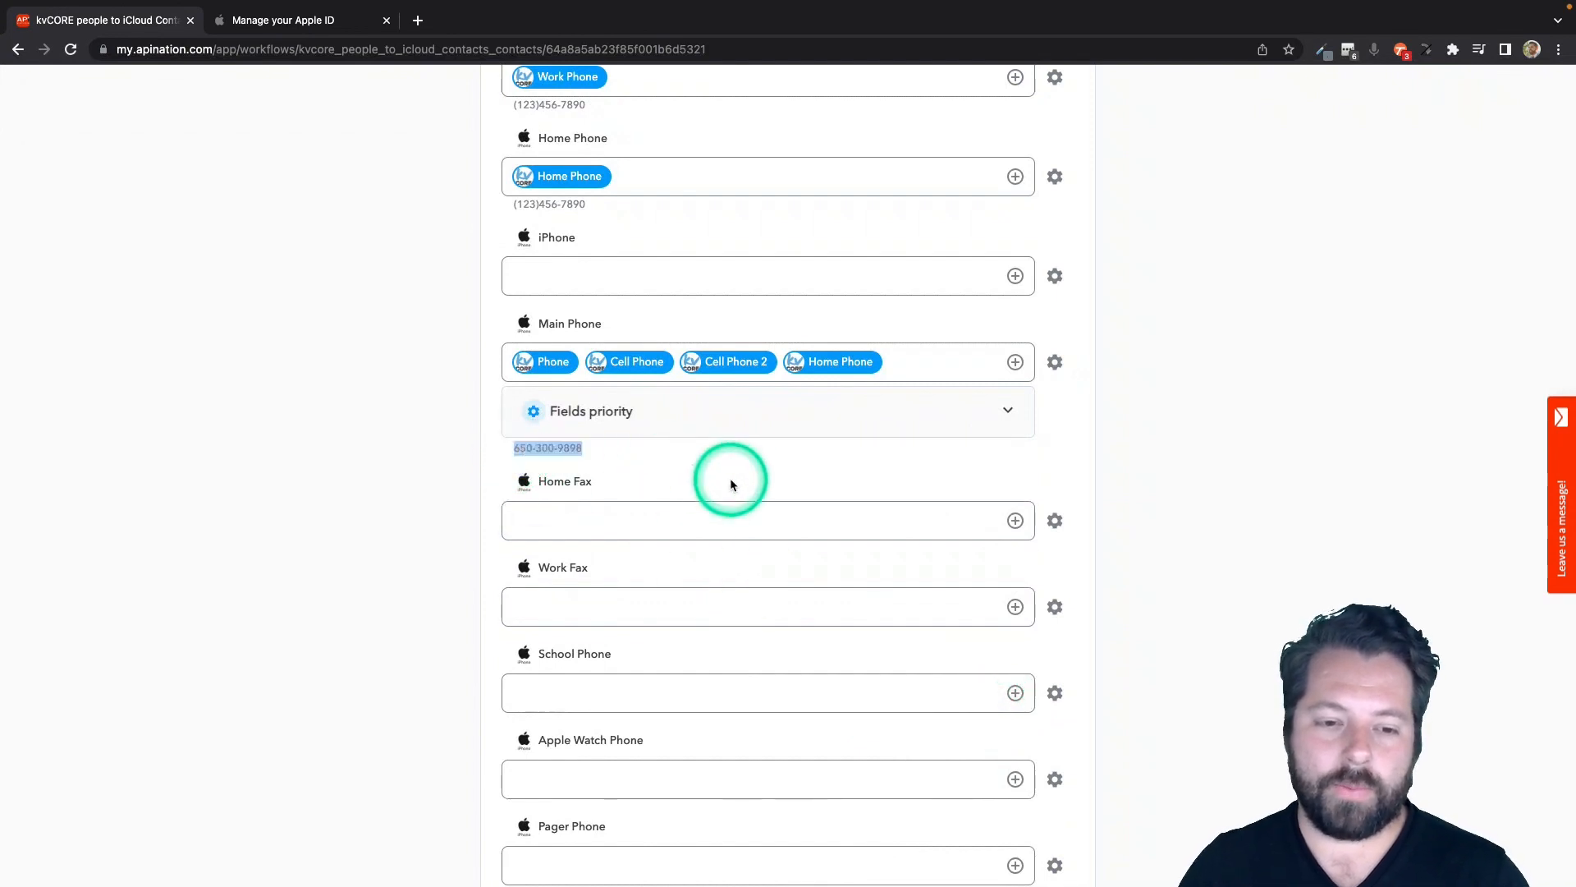
pyautogui.click(724, 521)
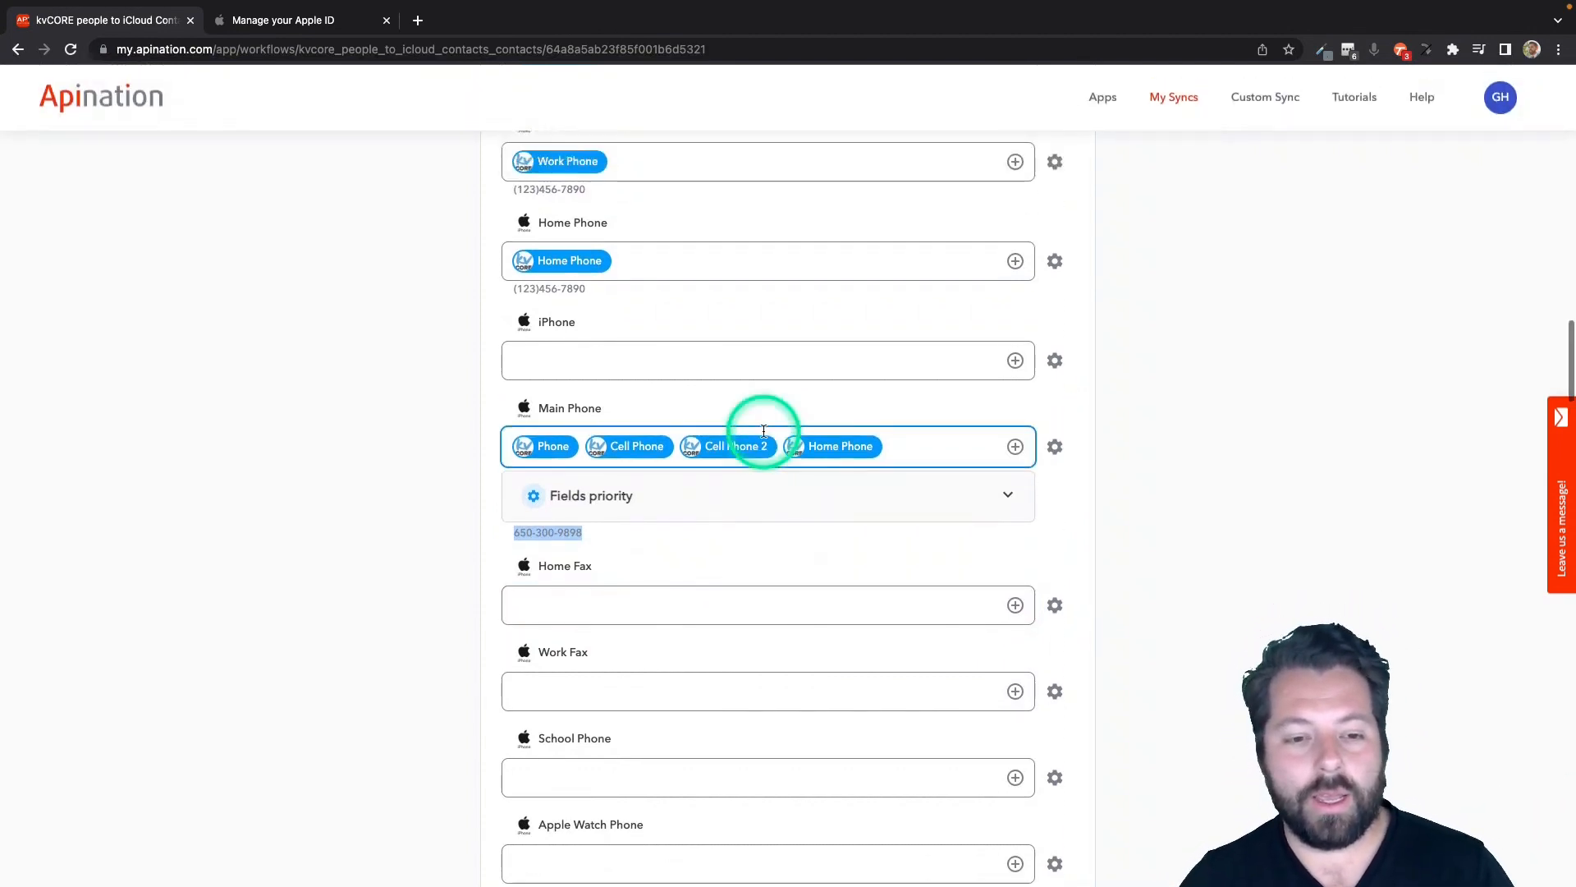
# Activate the kvCORE-to-iCloud Contacts sync for its first run
pyautogui.scroll(-3)
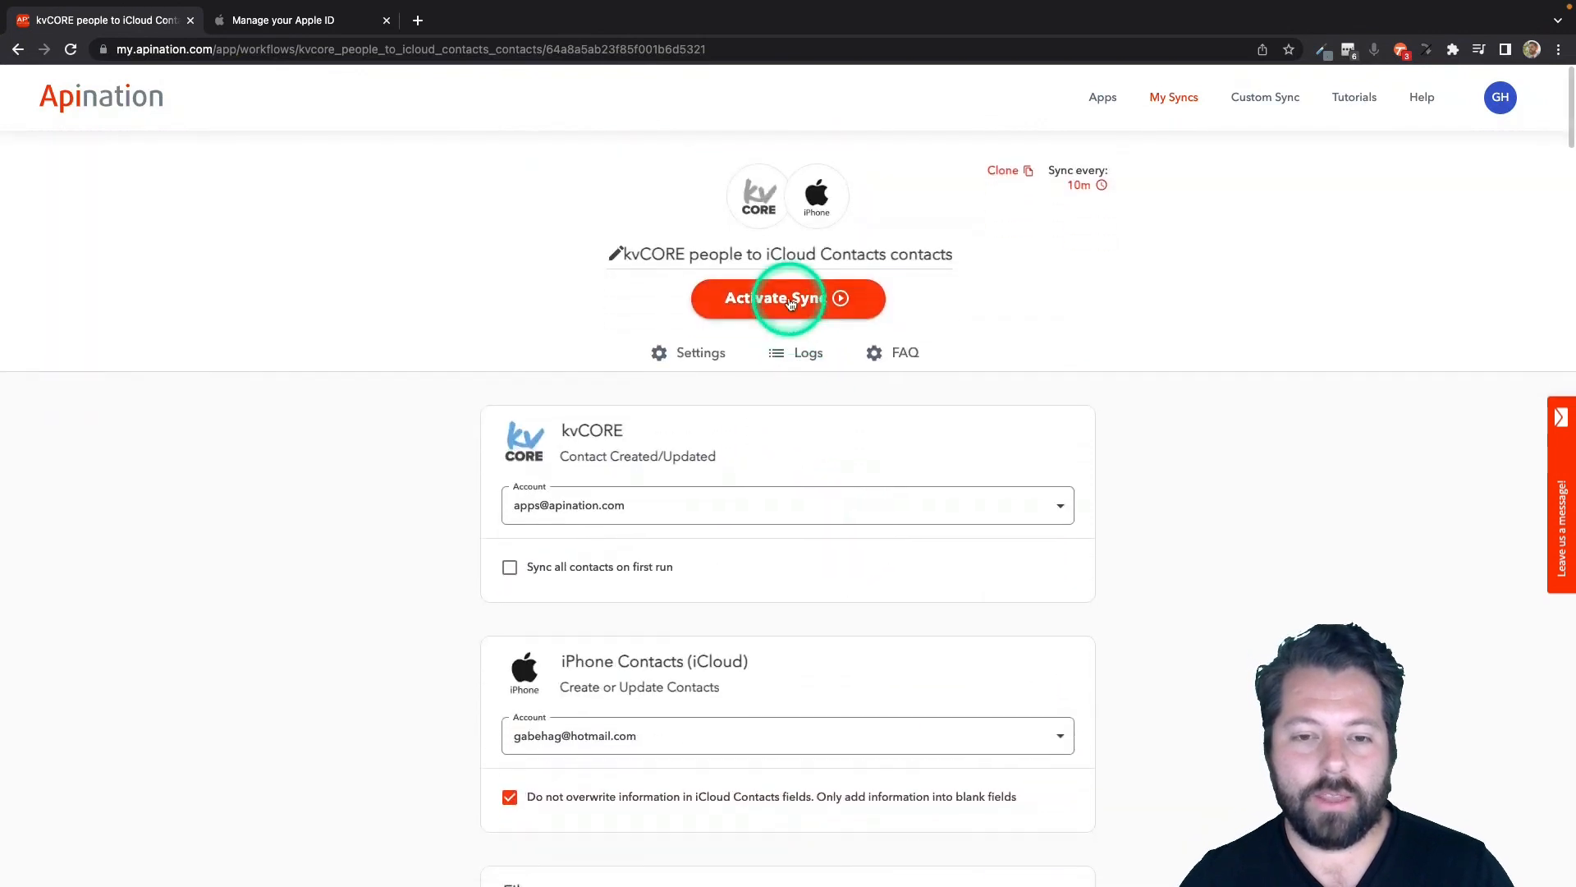
pyautogui.click(786, 297)
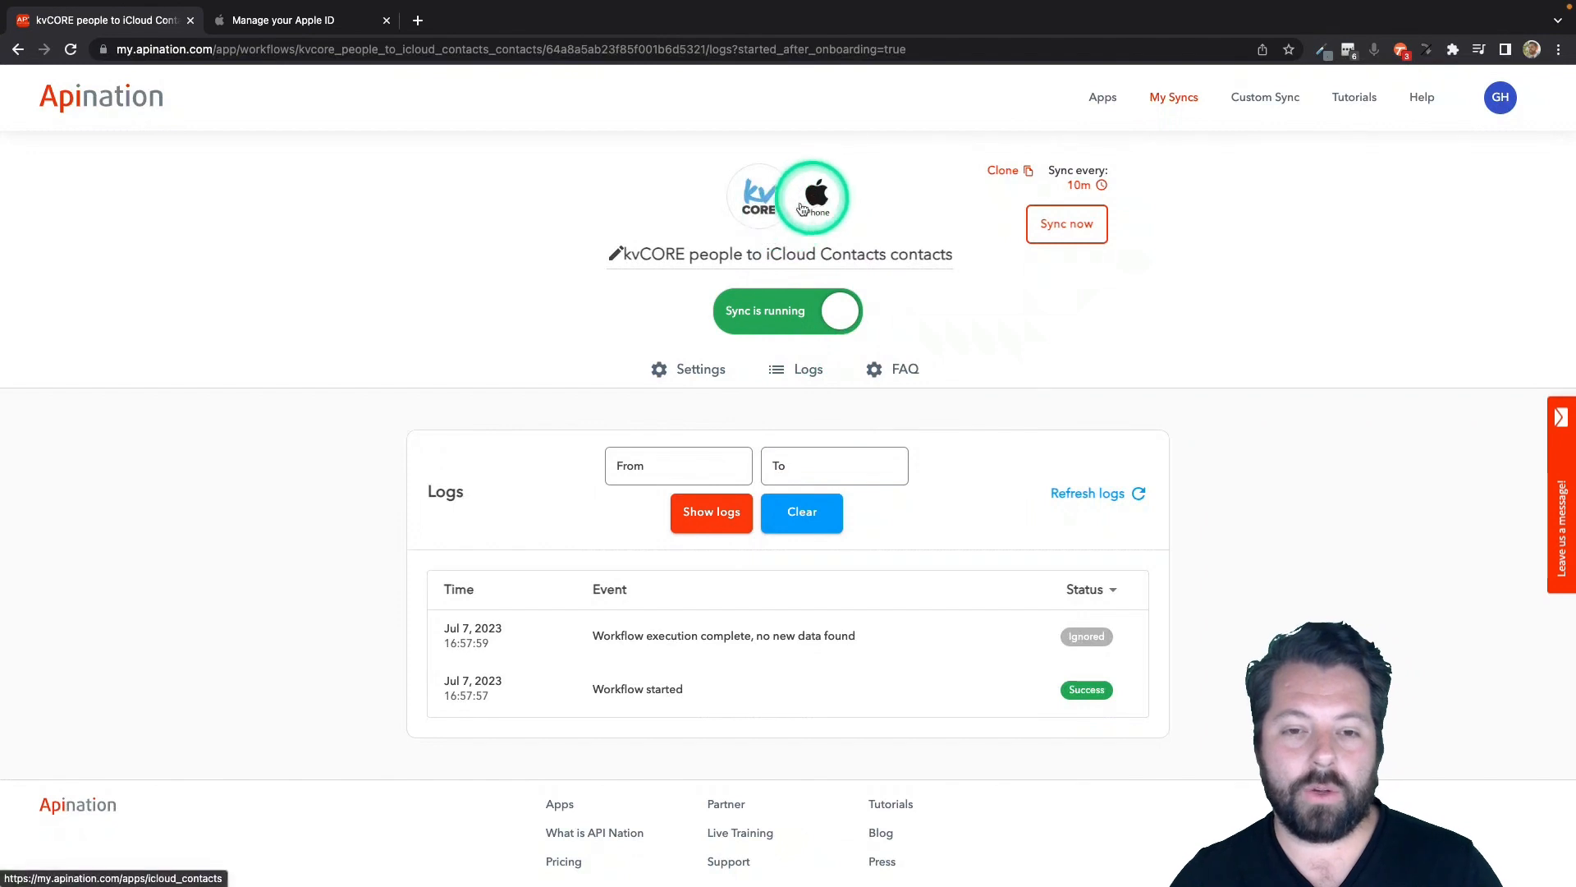
# Start the iCloud Contacts contacts into kvCORE sync using the existing iCloud and kvCORE accounts
pyautogui.click(744, 195)
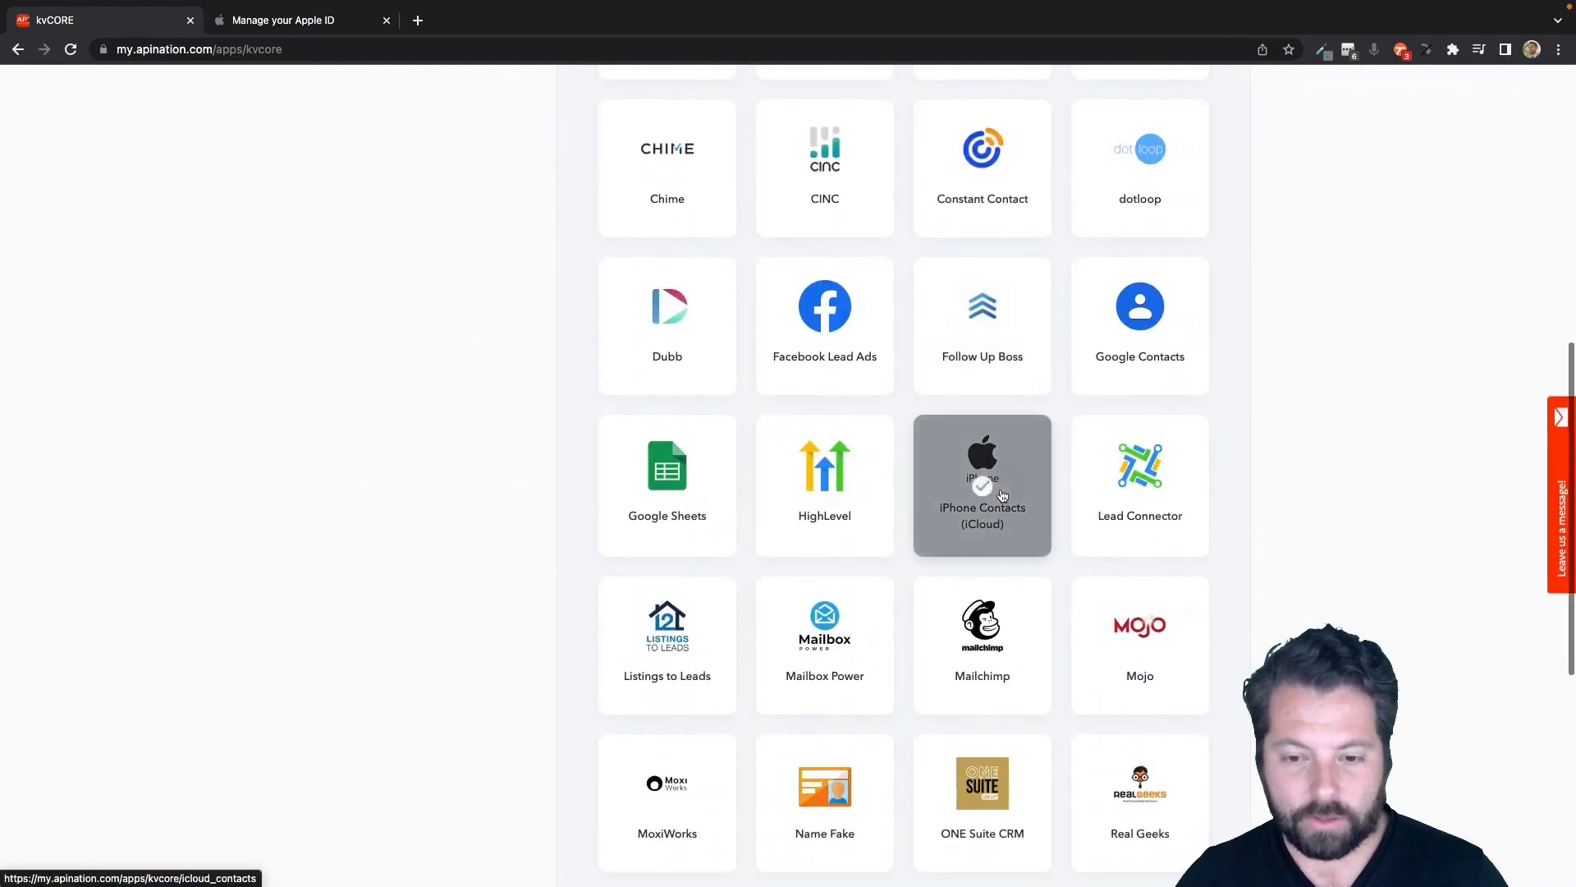
pyautogui.click(982, 487)
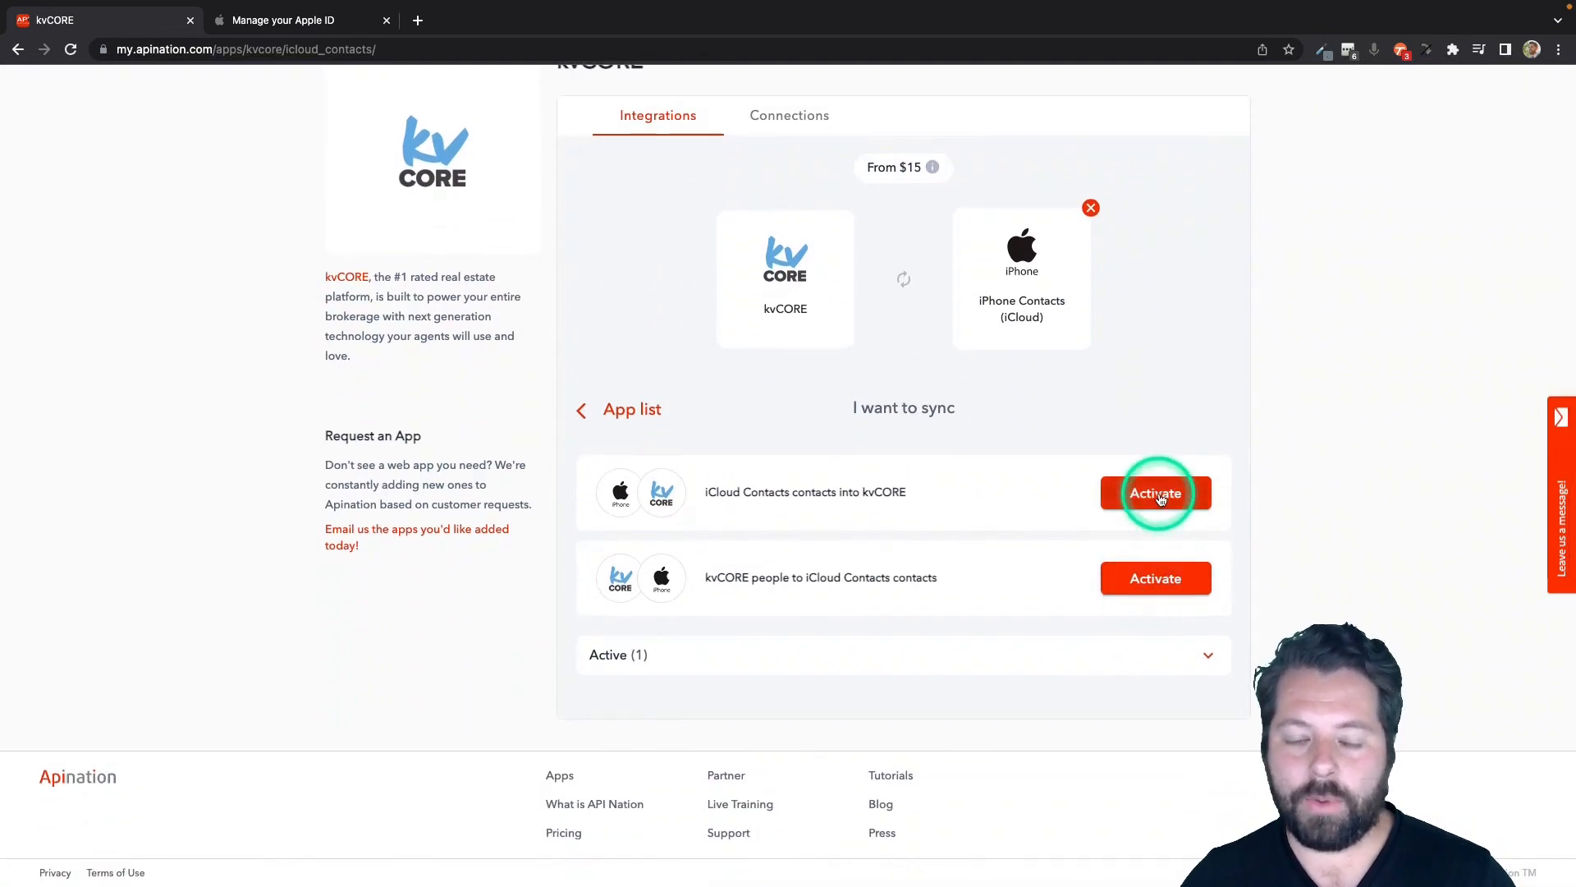
pyautogui.click(1154, 493)
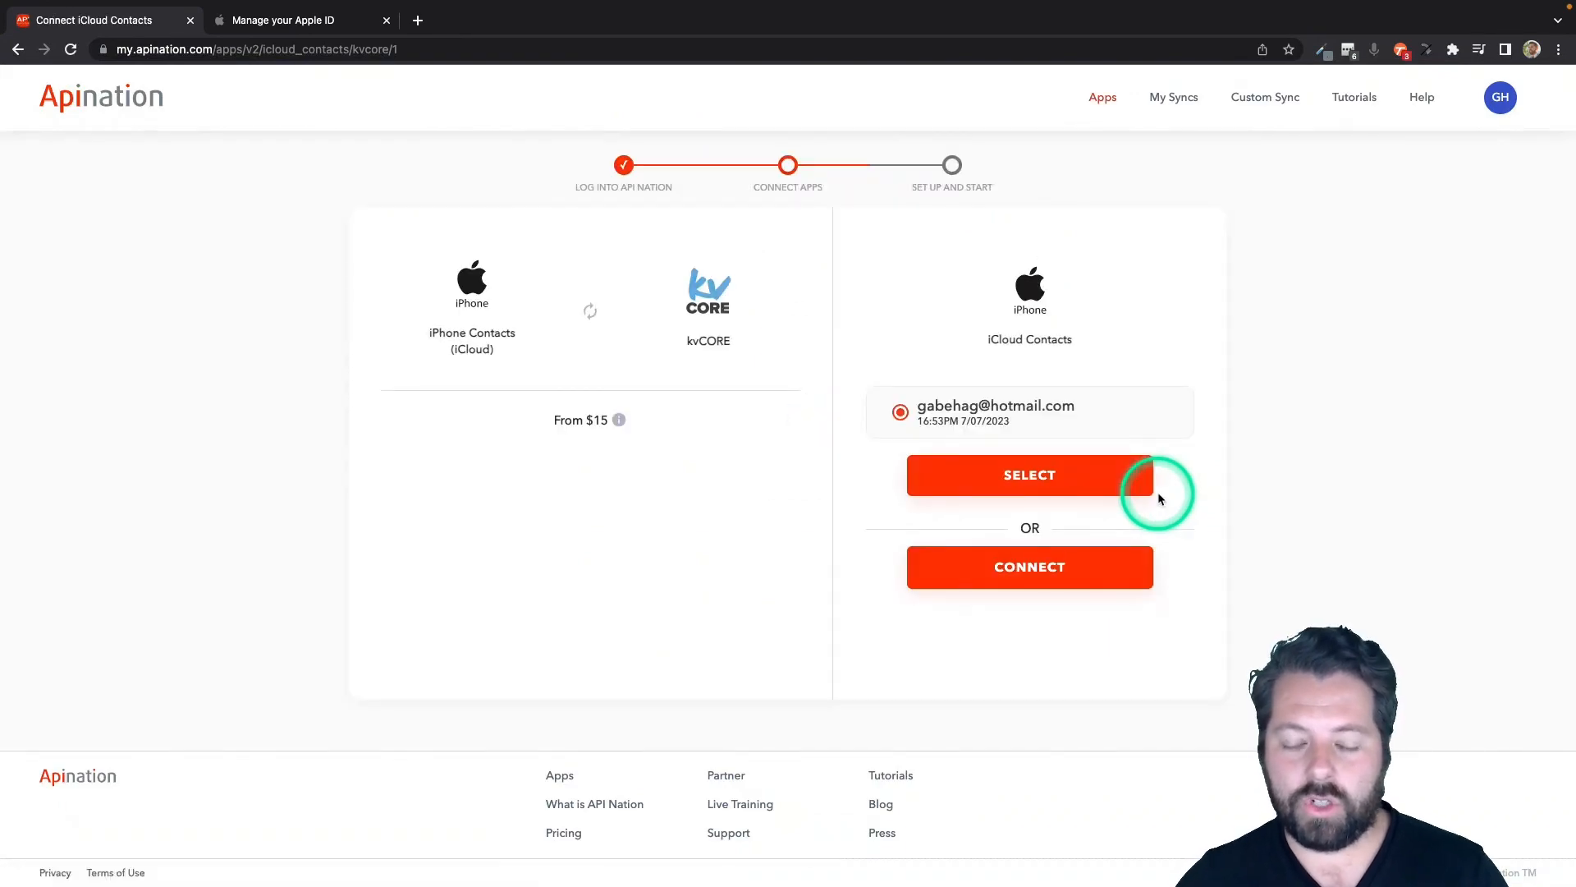
pyautogui.click(1028, 475)
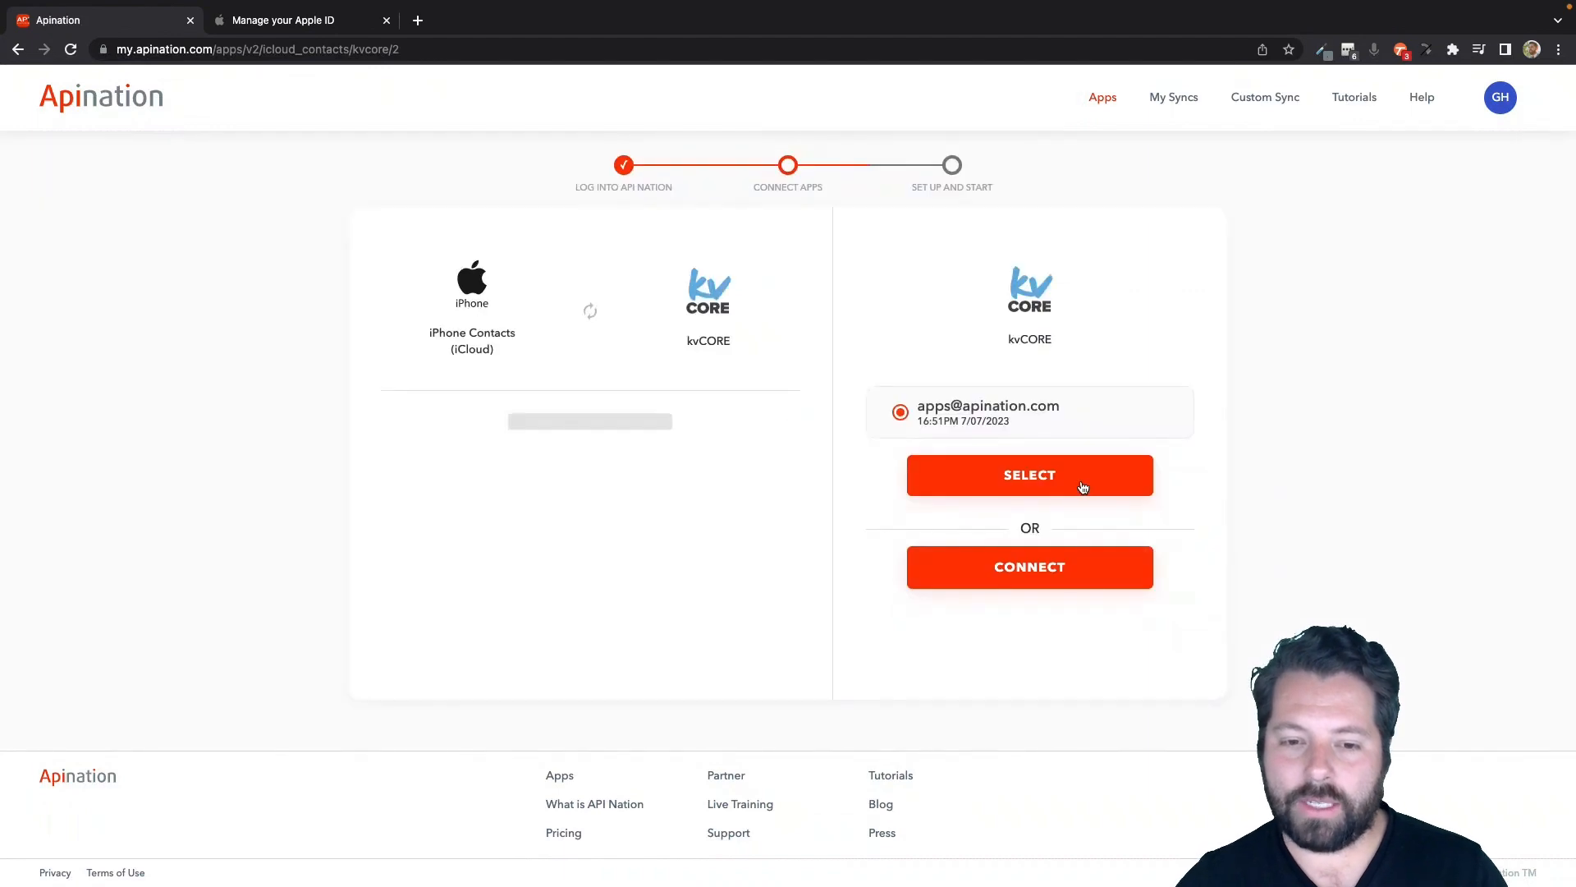
pyautogui.click(1029, 474)
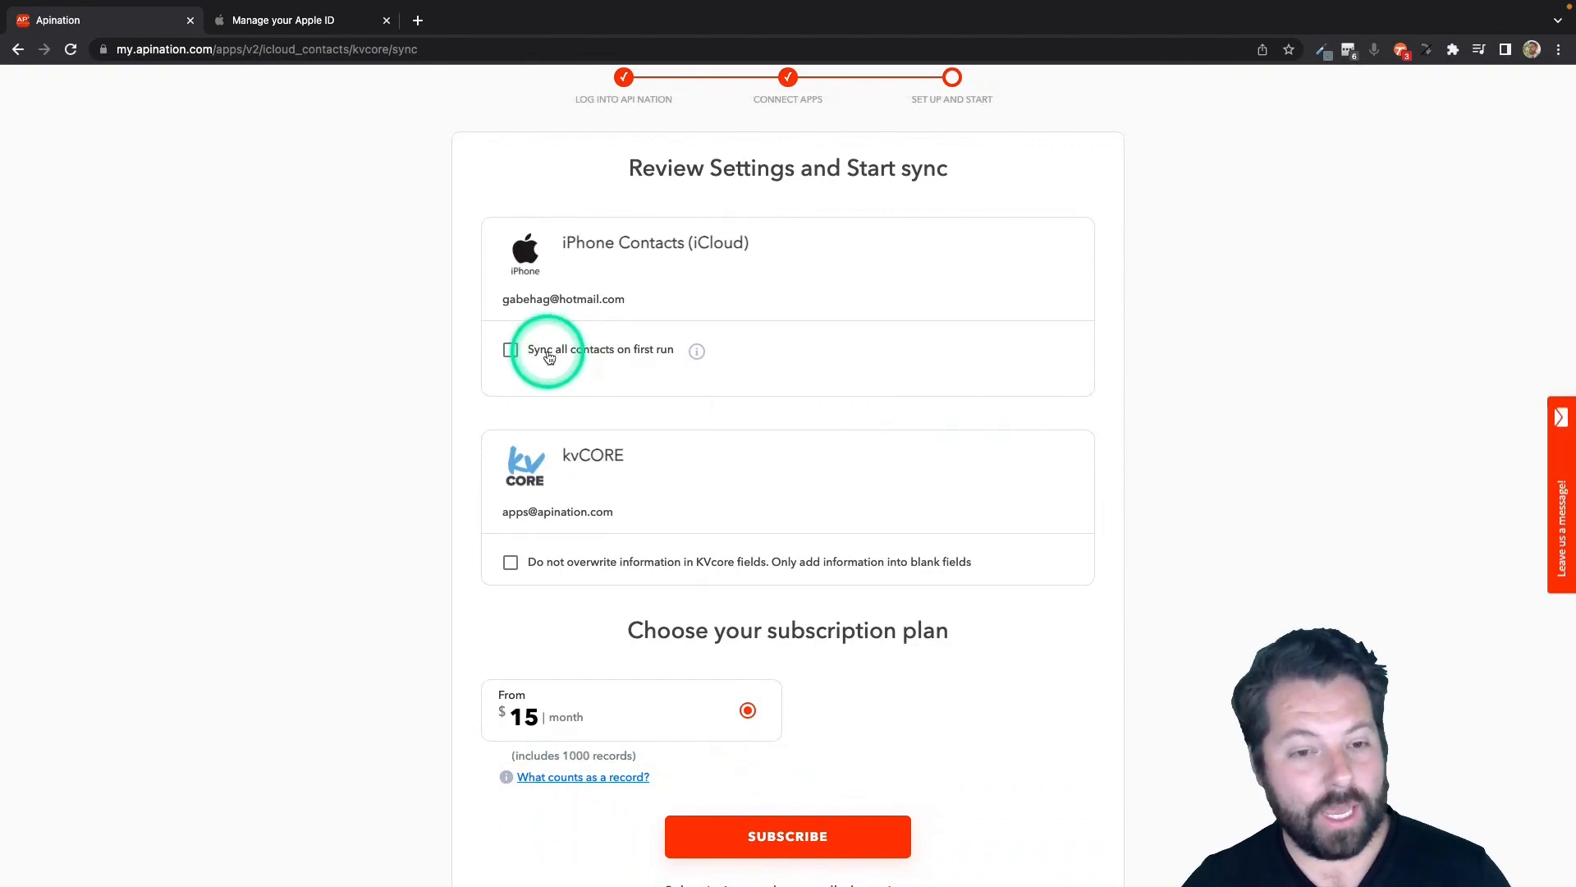
# Subscribe to the $15 monthly plan, creating the iCloud-into-kvCORE sync
pyautogui.scroll(-3)
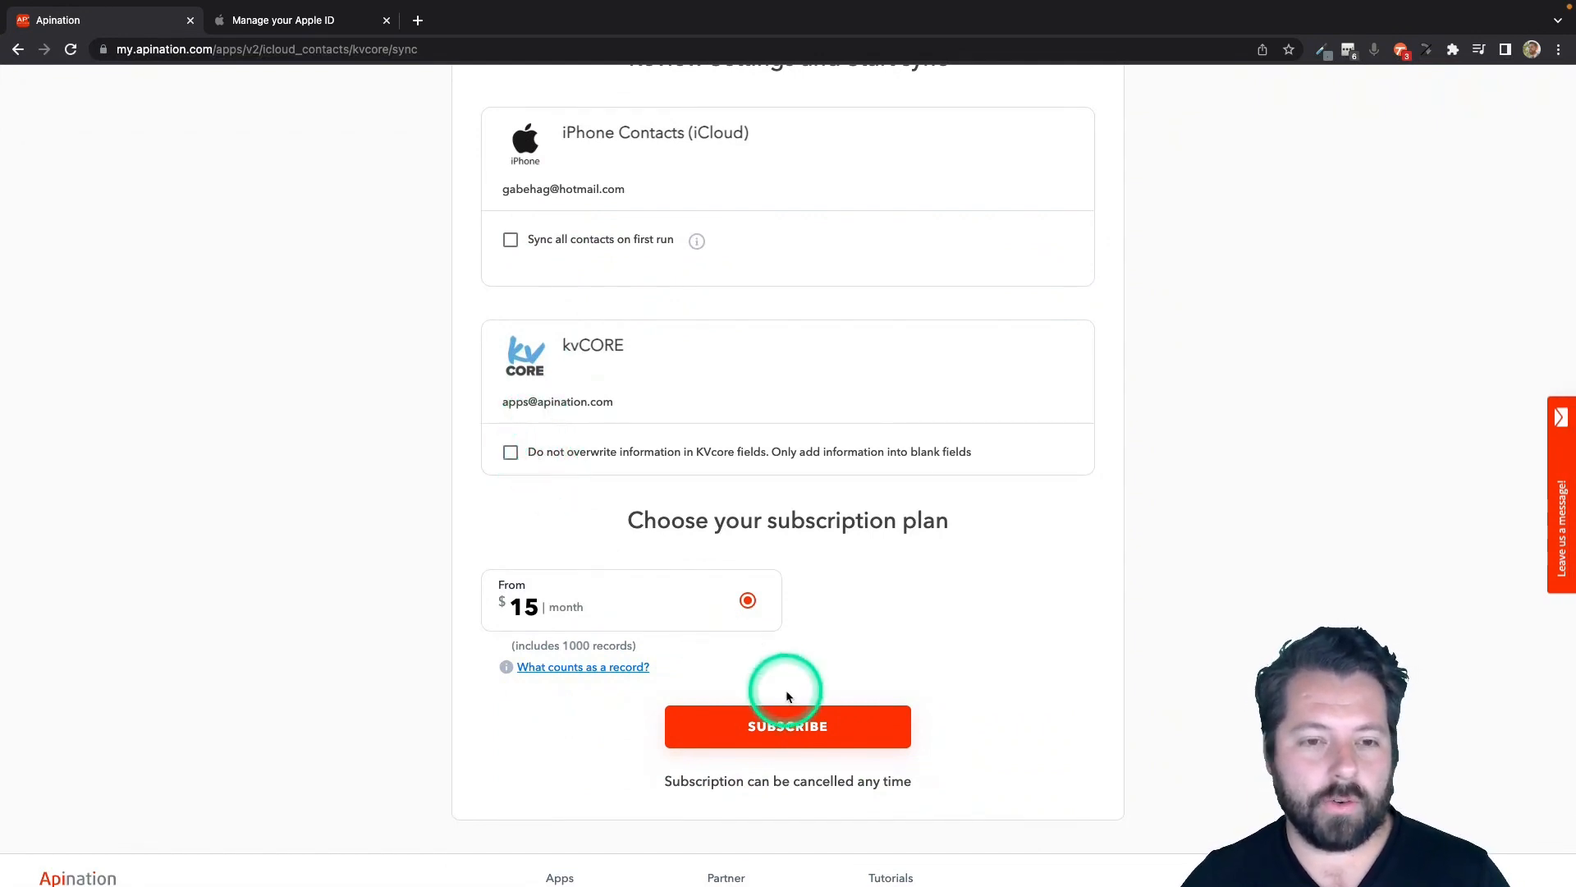
pyautogui.click(786, 726)
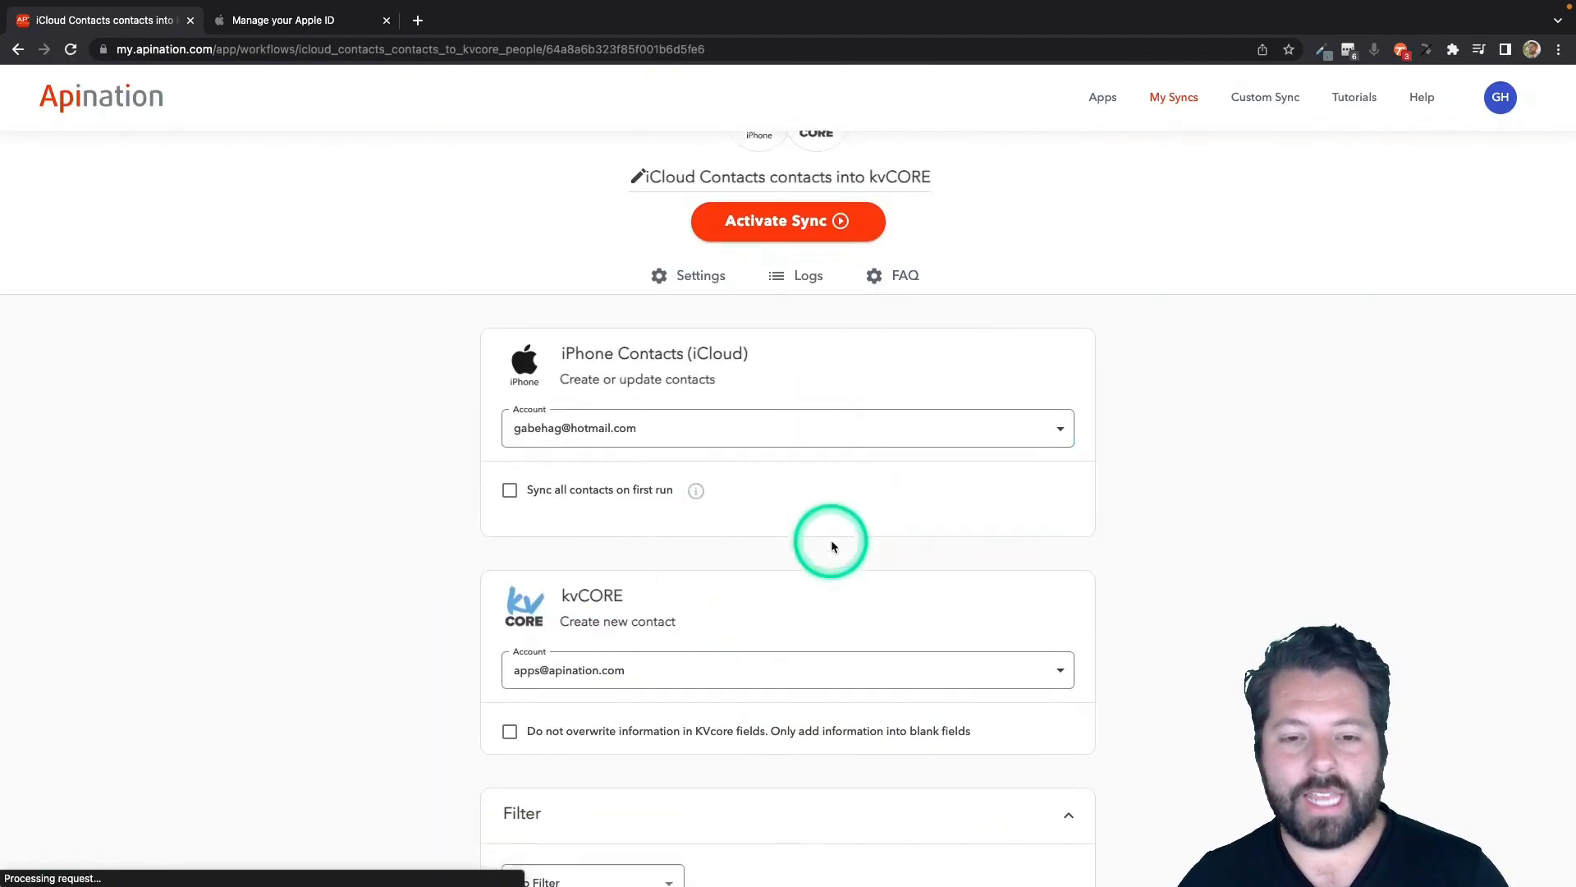
# Map iCloud Home, Work, Other and School Email into kvCORE's Email field
pyautogui.scroll(-3)
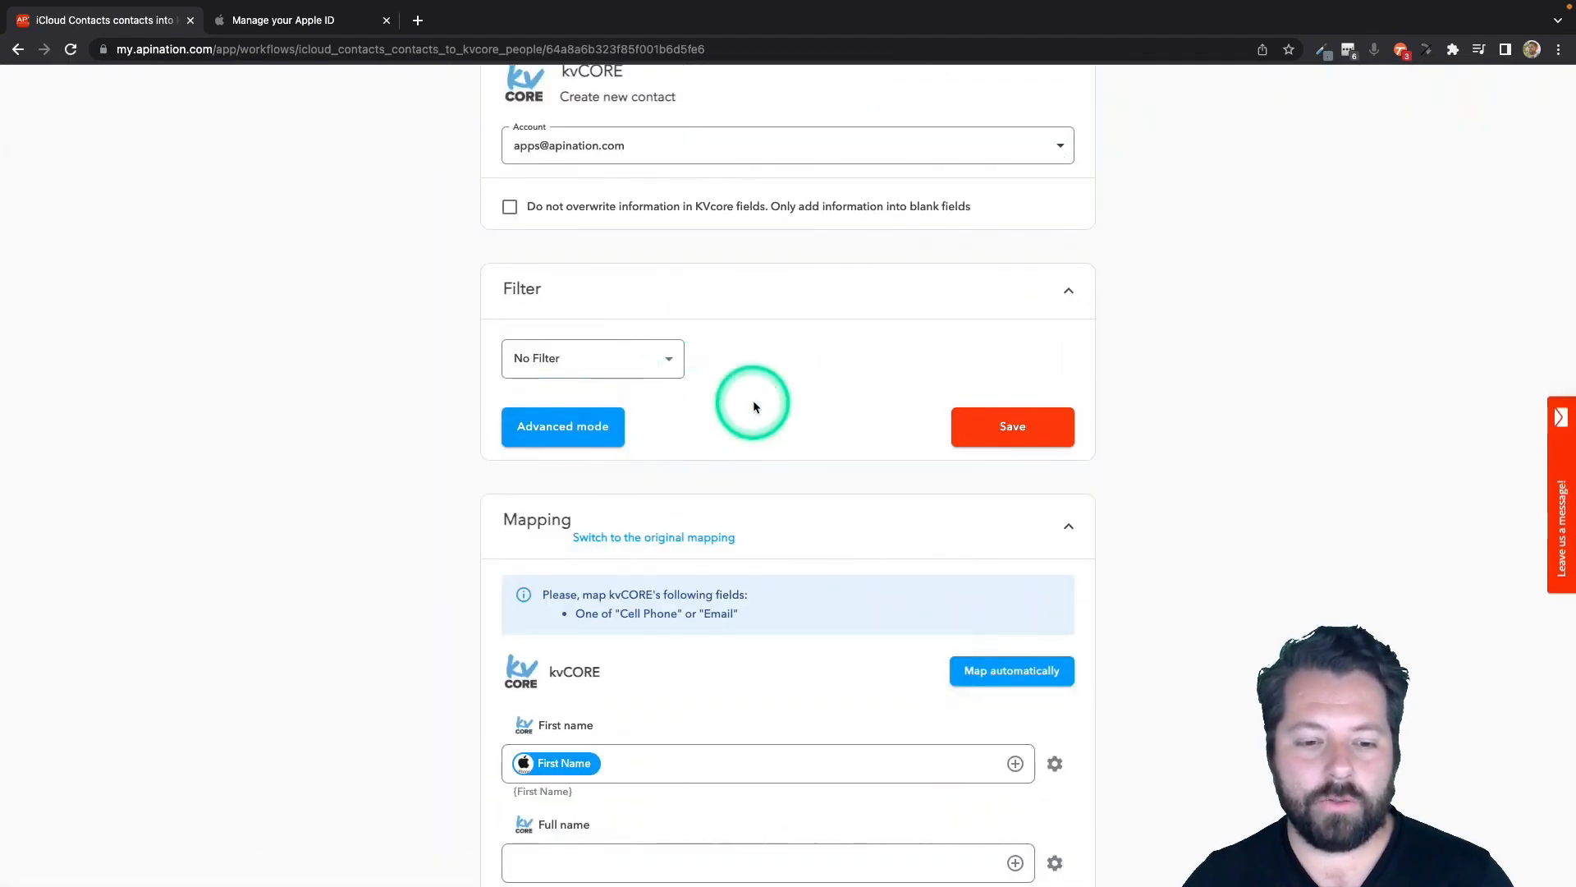
pyautogui.scroll(-3)
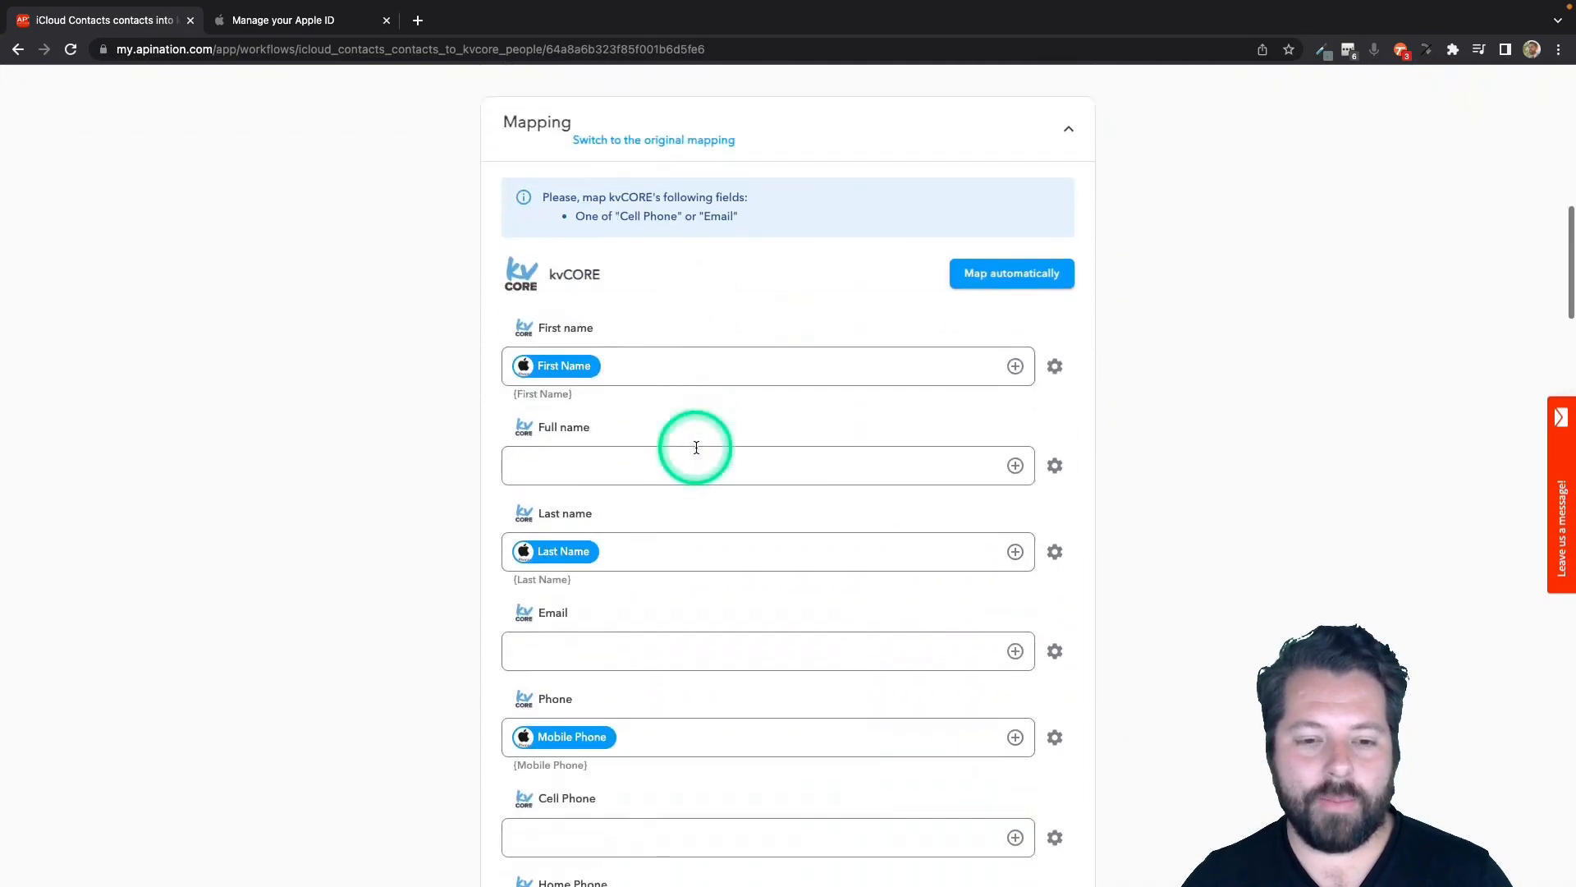
pyautogui.scroll(-3)
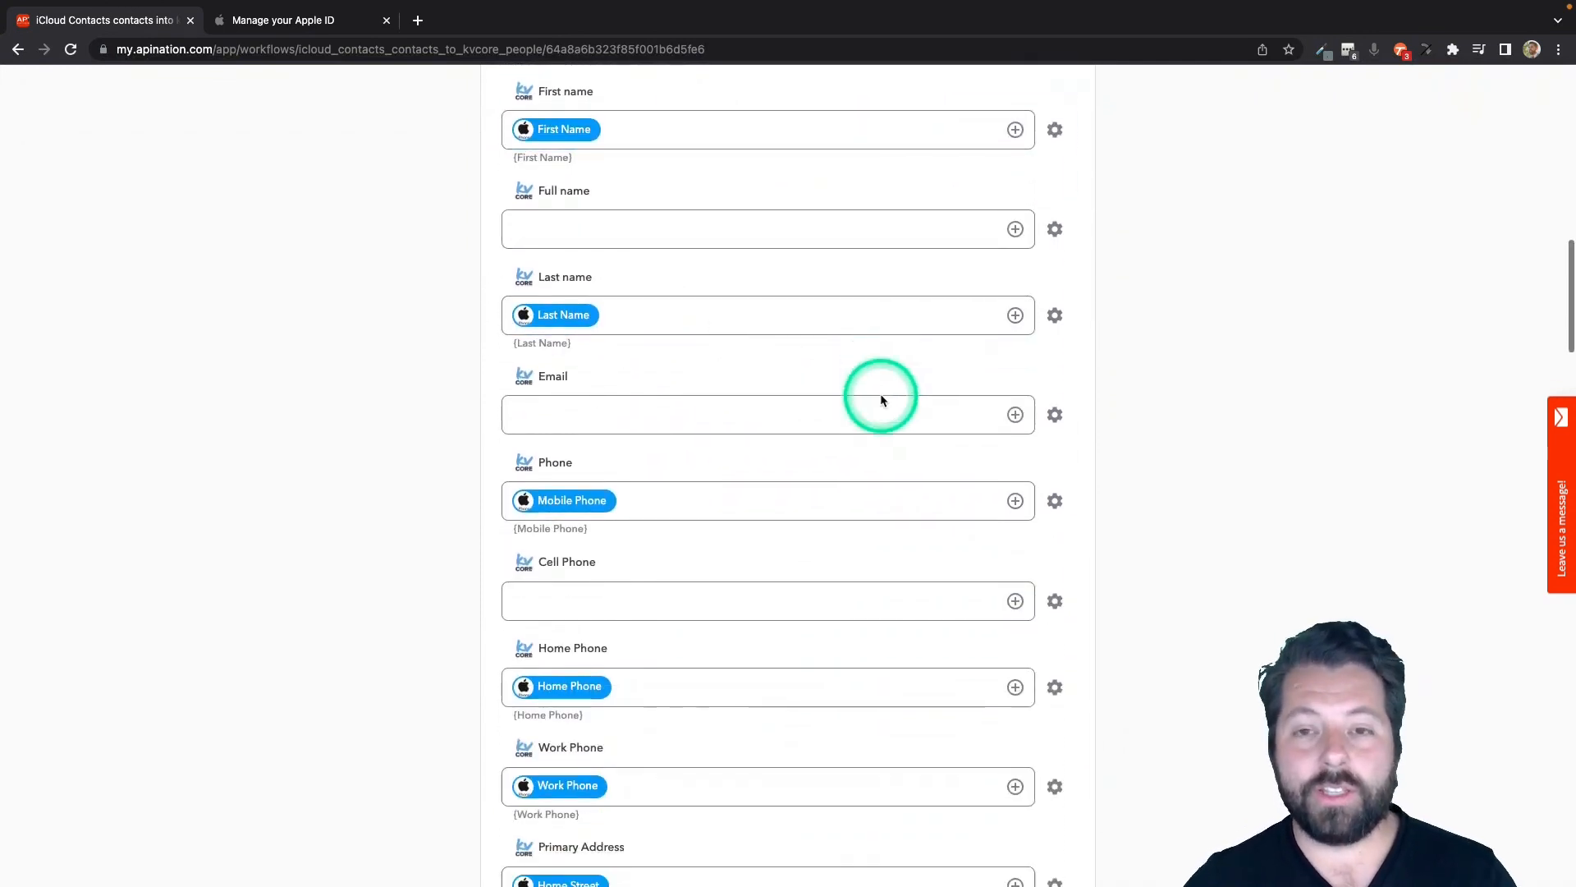
pyautogui.scroll(-3)
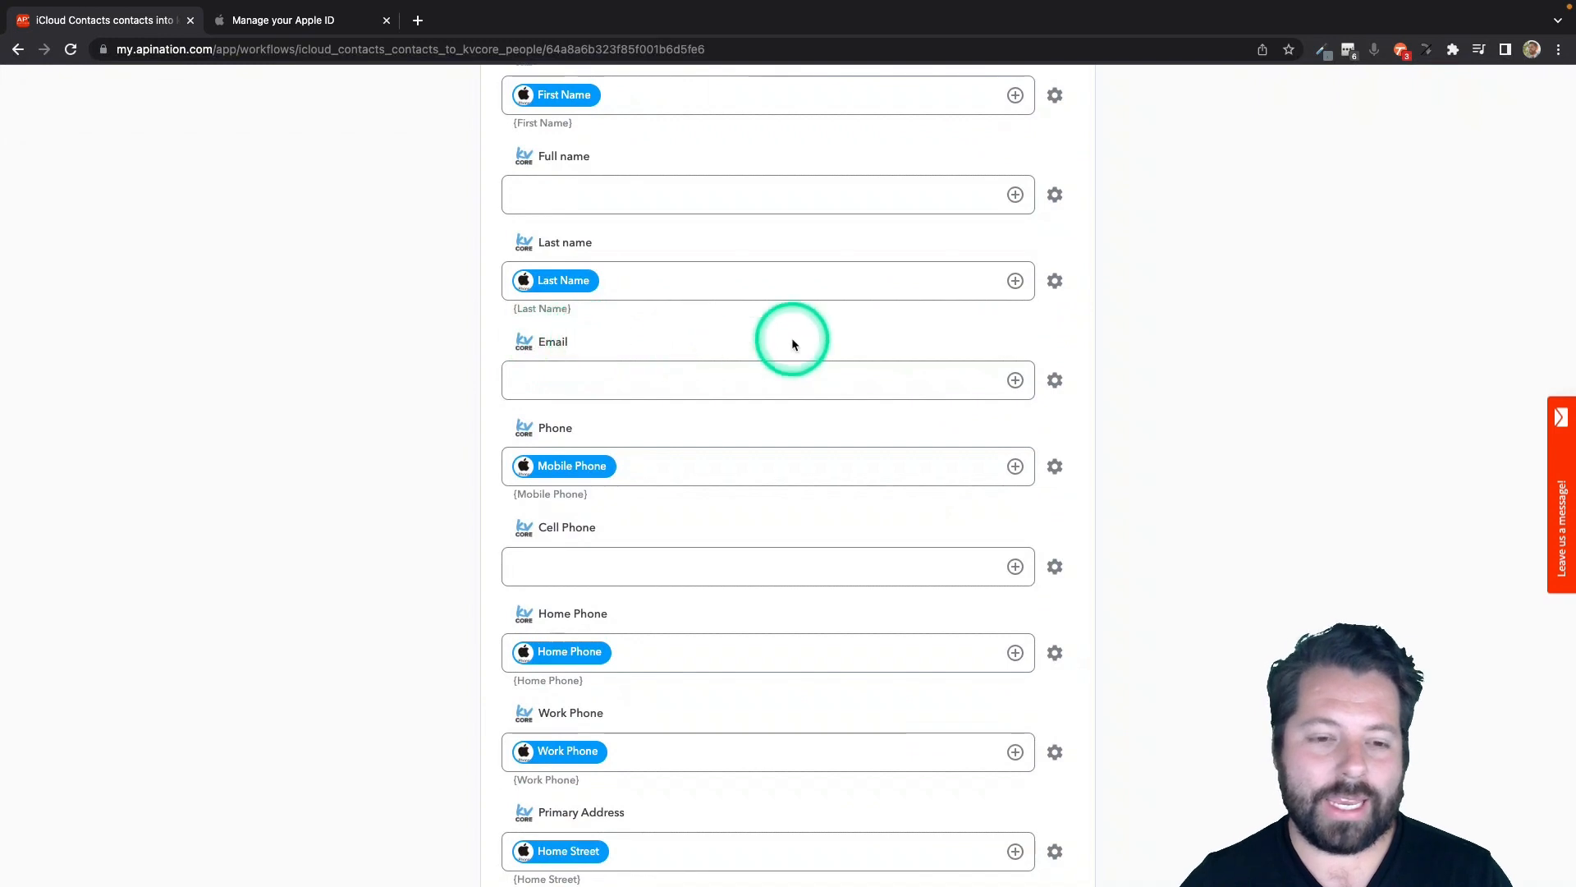
pyautogui.click(1015, 379)
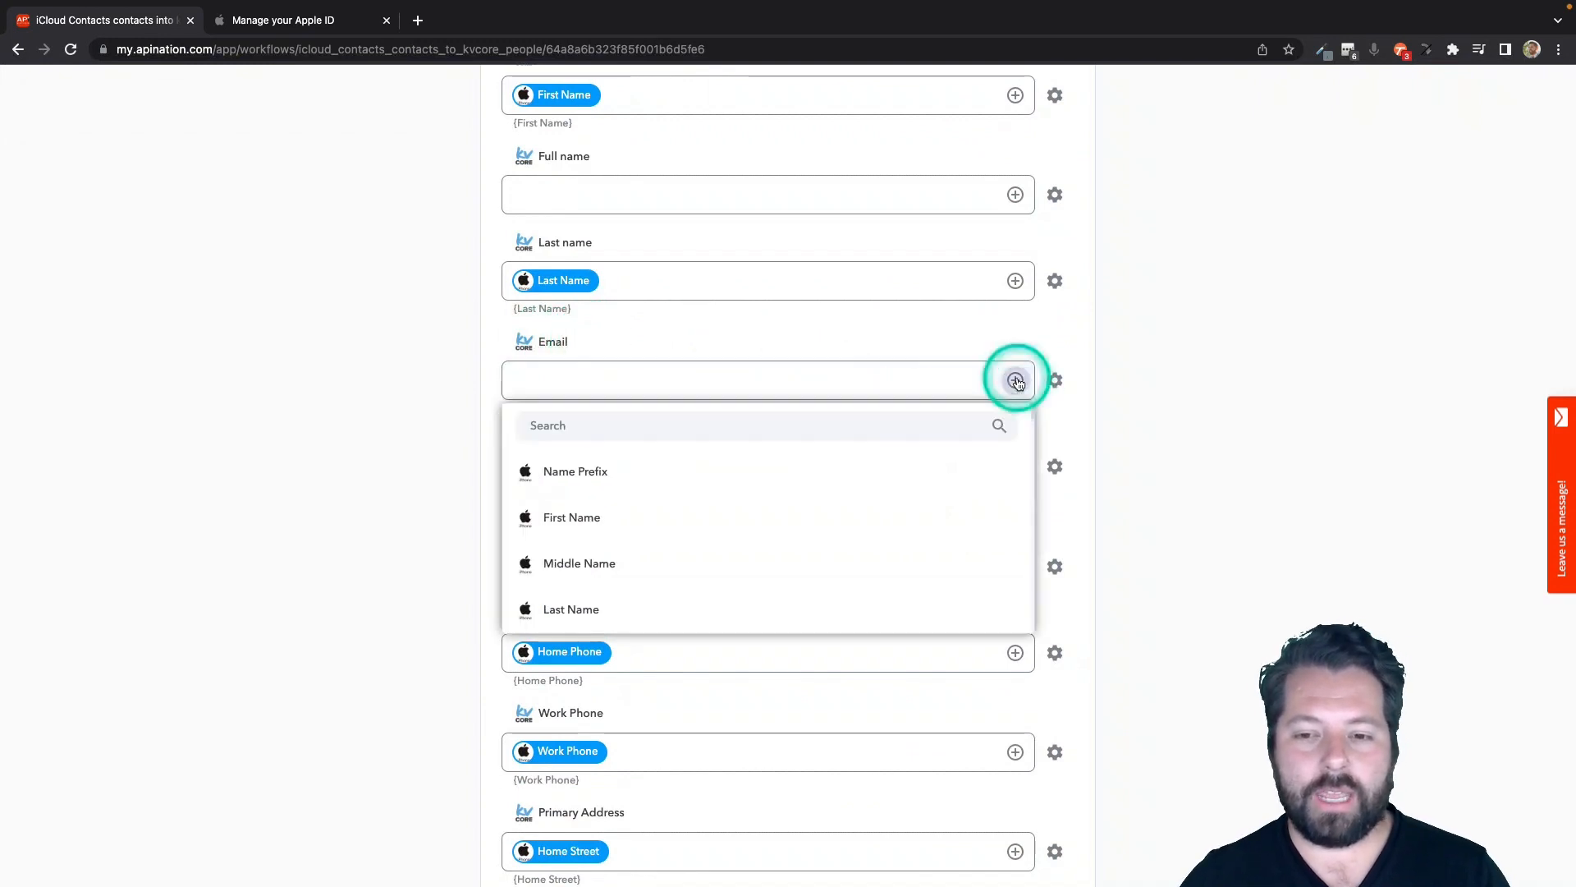
pyautogui.write('email')
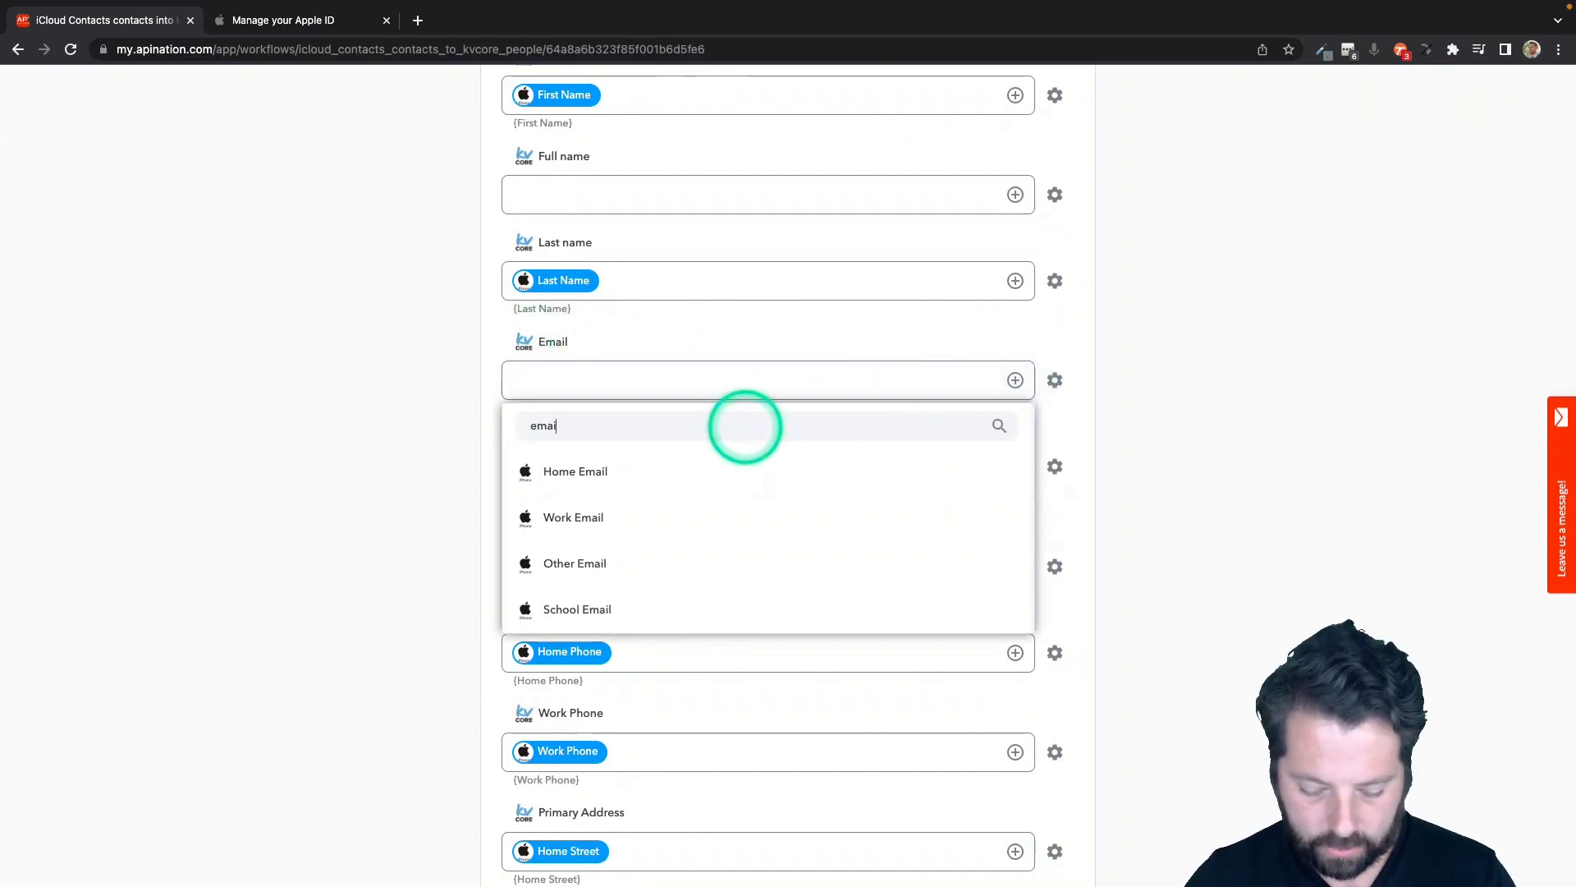
pyautogui.click(575, 472)
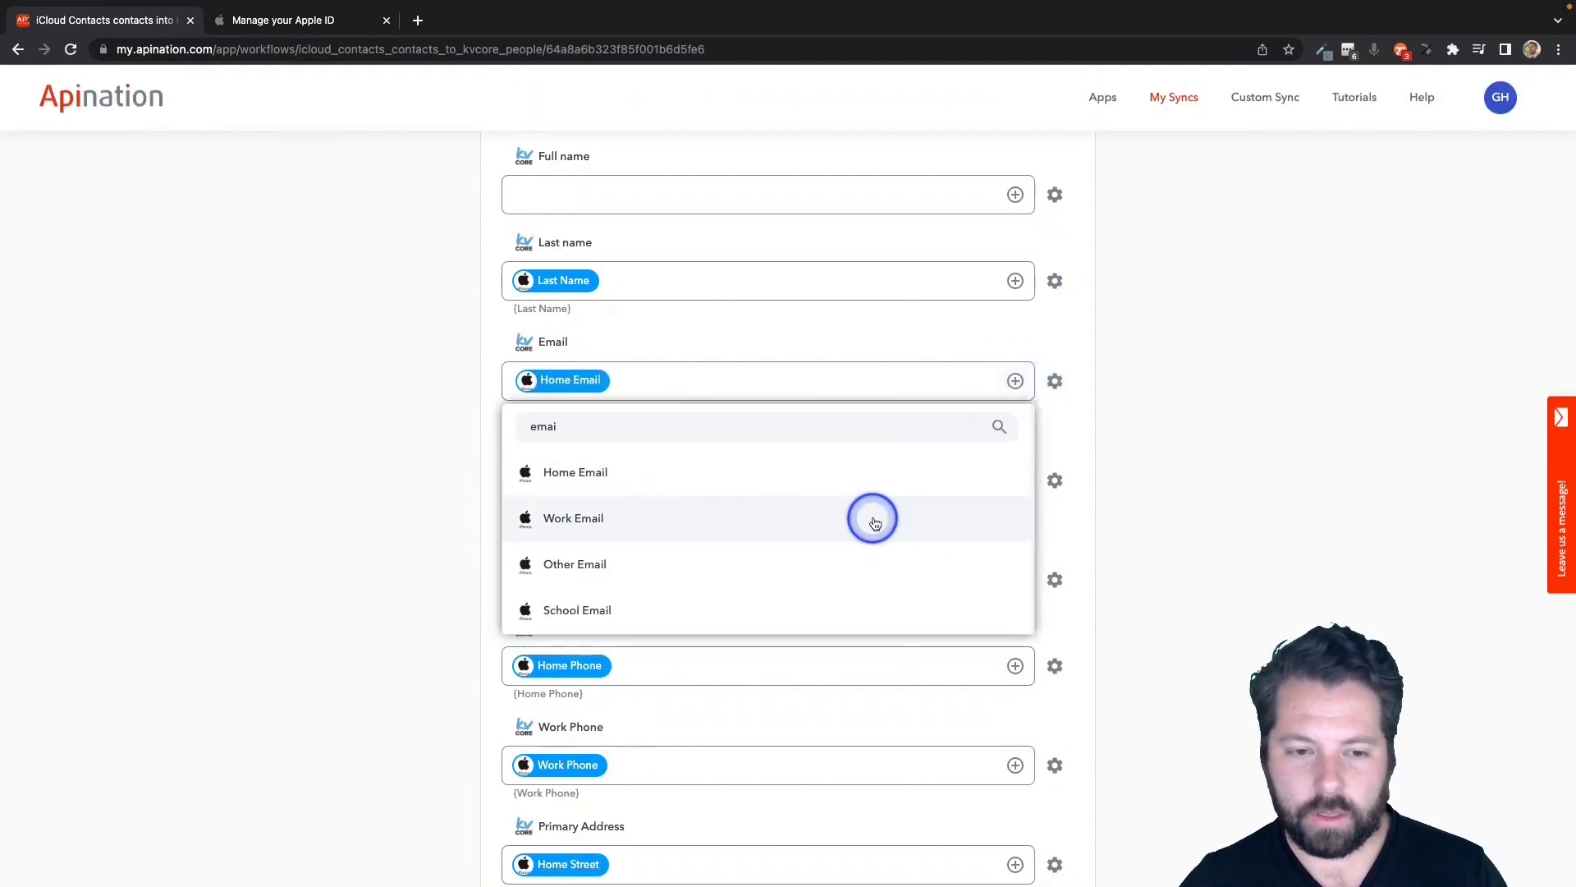
pyautogui.click(573, 518)
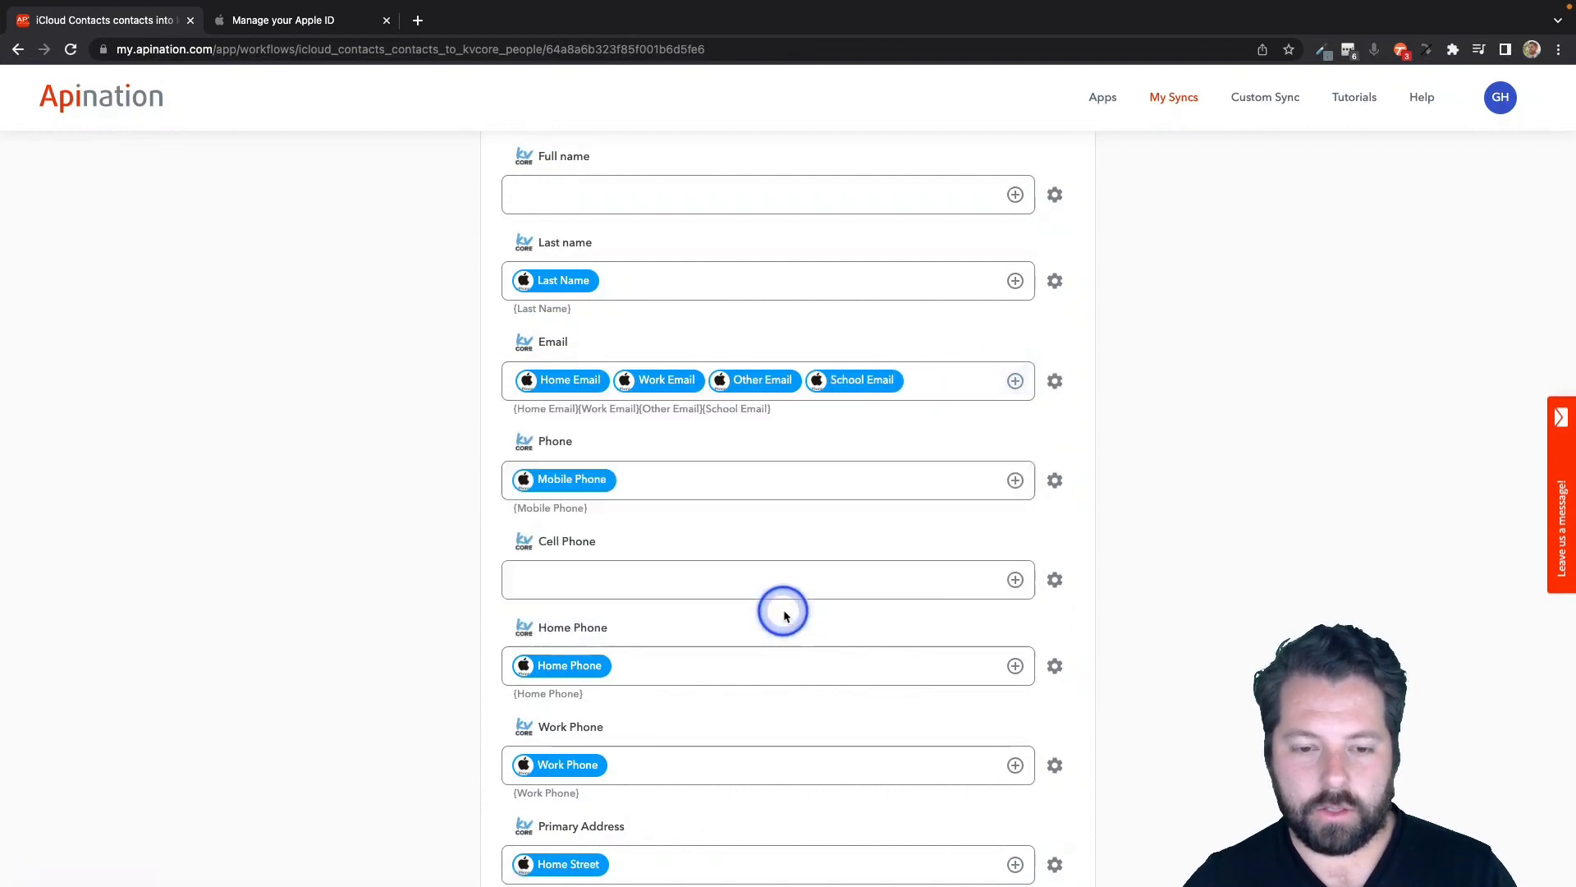
# Review the Email fields priority order: Home, Work, Other, then School Email
pyautogui.click(1054, 380)
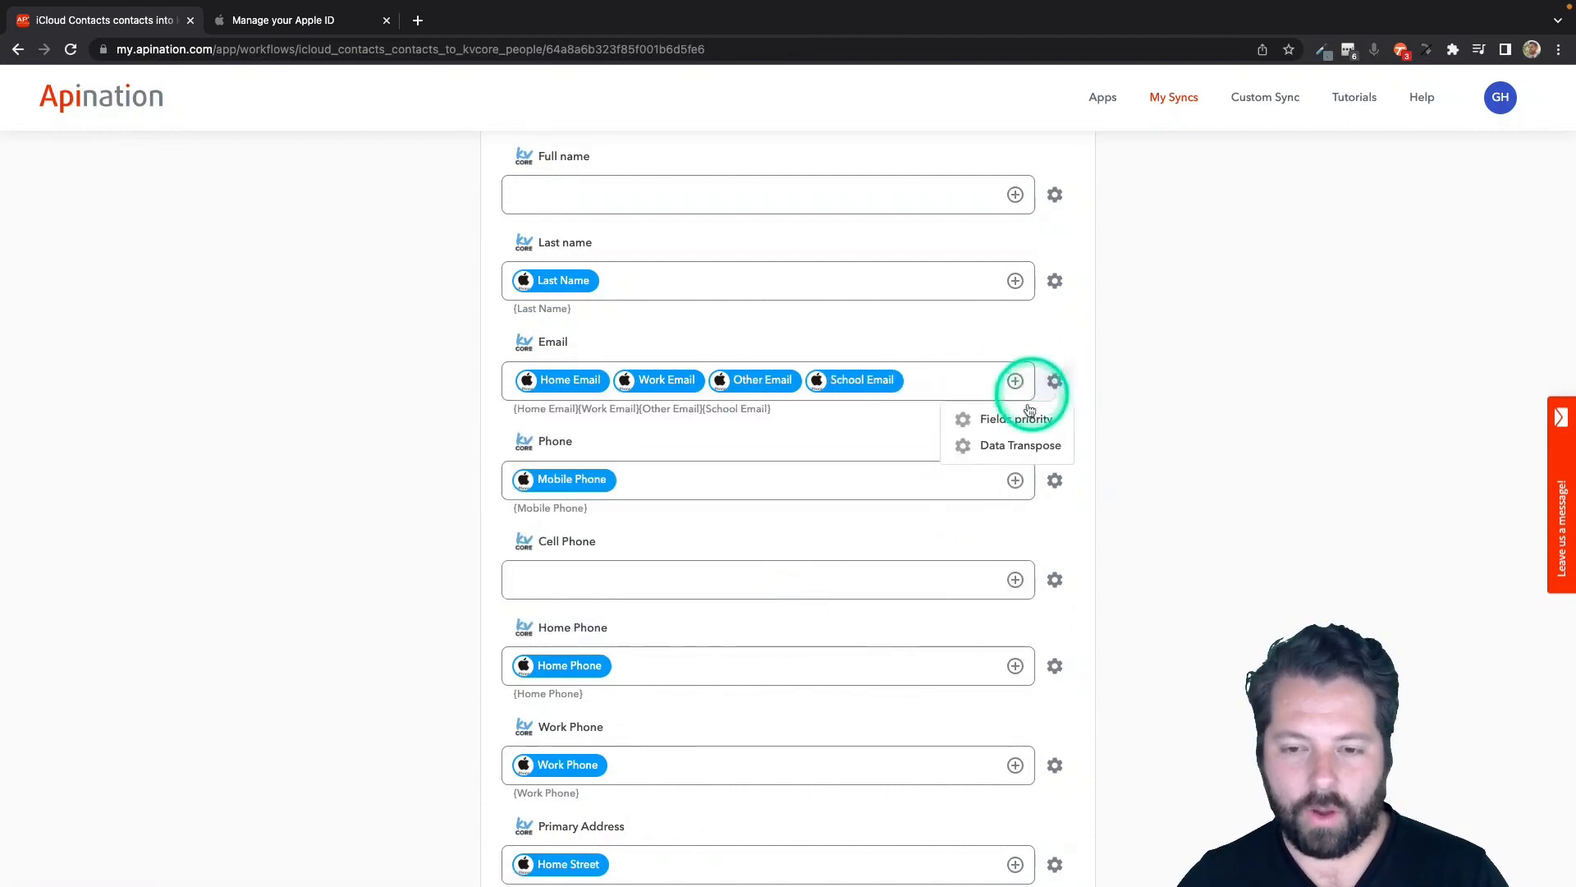
pyautogui.click(1018, 418)
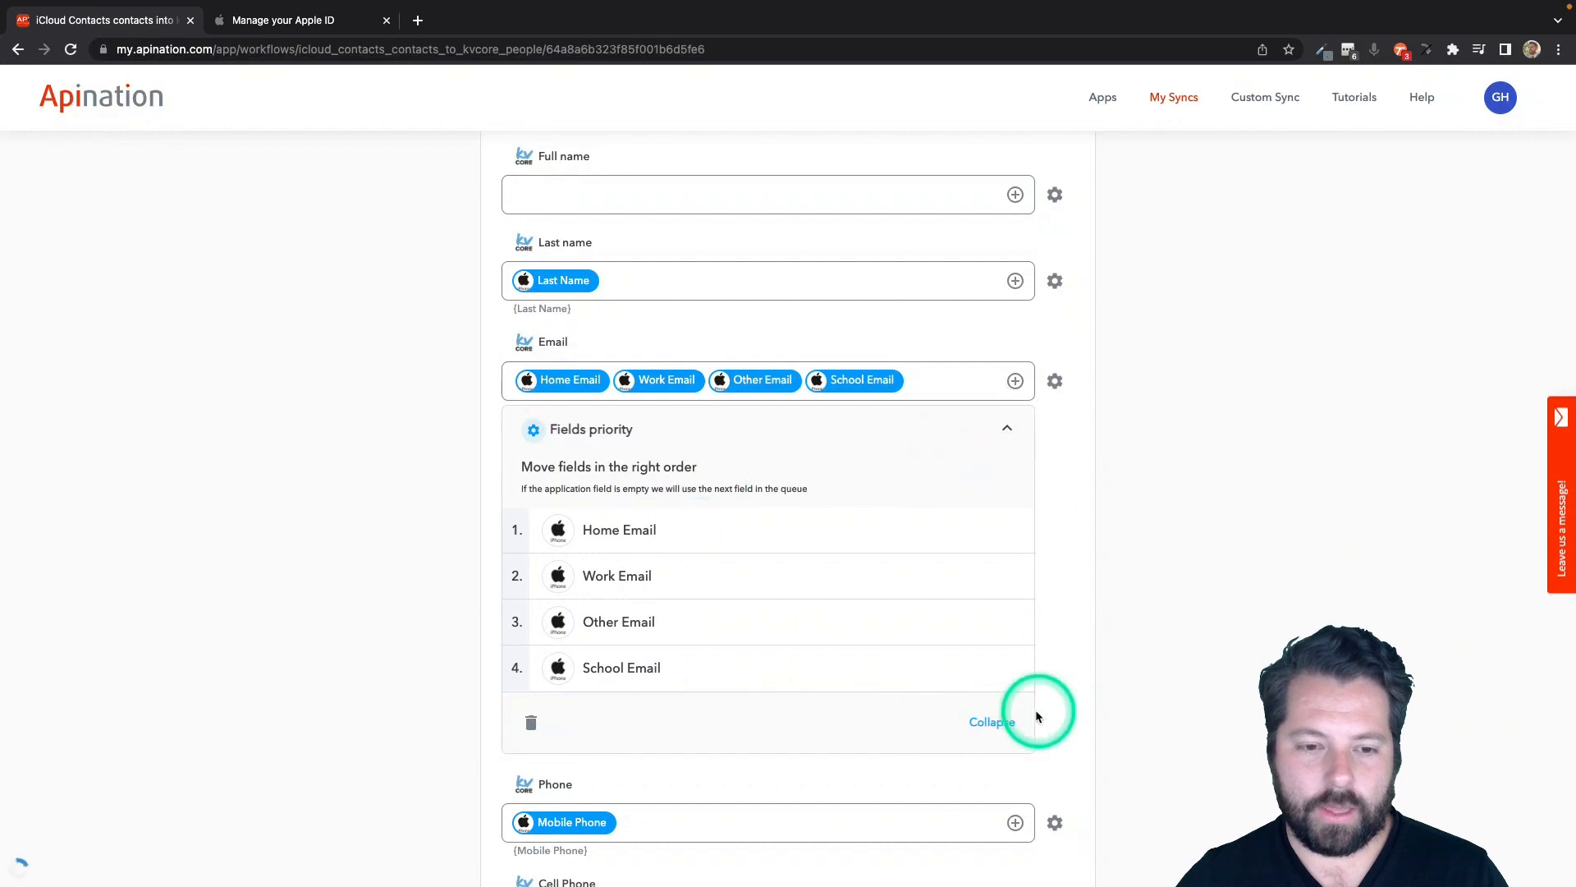
pyautogui.click(992, 722)
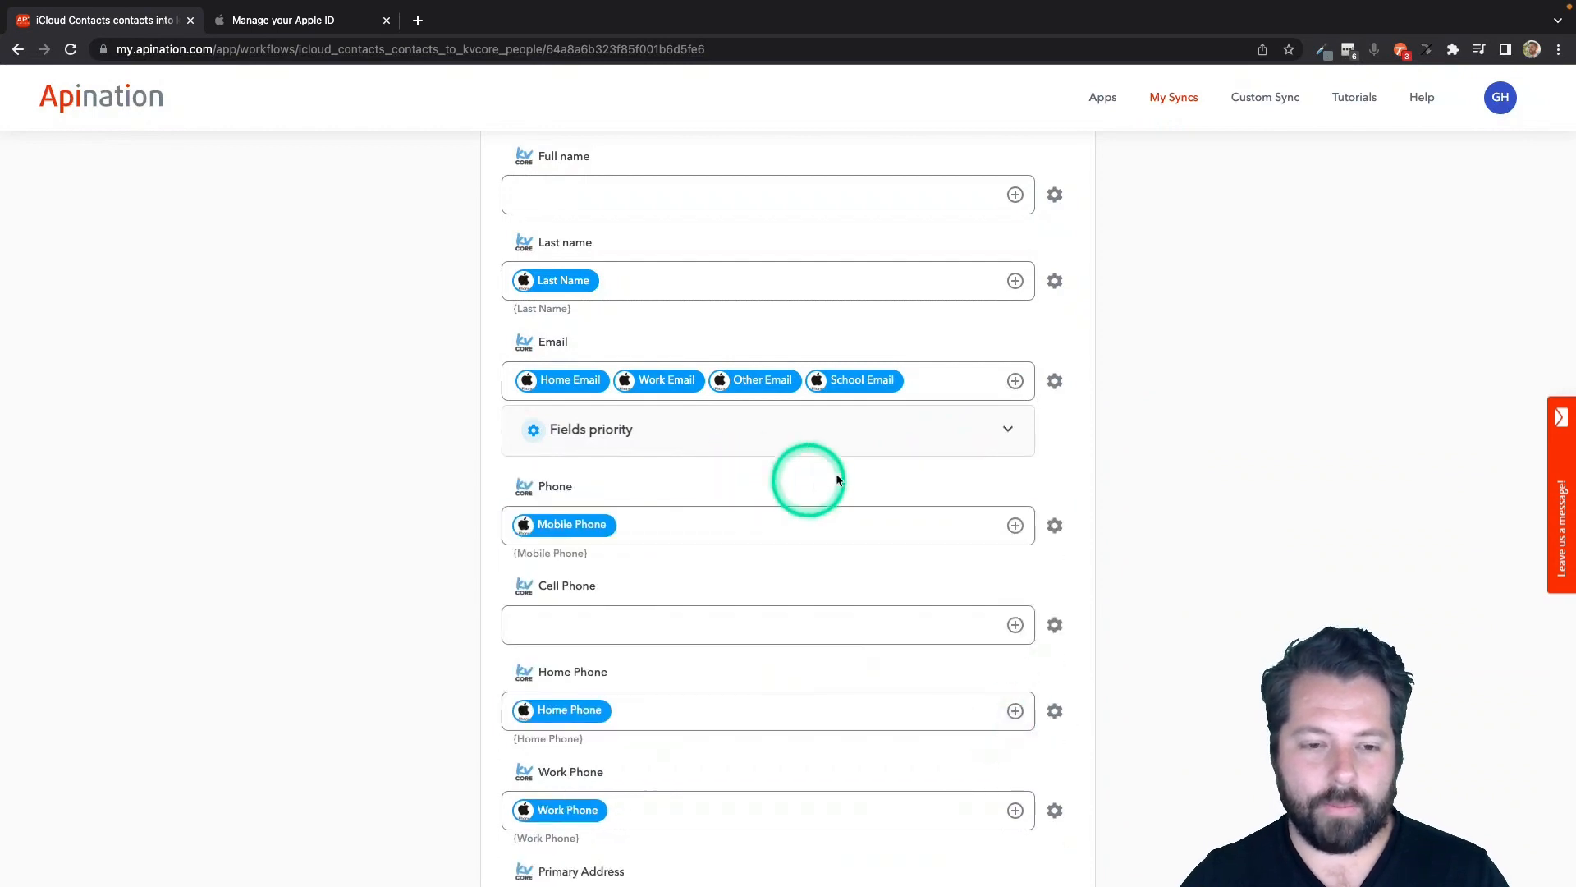
pyautogui.scroll(-3)
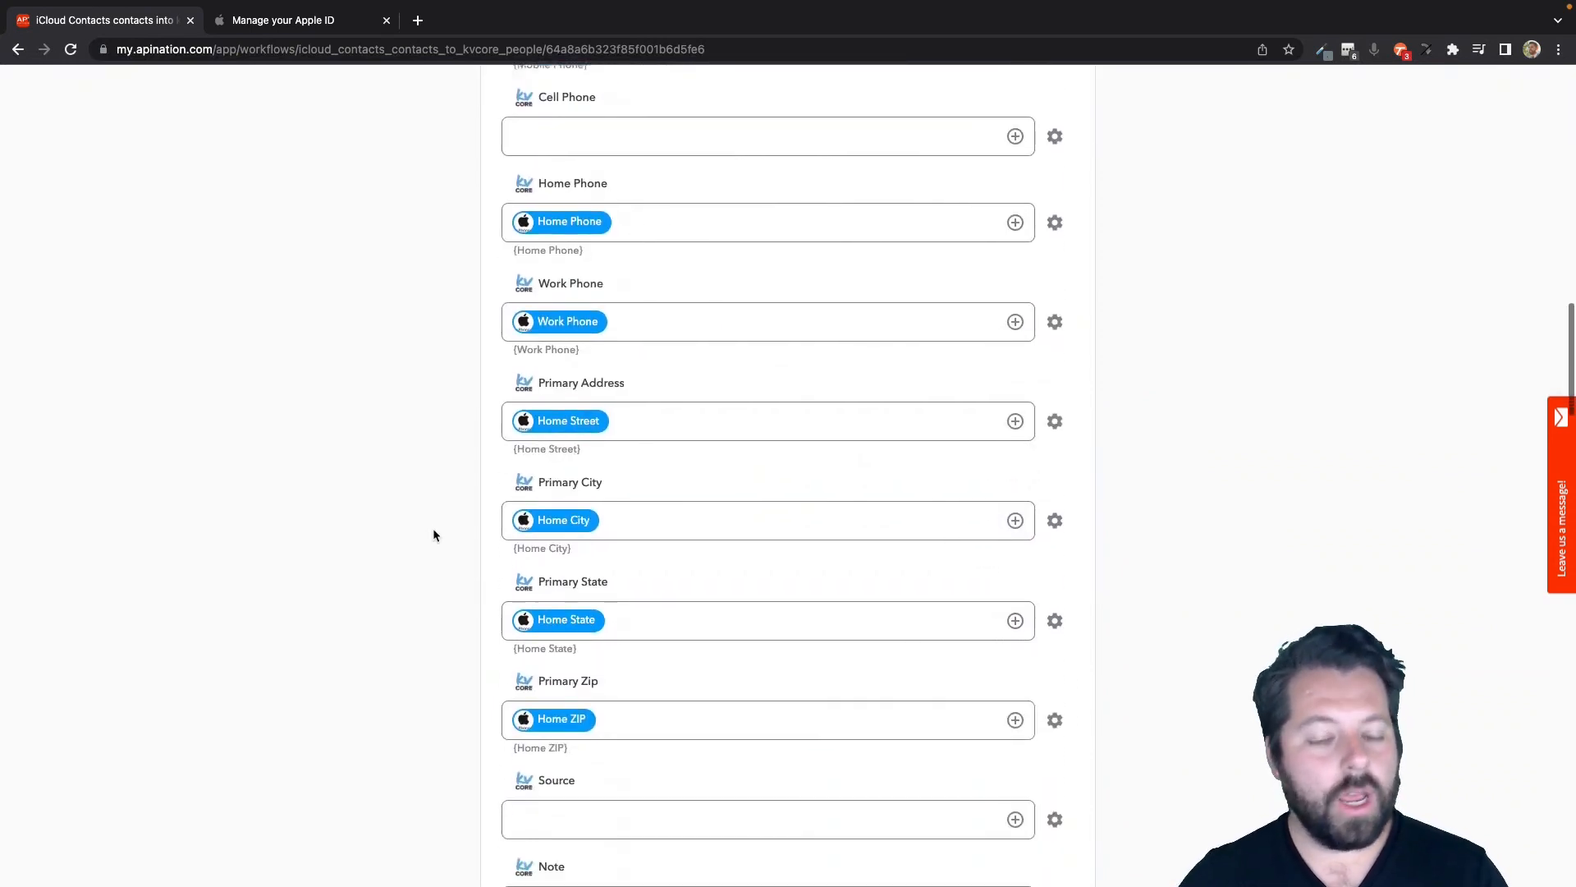
pyautogui.scroll(-3)
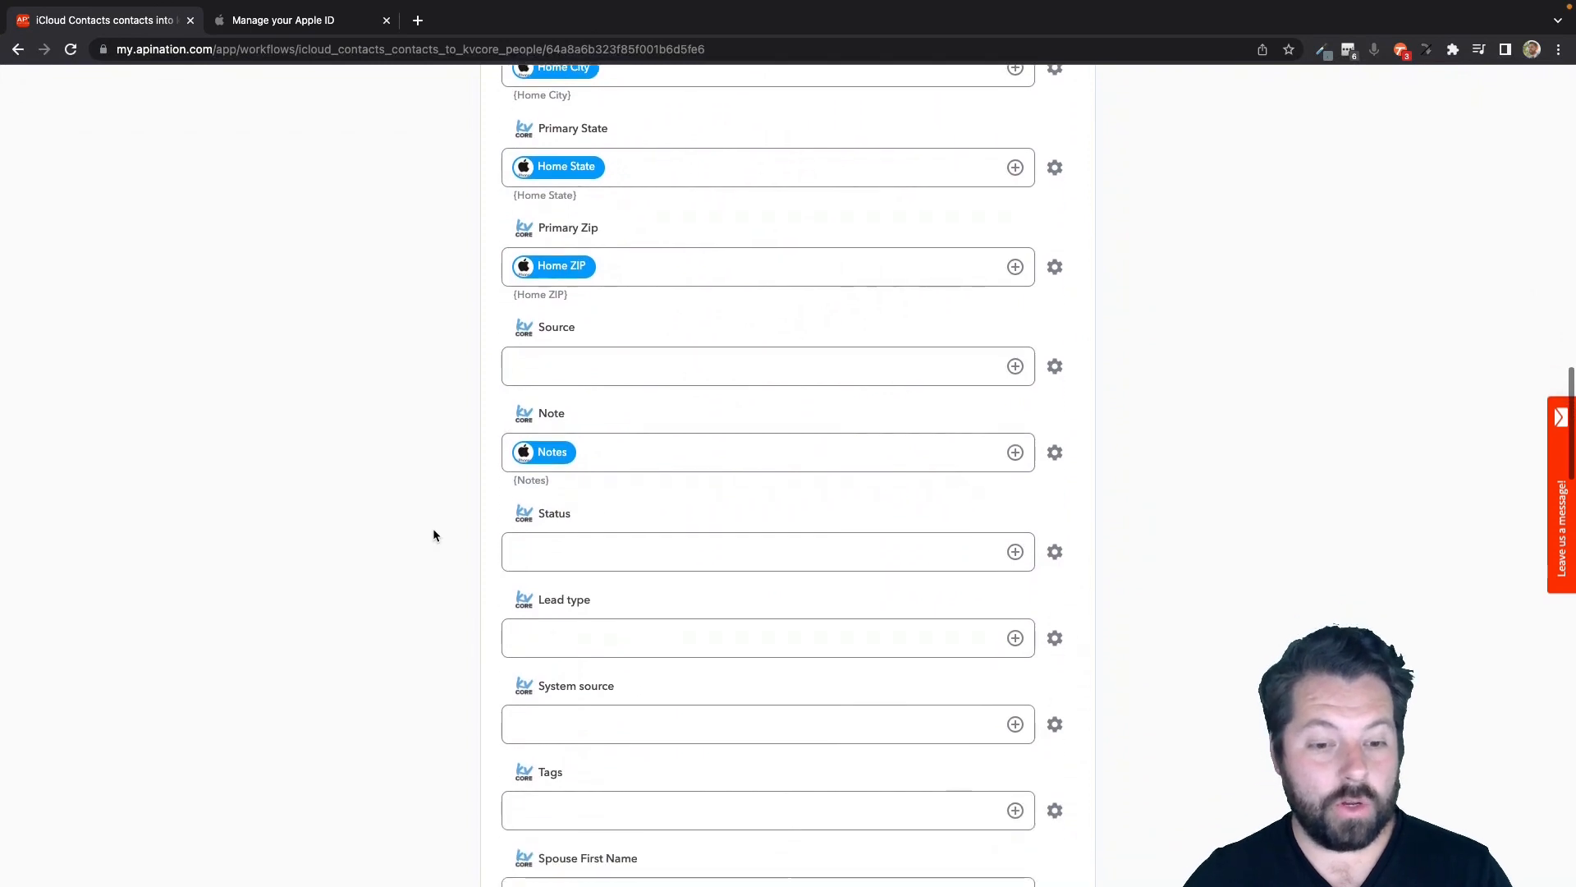
pyautogui.scroll(-3)
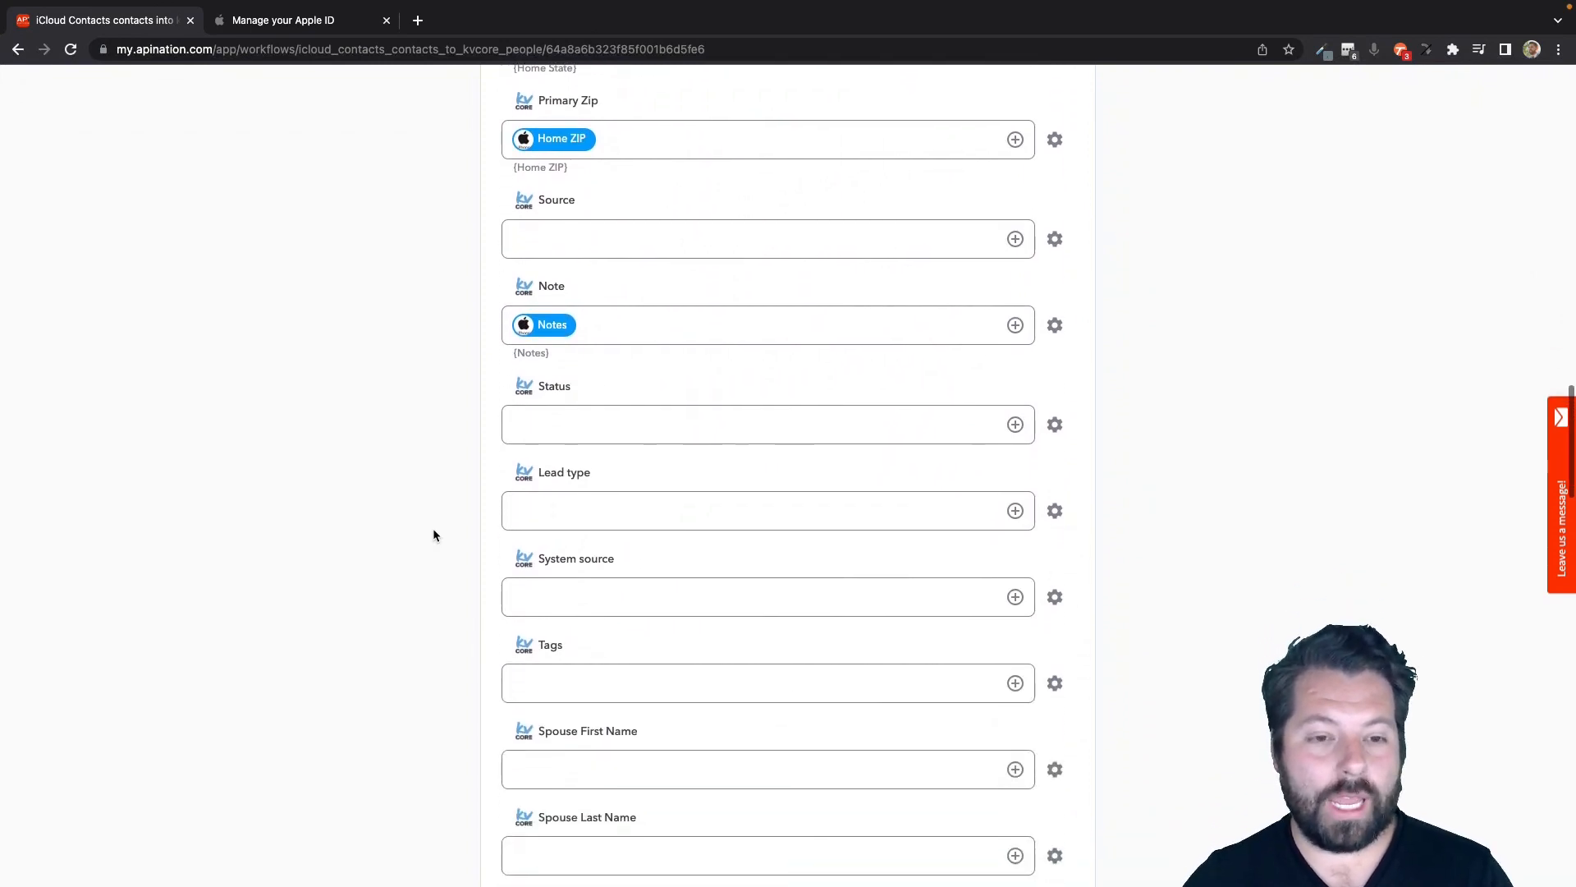
pyautogui.click(552, 325)
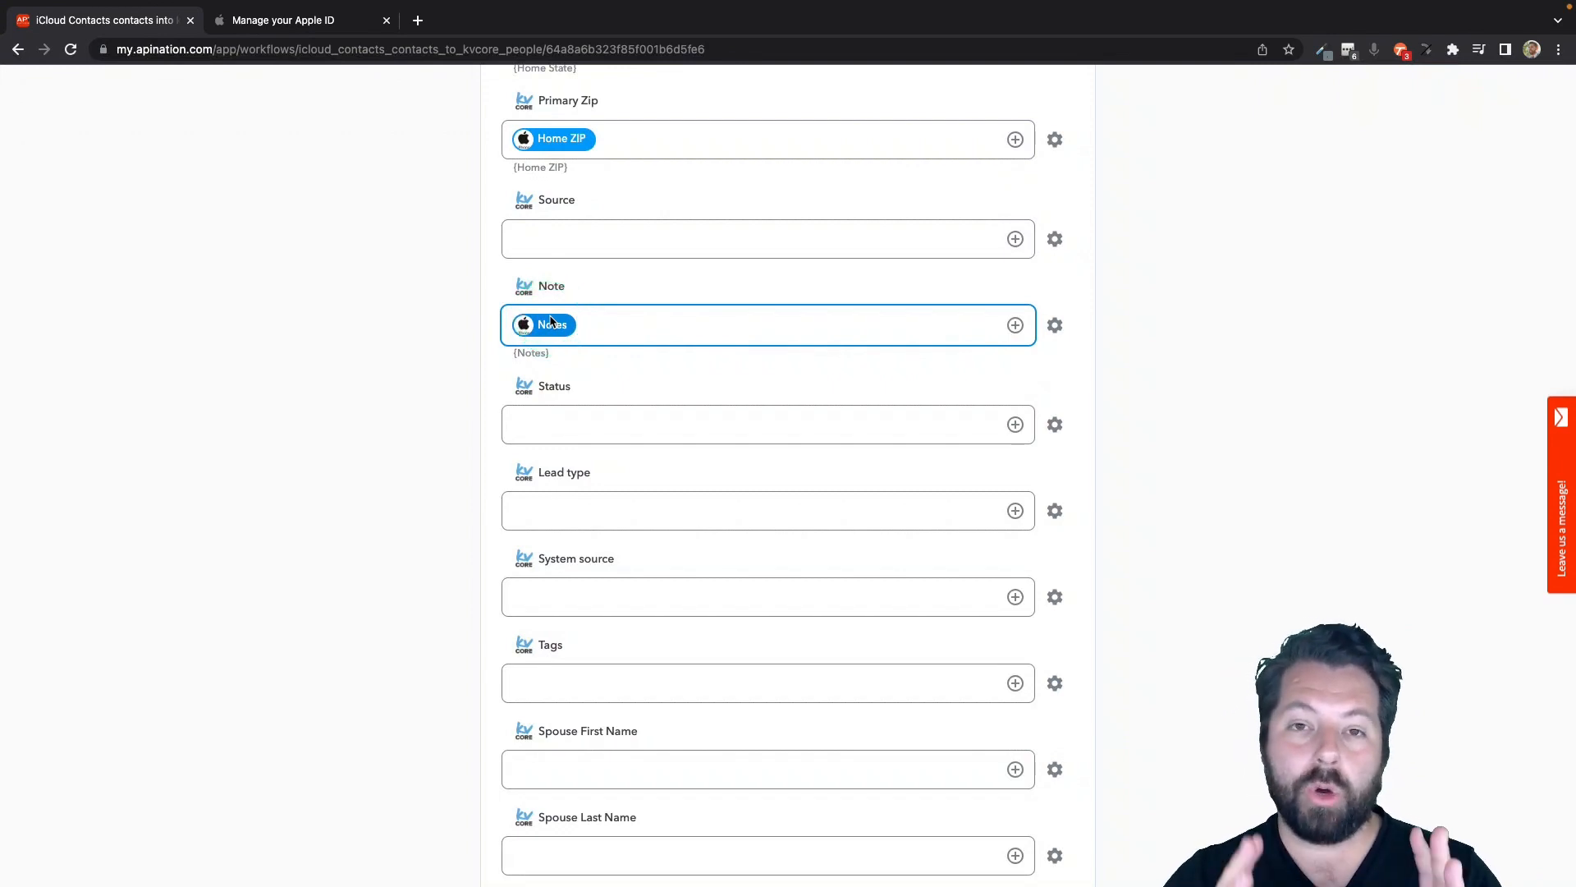
pyautogui.click(552, 324)
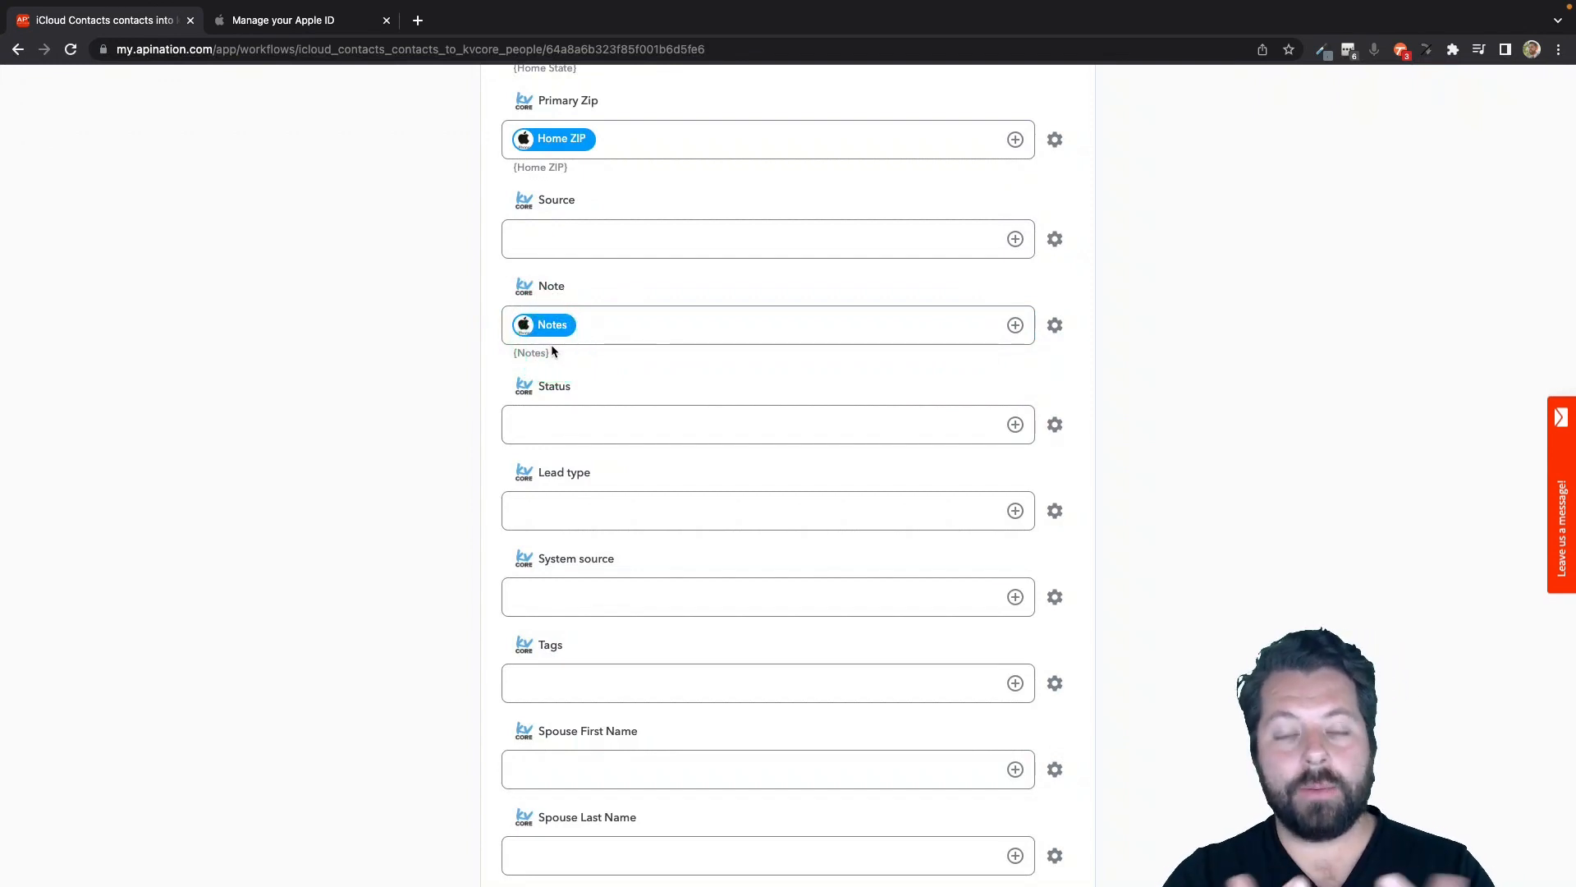
pyautogui.click(551, 325)
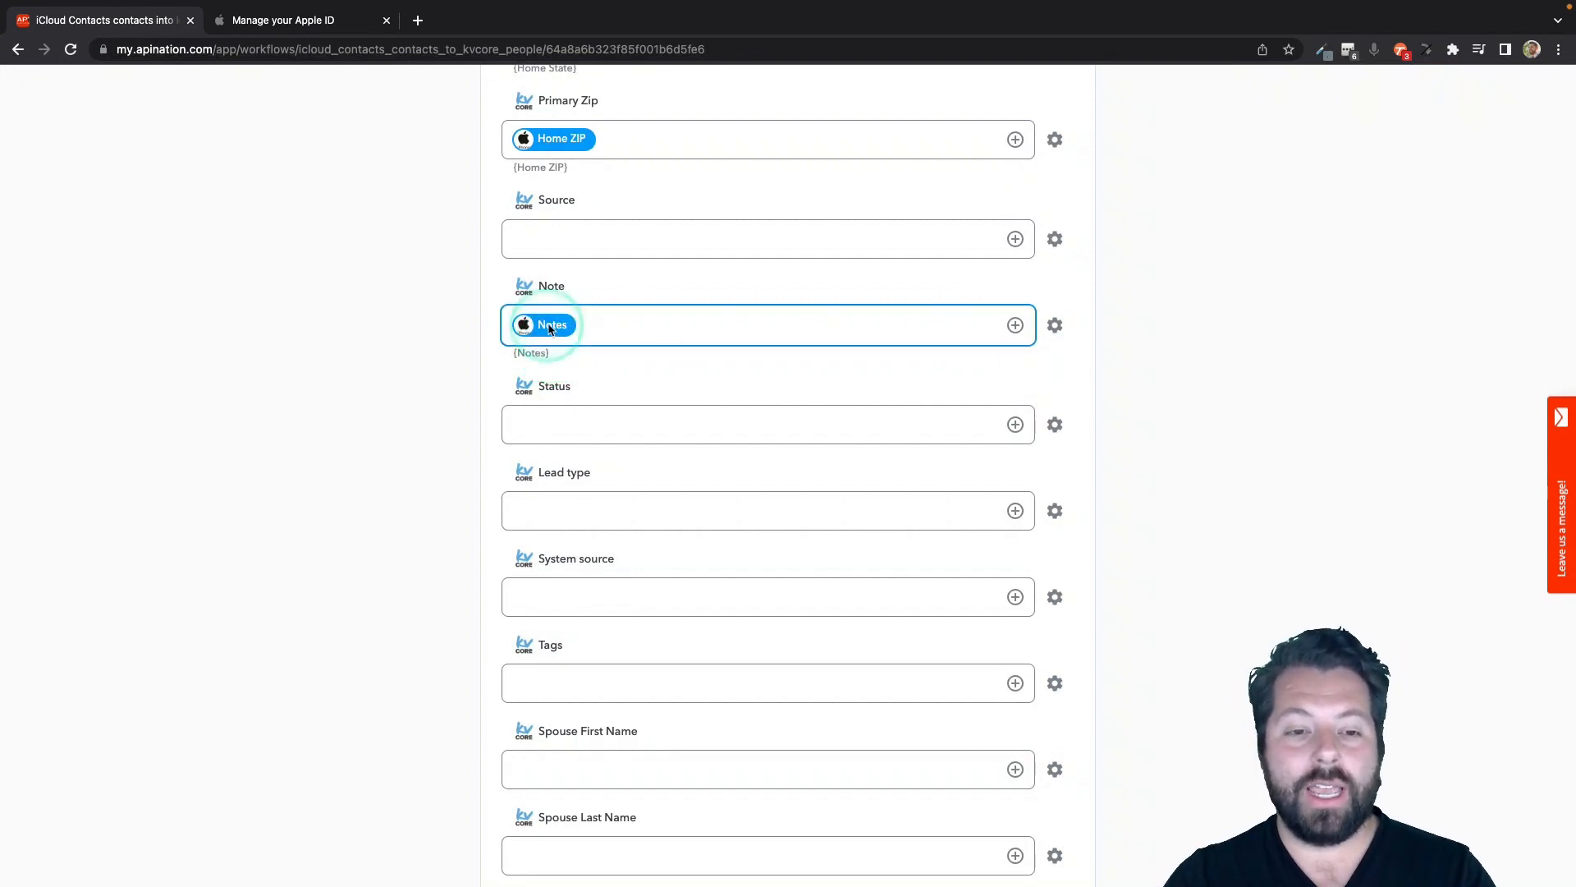
pyautogui.click(552, 325)
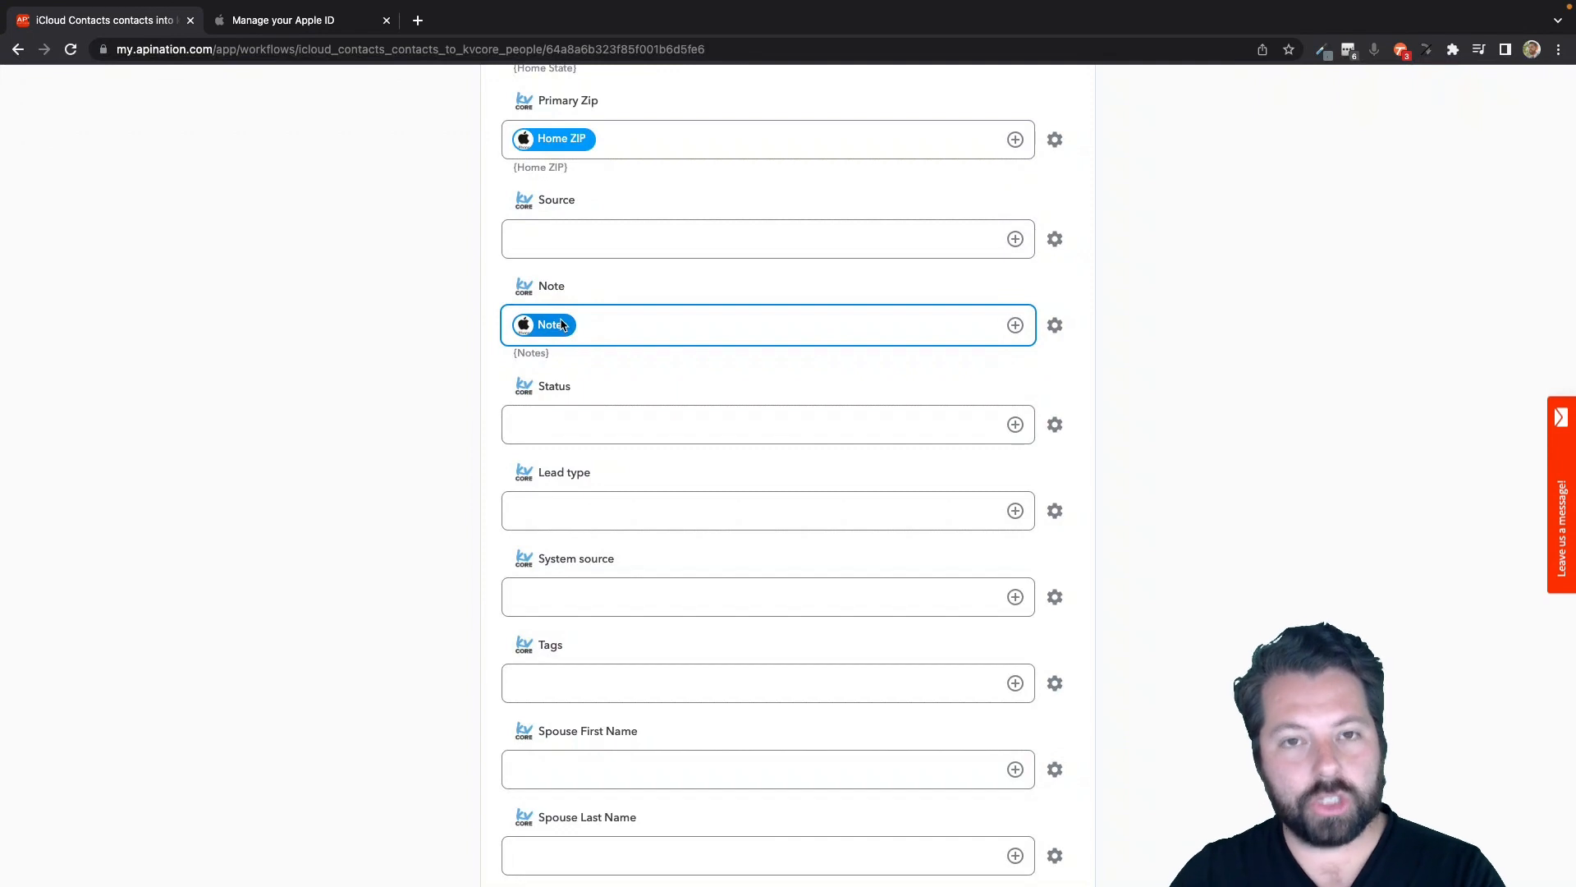
pyautogui.click(552, 325)
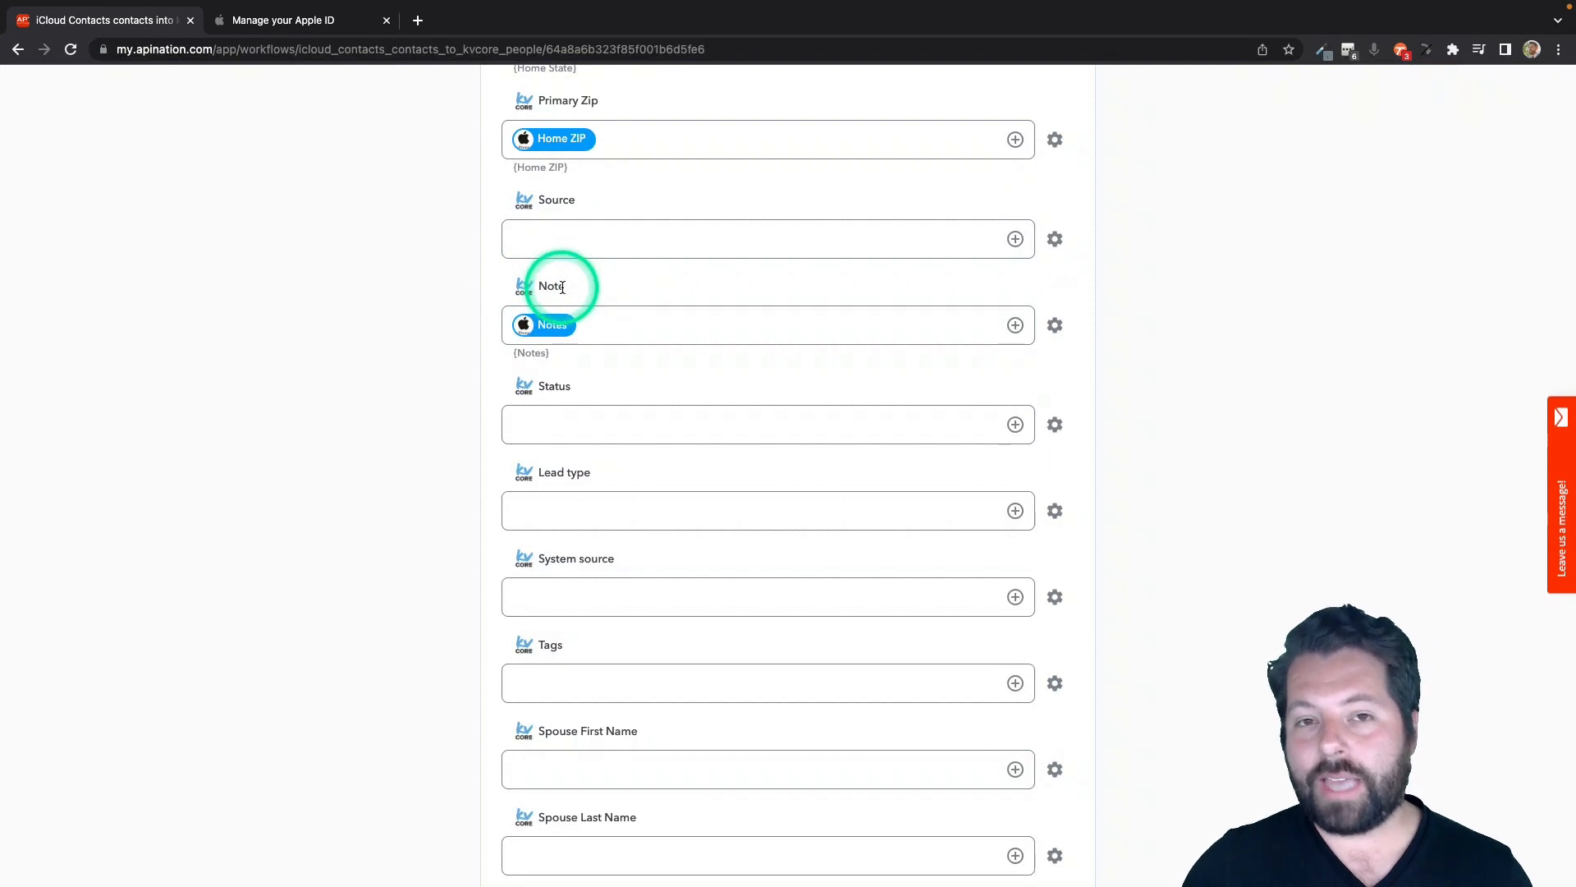
pyautogui.click(766, 325)
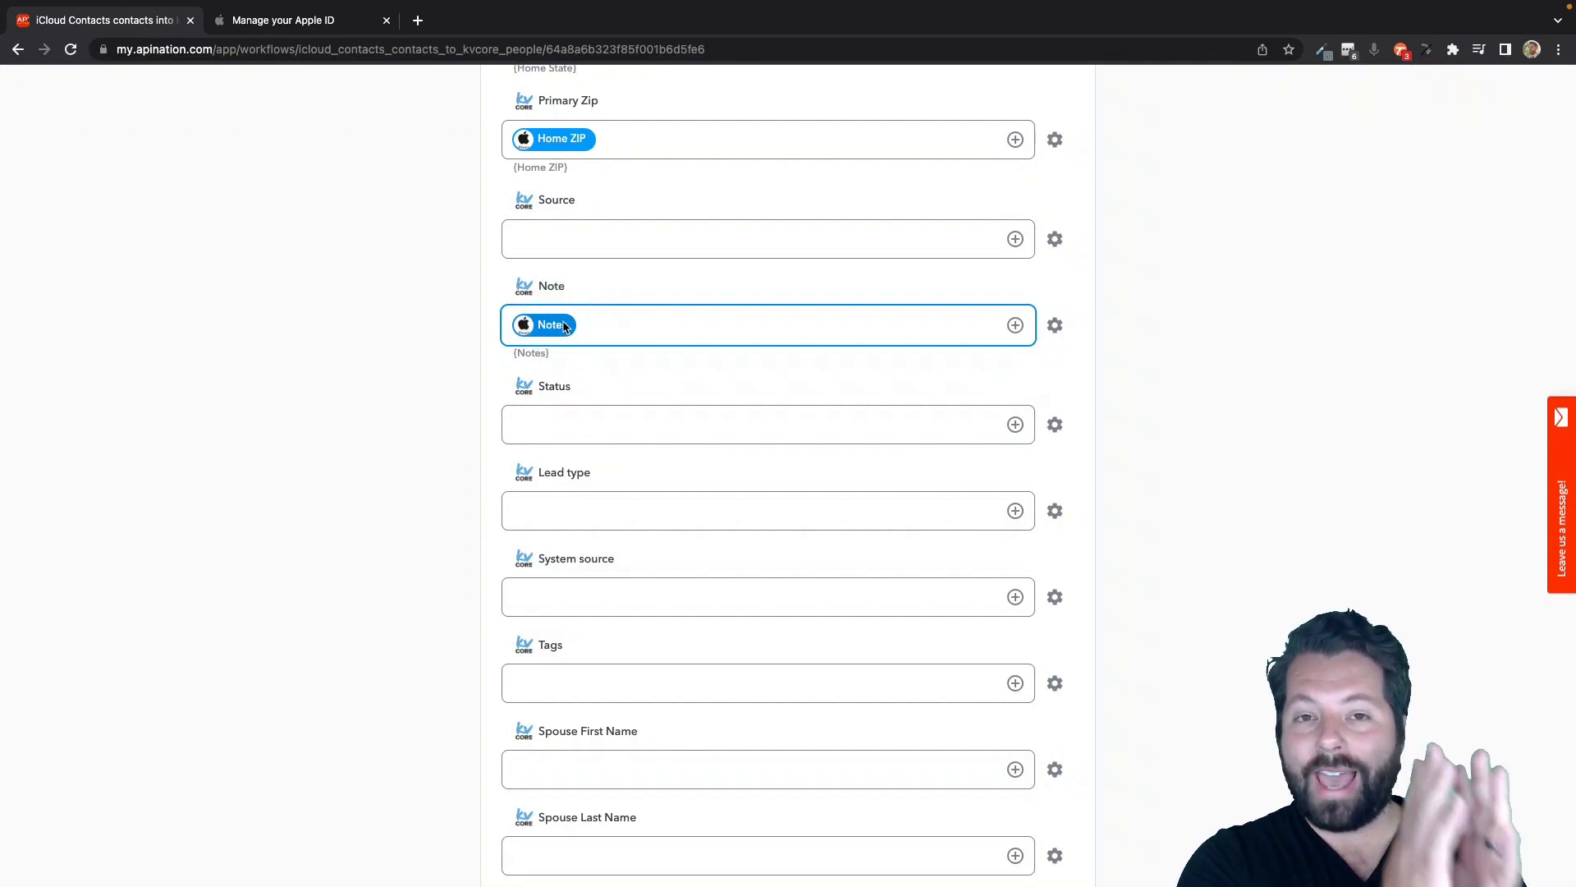
pyautogui.scroll(-3)
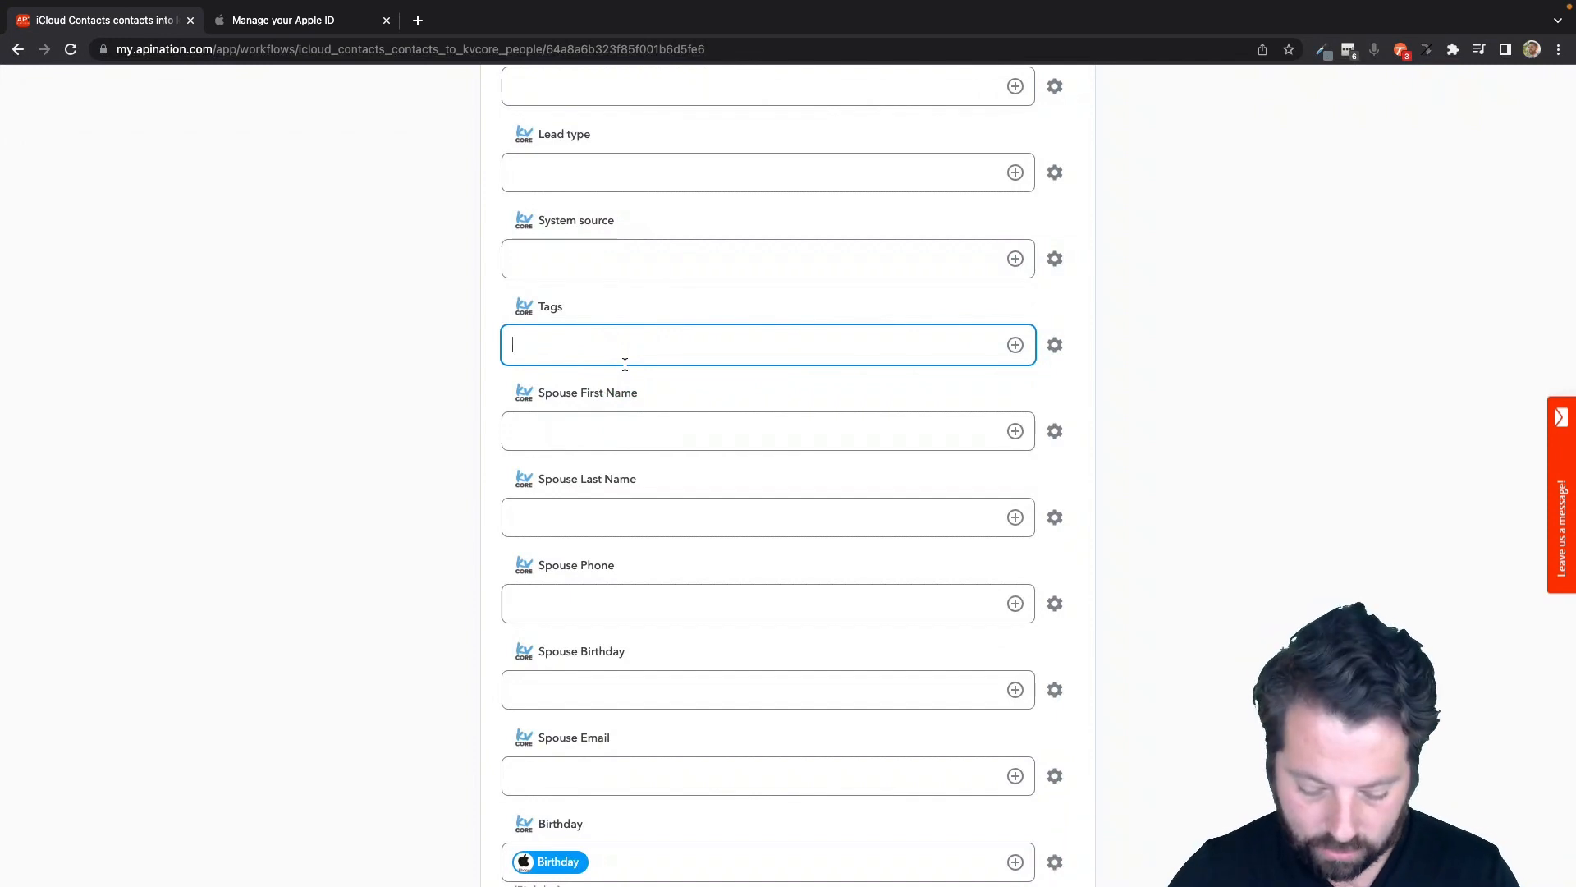
# Enter a fixed tag in kvCORE's Tags field, typing 'iphon' then 'iclou'
pyautogui.write('iphon')
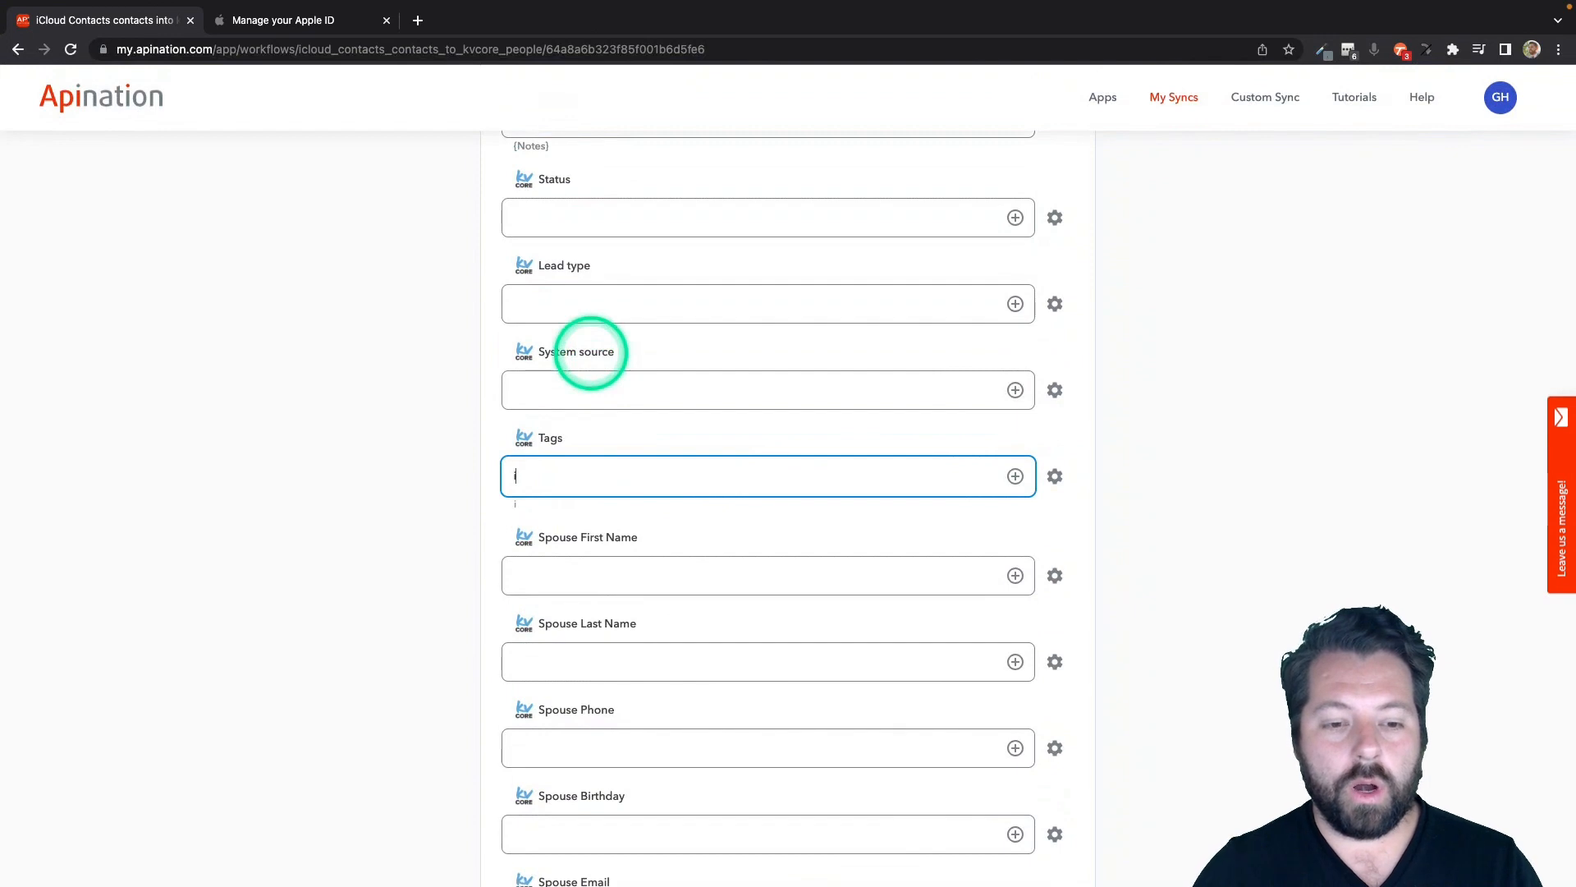
pyautogui.write('iclou')
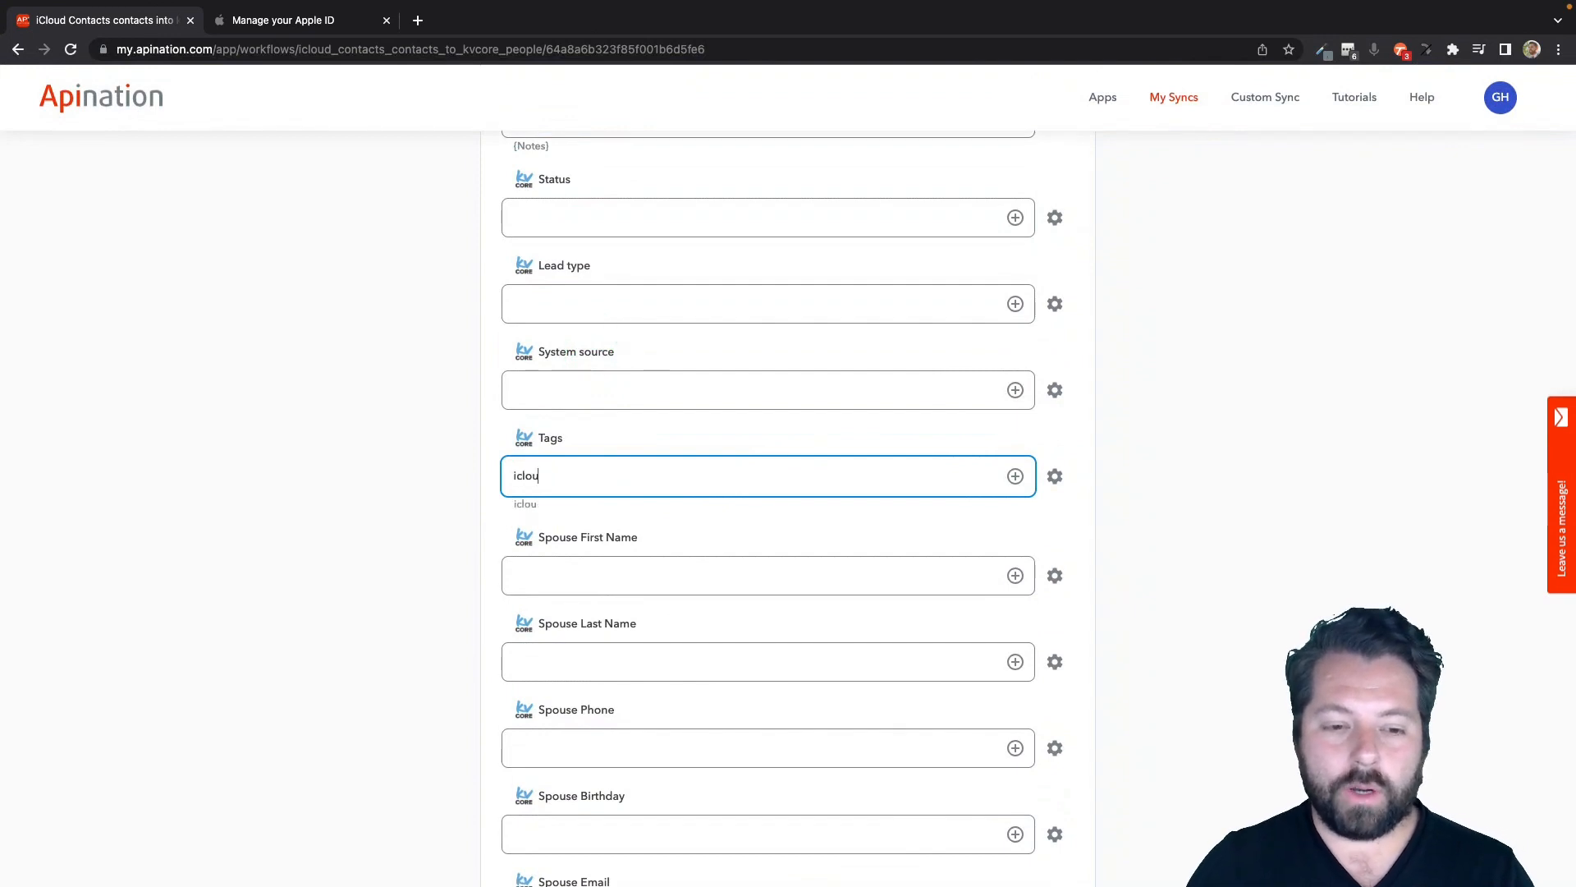